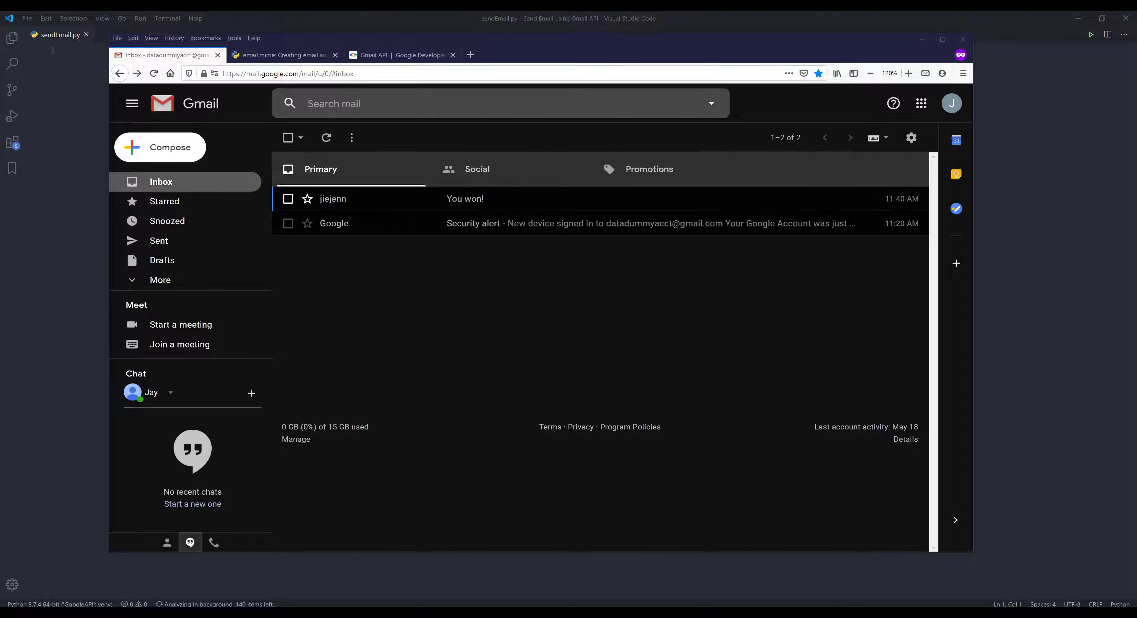
mouse_move(440, 91)
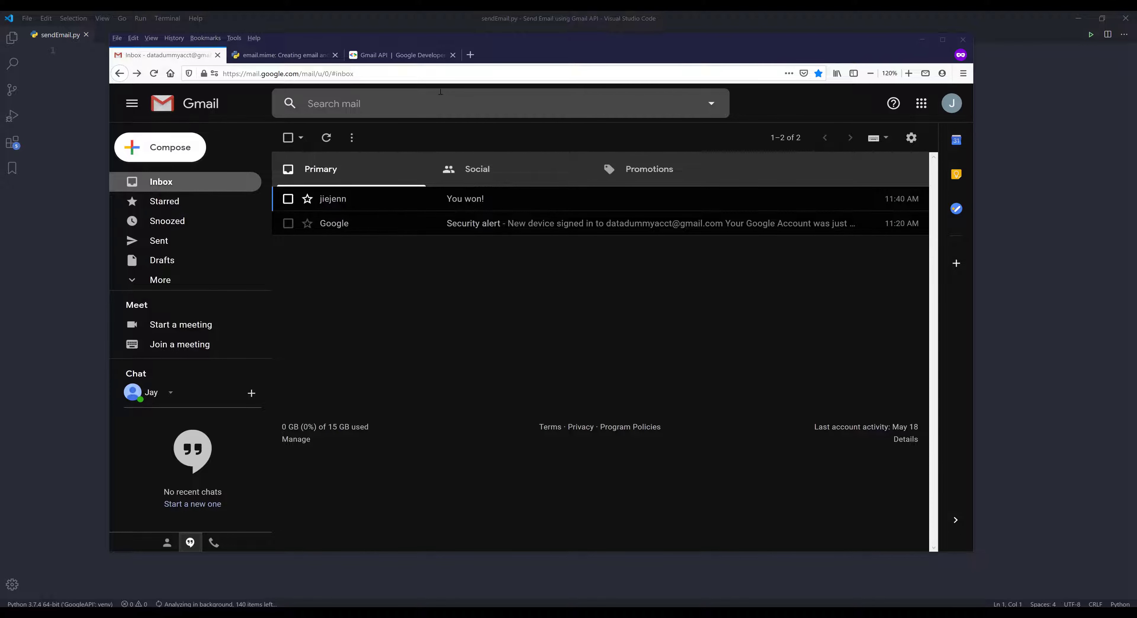
Step: Switch from the Gmail inbox to the Gmail API documentation page
click(403, 54)
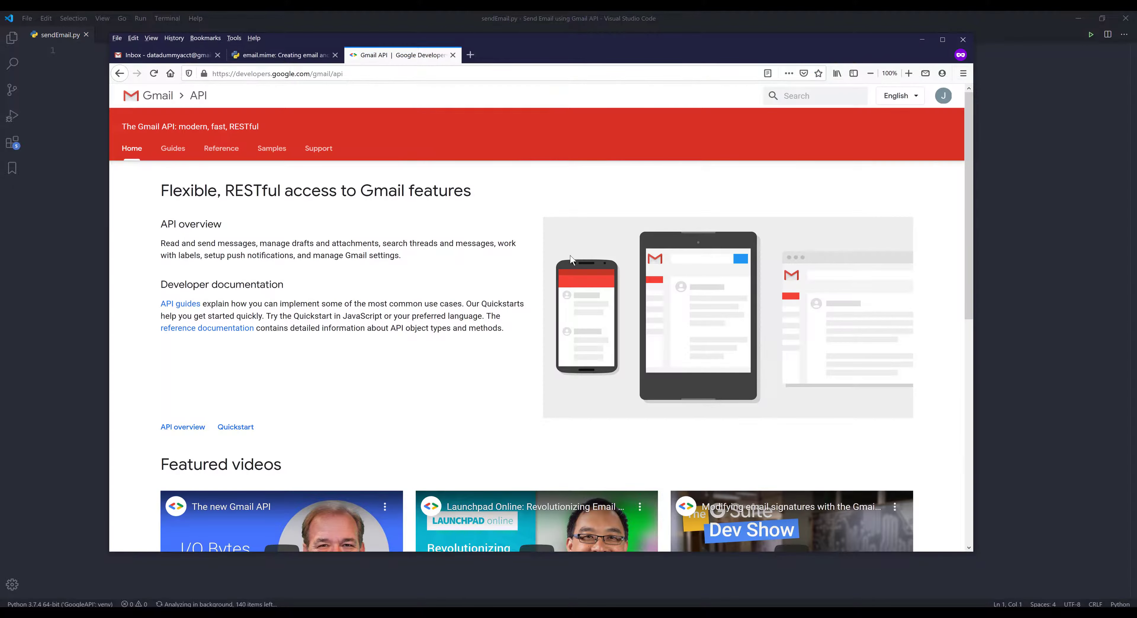
mouse_move(564, 404)
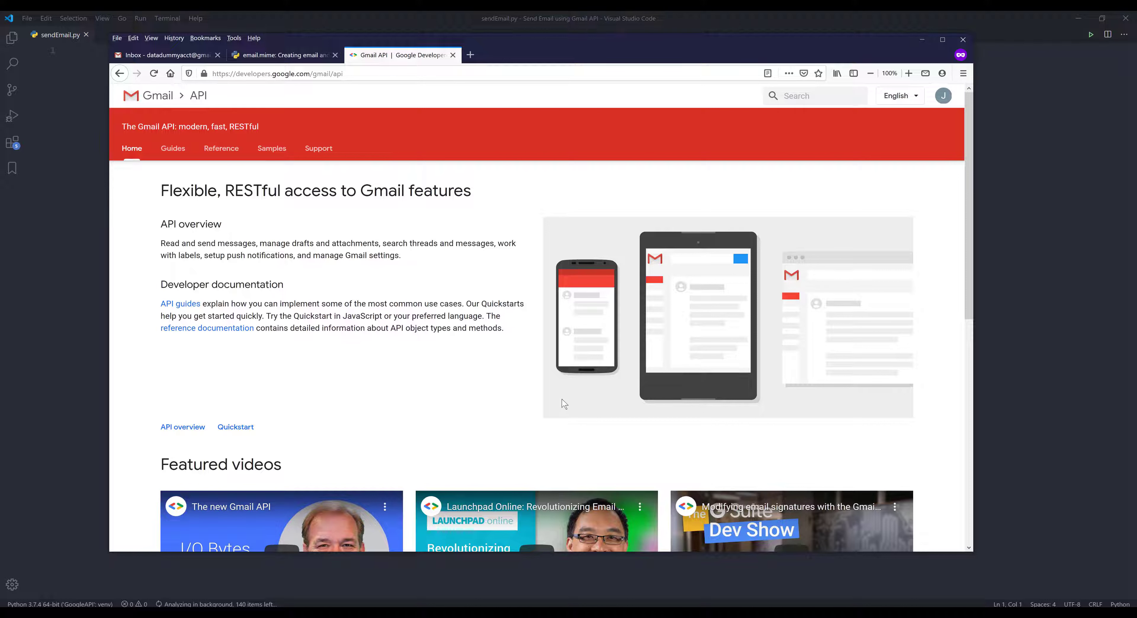
mouse_move(269, 300)
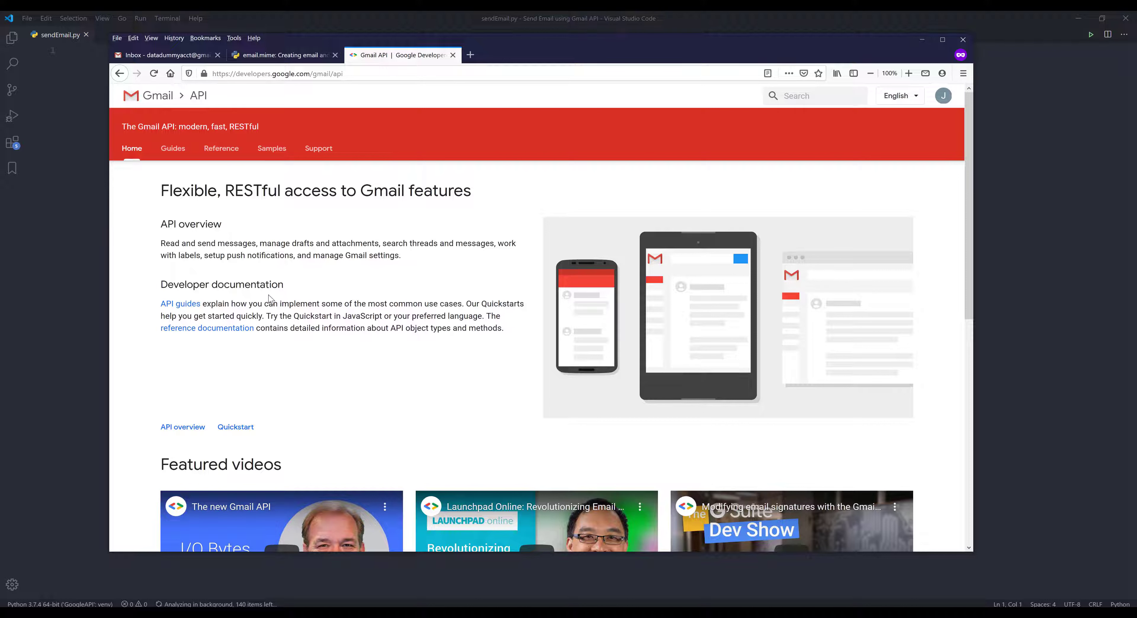
mouse_move(172, 158)
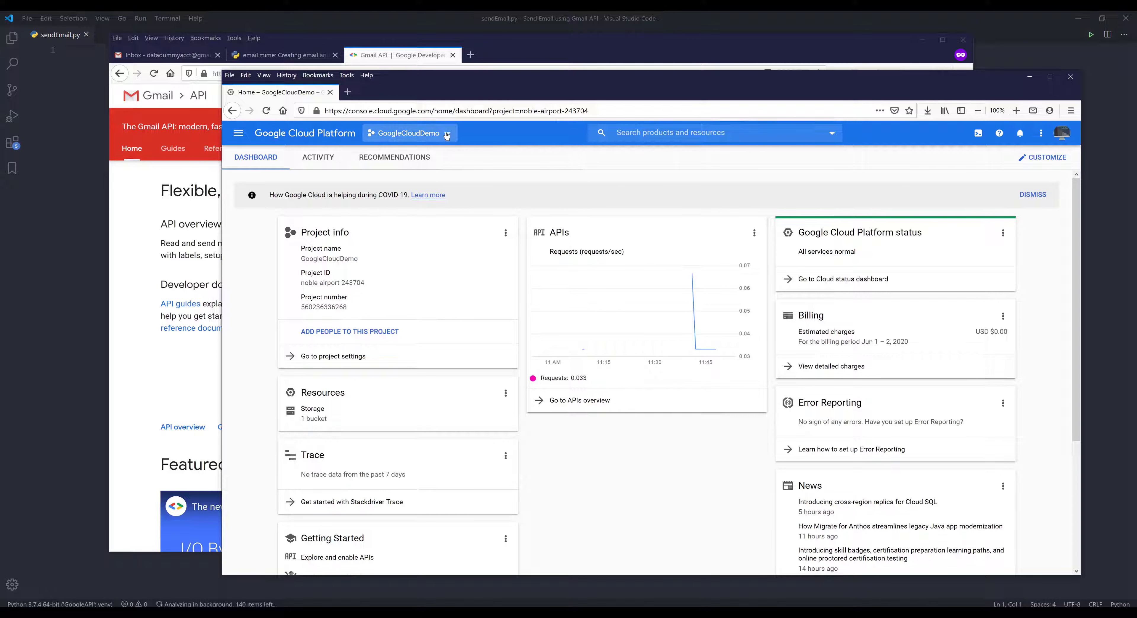
Step: Keep the GoogleCloudDemo project and go to APIs & Services > Library
click(408, 133)
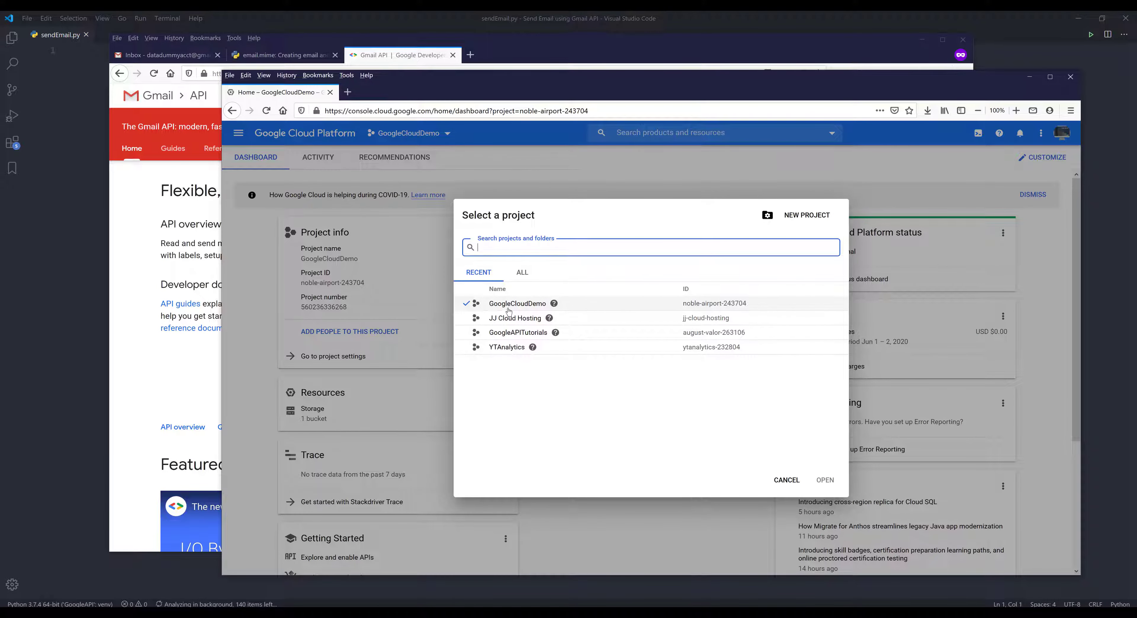
mouse_move(815, 344)
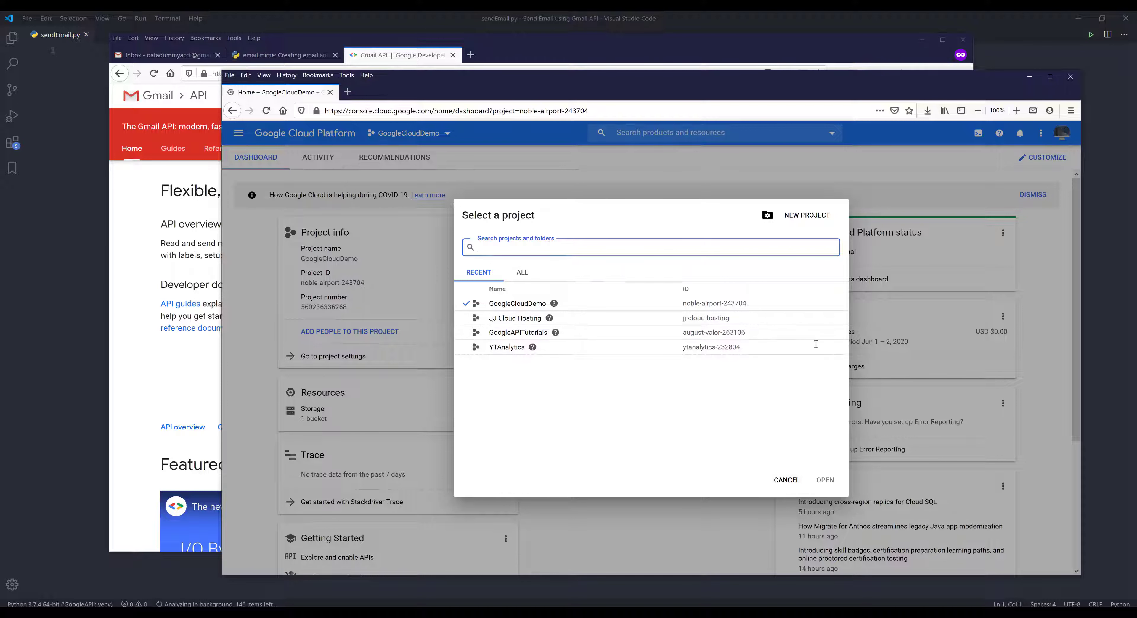
click(786, 480)
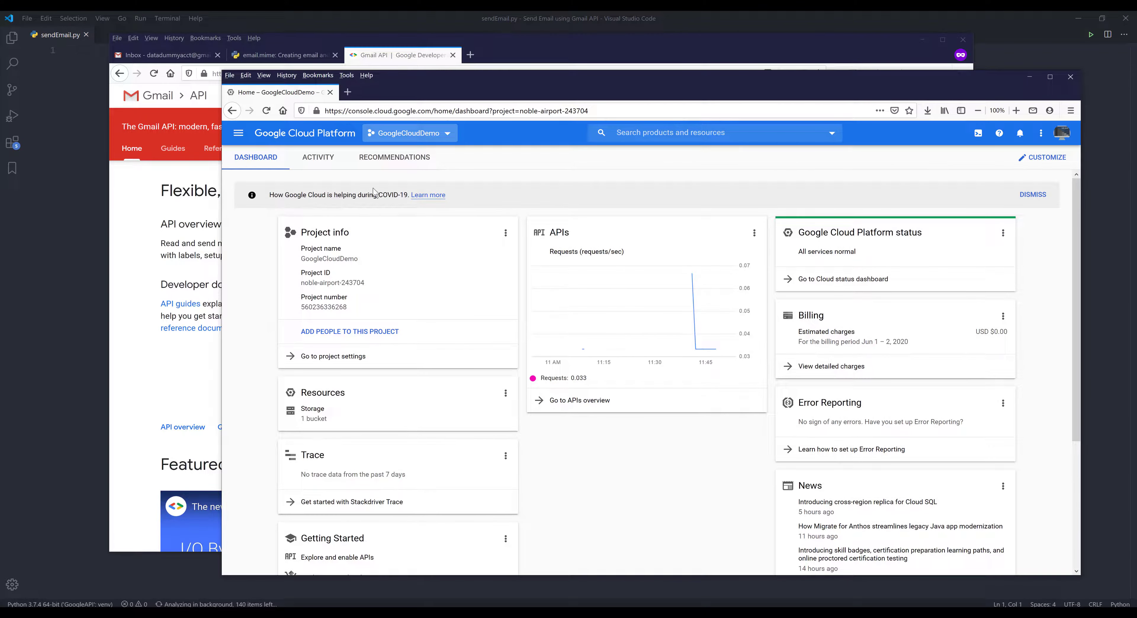
mouse_move(239, 133)
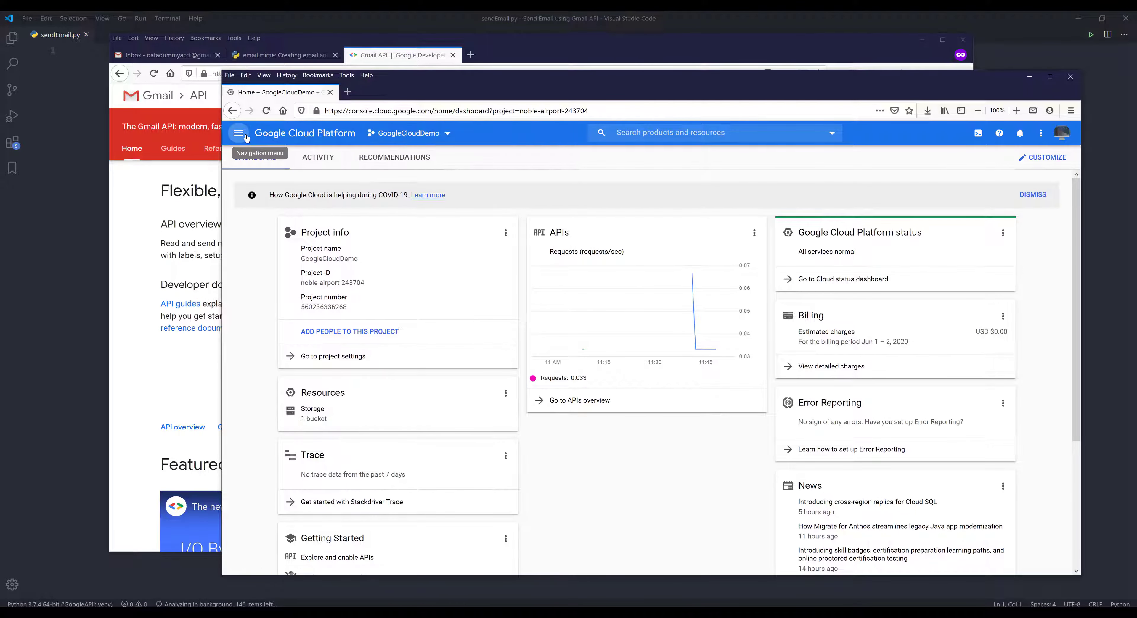
click(239, 132)
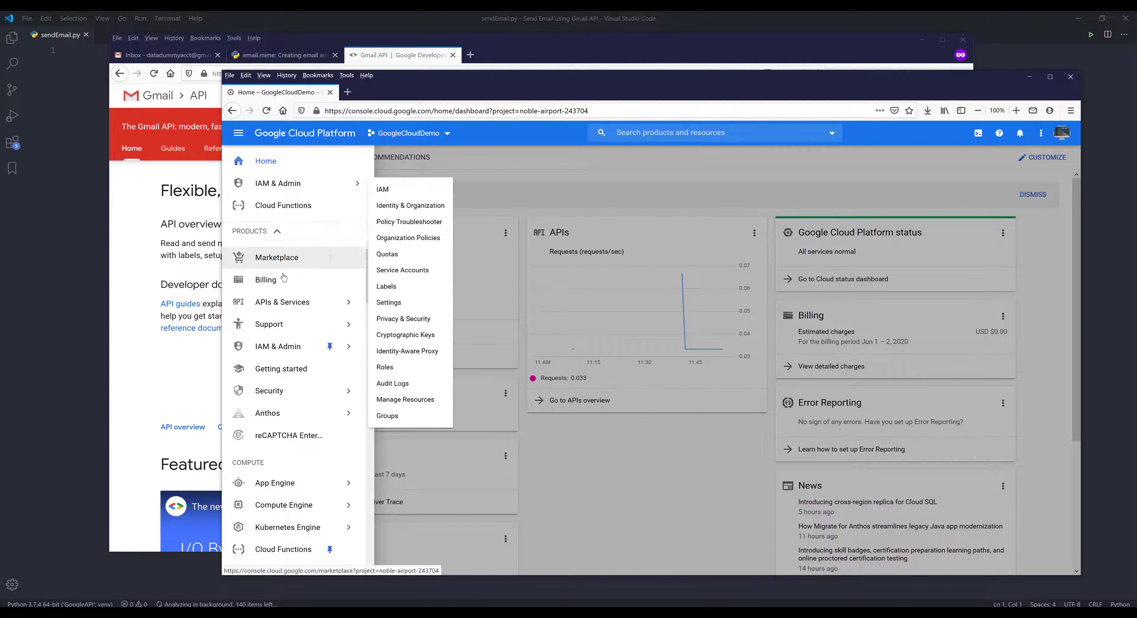
click(281, 302)
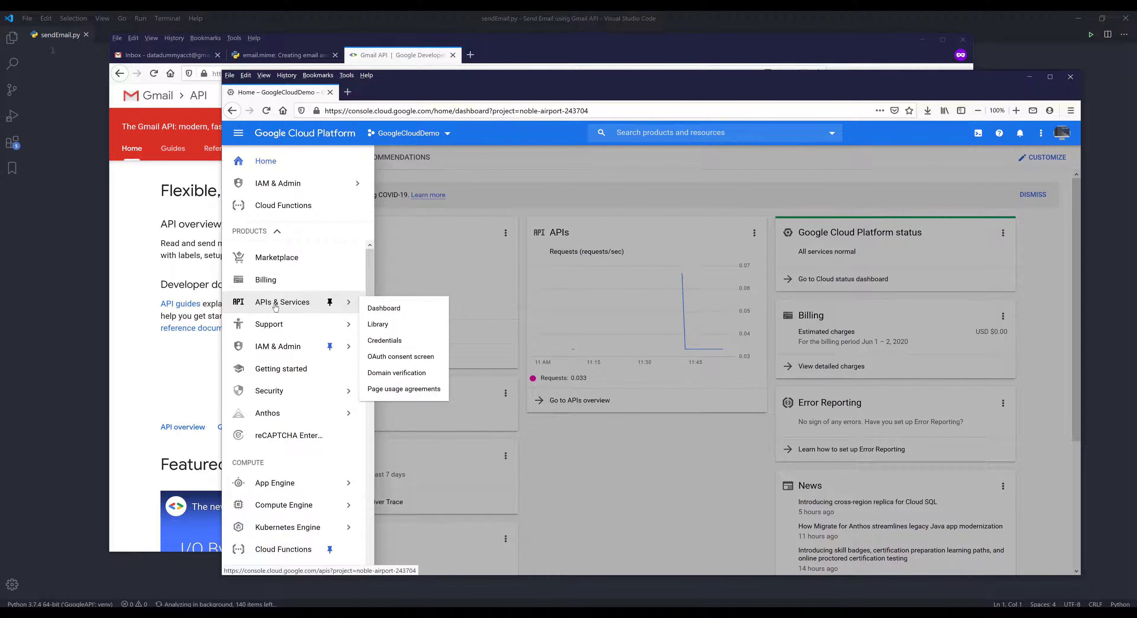
click(377, 324)
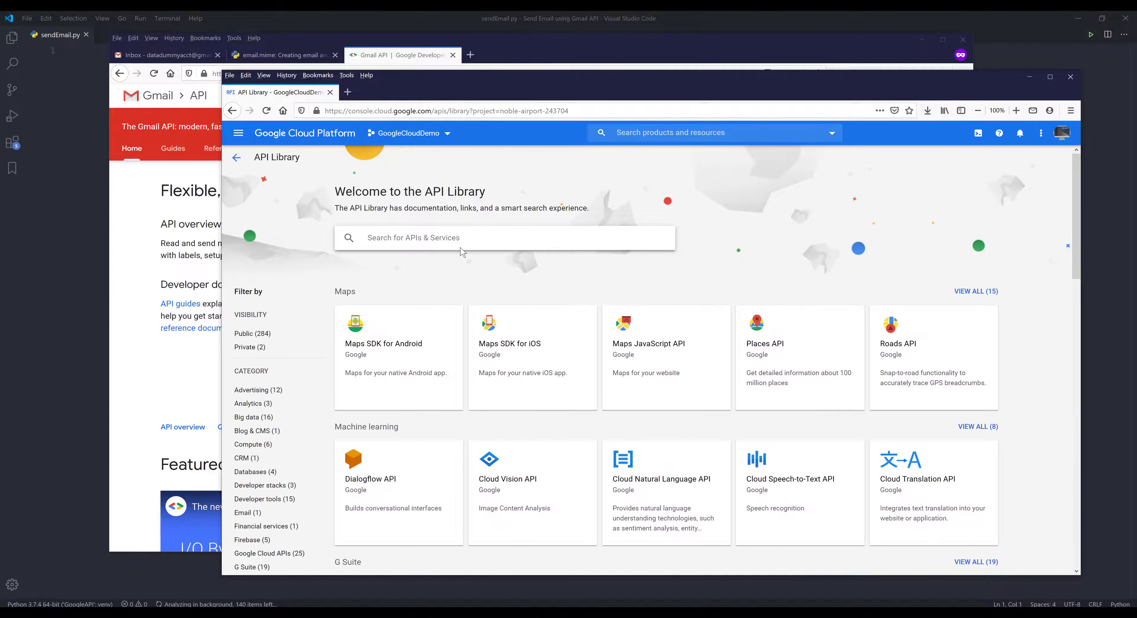
mouse_move(514, 239)
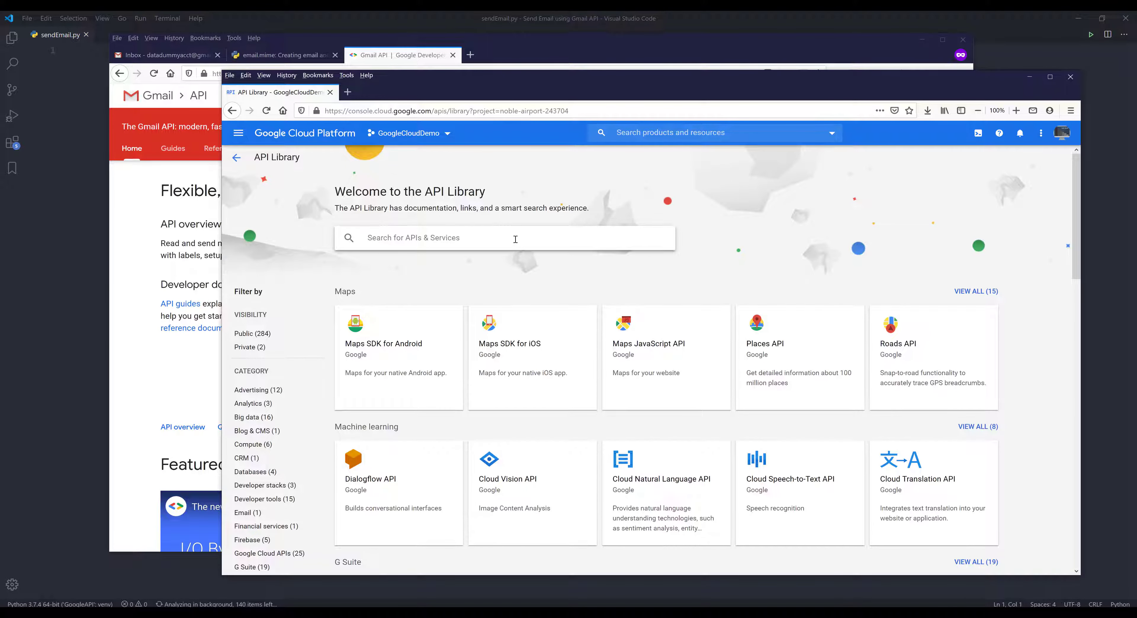
Step: Search 'Gm' in the API Library, then view the Google.py helper in VS Code and close it
text(Gm)
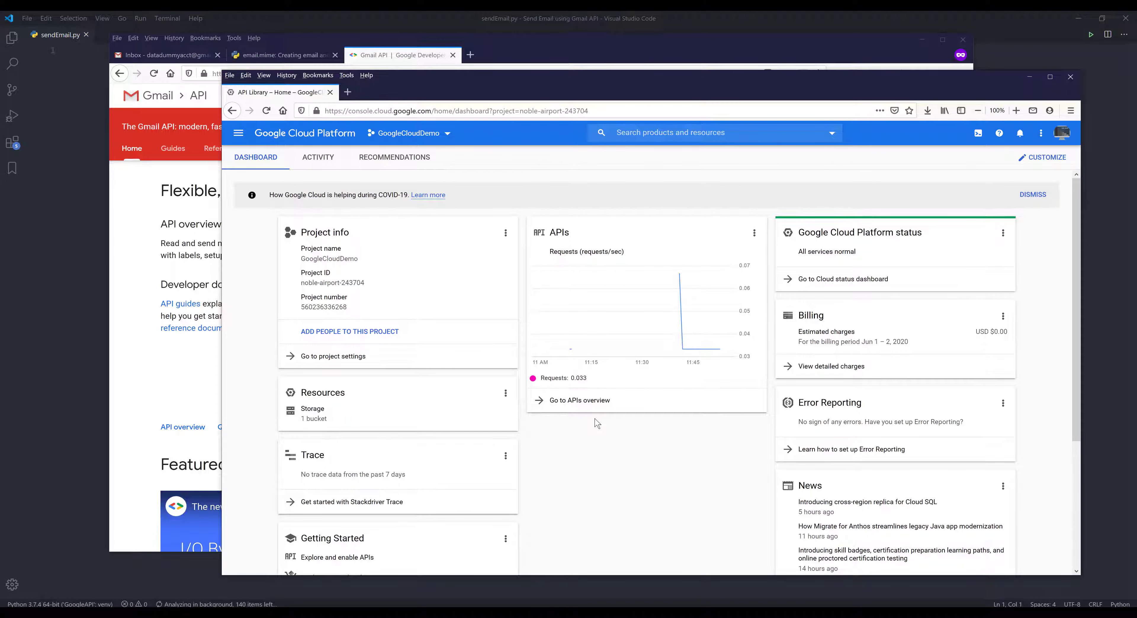
mouse_move(589, 428)
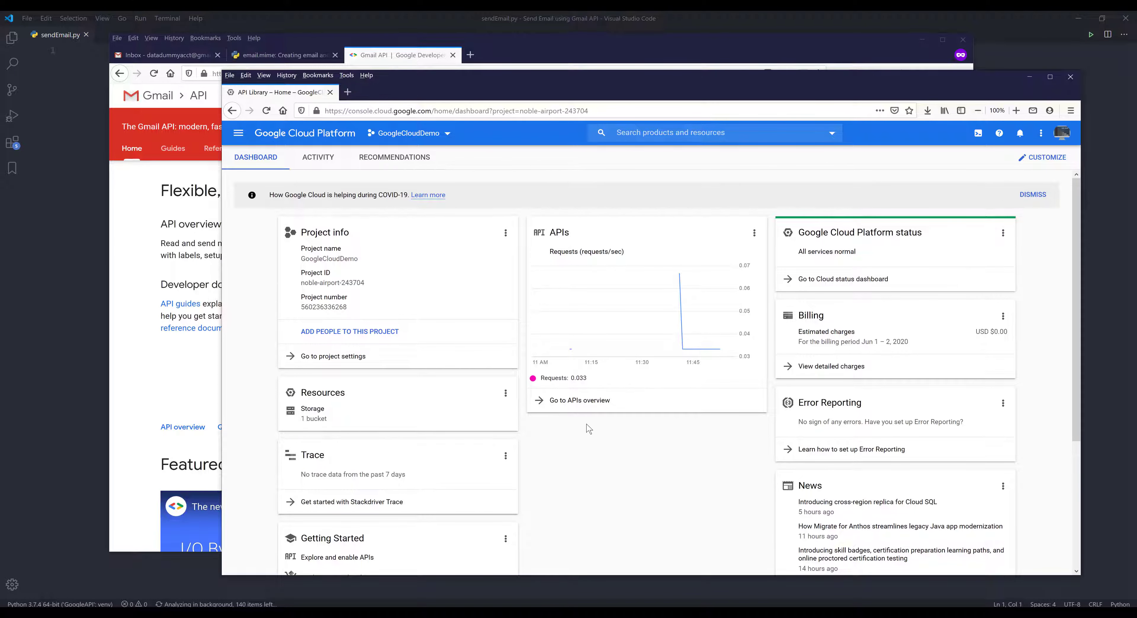
mouse_move(515, 366)
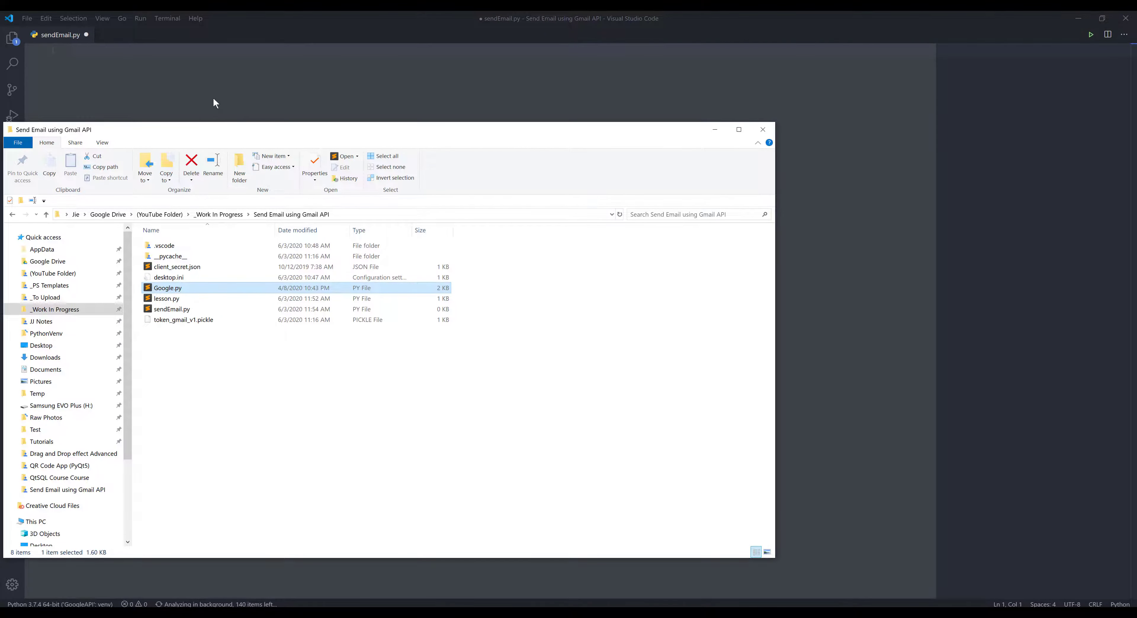
double_click(167, 288)
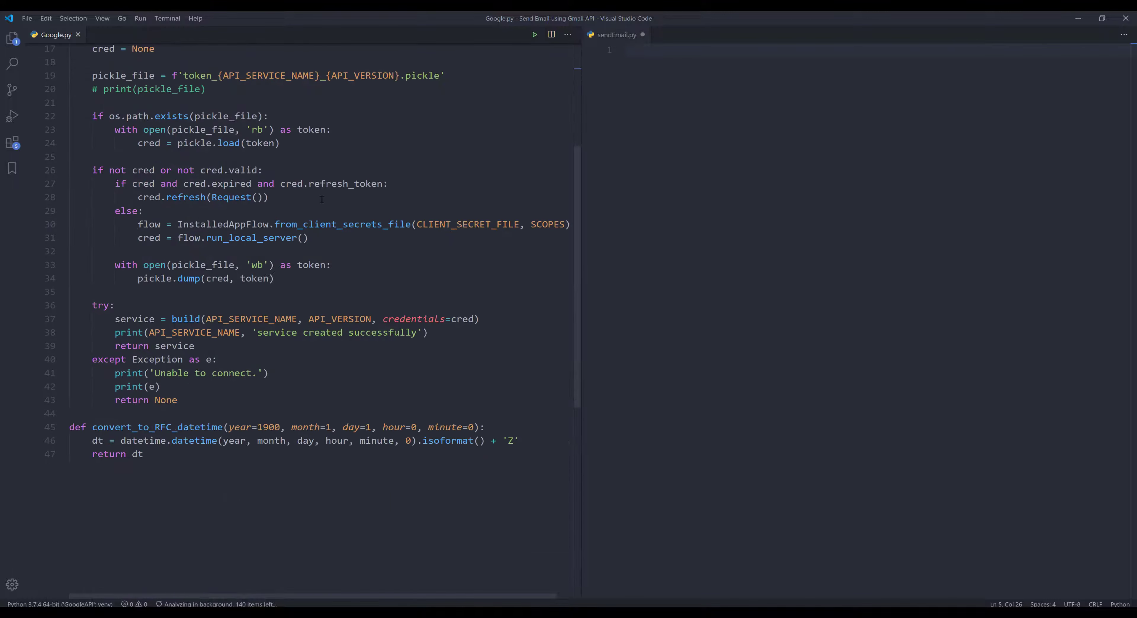
mouse_move(78, 35)
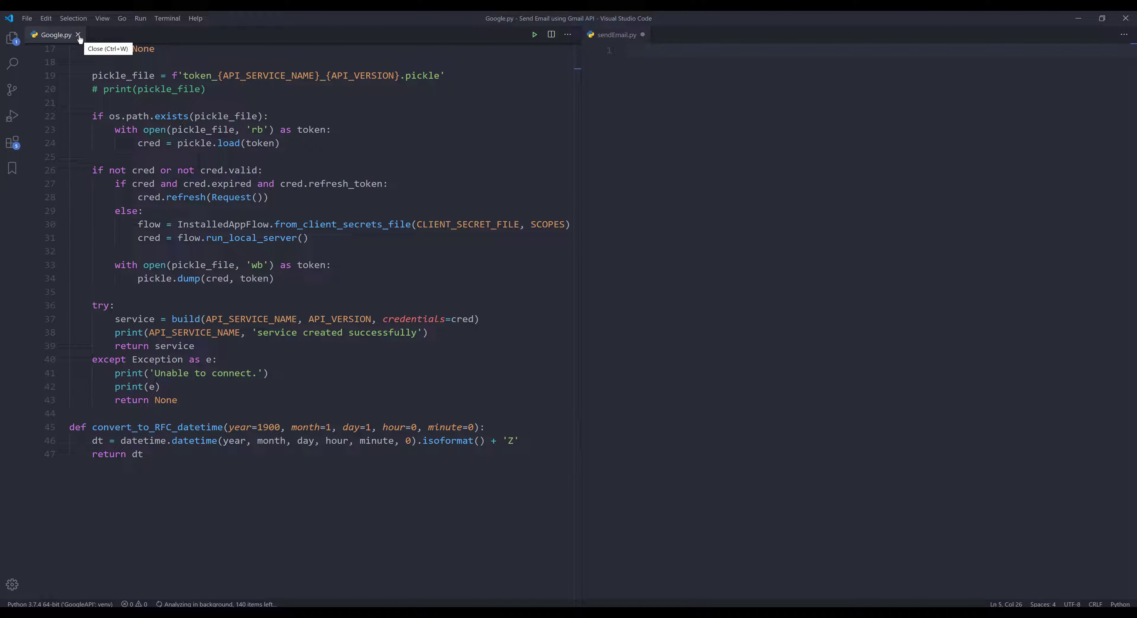
click(79, 35)
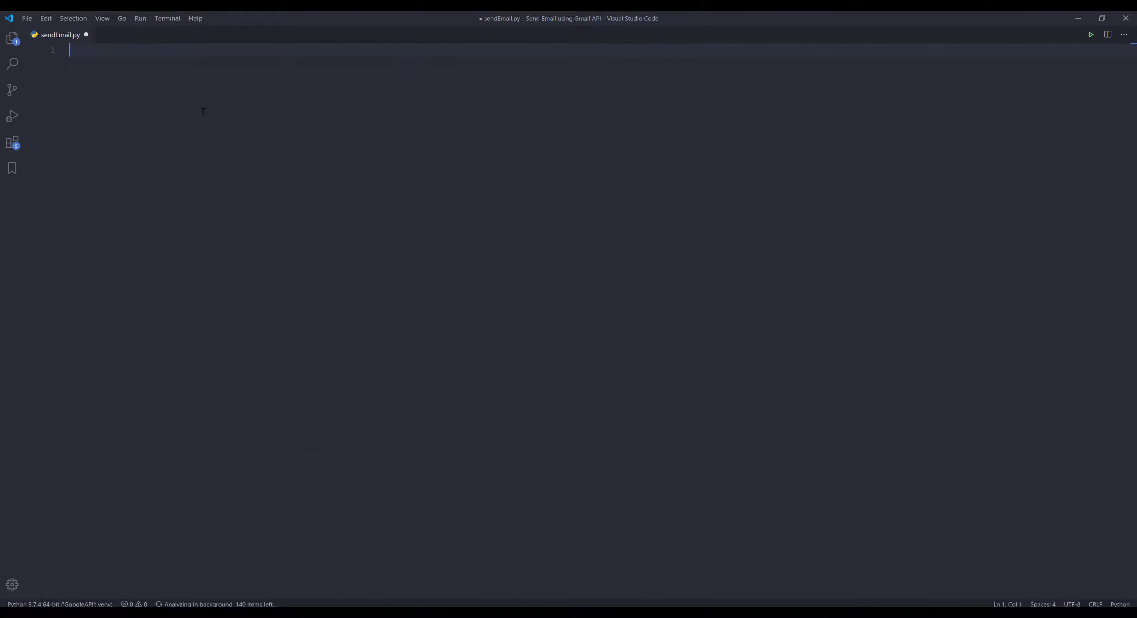
Step: Write 'from Google import Create_Service' and 'import base64' in sendEmail.py
text(from)
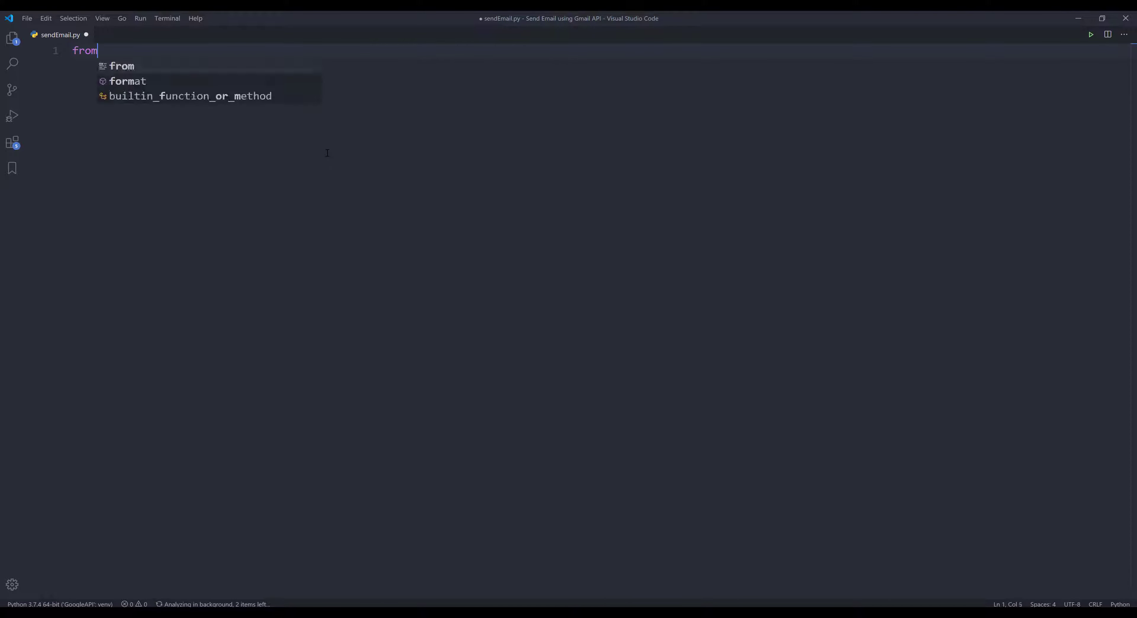
text(Google)
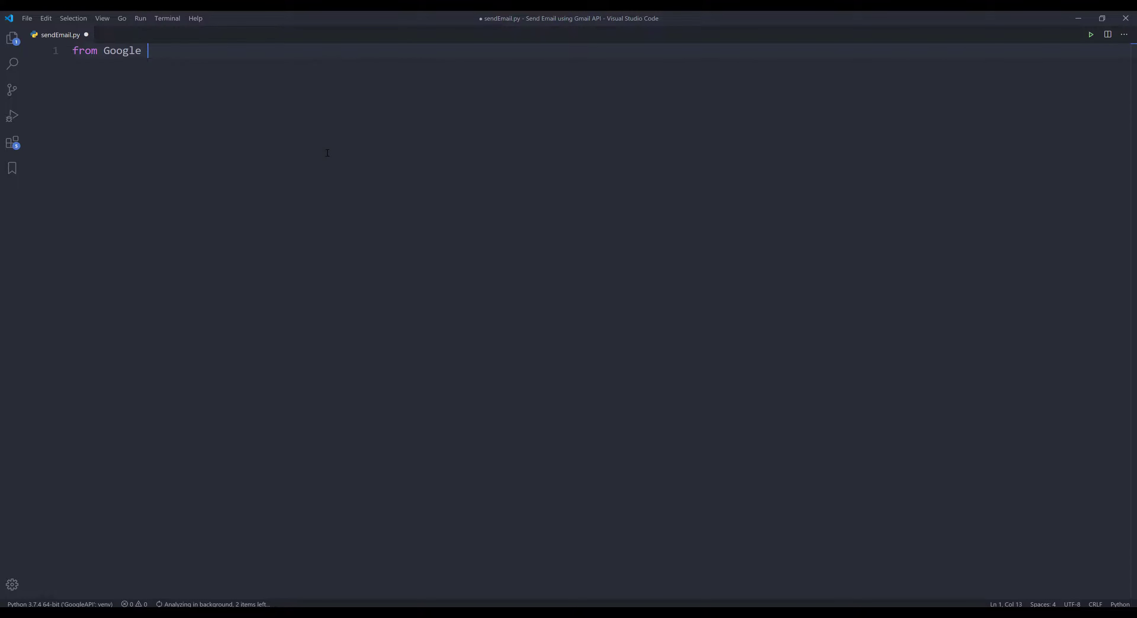
text(import Create)
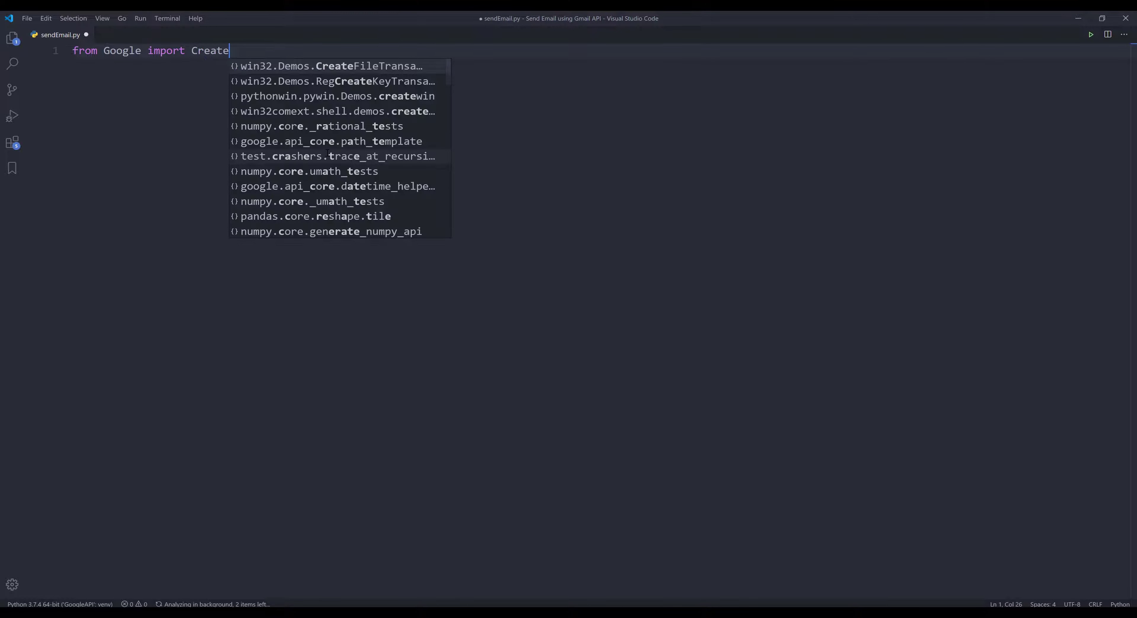
text(_Service)
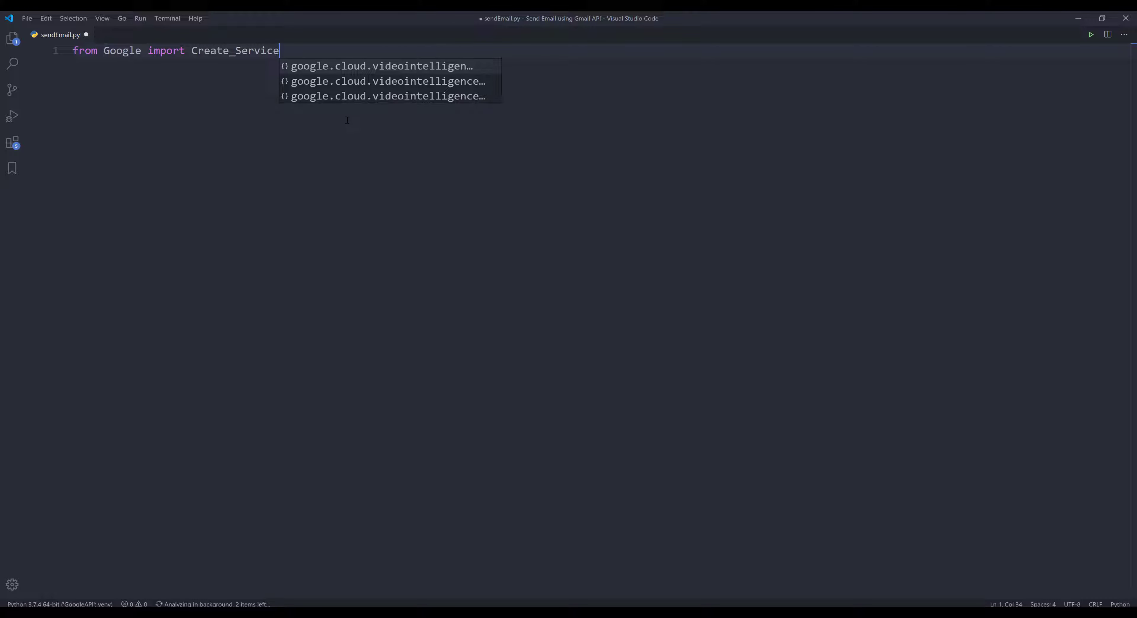
key(enter)
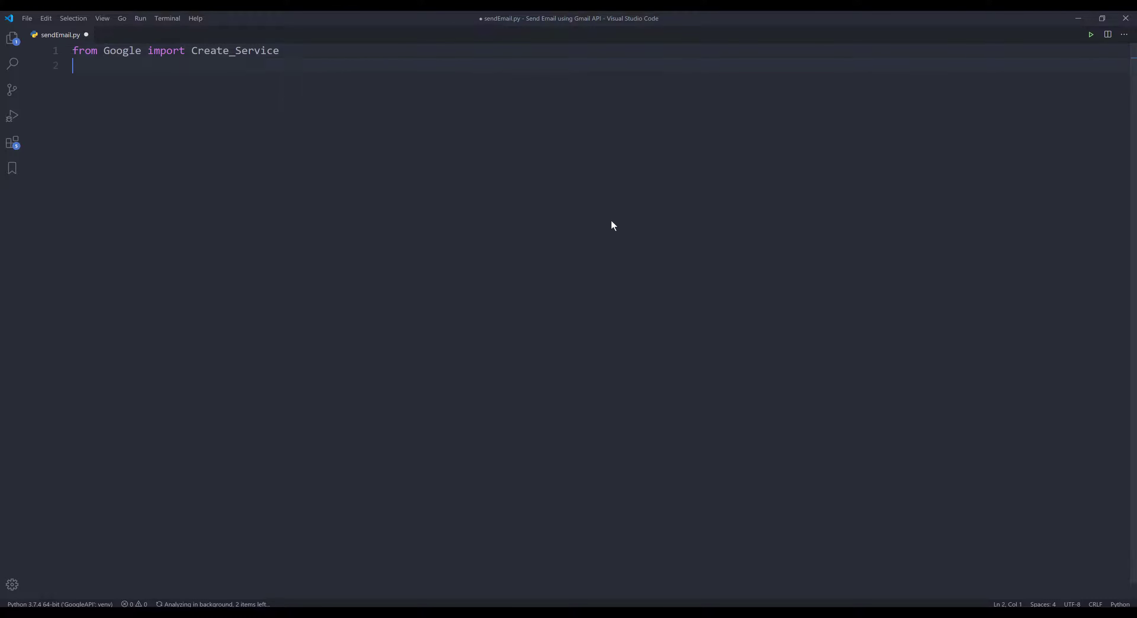
text(im)
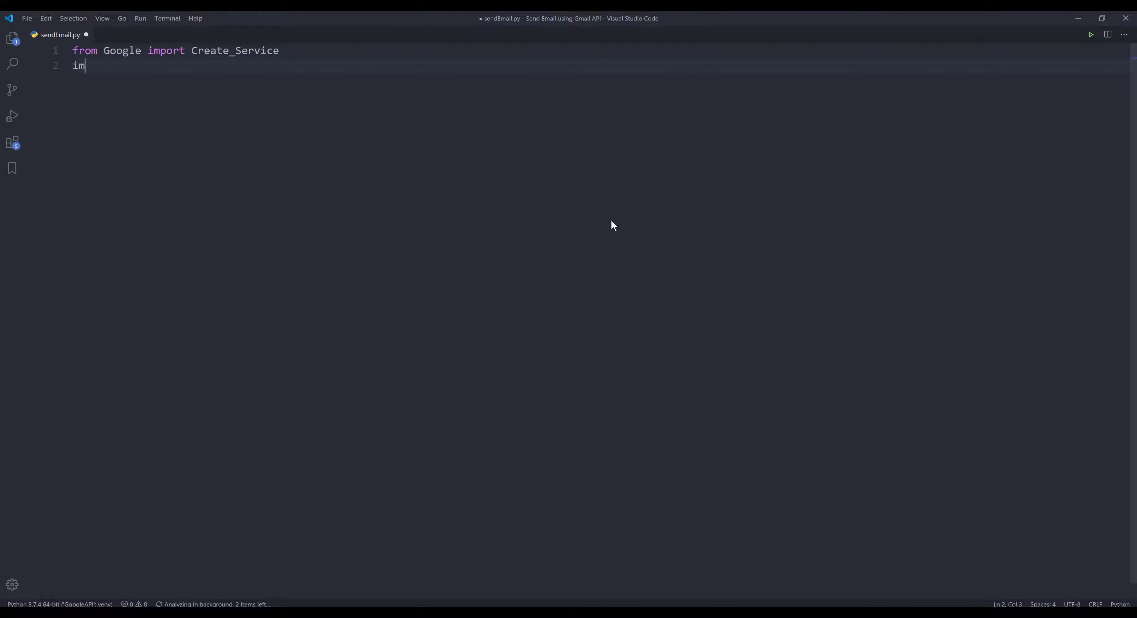
text(port base)
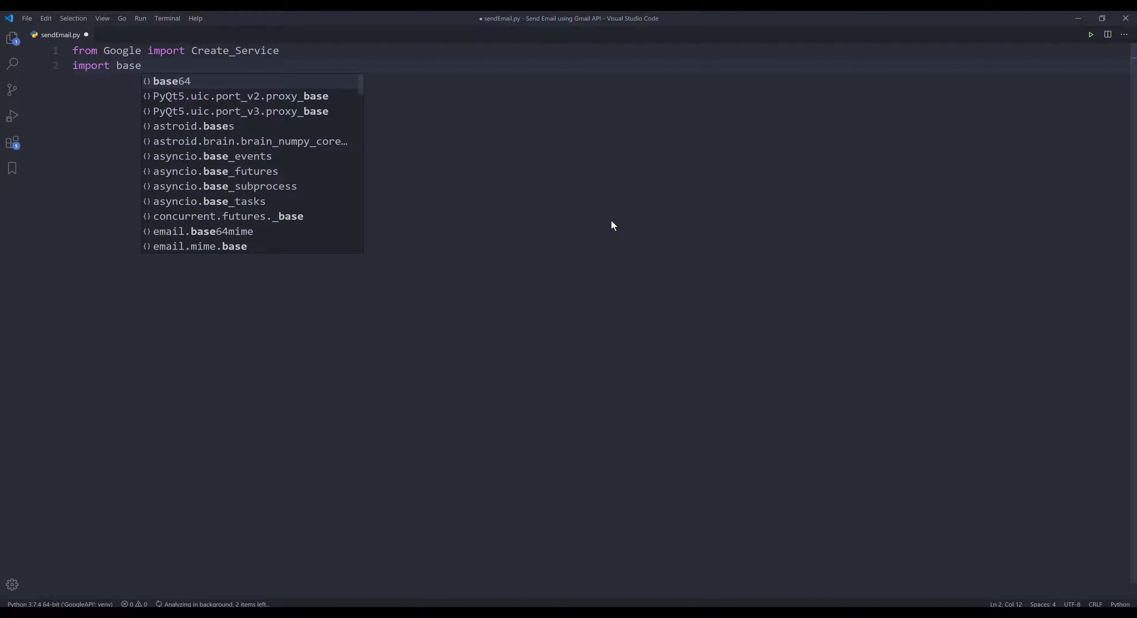
text(64)
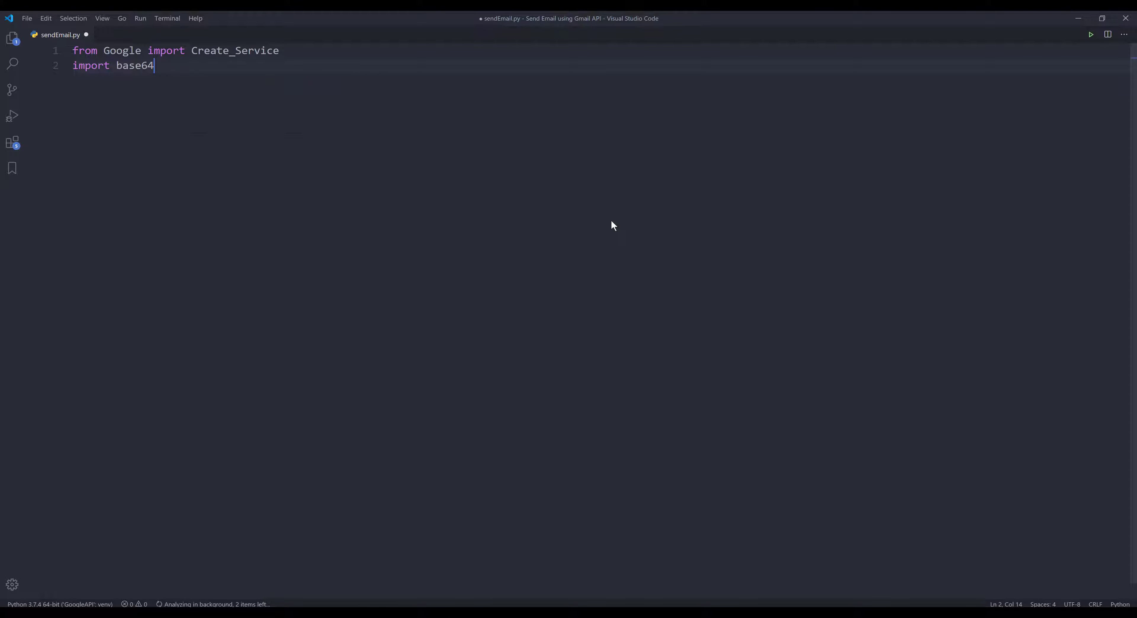
Step: Import MIMEMultipart from email.mime.multipart and MIMEText from email.mime.text
text(from emial)
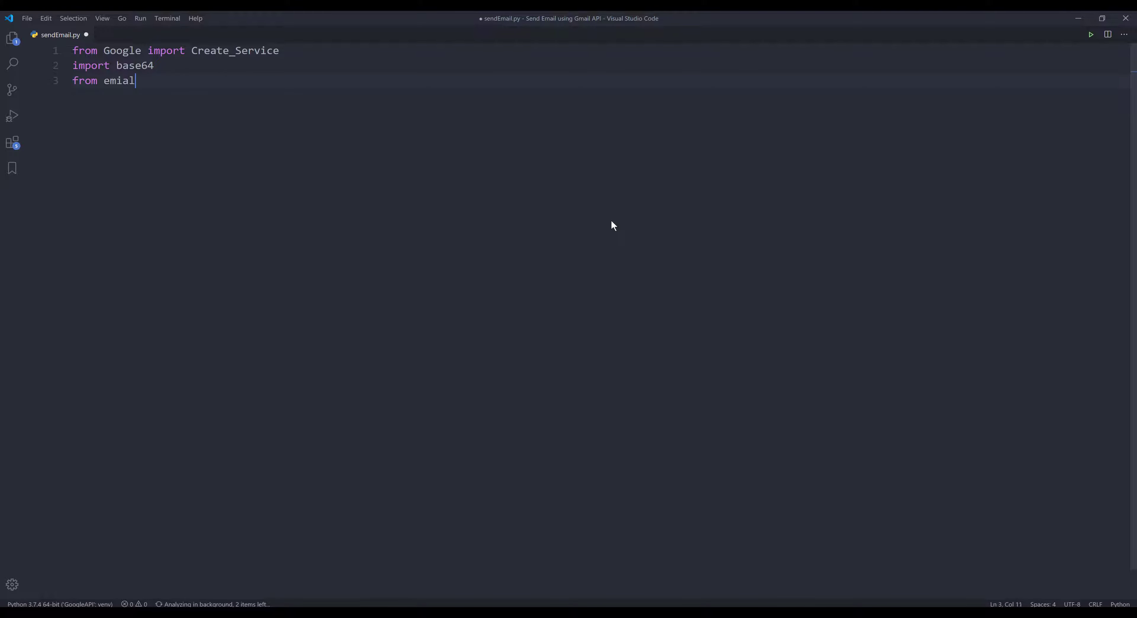
text(.mime.multi)
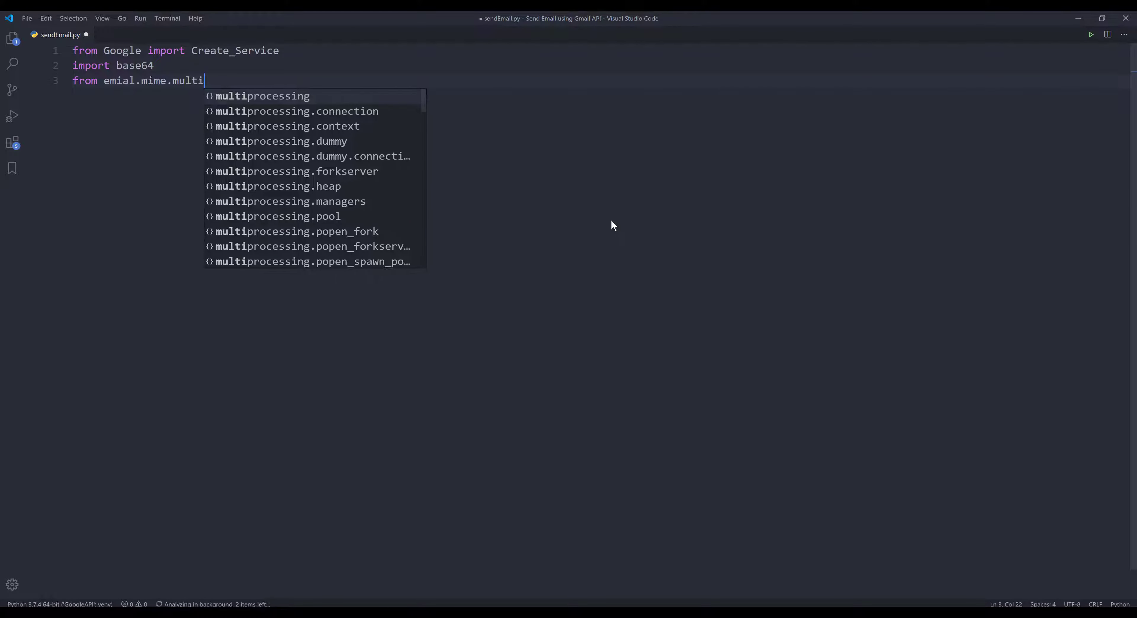
text(part)
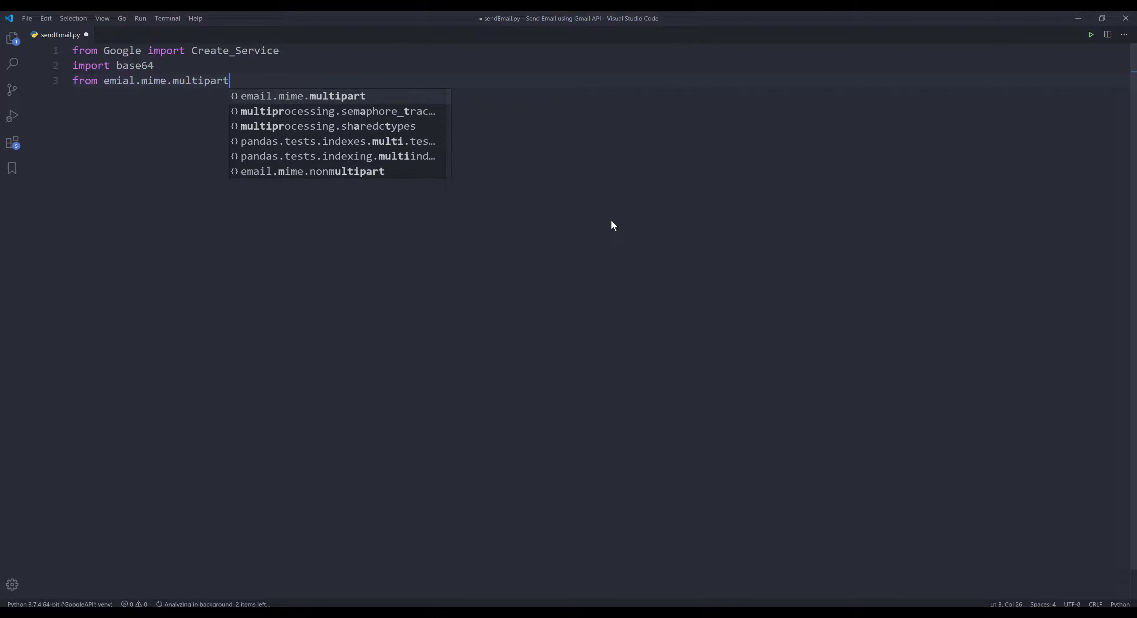
text(import)
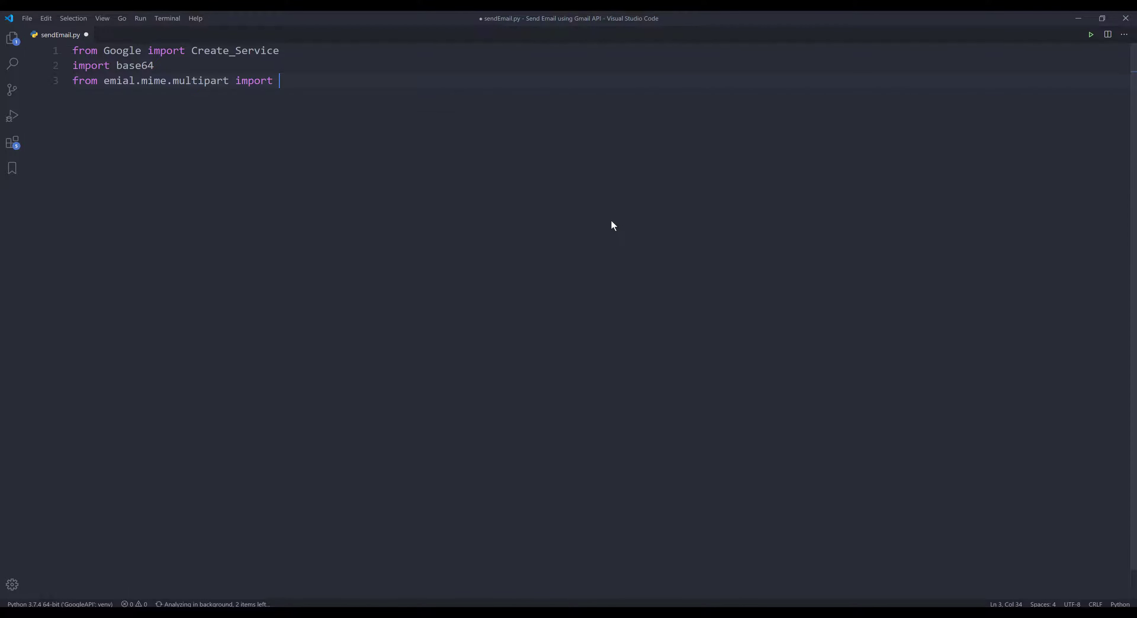
text(MIME)
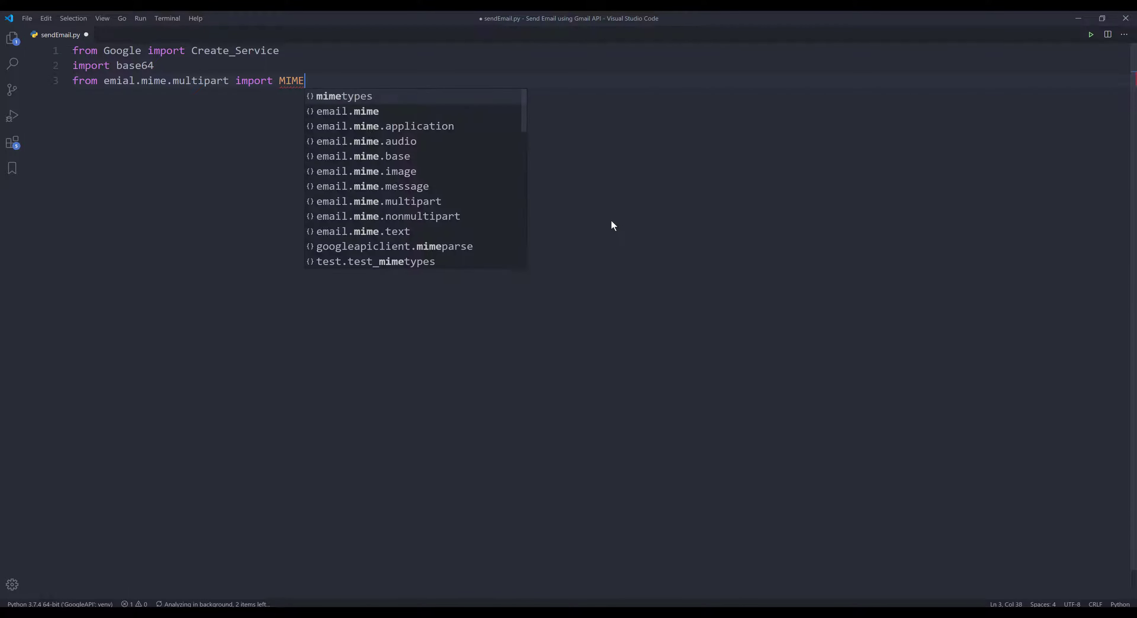
text(MUl)
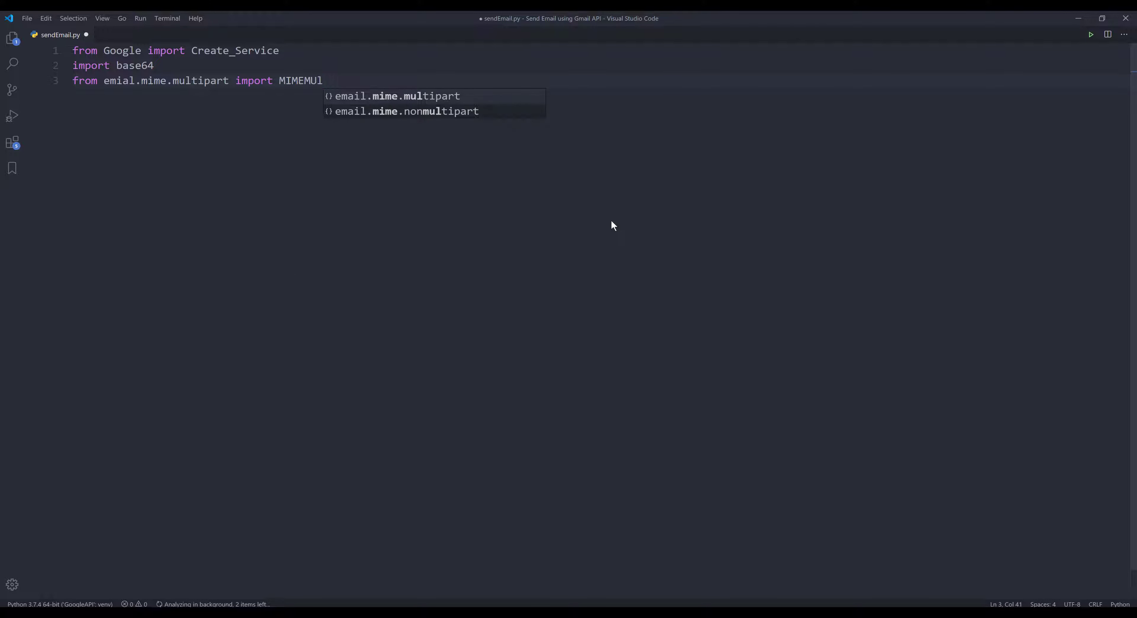
text(ltipart)
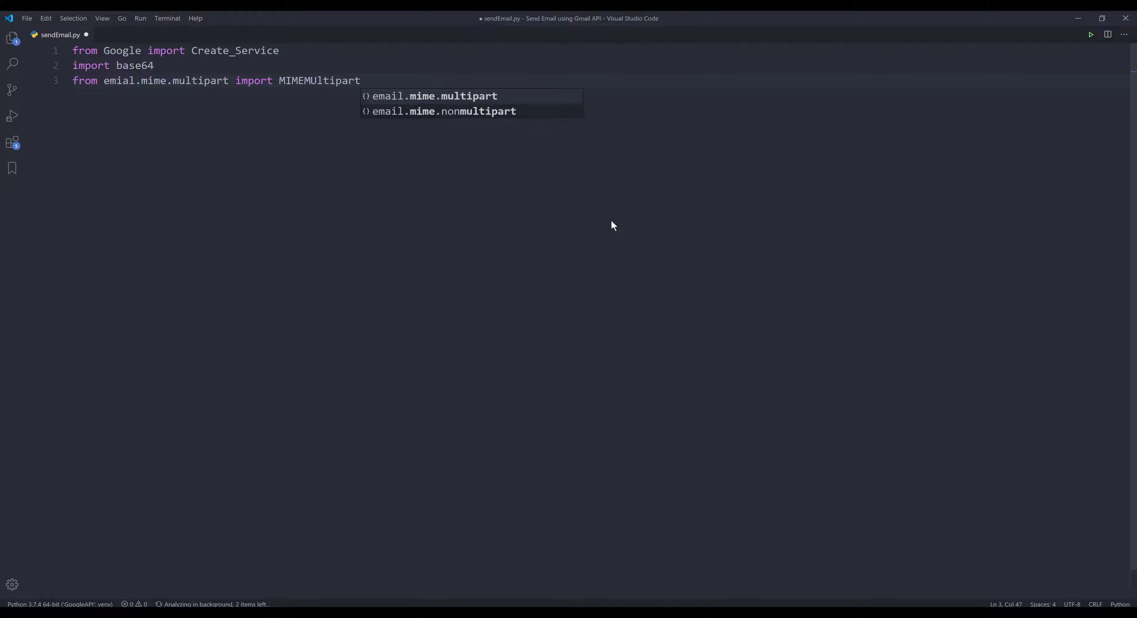
key(enter)
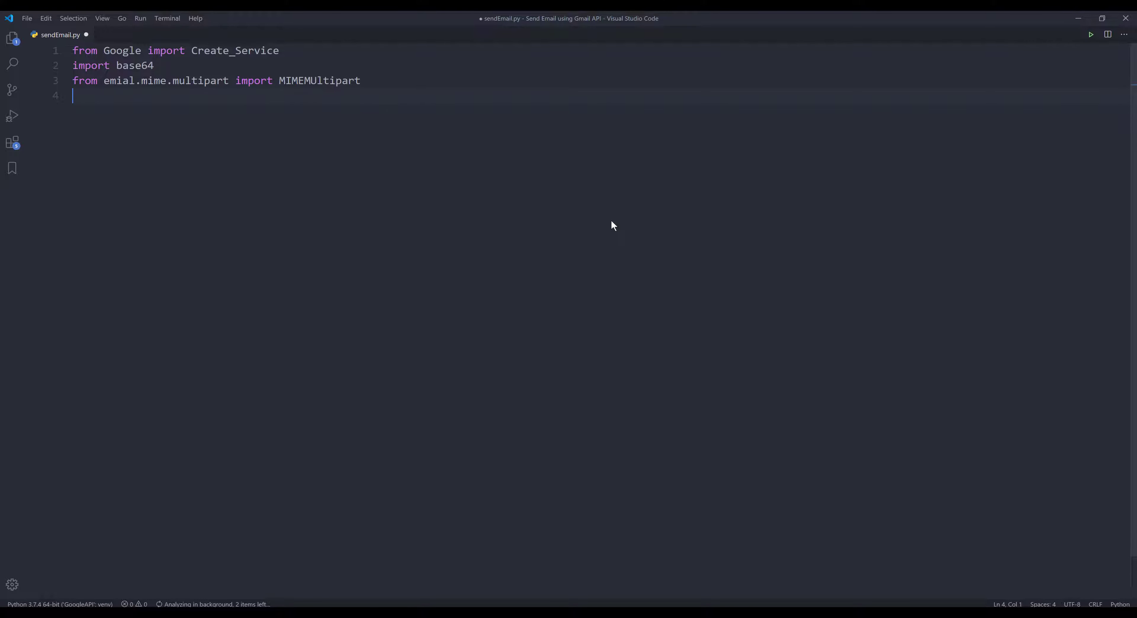
text(from email)
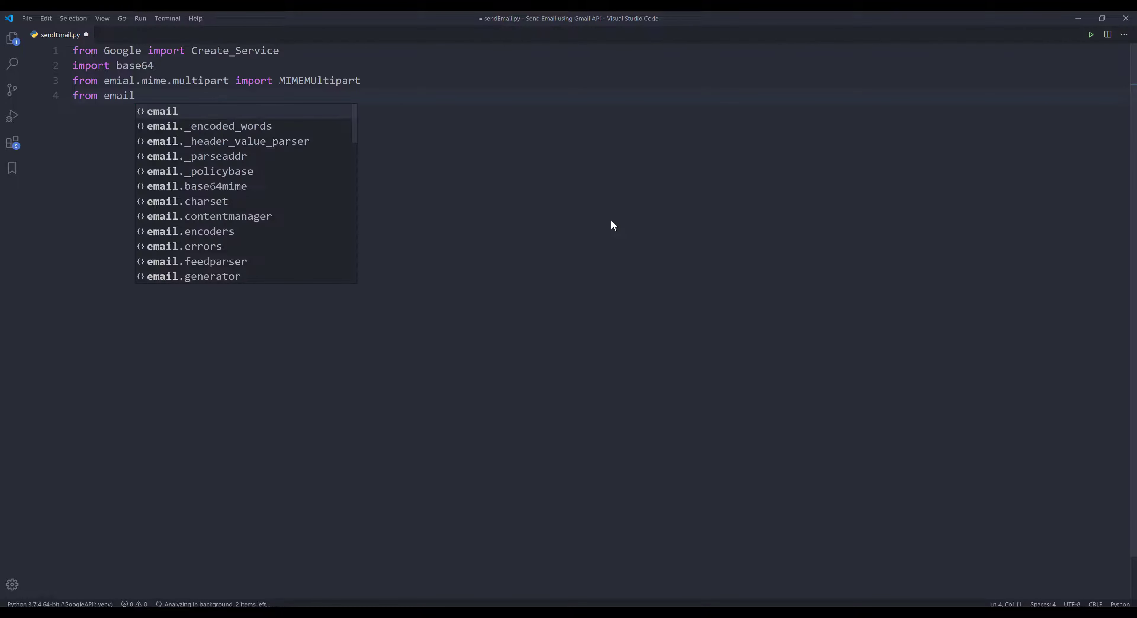
text(.)
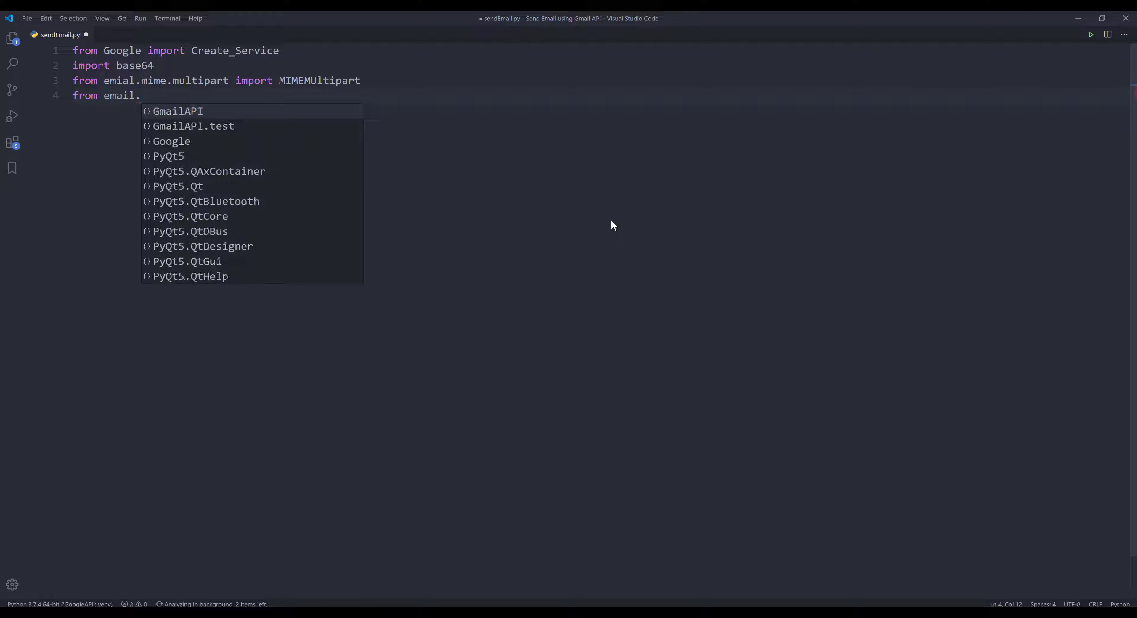
text(mime)
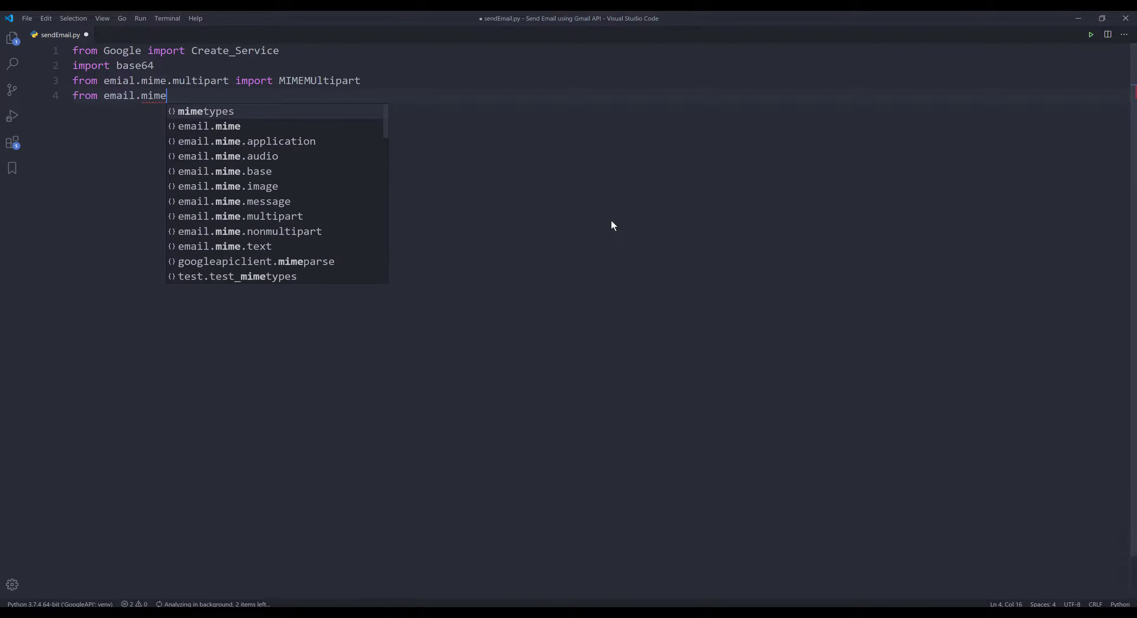
text(.text import)
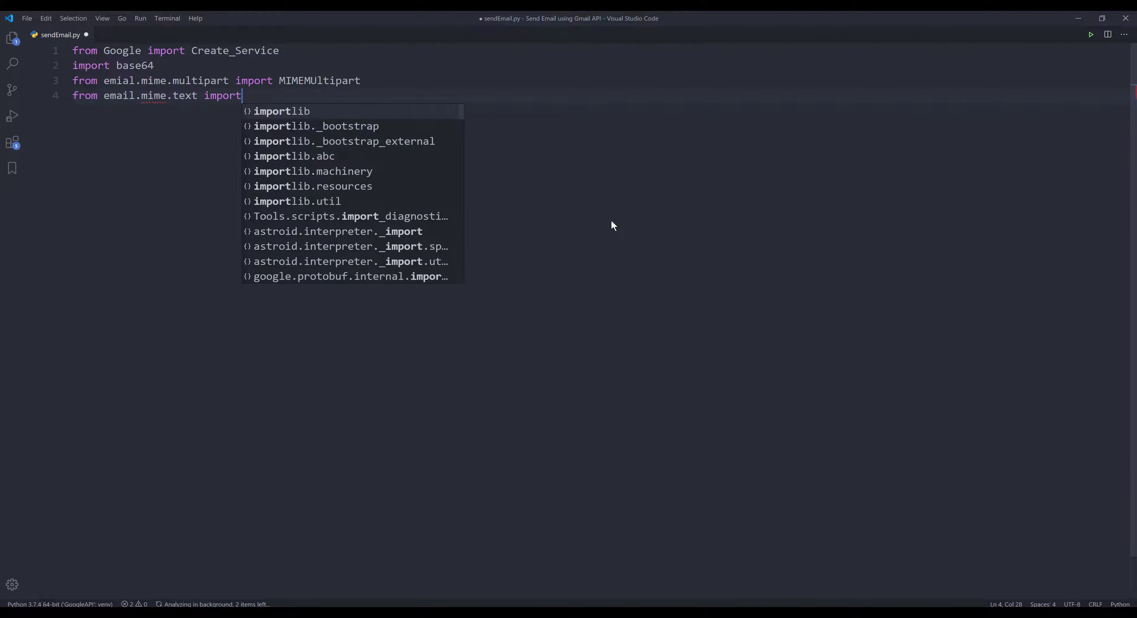
text(Mime)
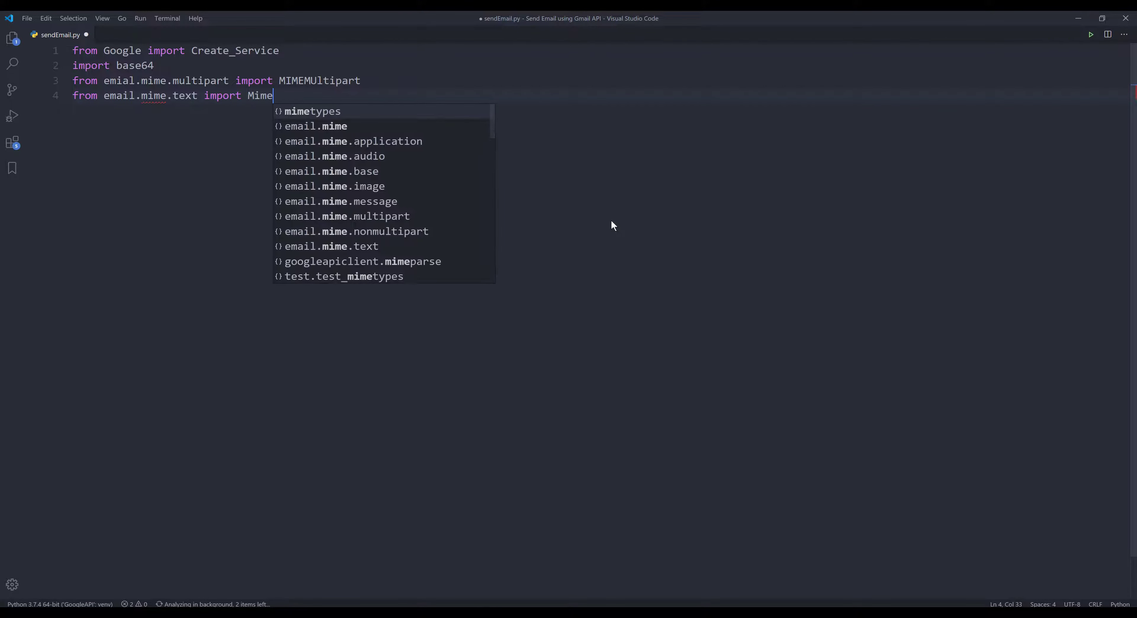
text(IME)
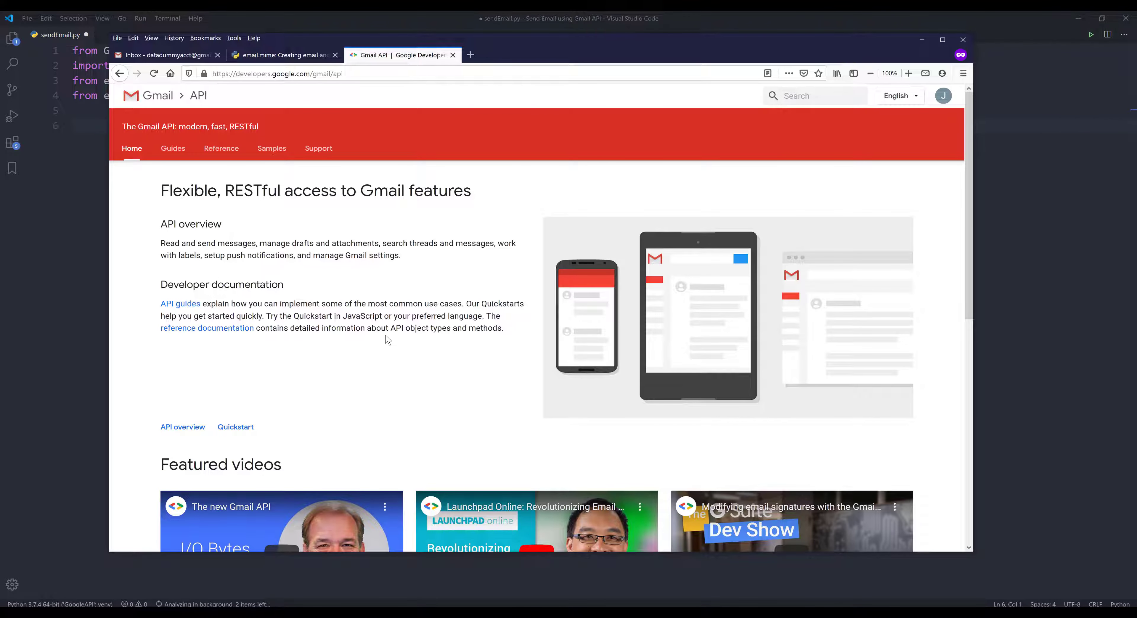
mouse_move(241, 221)
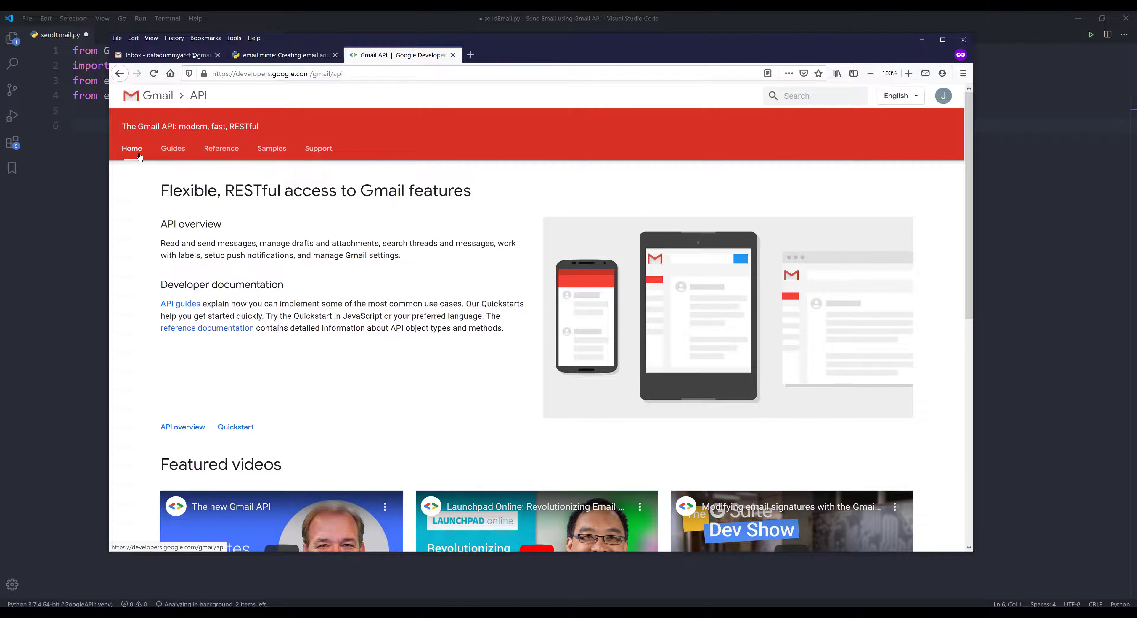
mouse_move(172, 148)
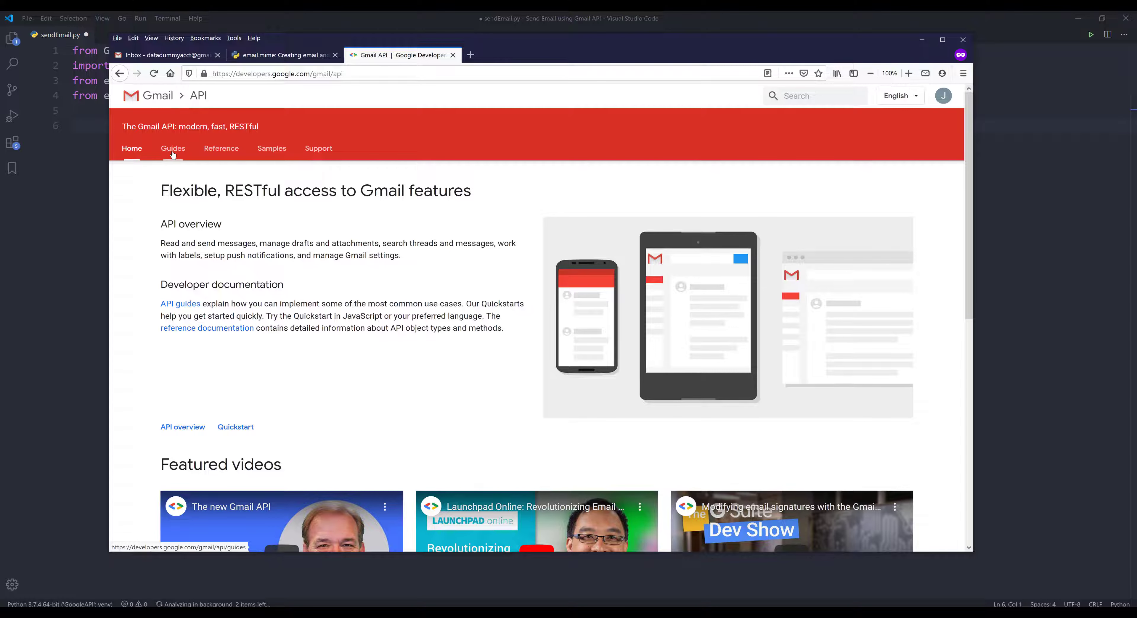
Step: Read the Gmail API Overview guide down through its common uses to the end
click(173, 148)
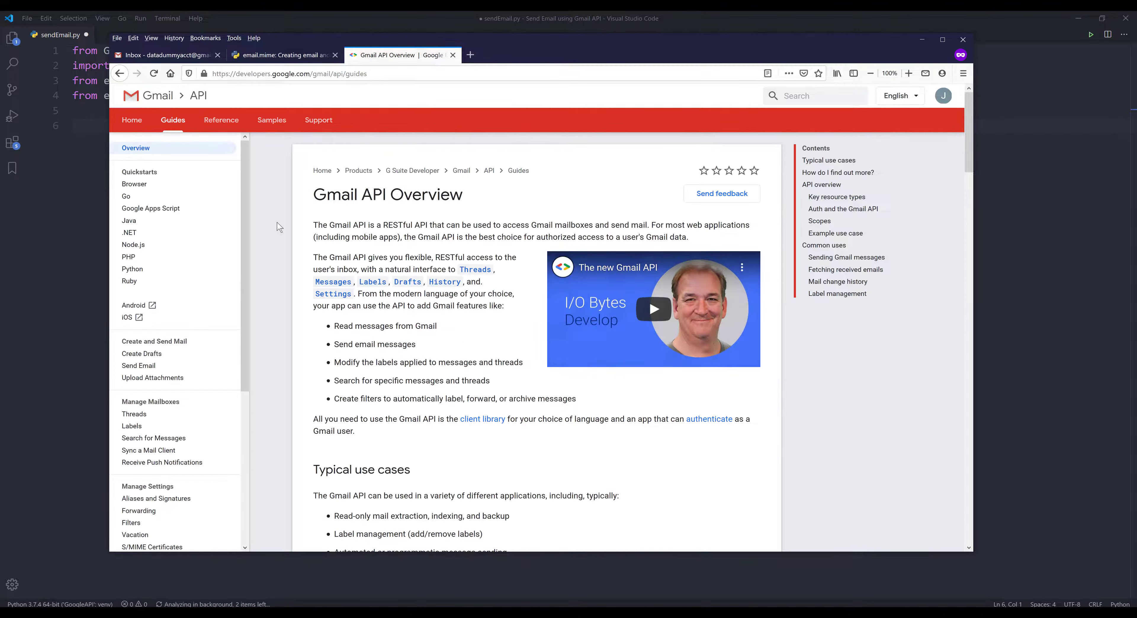
scroll(down, 3)
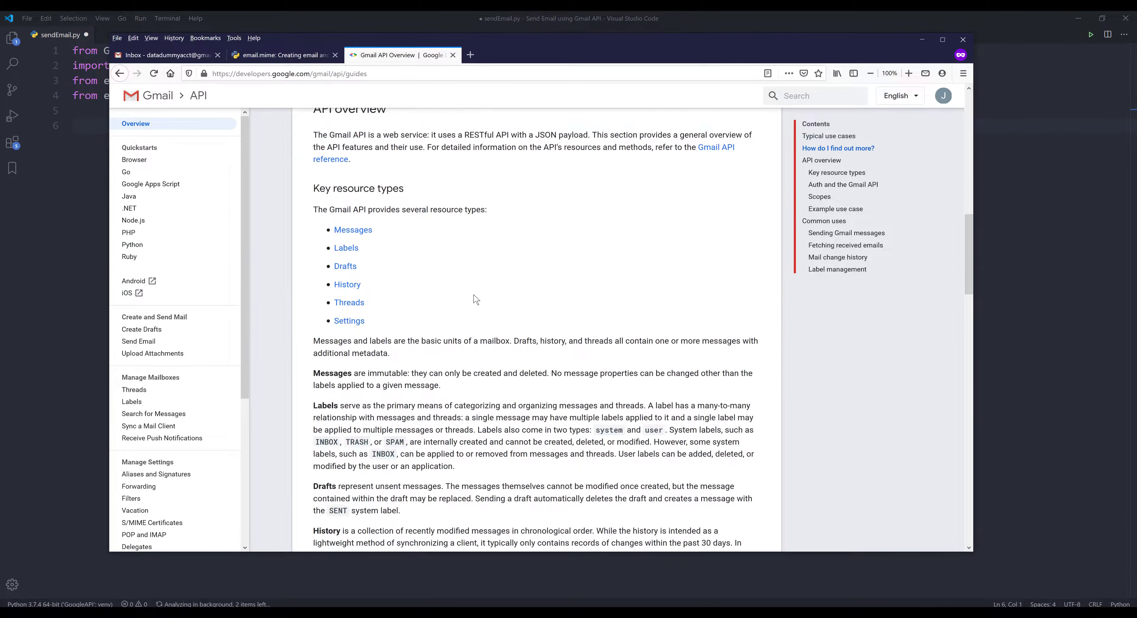
scroll(down, 3)
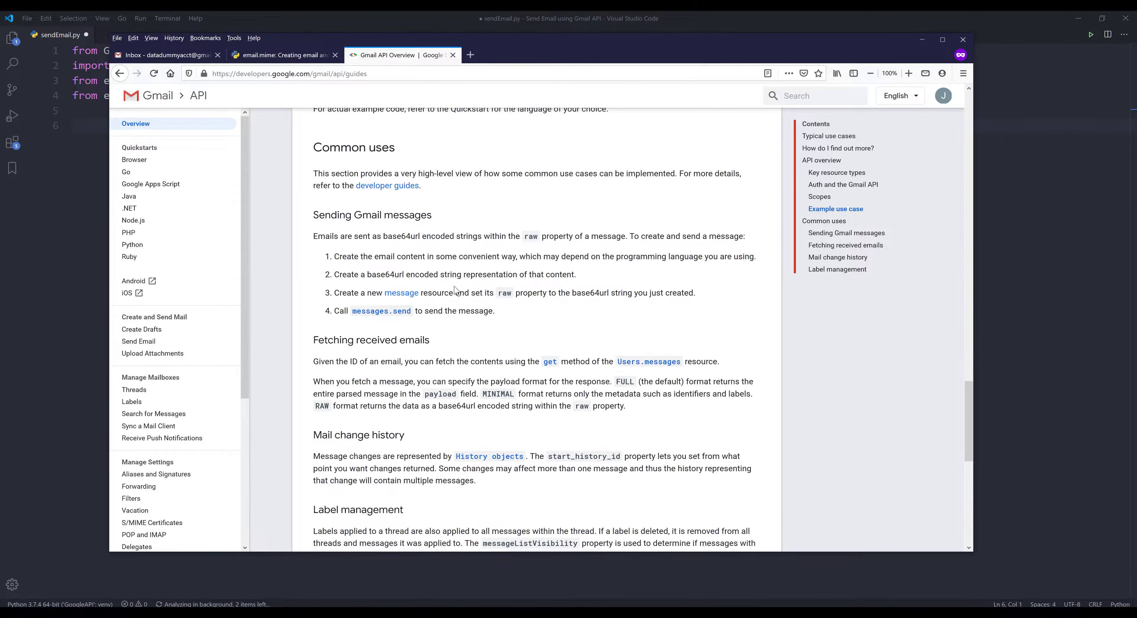
scroll(down, 3)
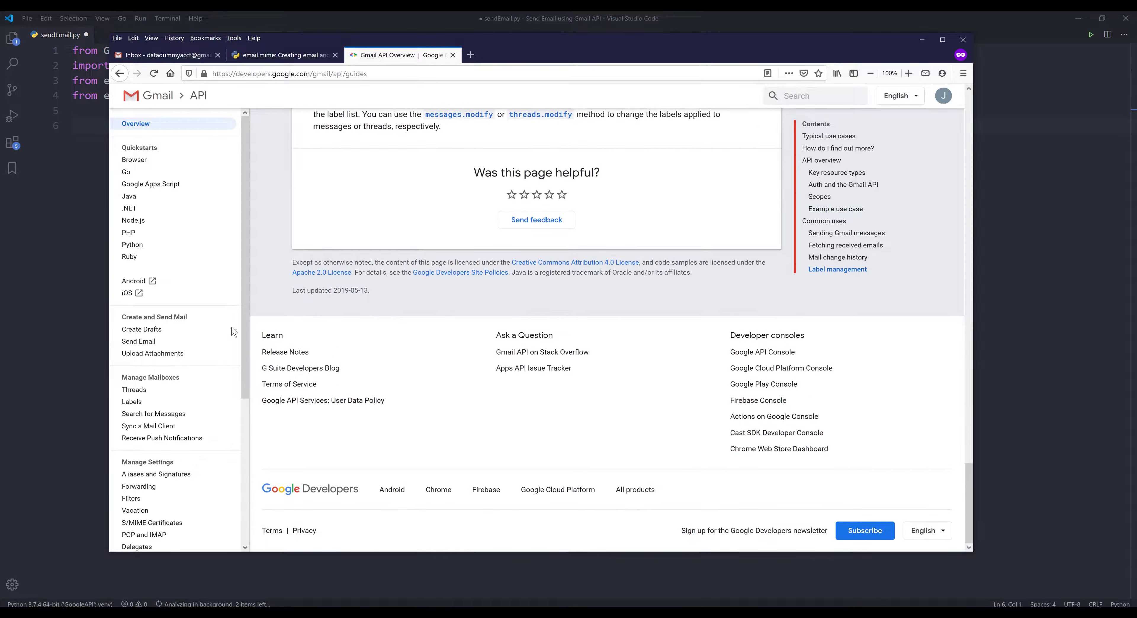
mouse_move(133, 244)
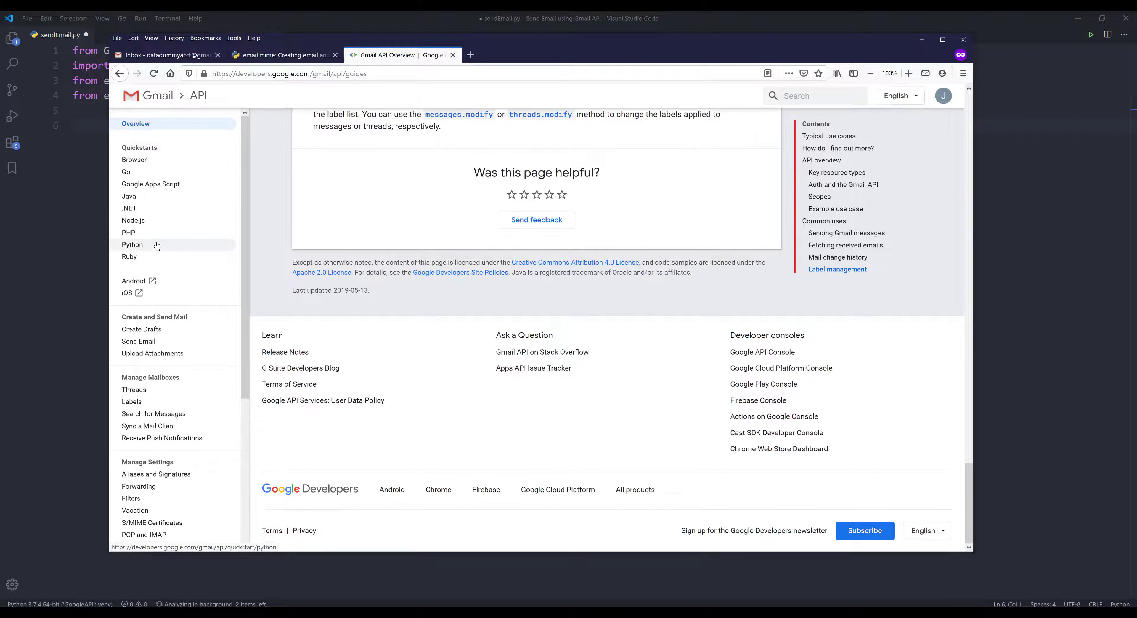
mouse_move(129, 257)
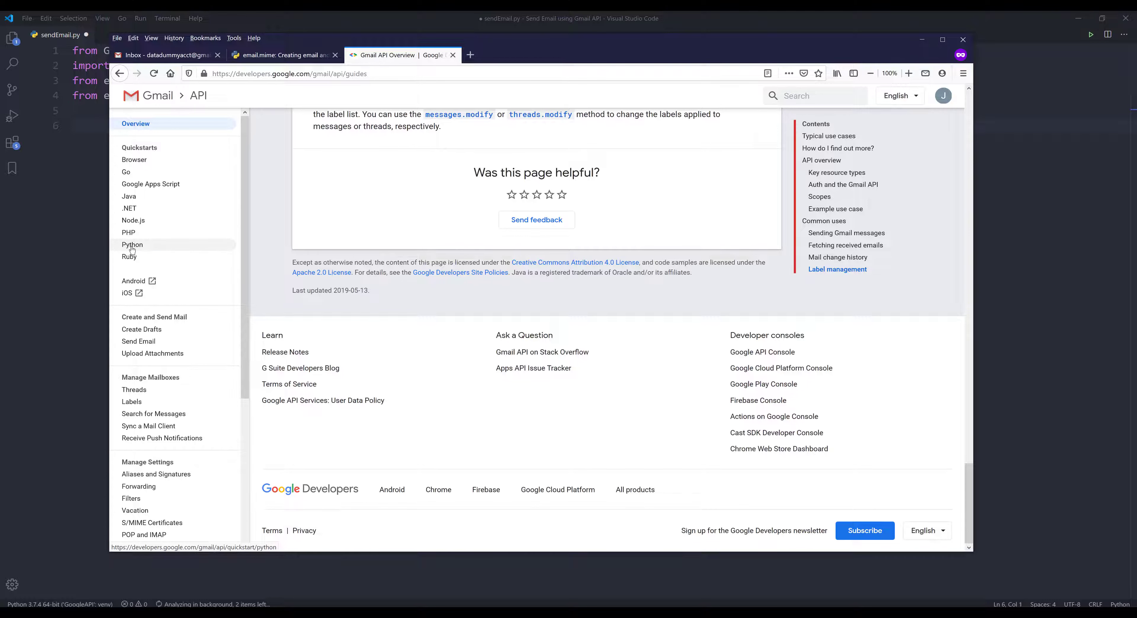
Step: Read the Python Quickstart page, its prerequisites and the quickstart.py sample code
click(132, 244)
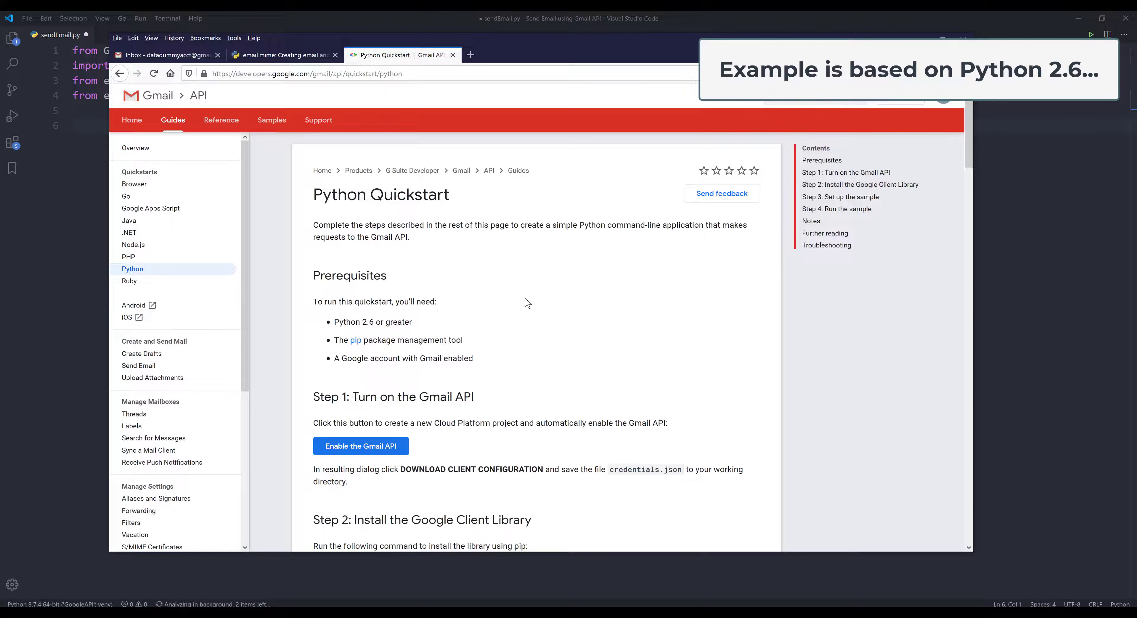
scroll(down, 3)
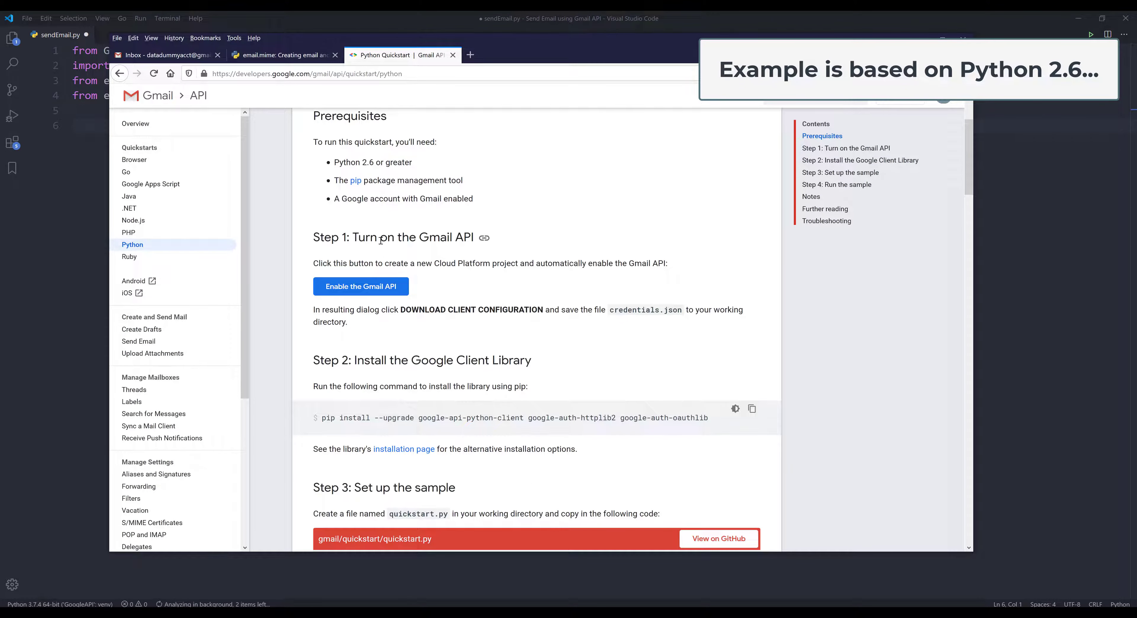
scroll(down, 3)
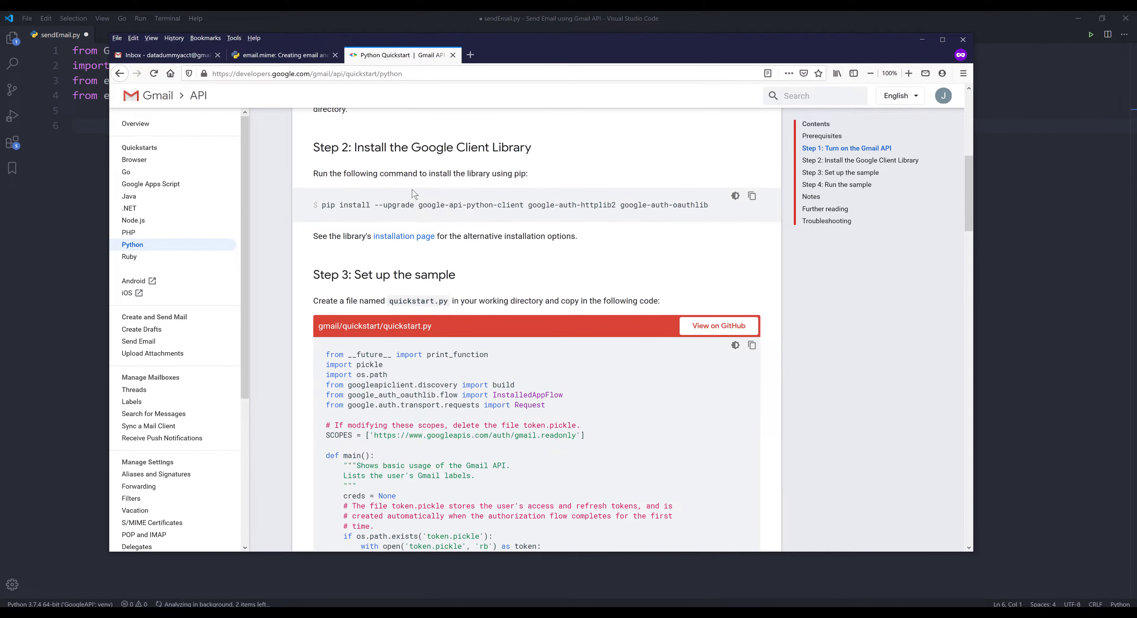
mouse_move(547, 263)
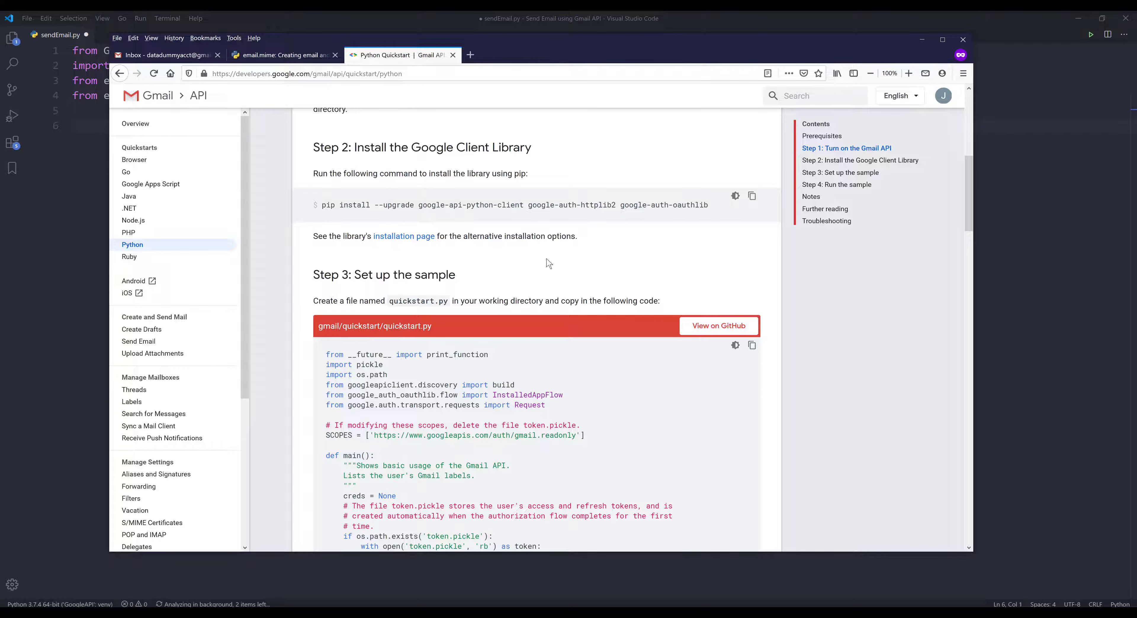
scroll(down, 3)
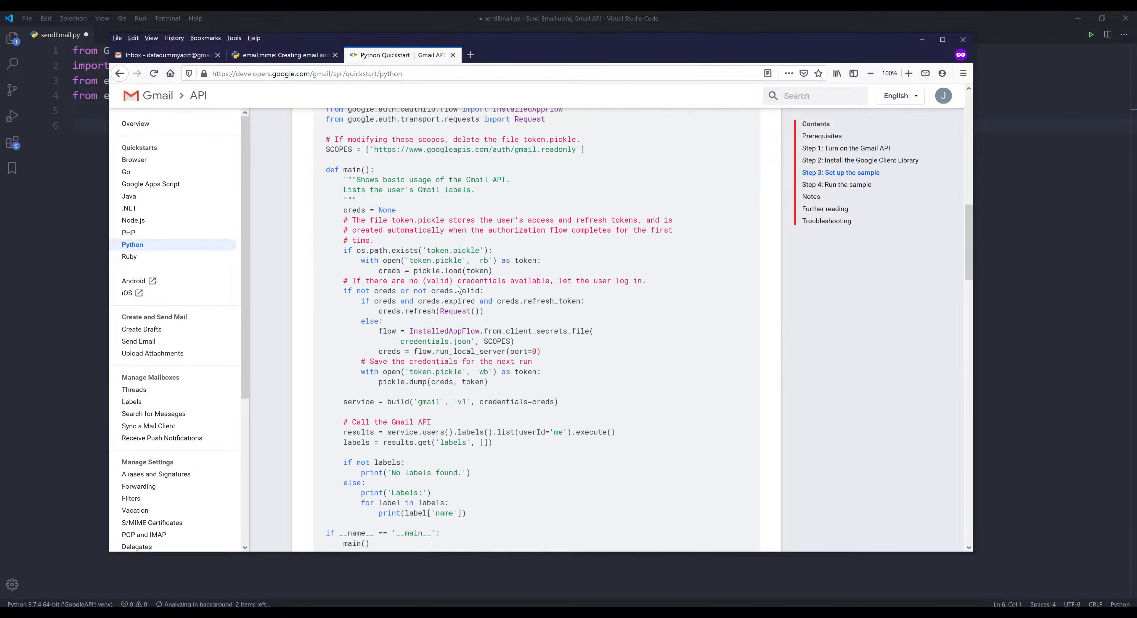
scroll(down, 3)
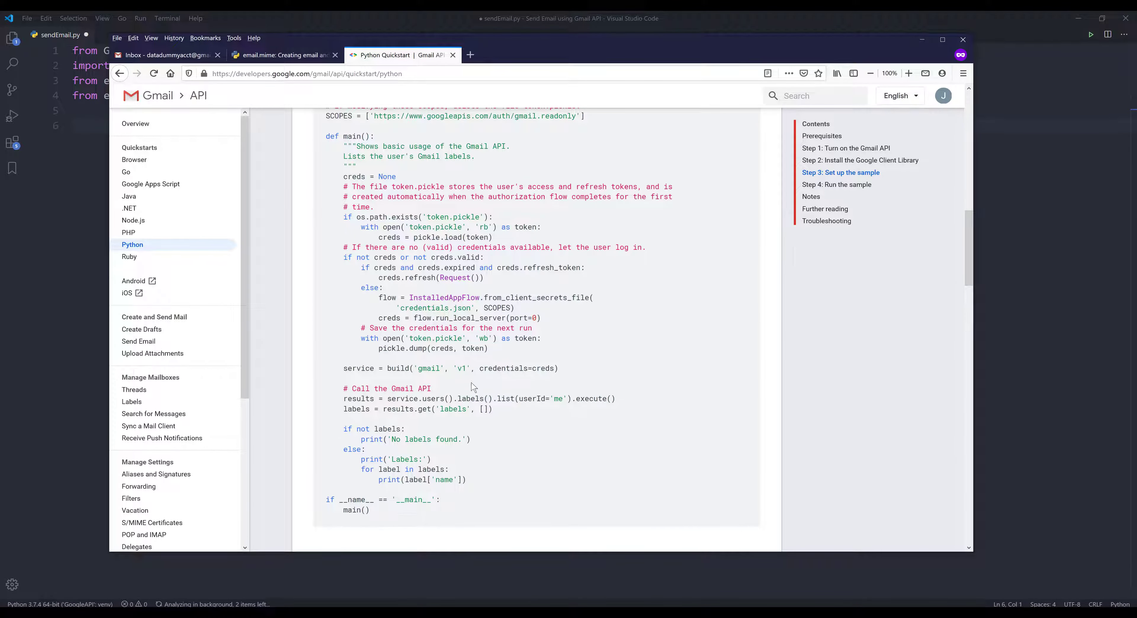
scroll(down, 3)
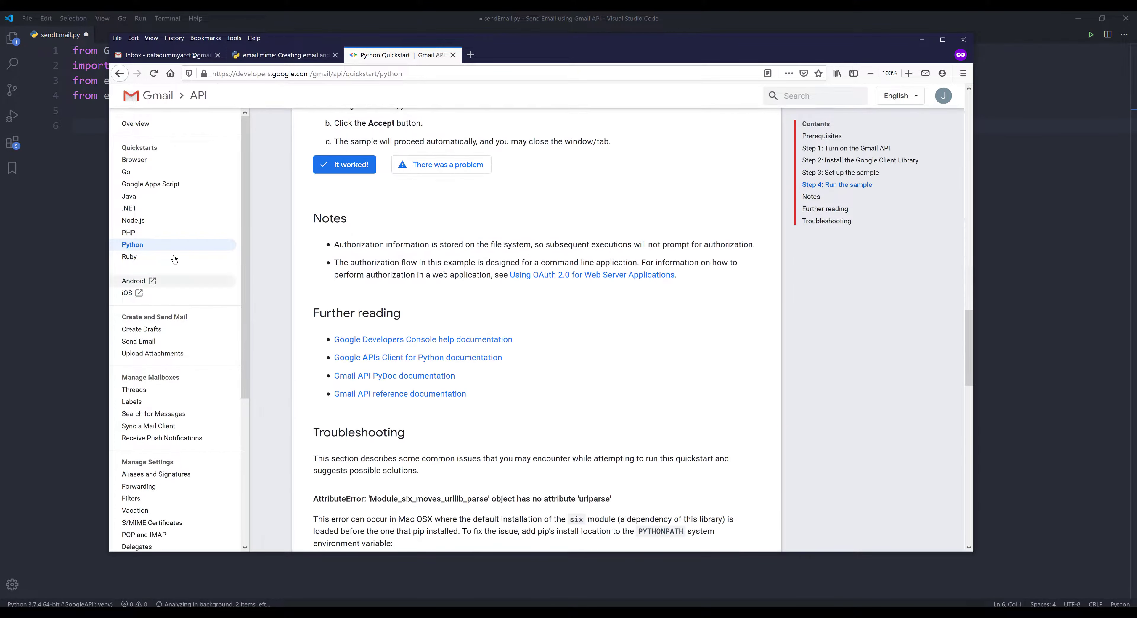
scroll(down, 3)
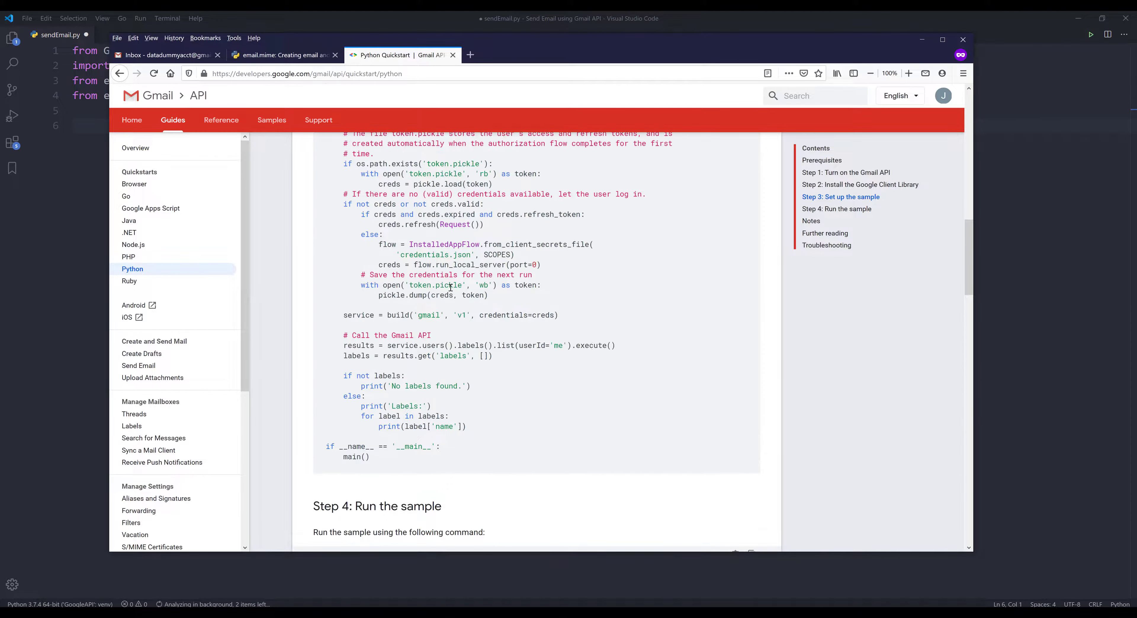
scroll(up, 3)
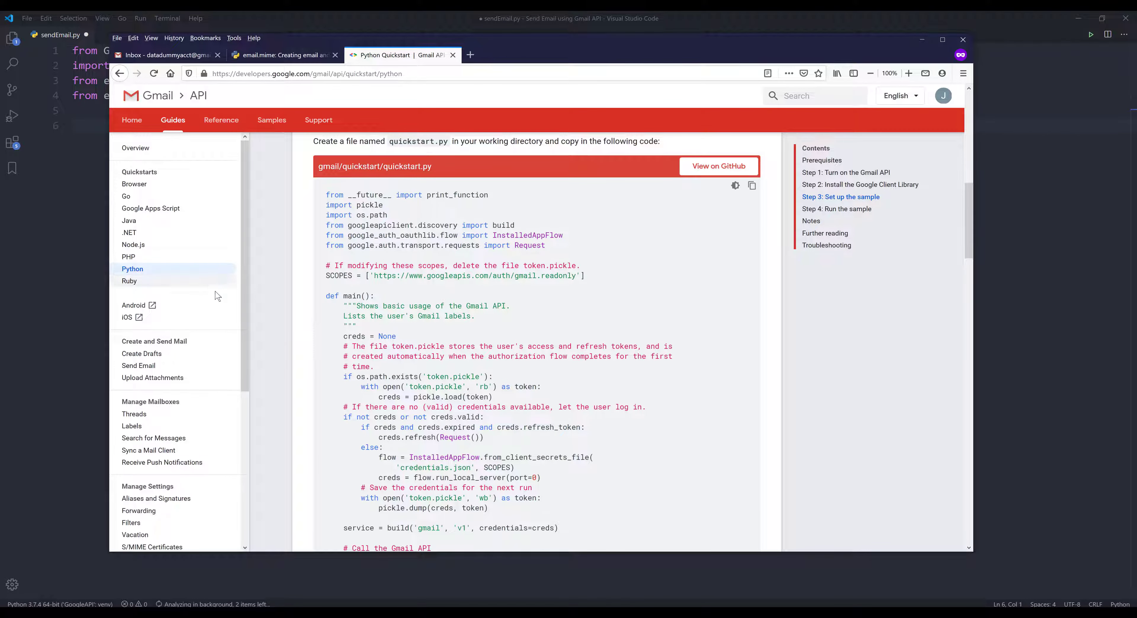
scroll(down, 3)
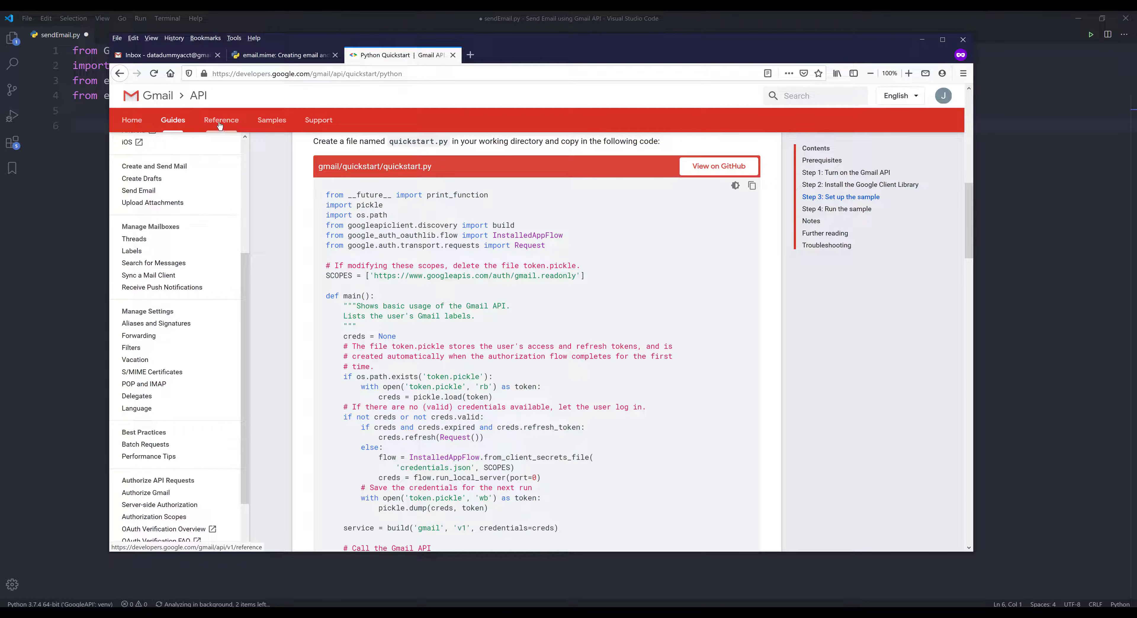
Step: View the Users.messages send reference and mark the message/rfc822 MIME type
click(221, 120)
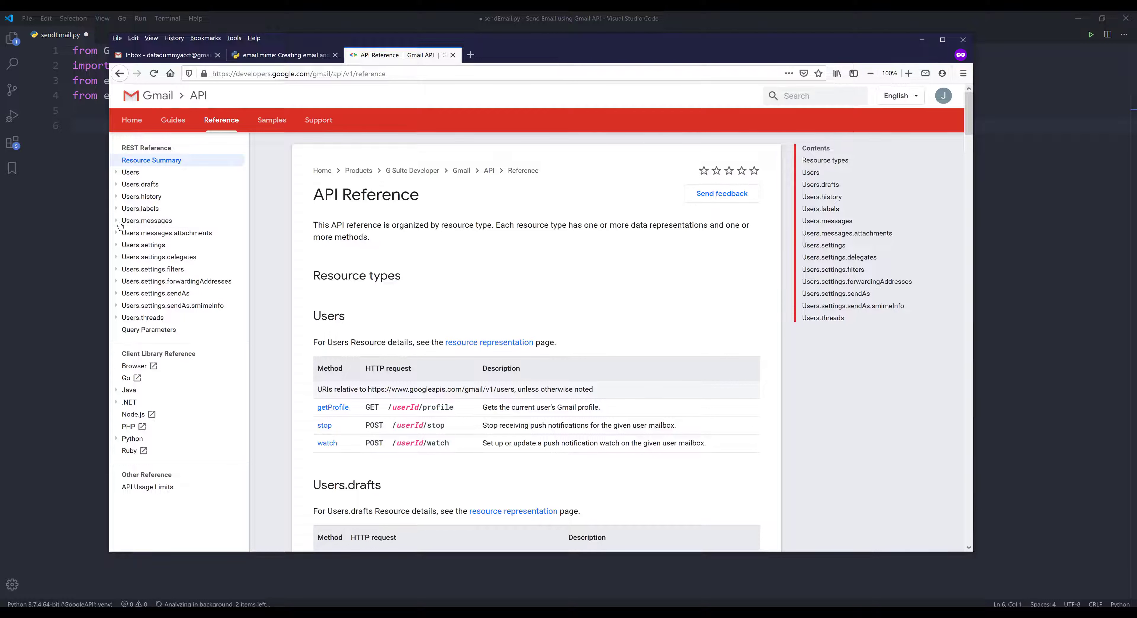
click(146, 221)
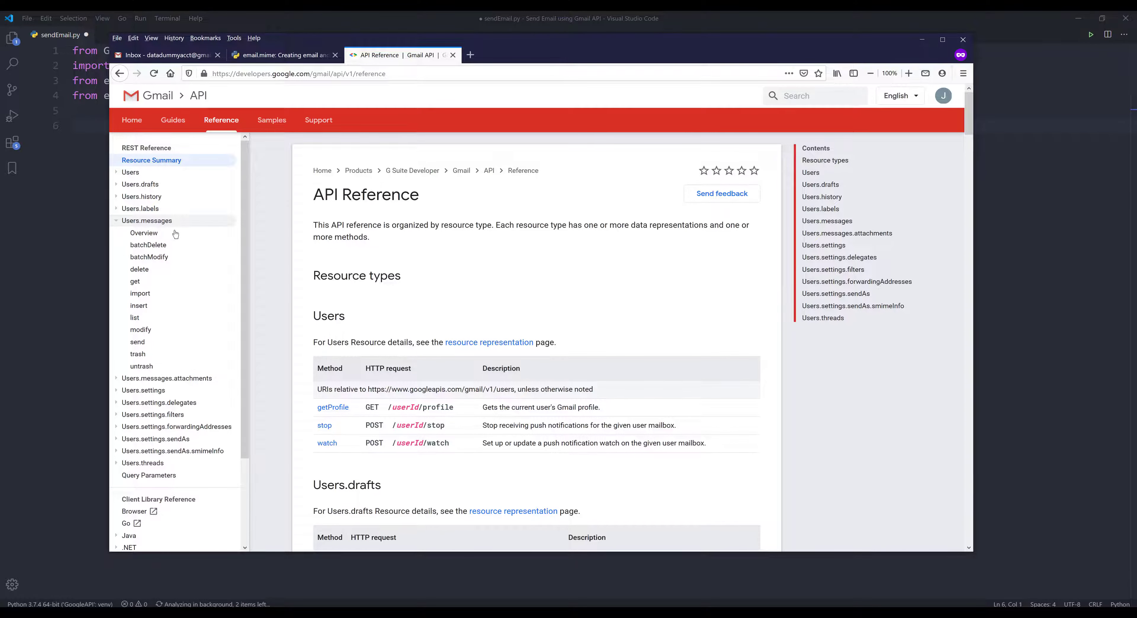
click(137, 341)
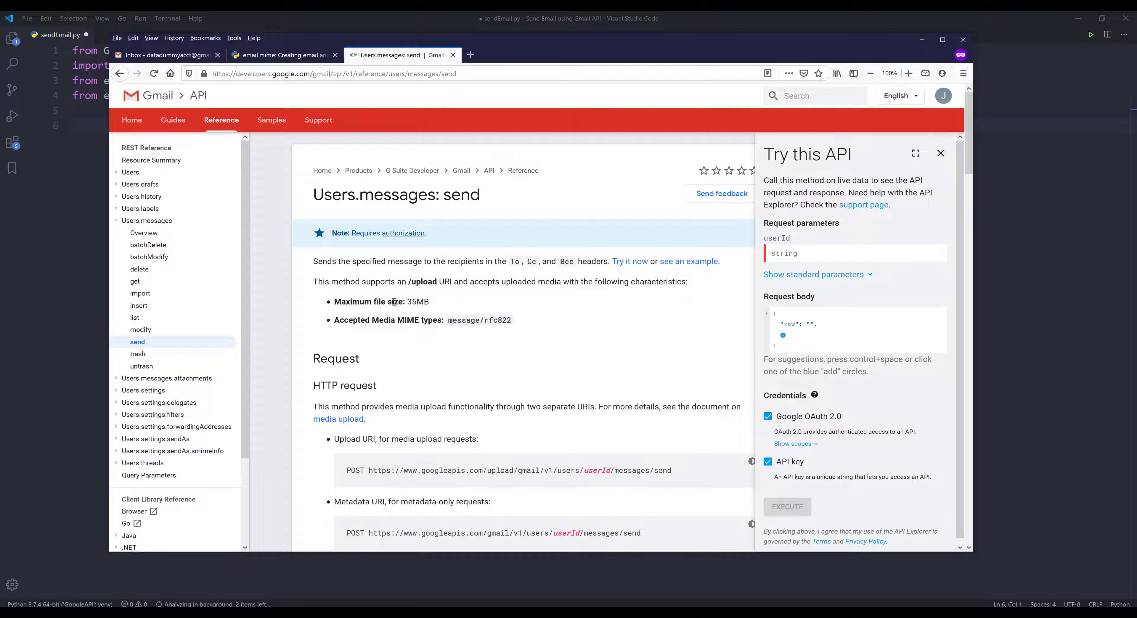
mouse_move(437, 308)
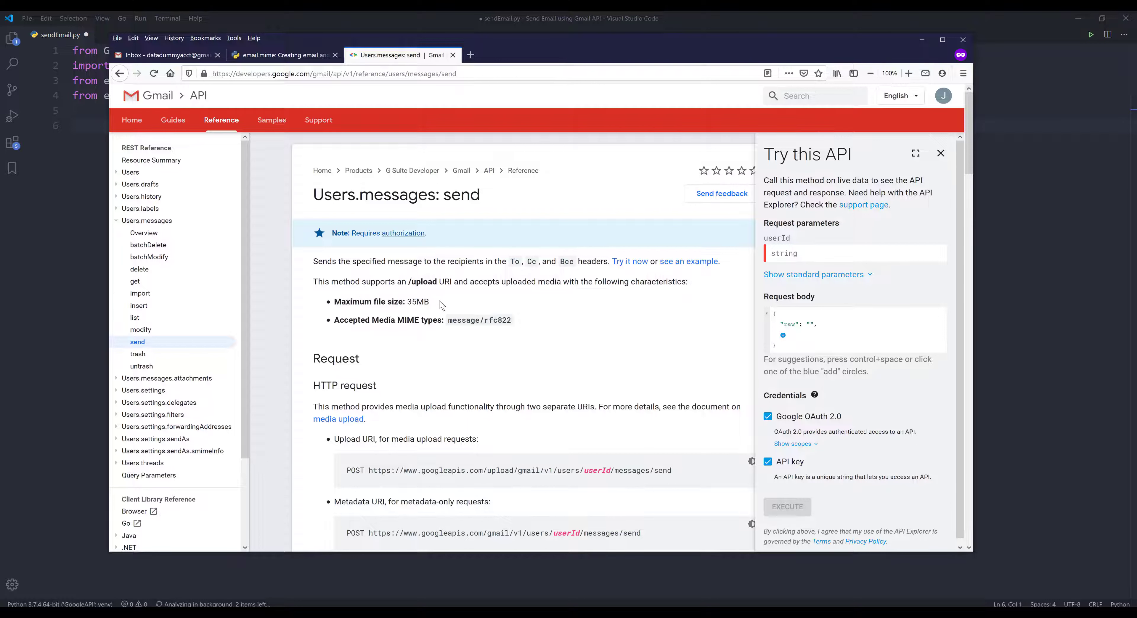
mouse_move(485, 307)
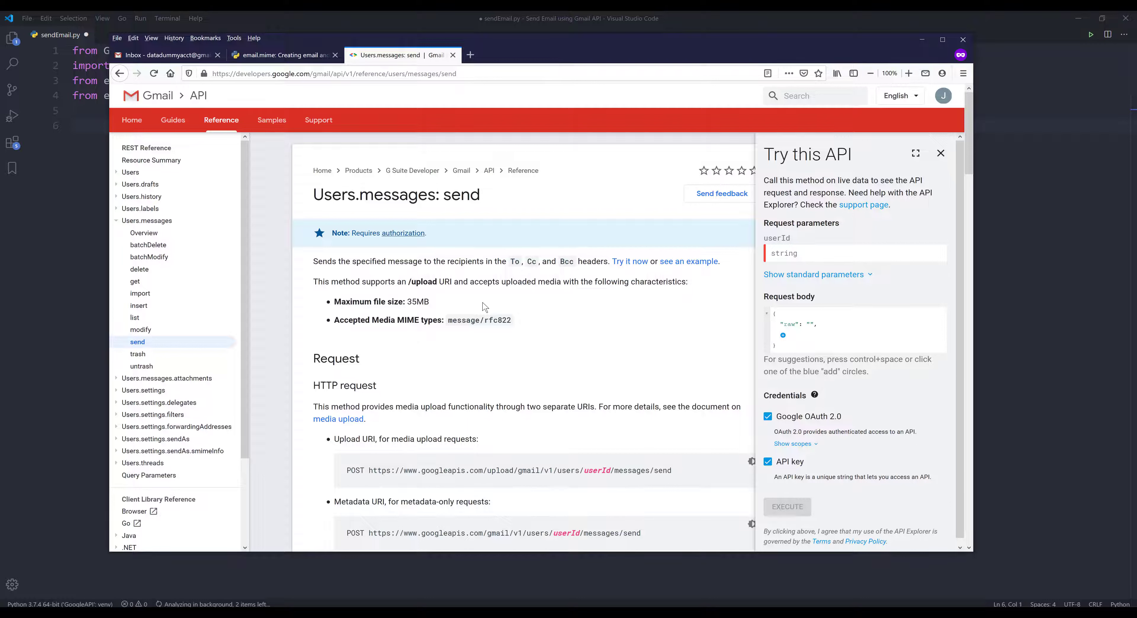
double_click(419, 302)
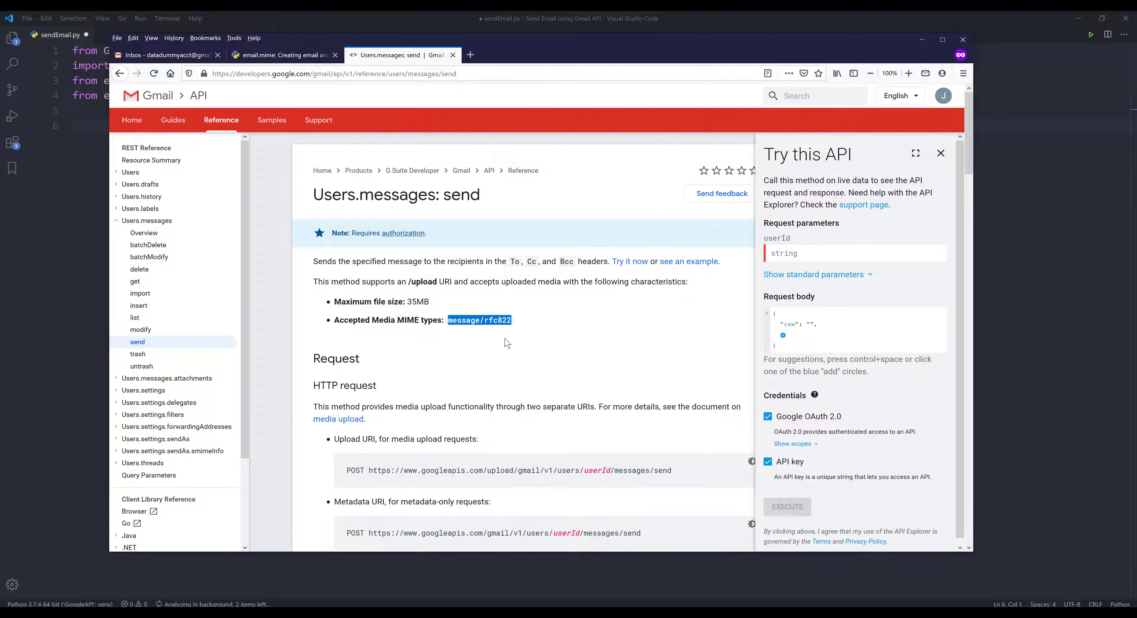
scroll(down, 3)
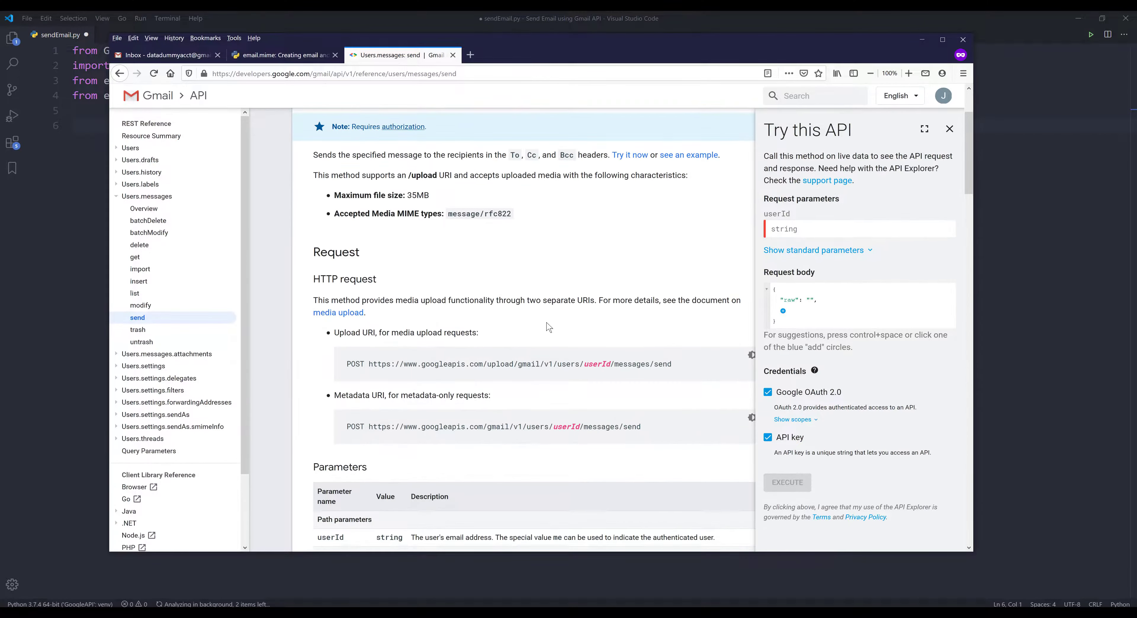
scroll(down, 3)
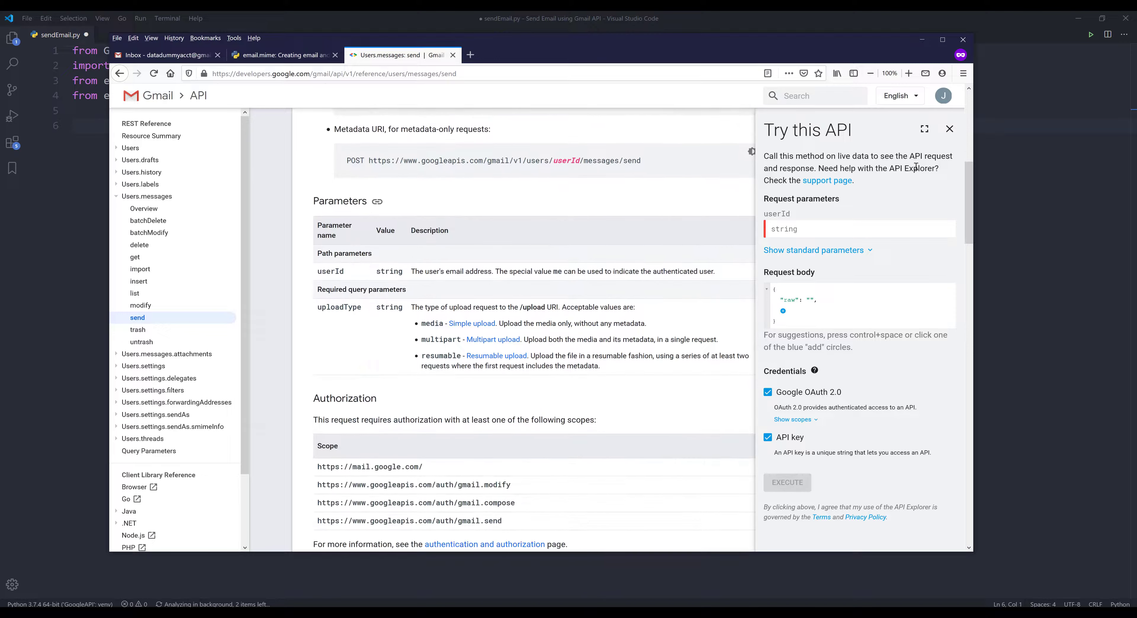
click(949, 130)
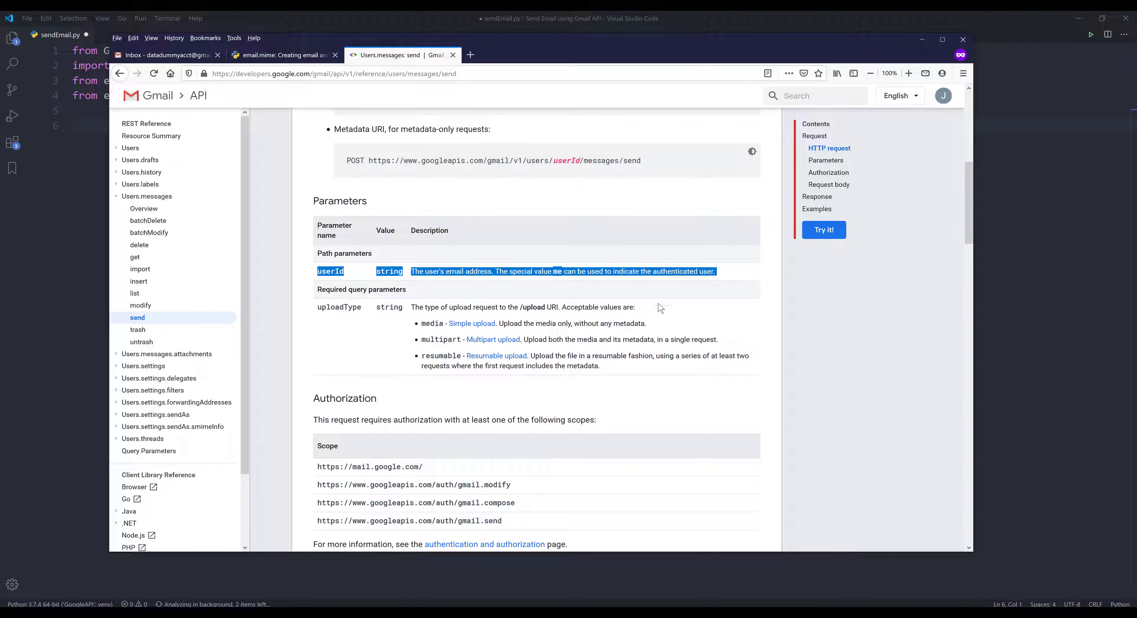
scroll(down, 3)
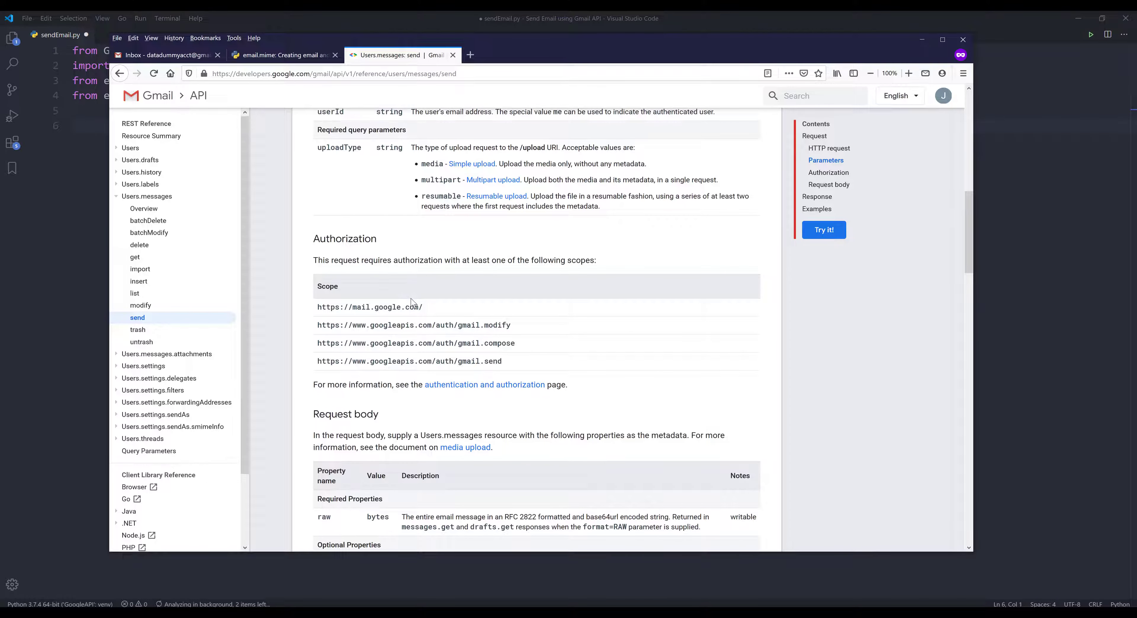
double_click(410, 307)
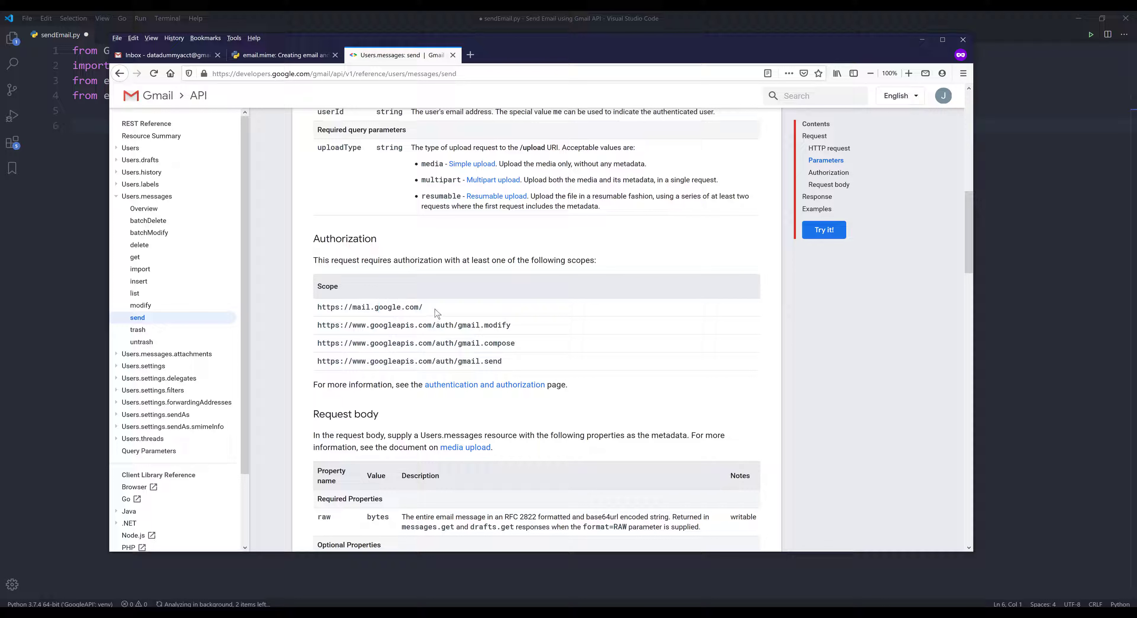
double_click(368, 306)
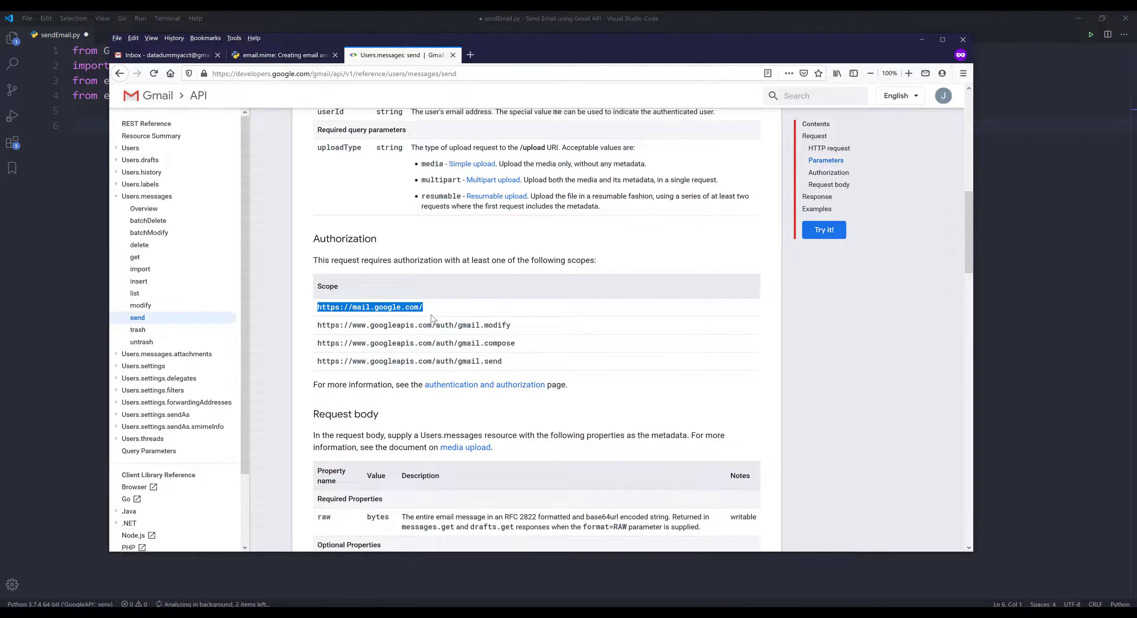
scroll(down, 3)
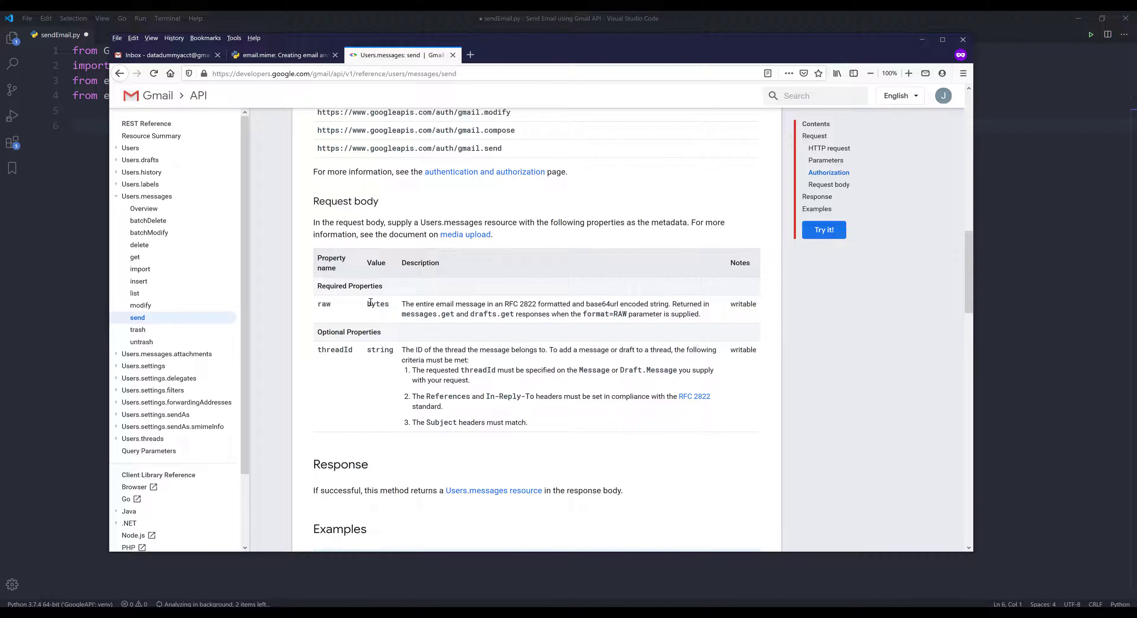
double_click(377, 303)
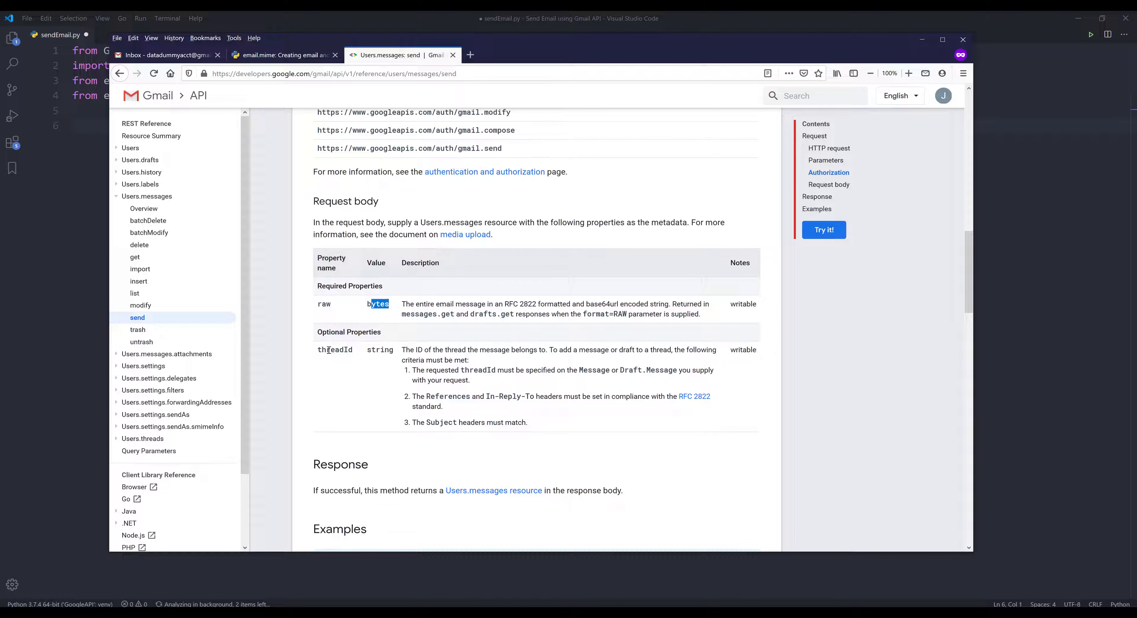
mouse_move(433, 342)
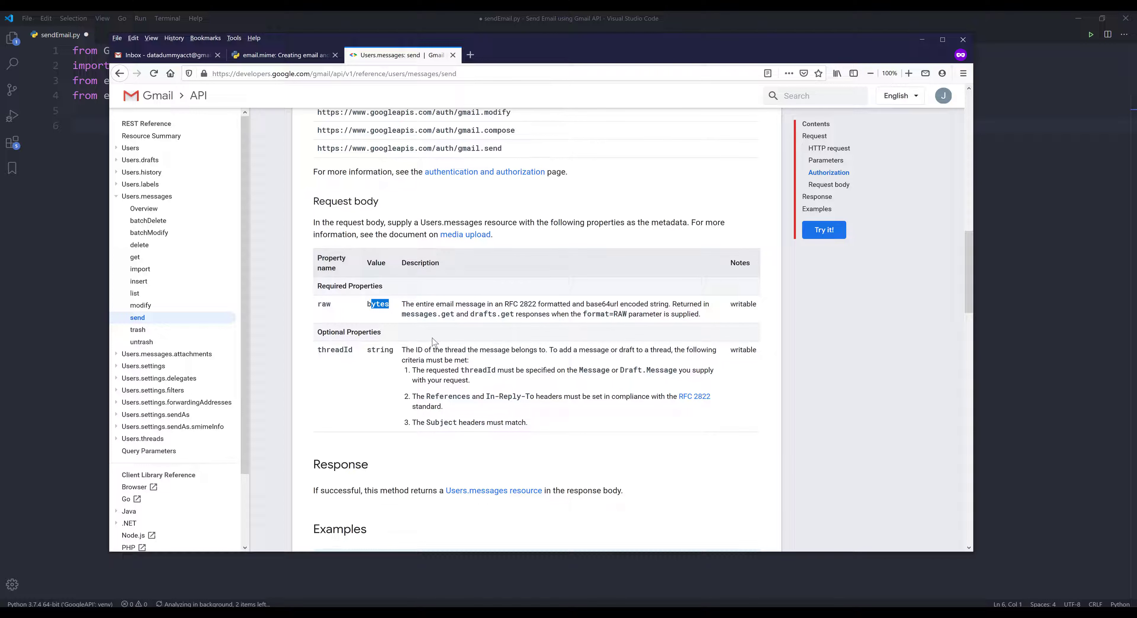
Step: Read the Python send example, check client_secret.json in the project folder, return to sendEmail.py
scroll(down, 3)
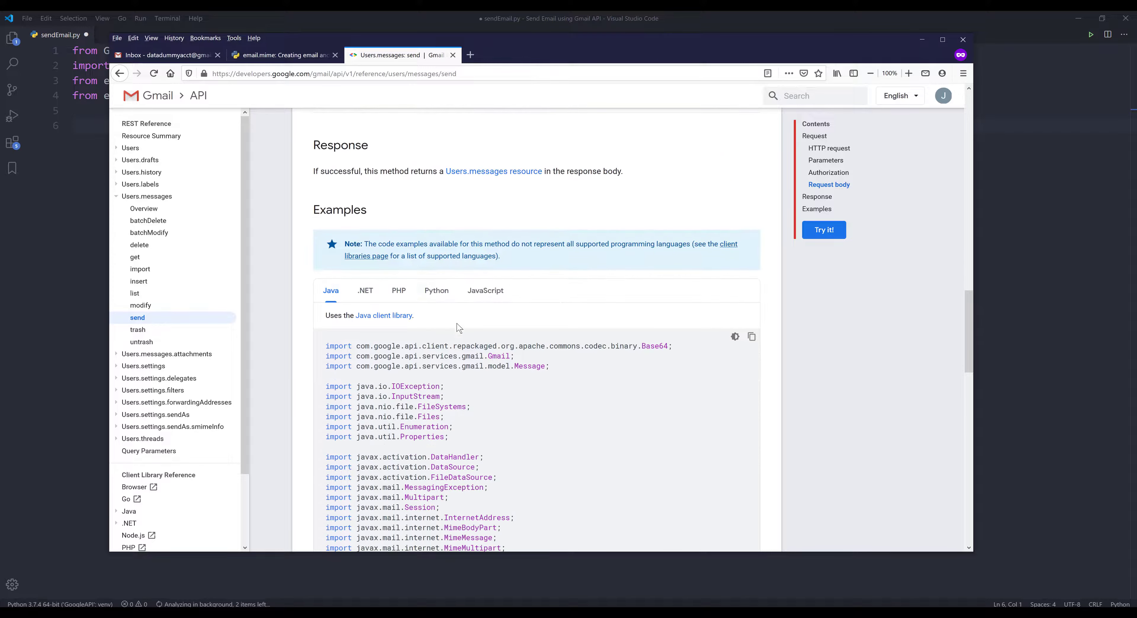
click(436, 291)
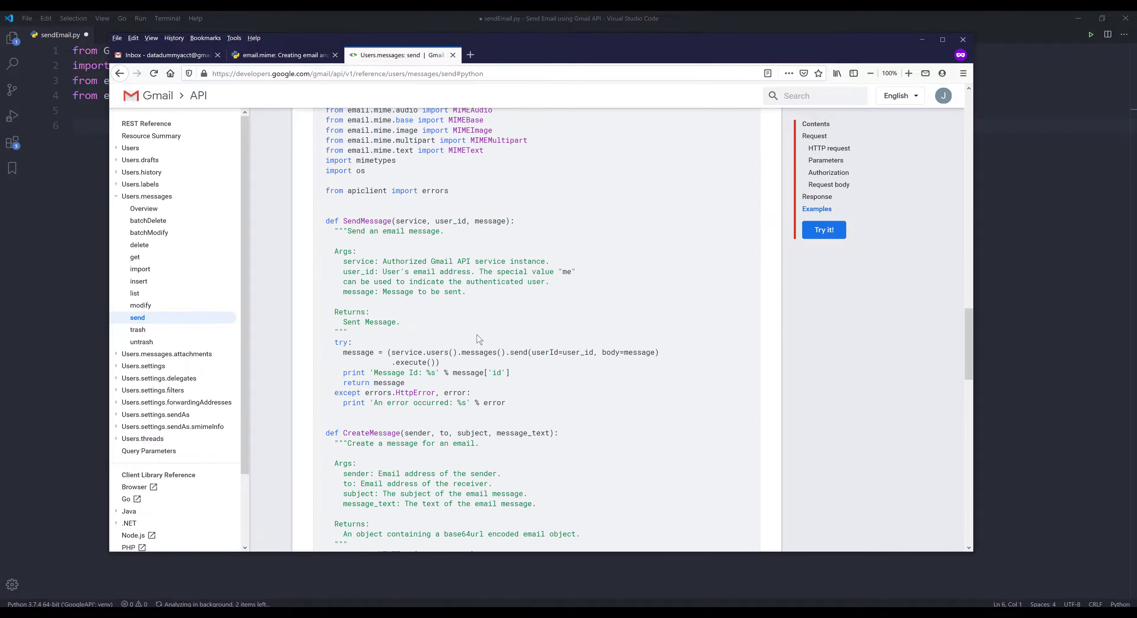
scroll(down, 3)
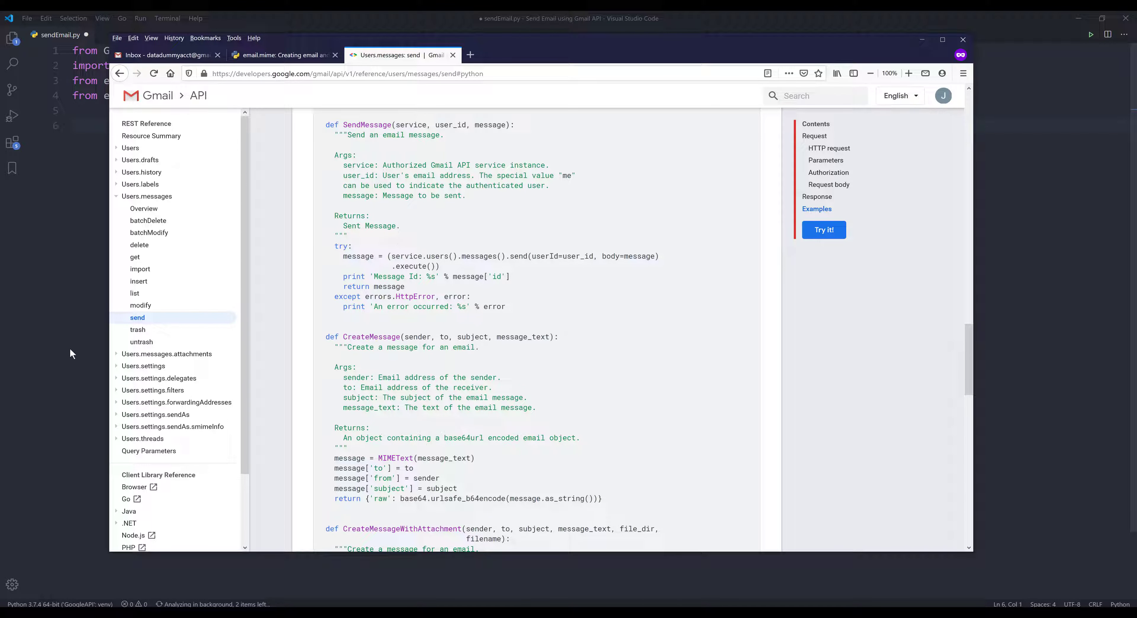
mouse_move(366, 16)
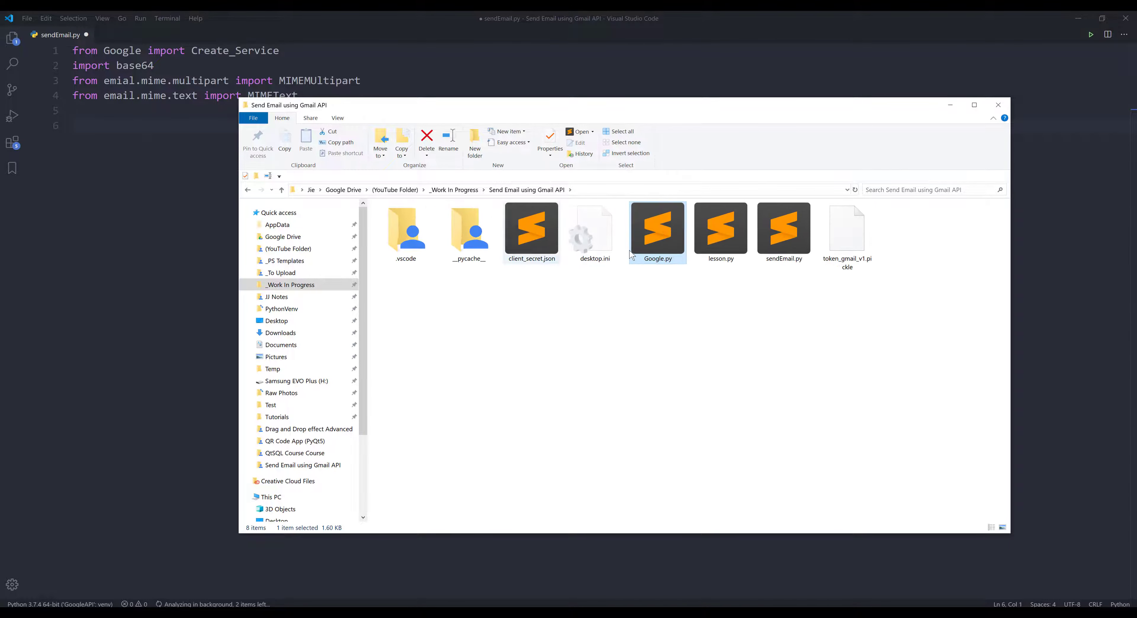
click(531, 230)
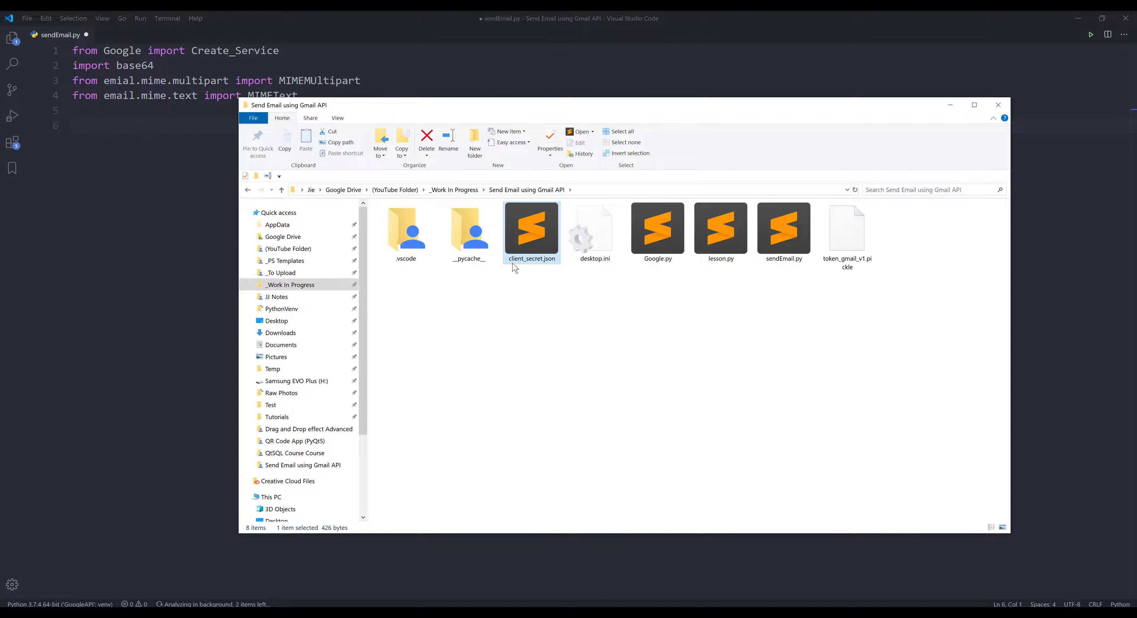
mouse_move(532, 257)
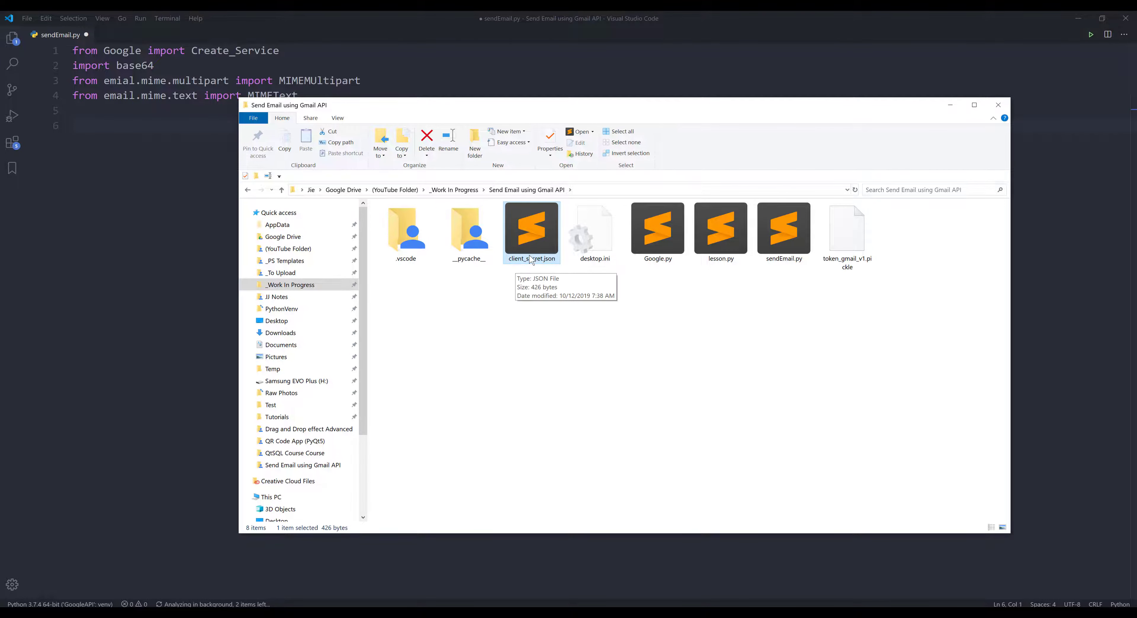
click(998, 104)
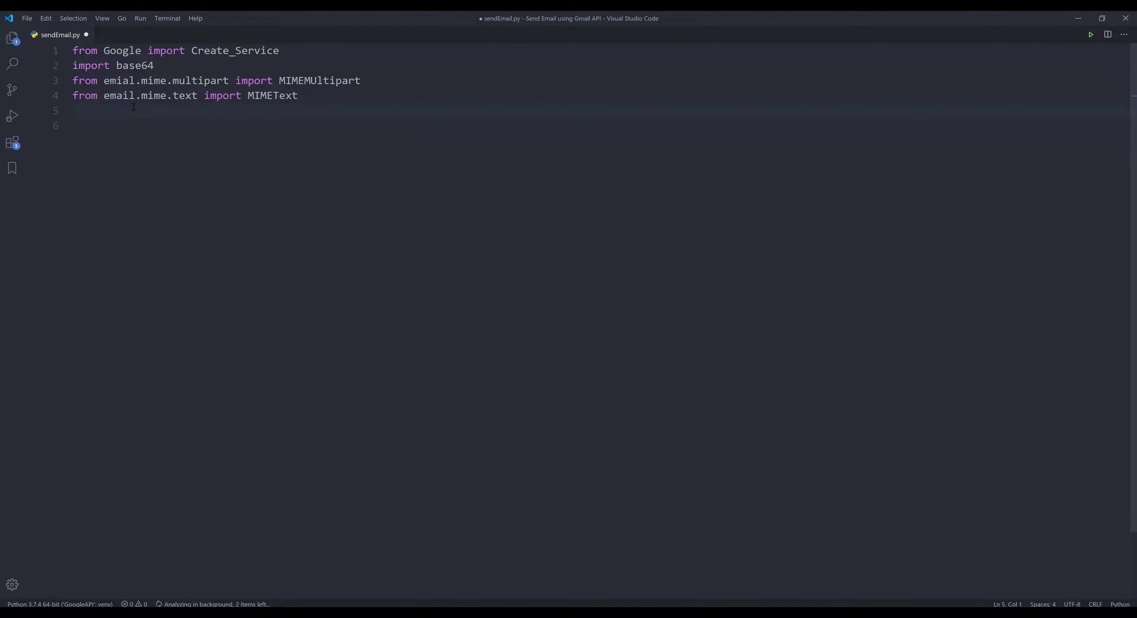
Step: Define CLIENT_SECRET_FILE 'client_secret.json', API_NAME 'gmail' and API_VERSION 'v1'
text(CLIEN)
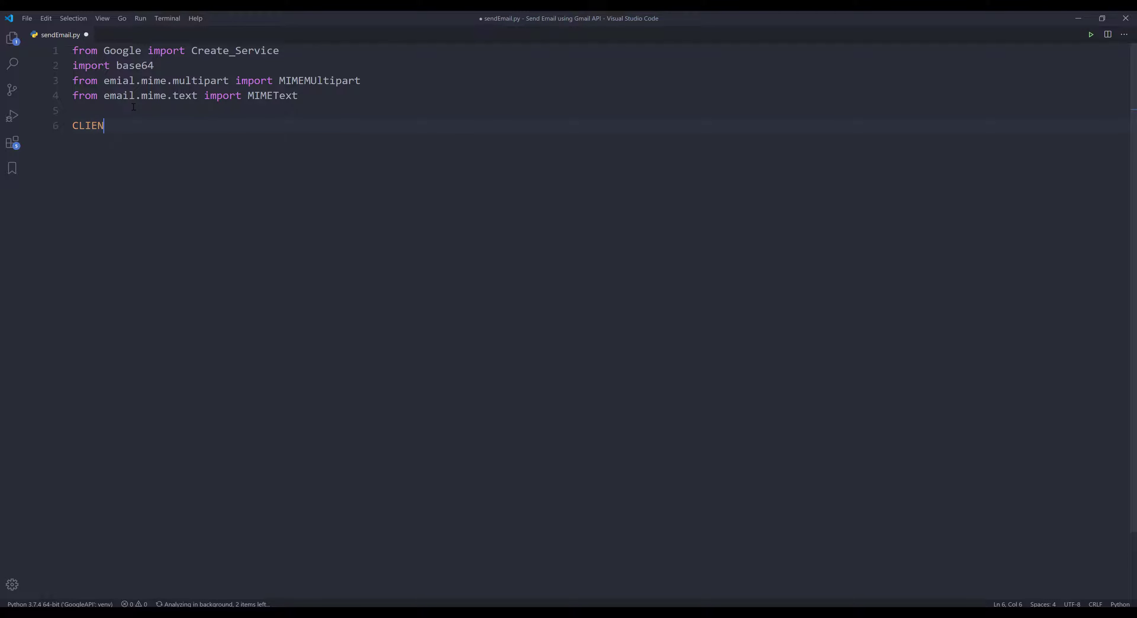
text(T_SECRET)
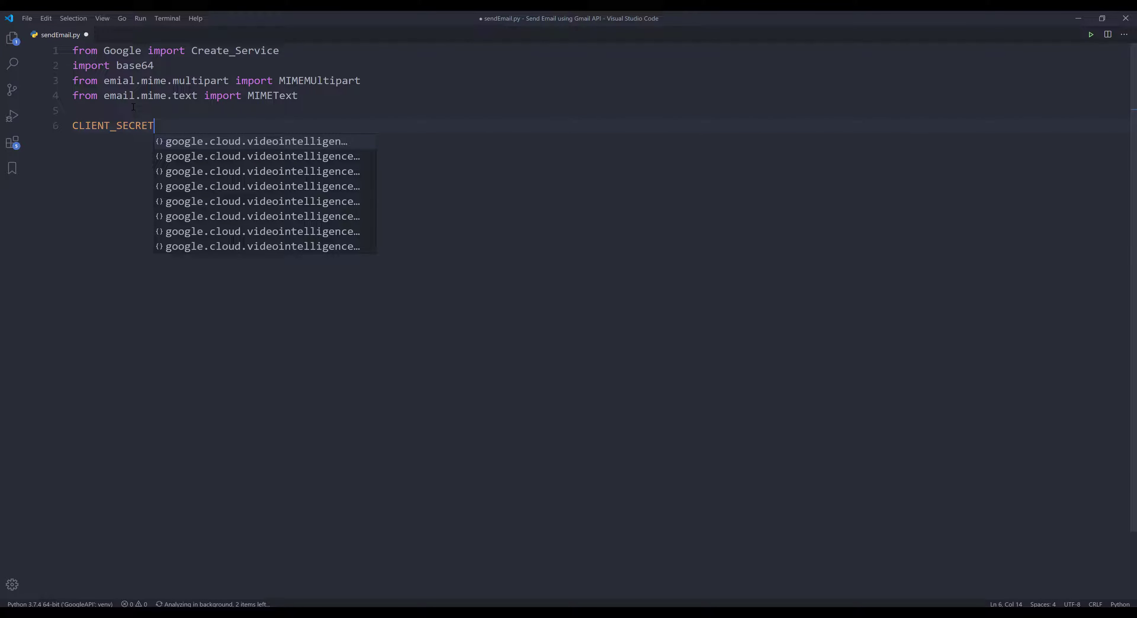
text(_FILE)
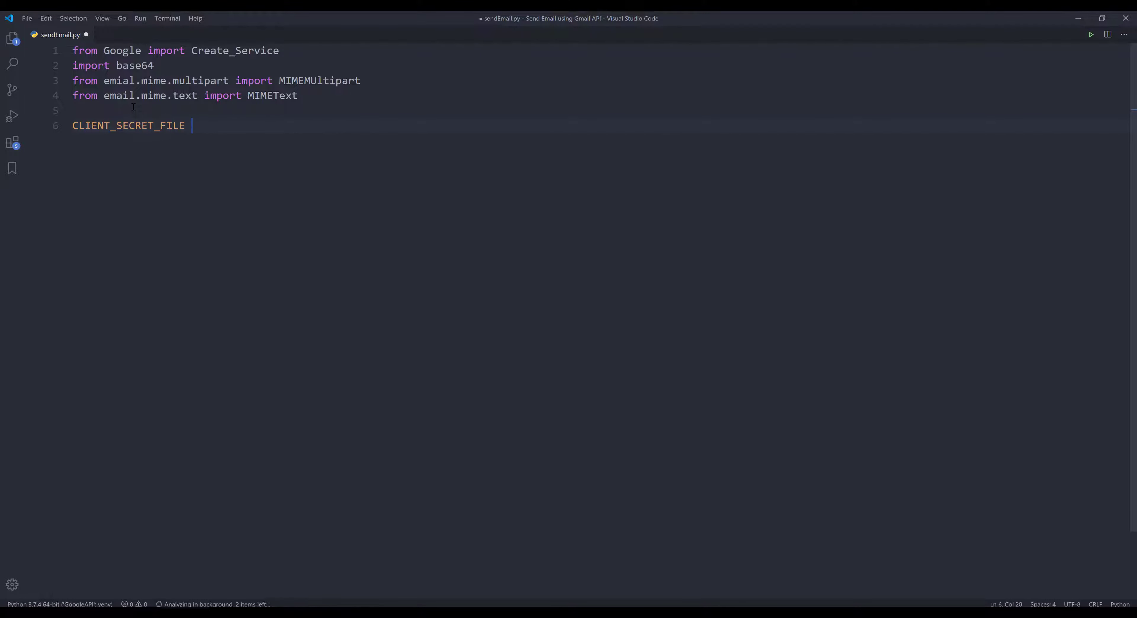
text(= 'client')
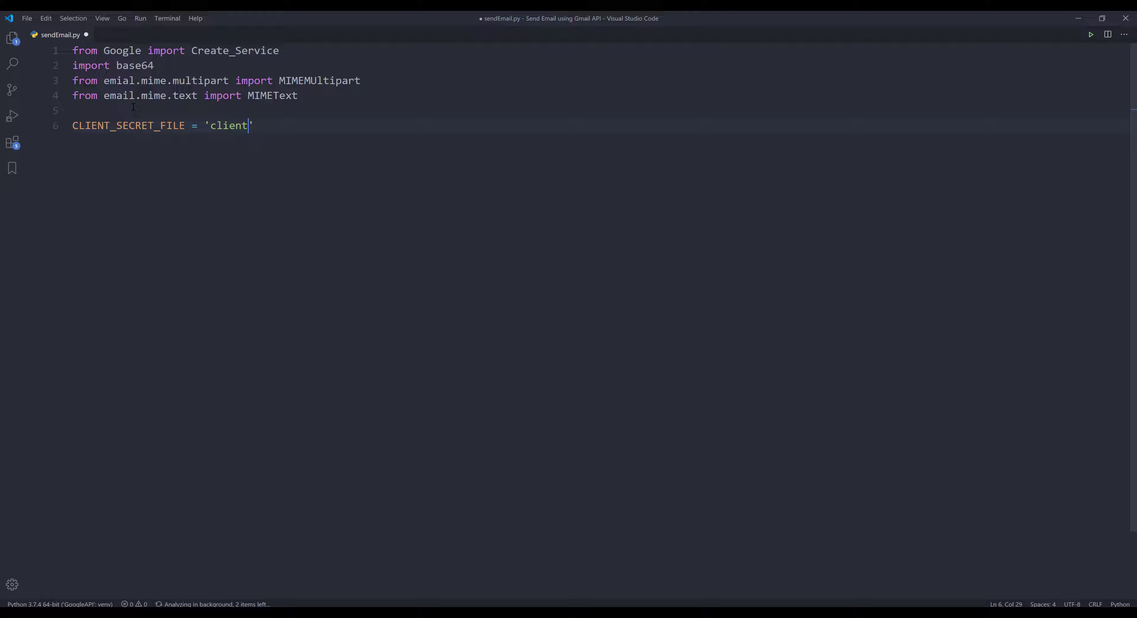
text(_)
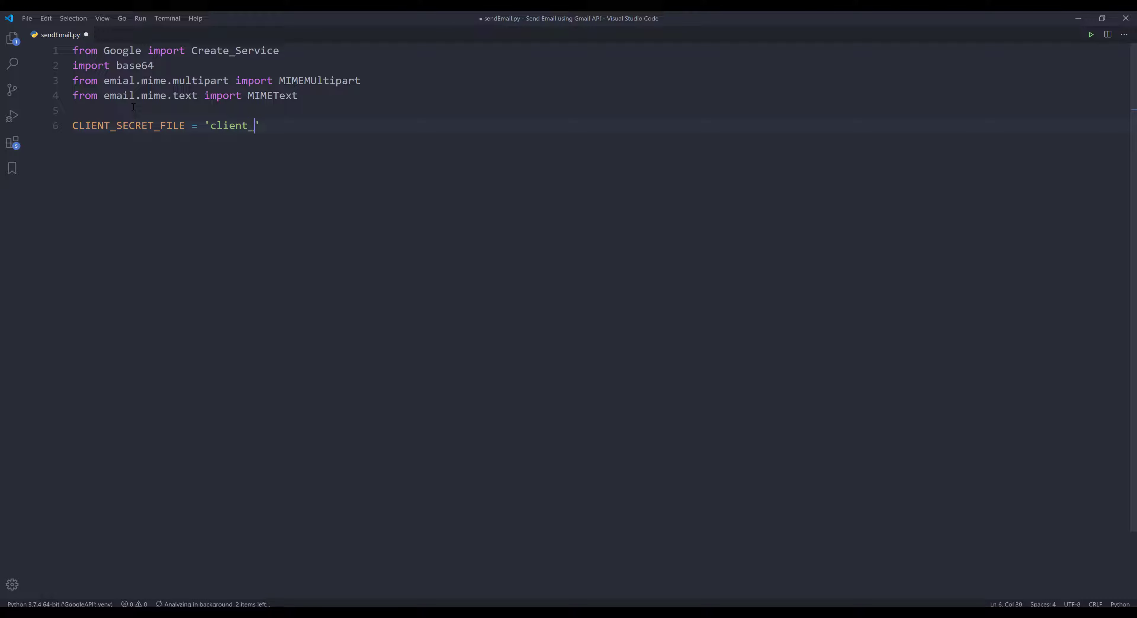
text(secret.json)
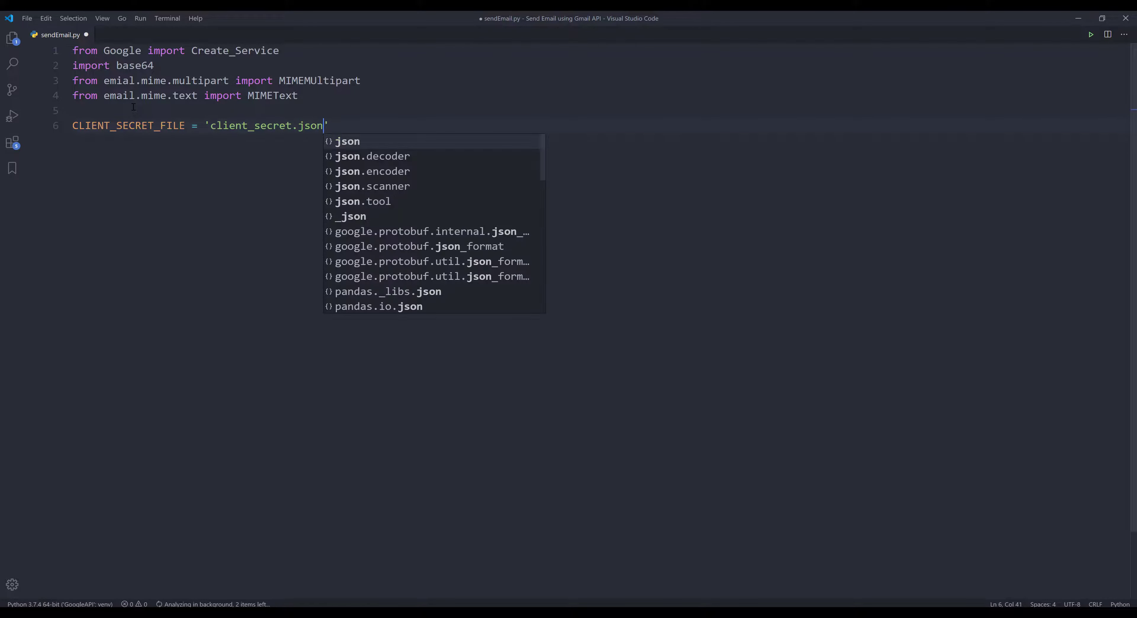
text(A)
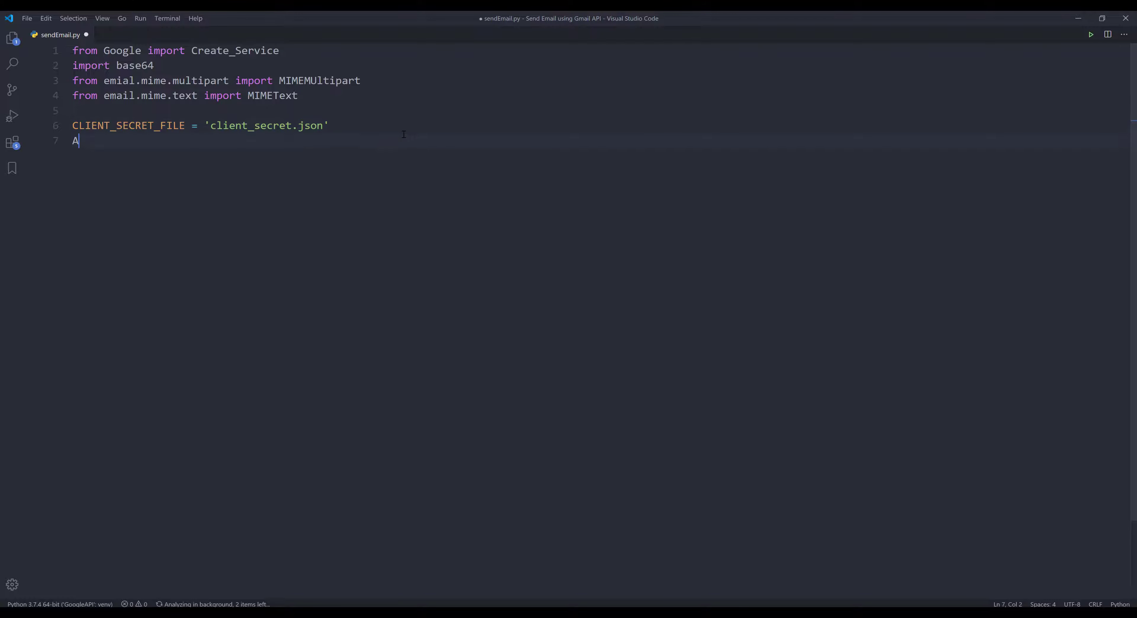
text(PI_NAME = 'g')
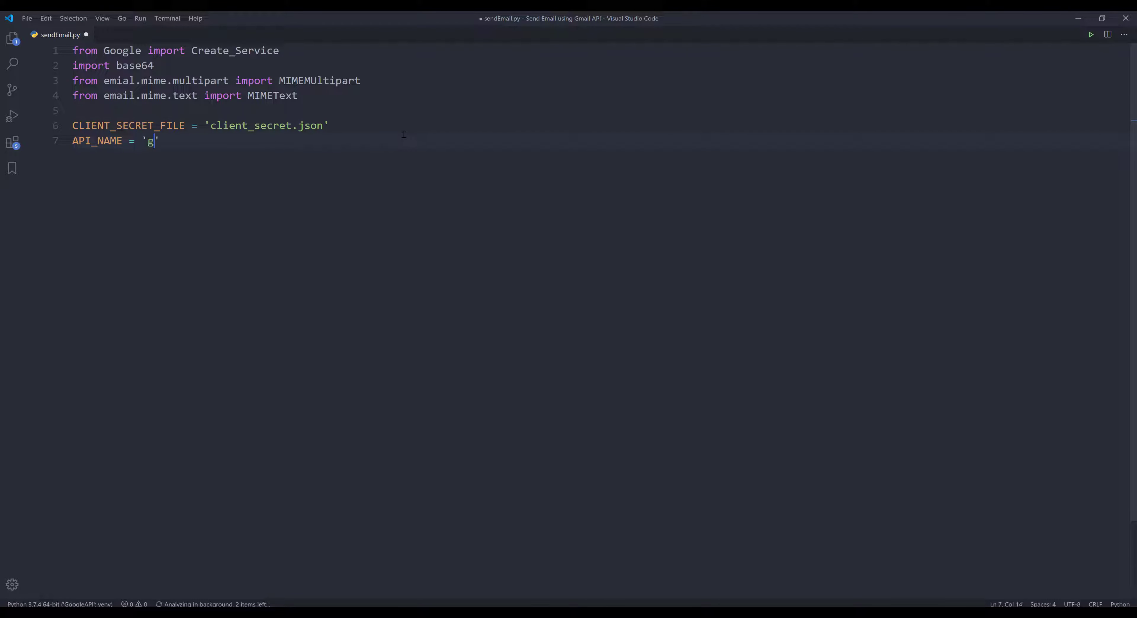
text(mail')
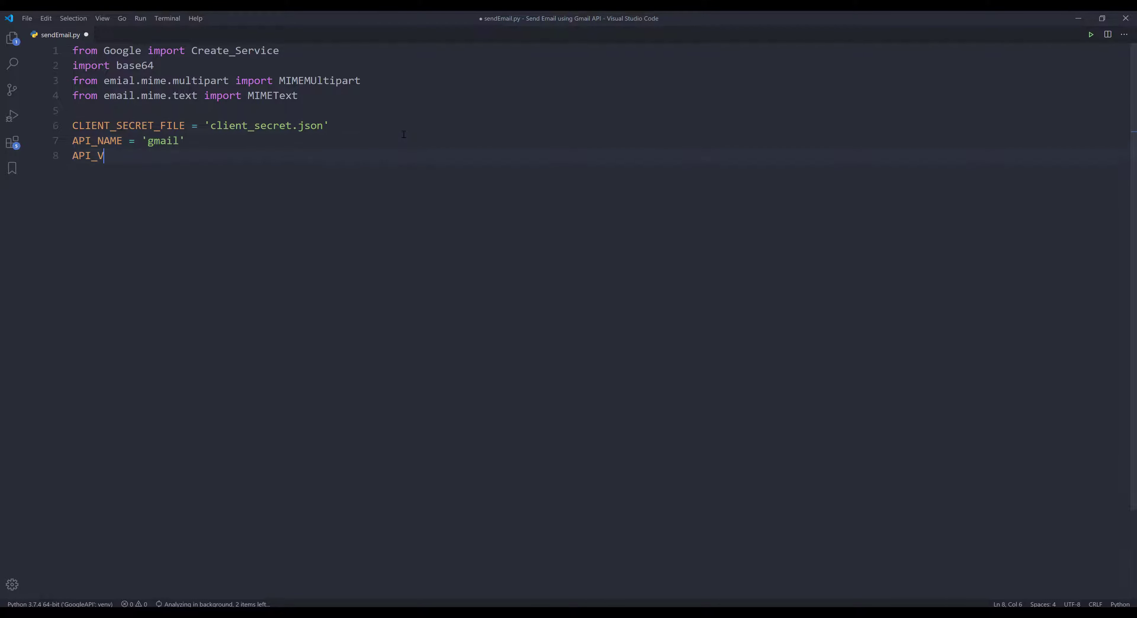
text(ERSION =)
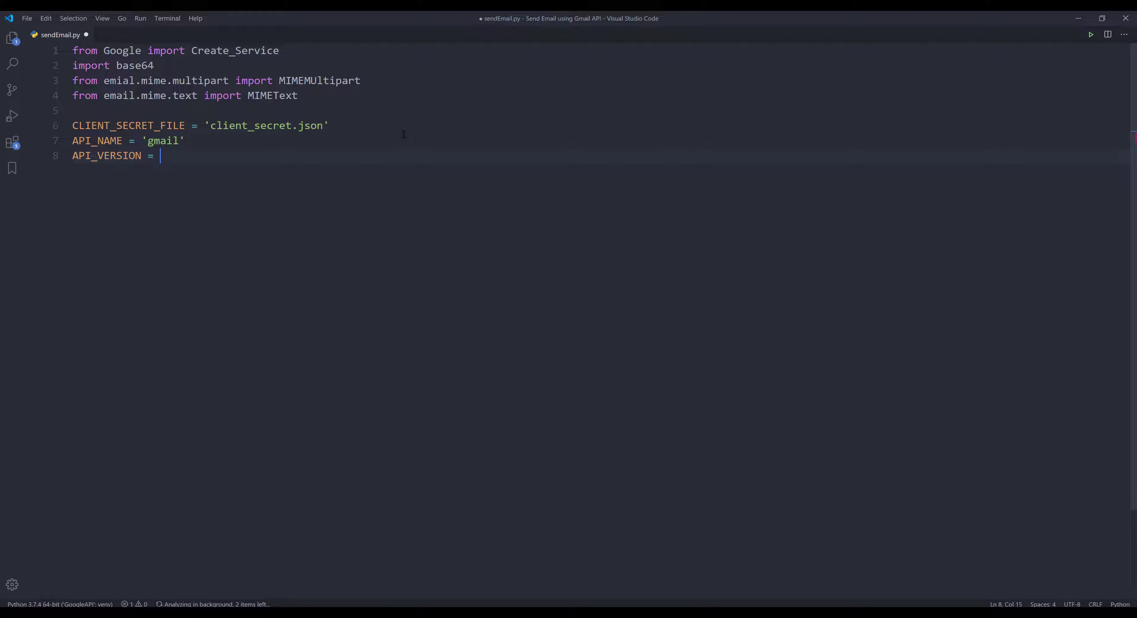
text('1')
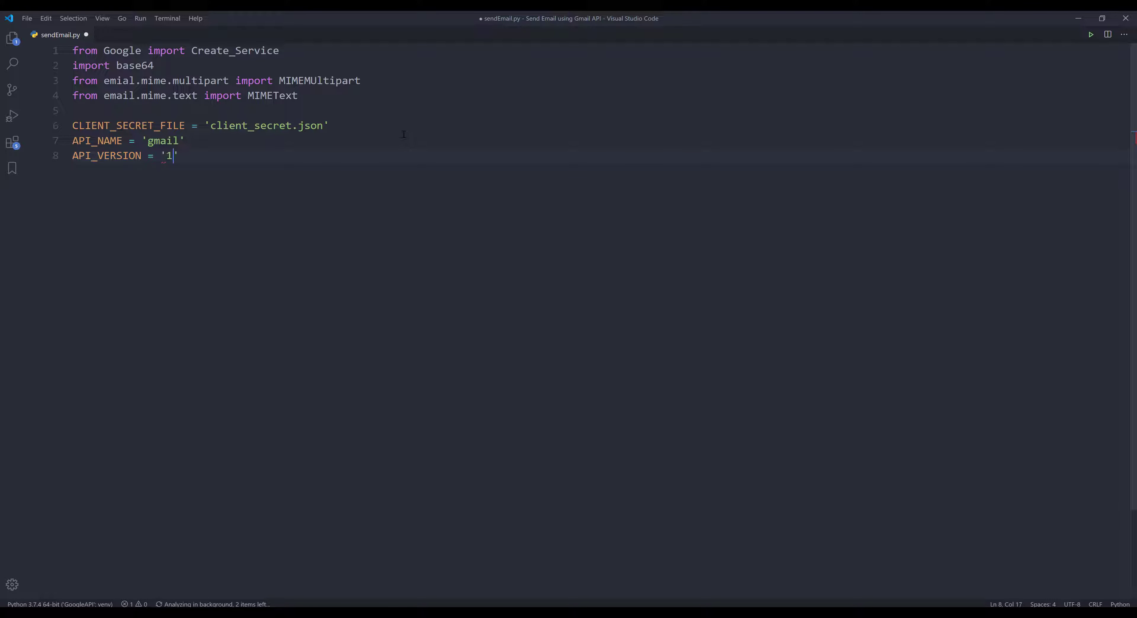
key(enter)
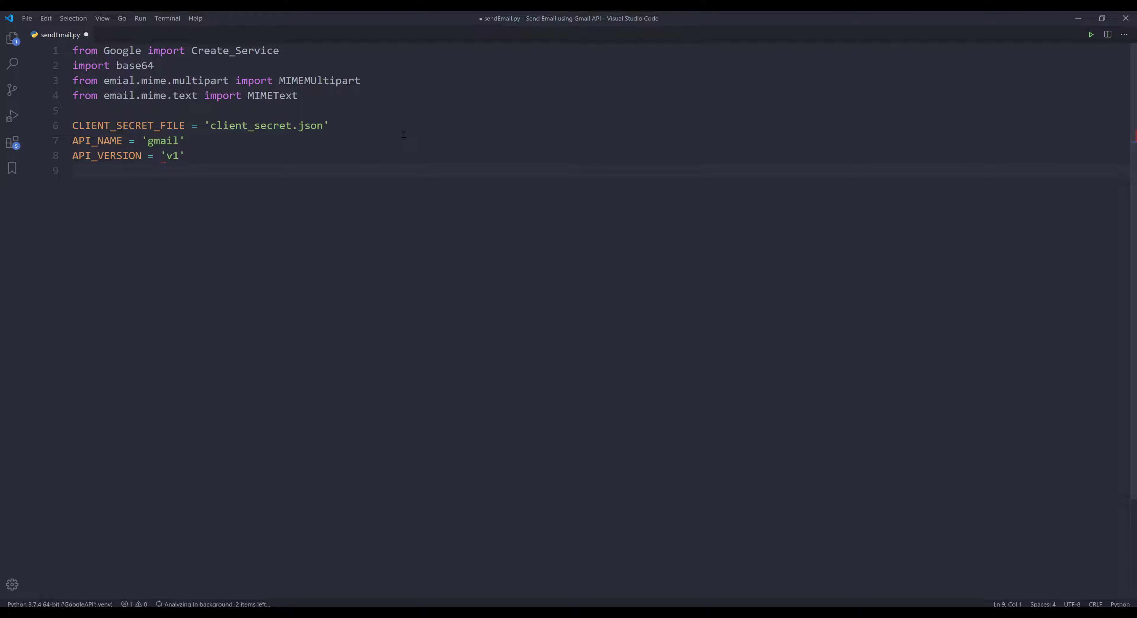
text(SCOPES)
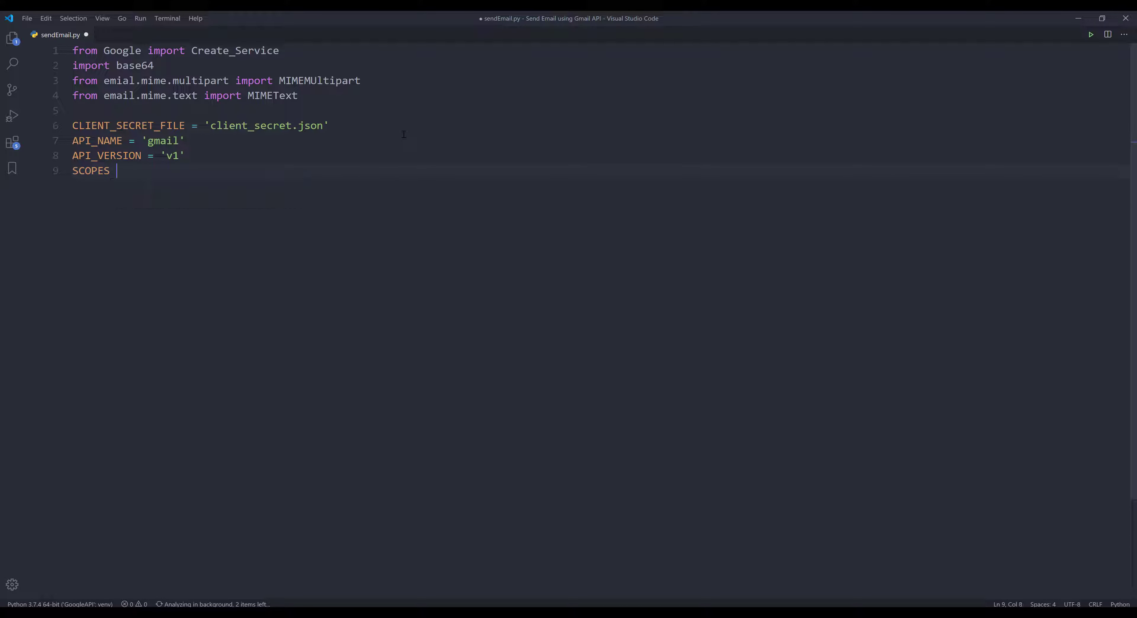
text(= [''])
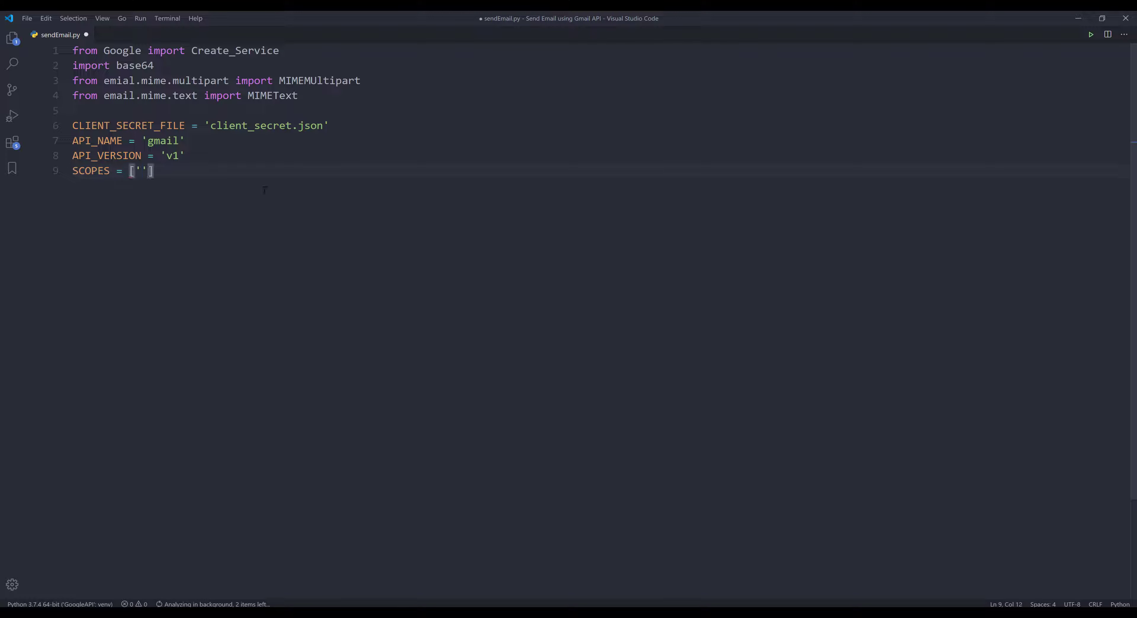
text(https)
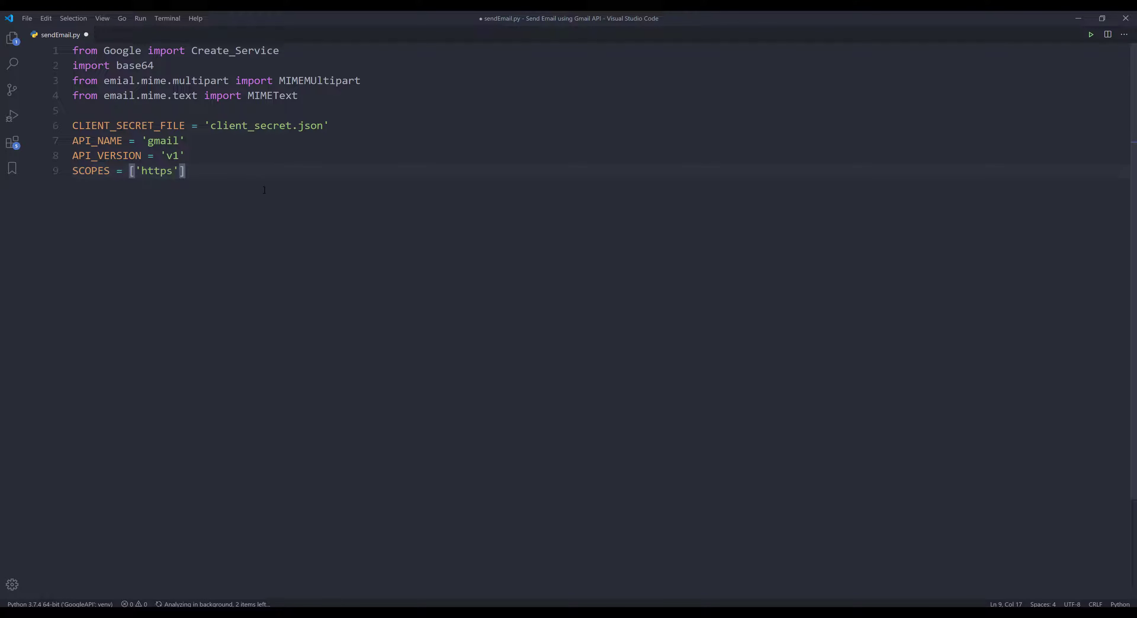
text(://mai)
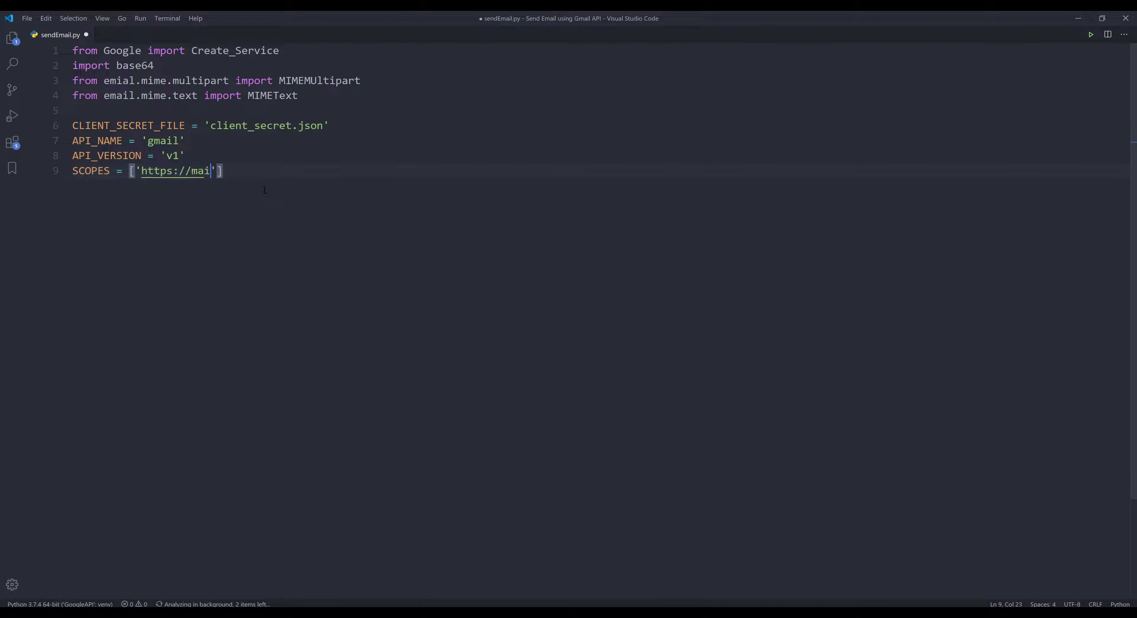
text(l.)
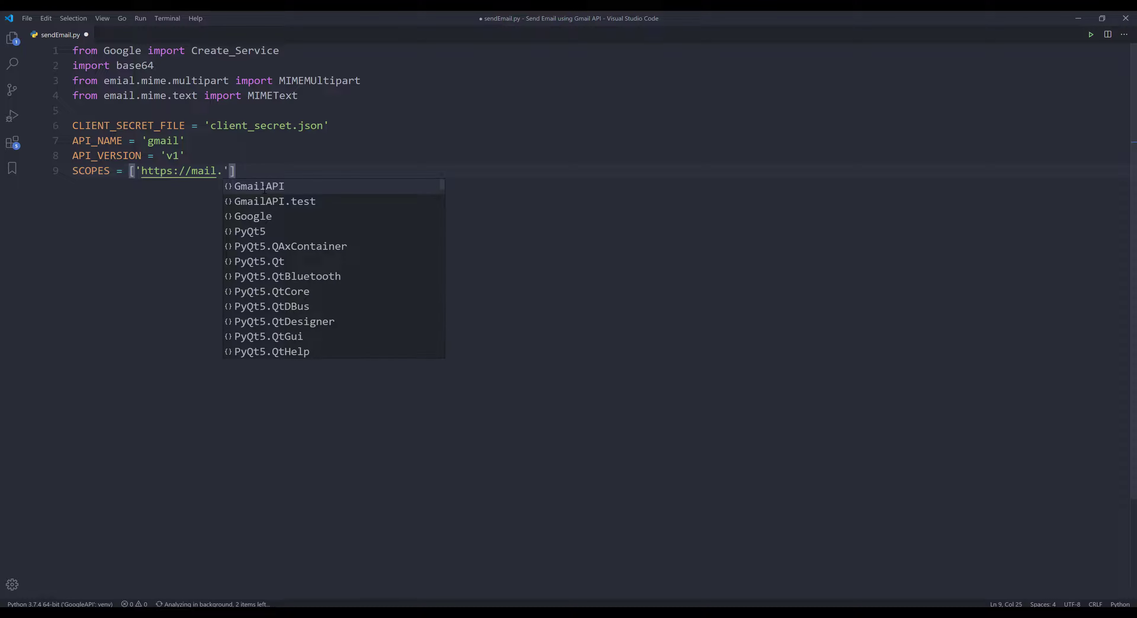
text(google.com)
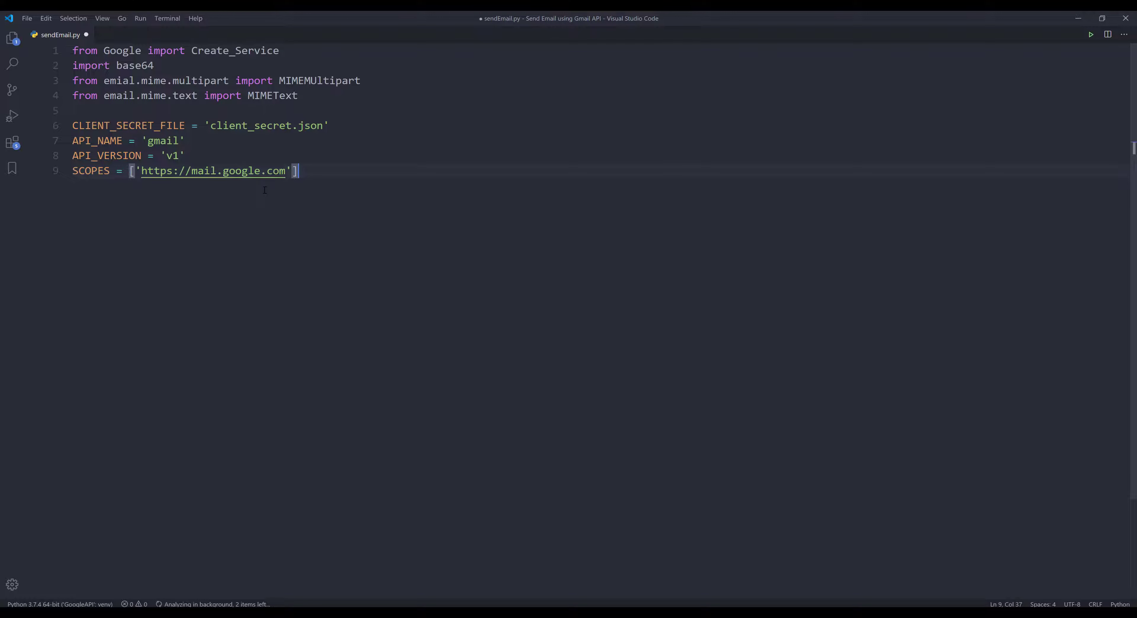
Step: Add service = Create_Service(CLIENT_SECRET_FILE, API_NAME, API_VERSION, SCOPES) on line 11
text(ser)
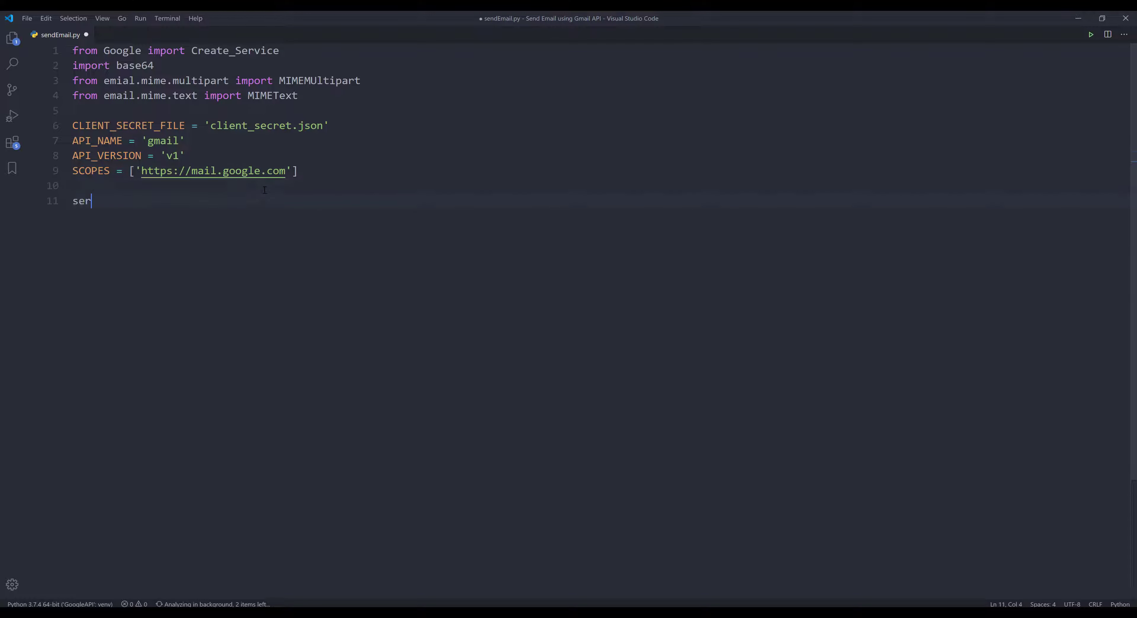
text(vice =)
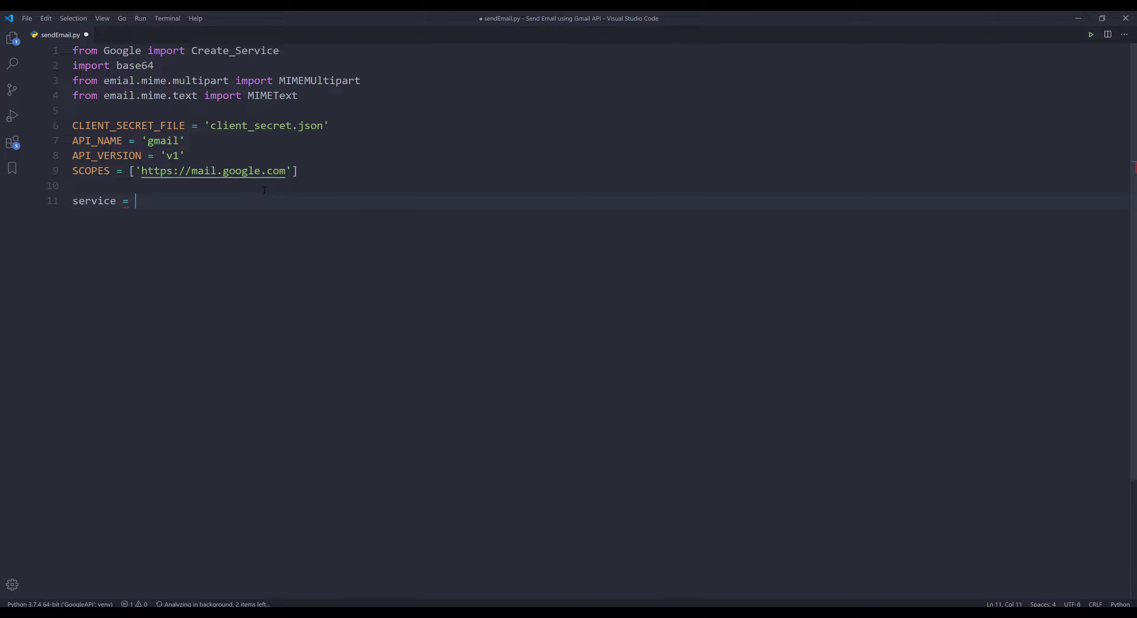
text(Create)
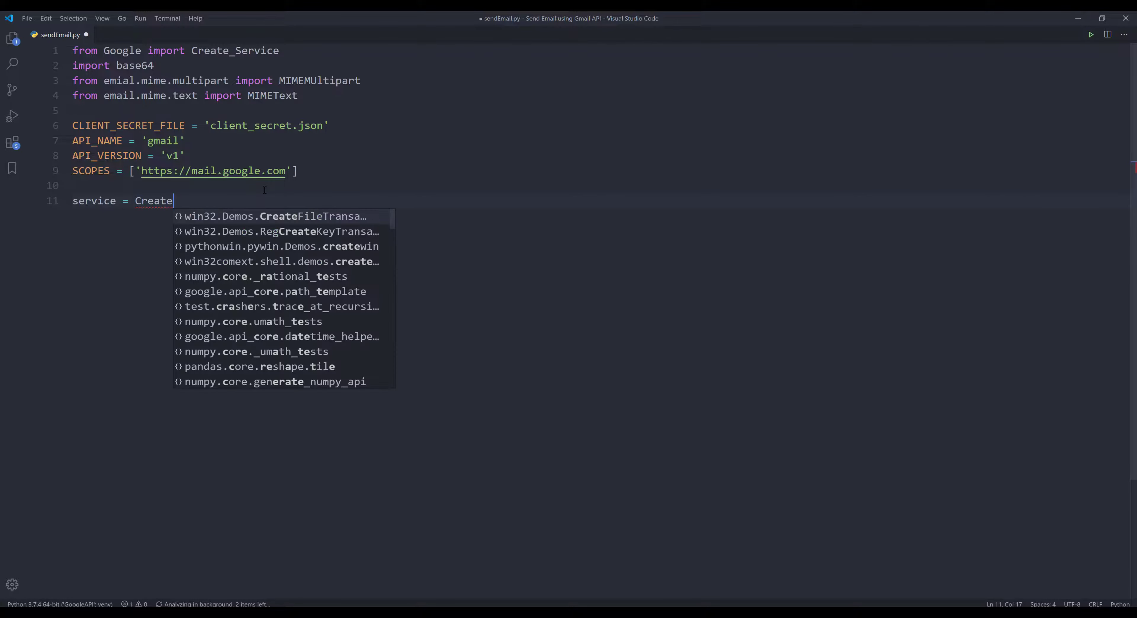
text(_Servi)
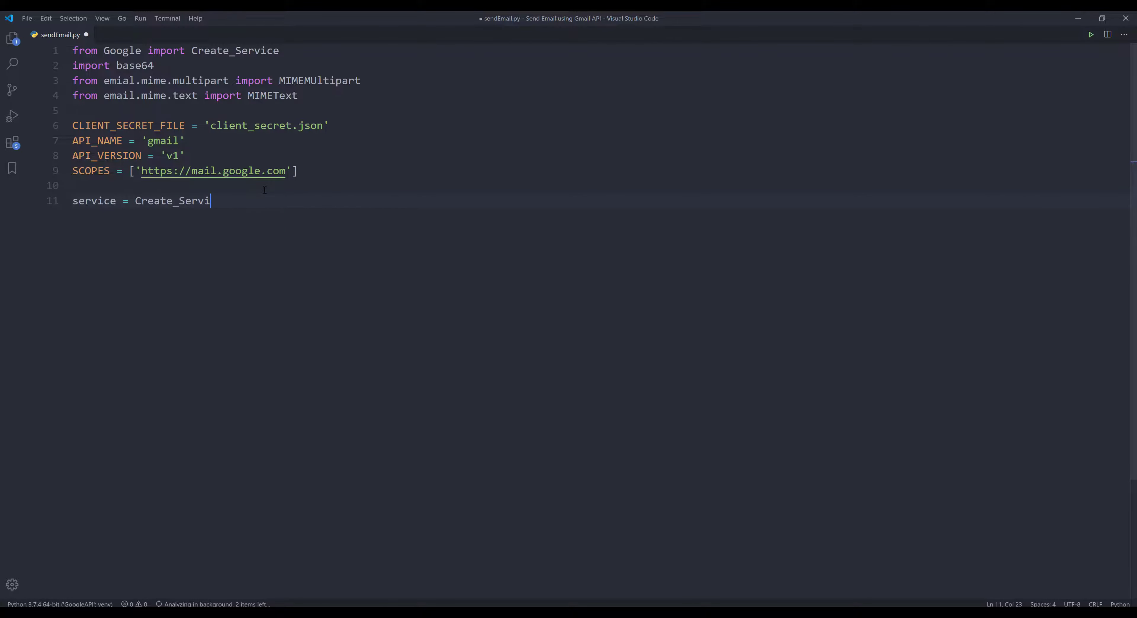
text(ce())
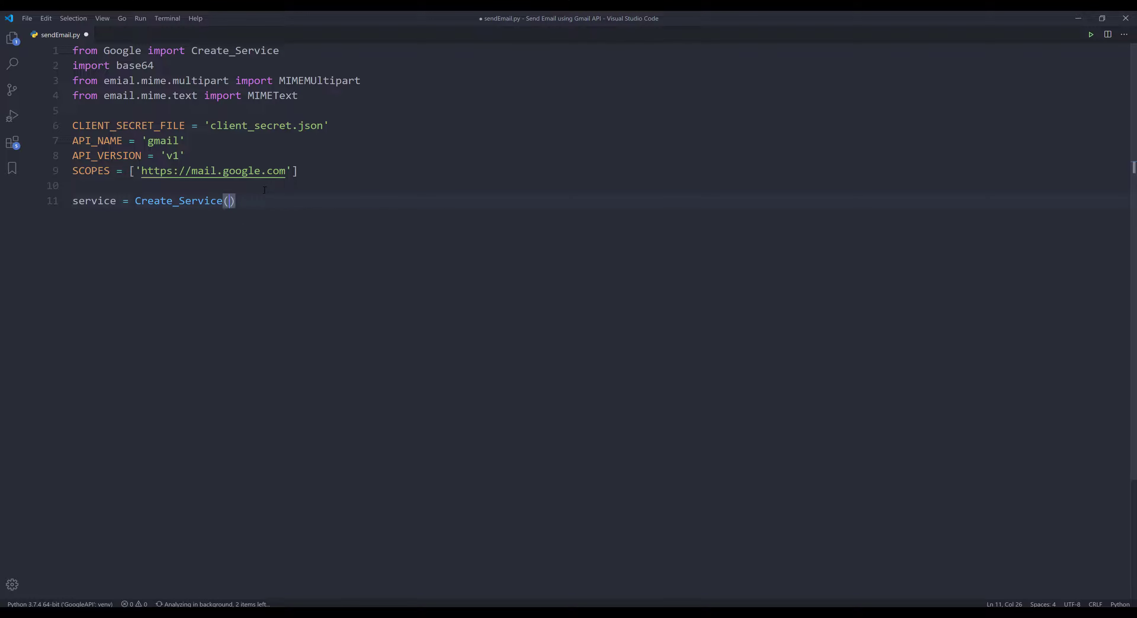
text(CLIENT)
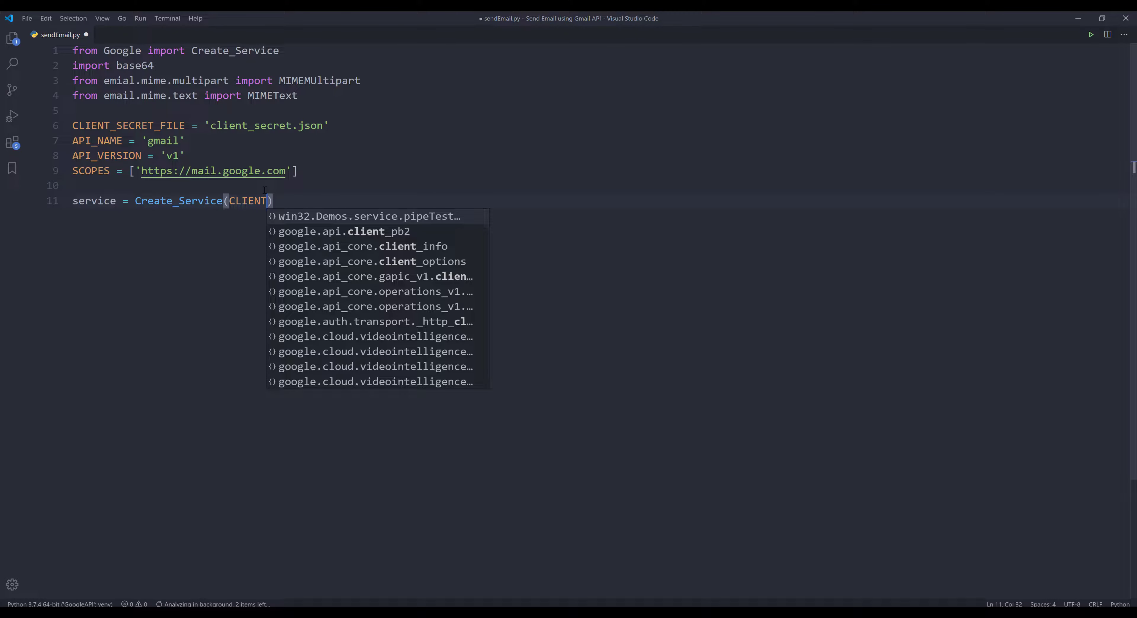
text(_SECRET_FILE)
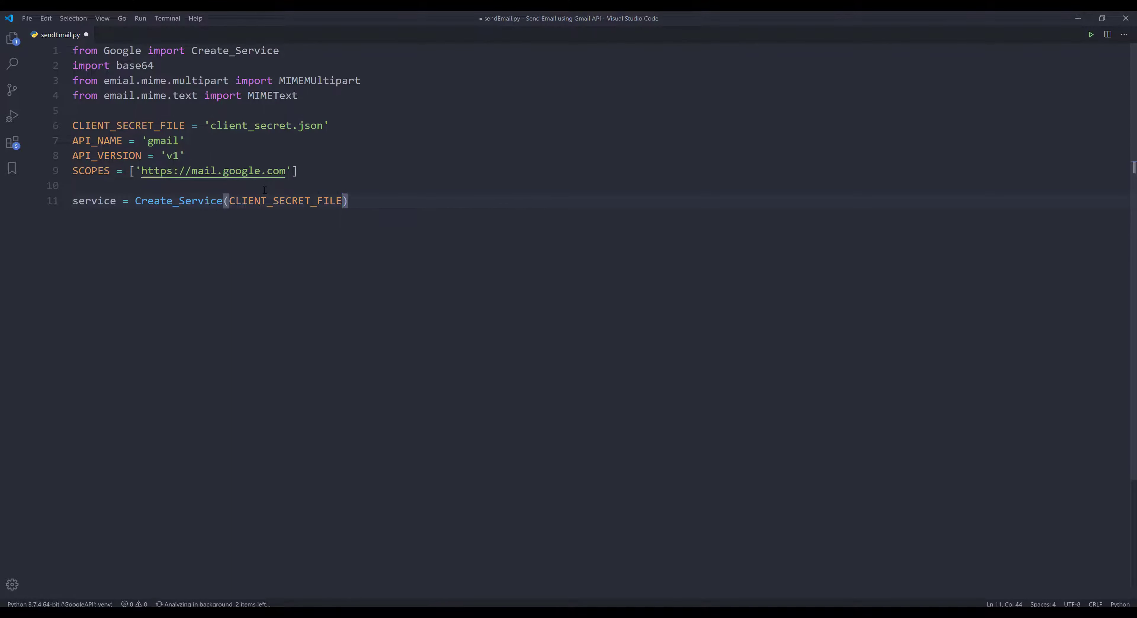
text(, API)
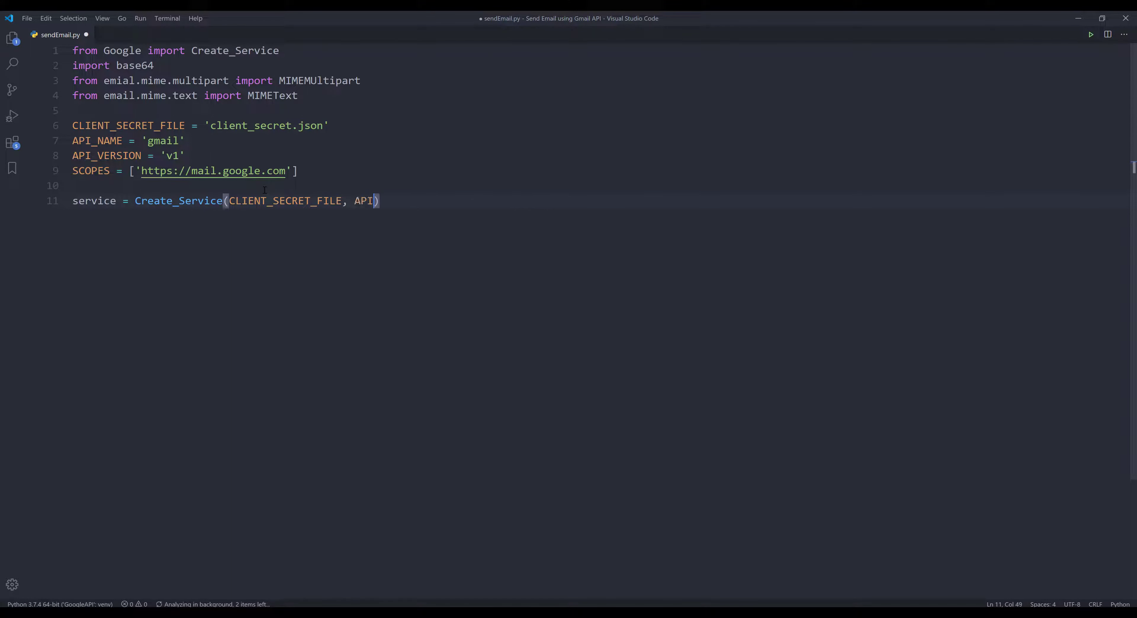
text(_NAME, API_VERSIO)
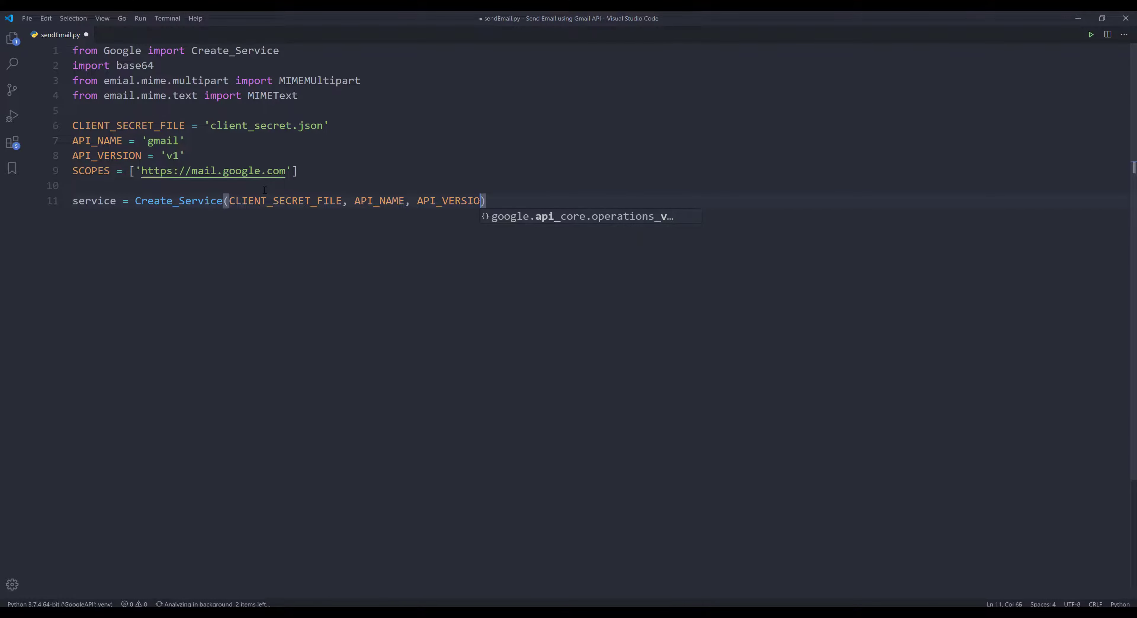
text(N, SCO)
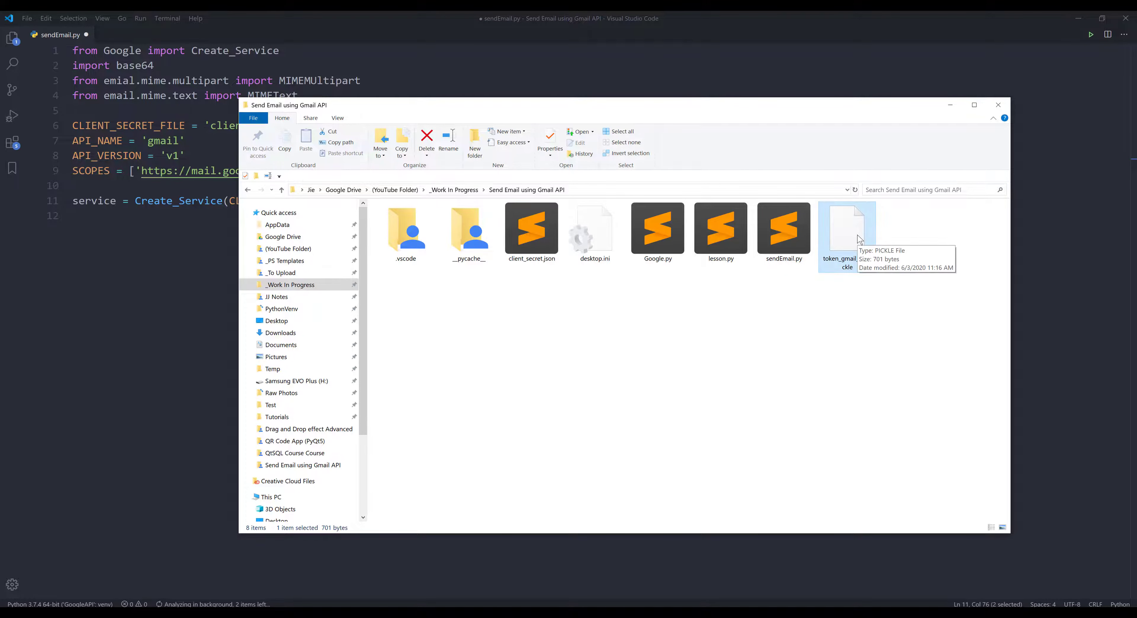
Step: Select the saved token_gmail_v1.pickle file in the project folder
click(427, 141)
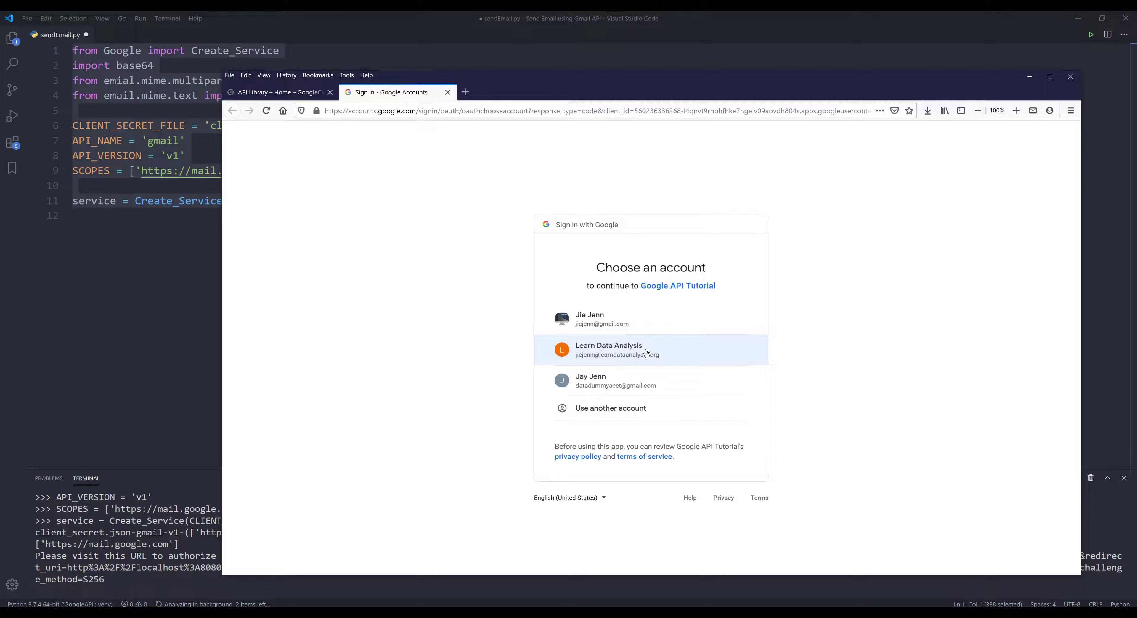
mouse_move(671, 347)
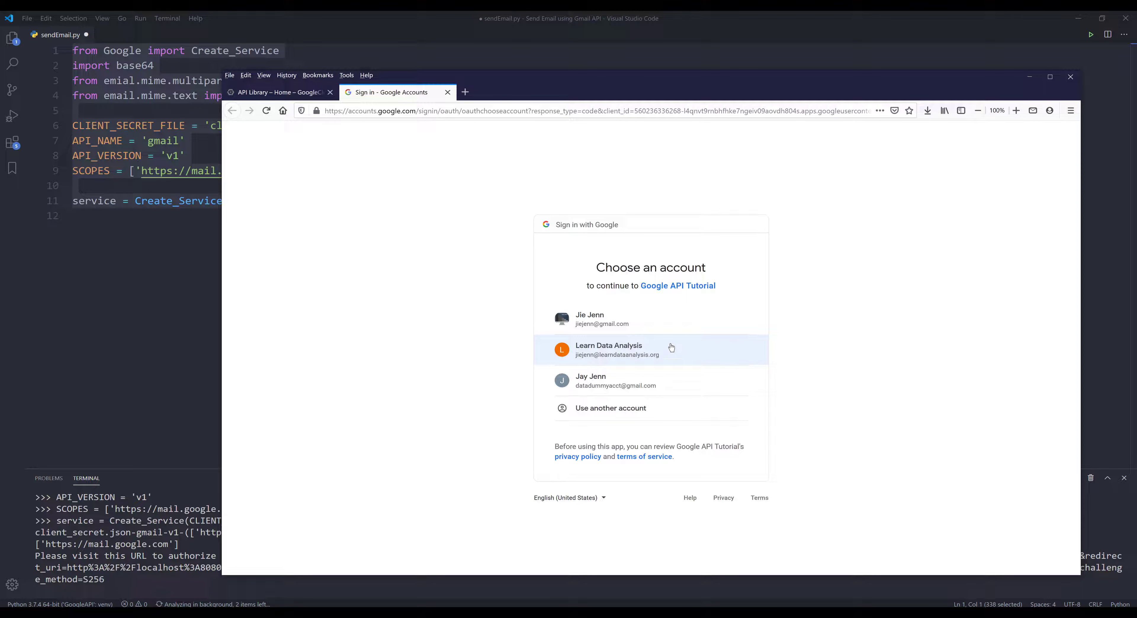
mouse_move(634, 365)
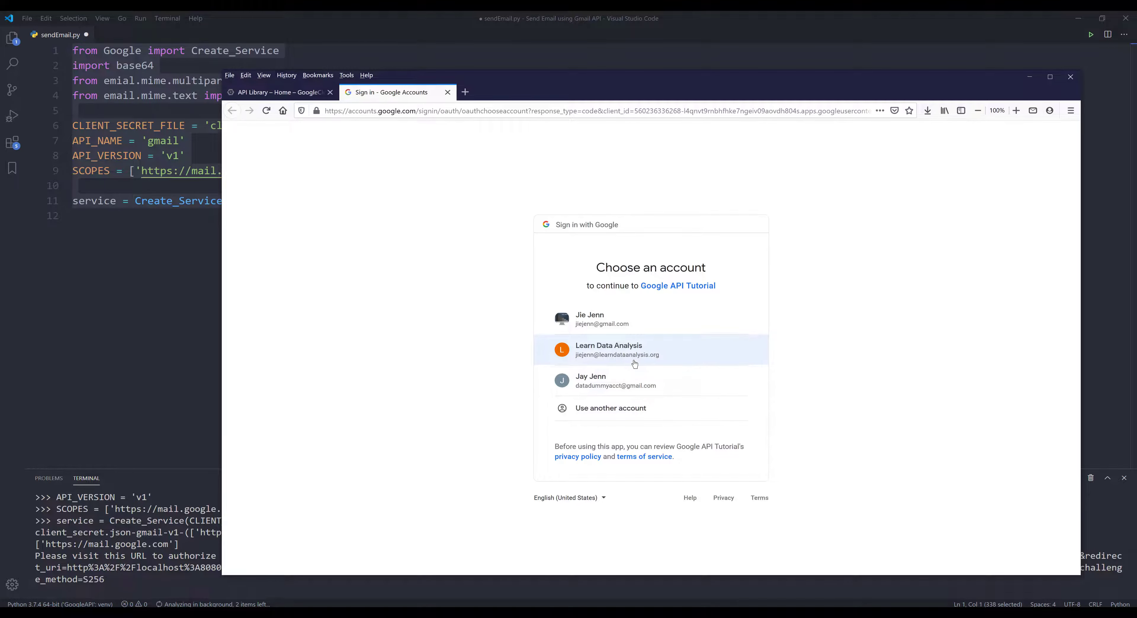
mouse_move(646, 381)
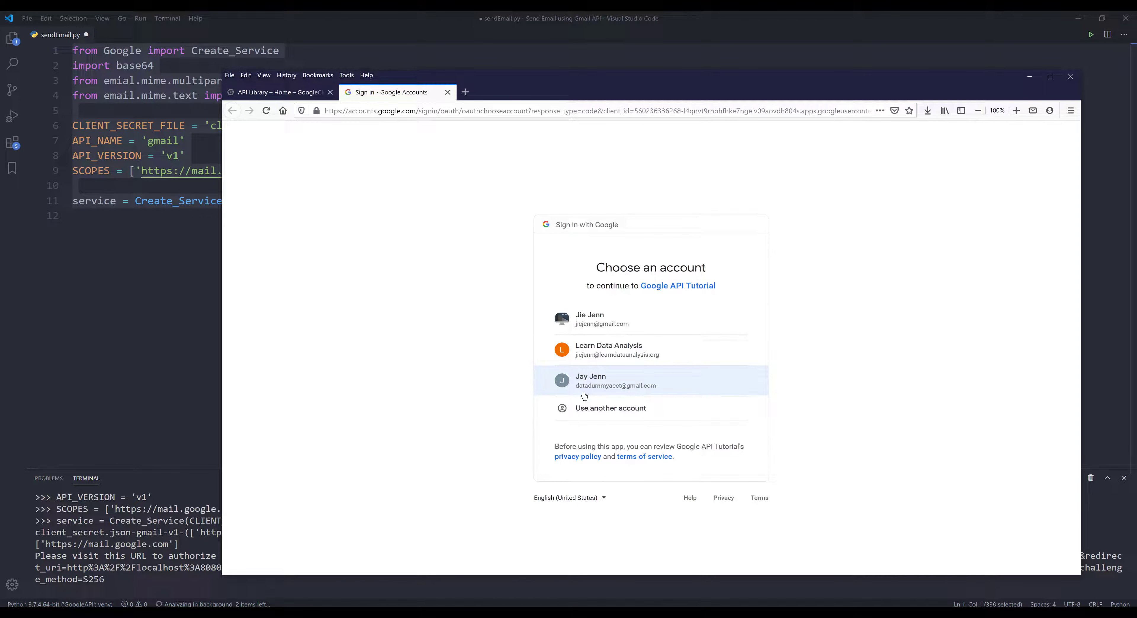
mouse_move(688, 394)
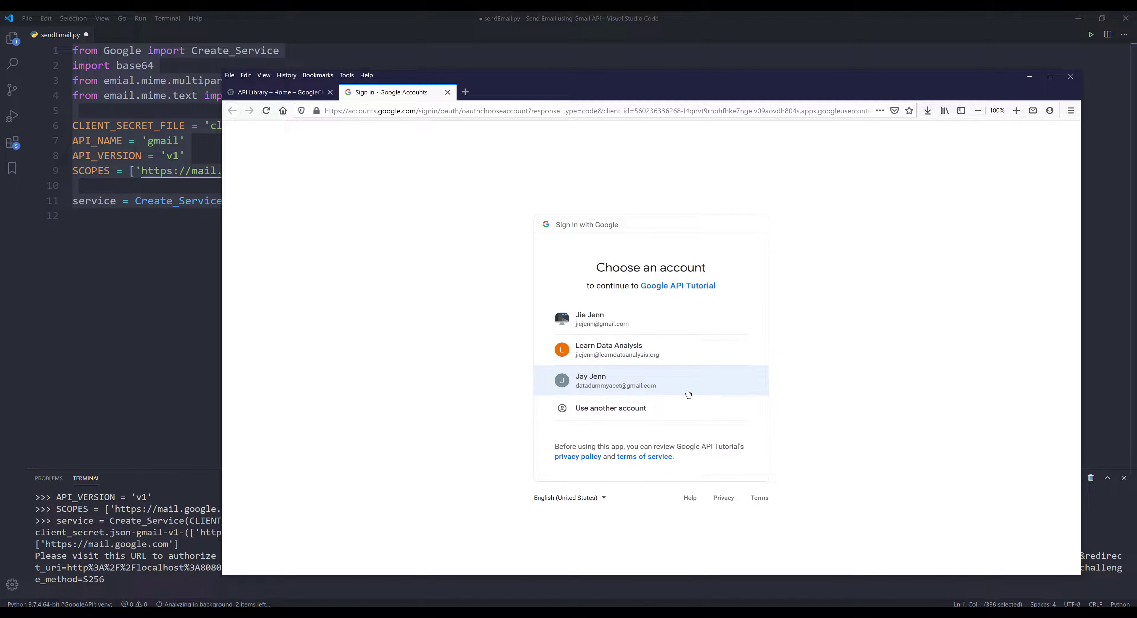
mouse_move(630, 350)
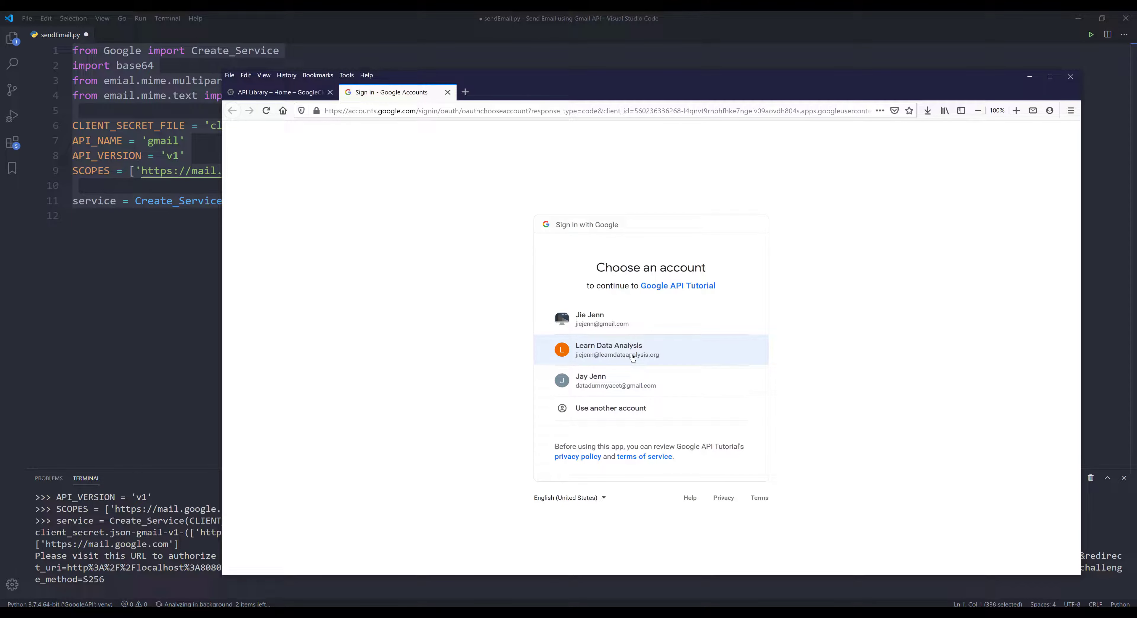
Step: Choose the Google account, pass the unverified-app warning and allow Gmail read, compose, send and delete access
click(650, 349)
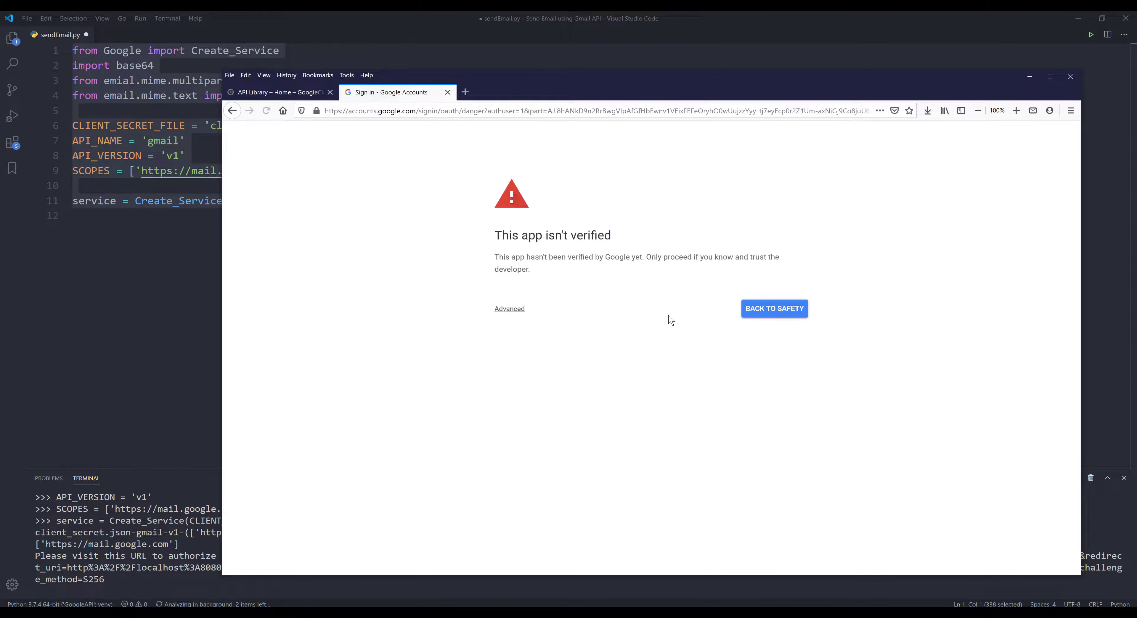
click(509, 308)
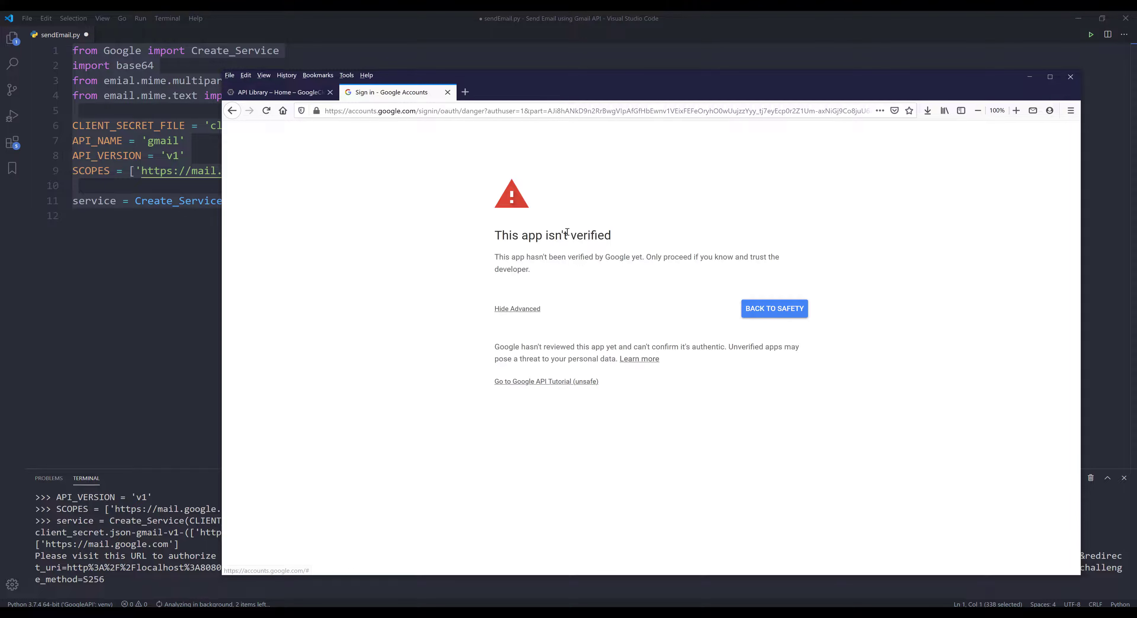
mouse_move(520, 373)
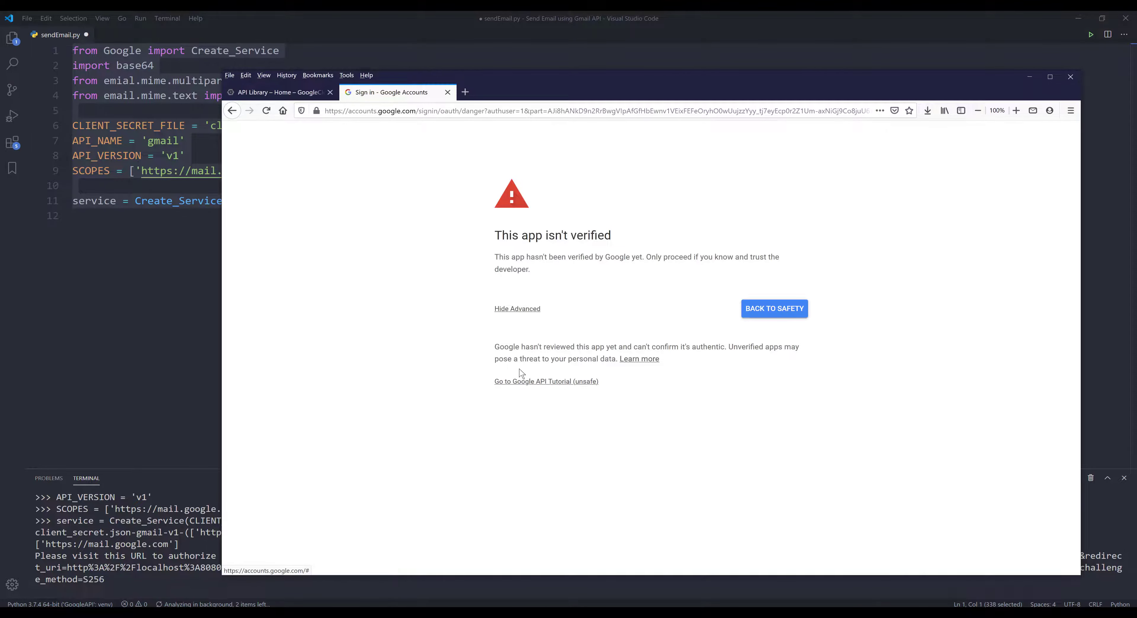
click(546, 381)
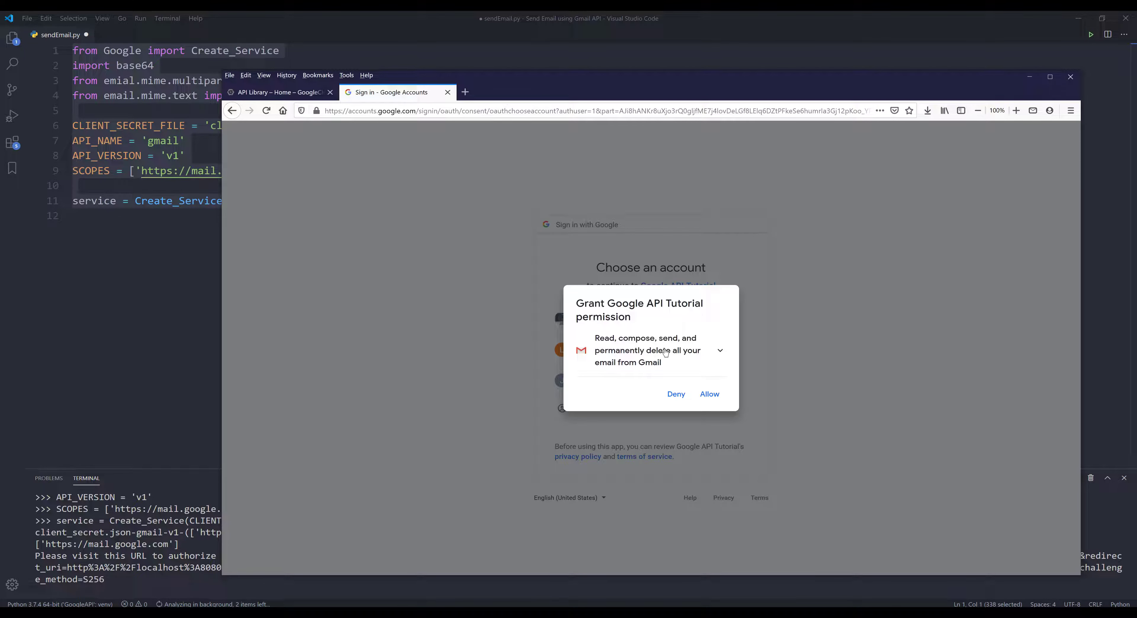
mouse_move(670, 348)
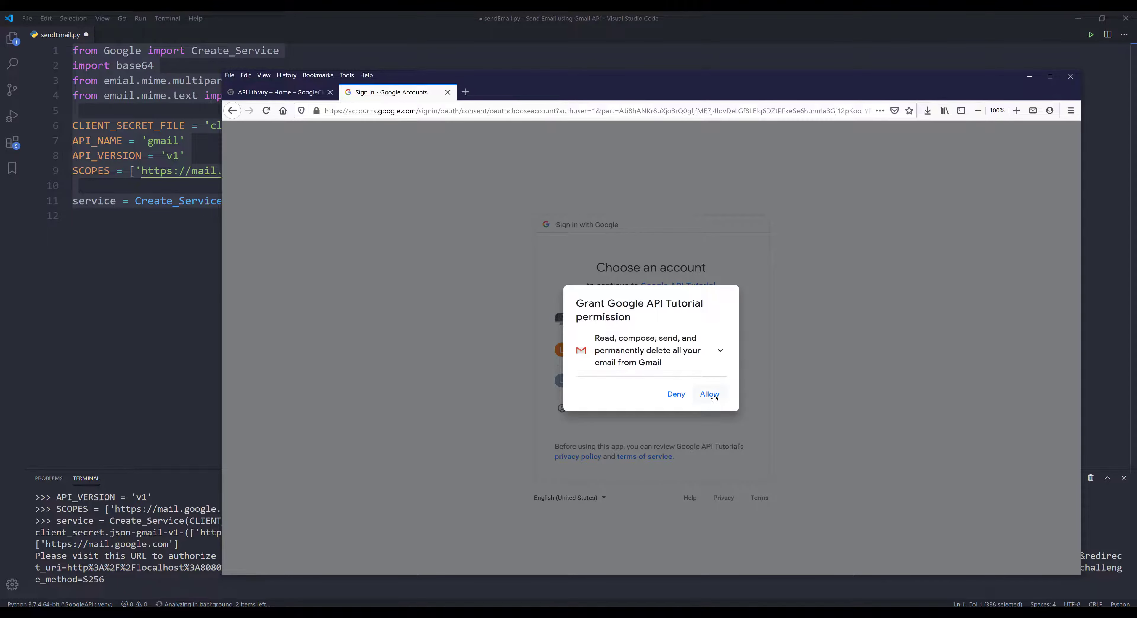
click(708, 394)
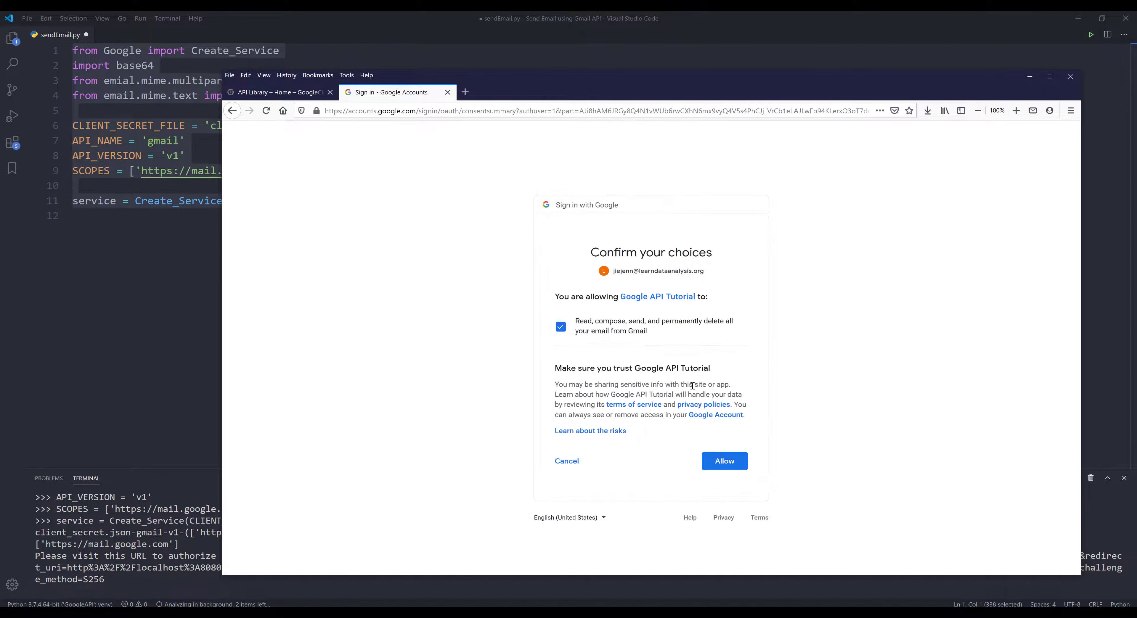
mouse_move(723, 461)
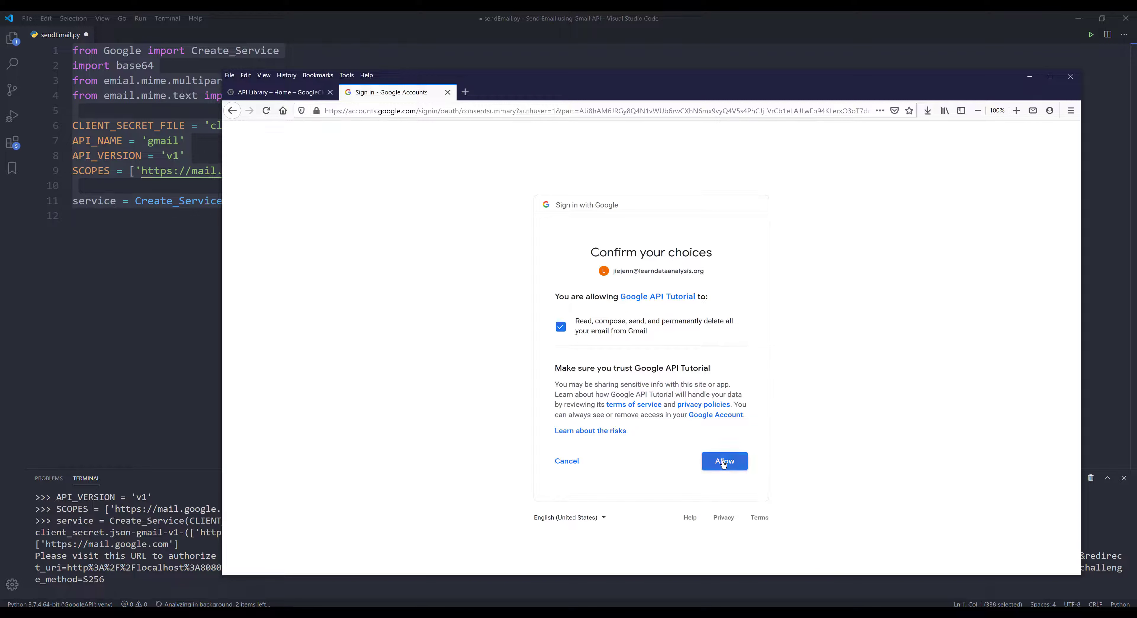
click(723, 462)
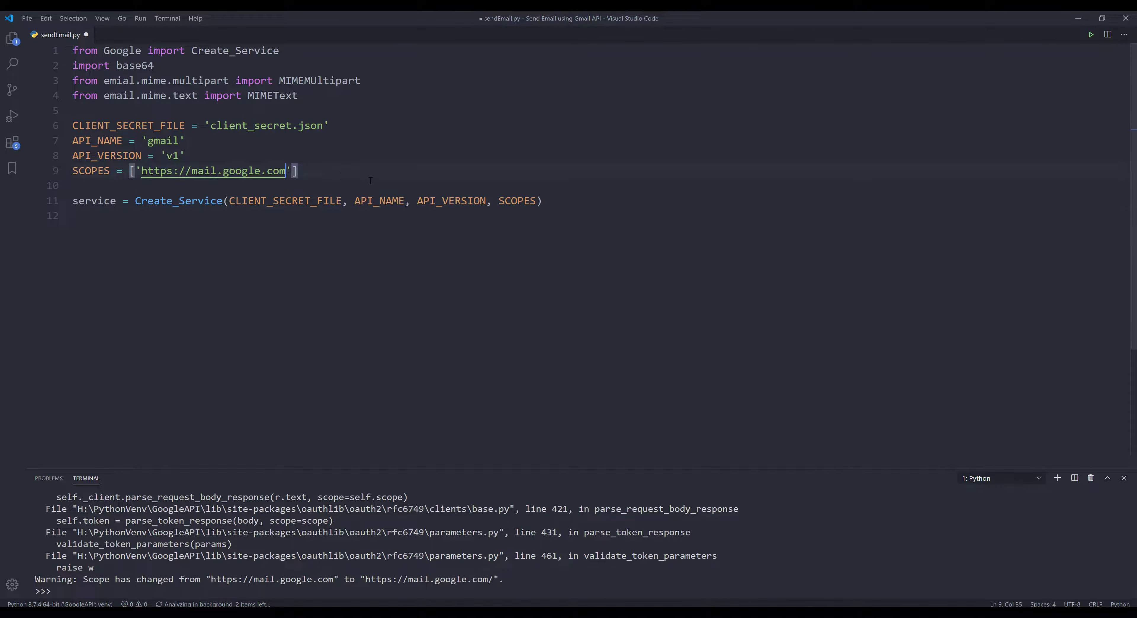
text(/)
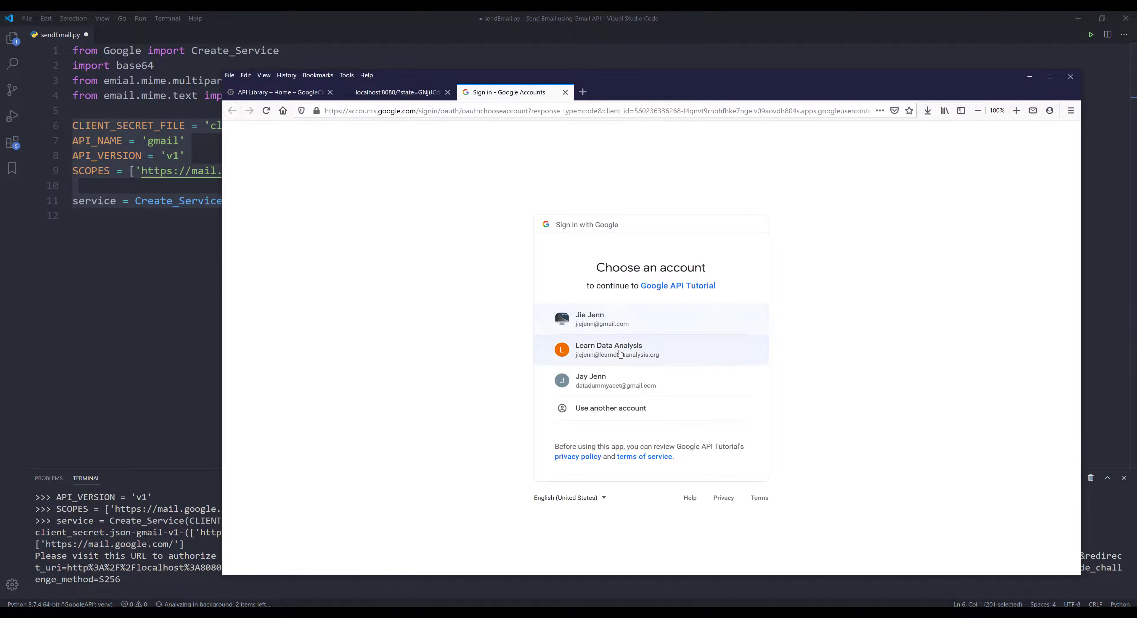
Step: Choose the account, proceed past the unverified-app warning and reach the Google API Tutorial consent screen
click(610, 350)
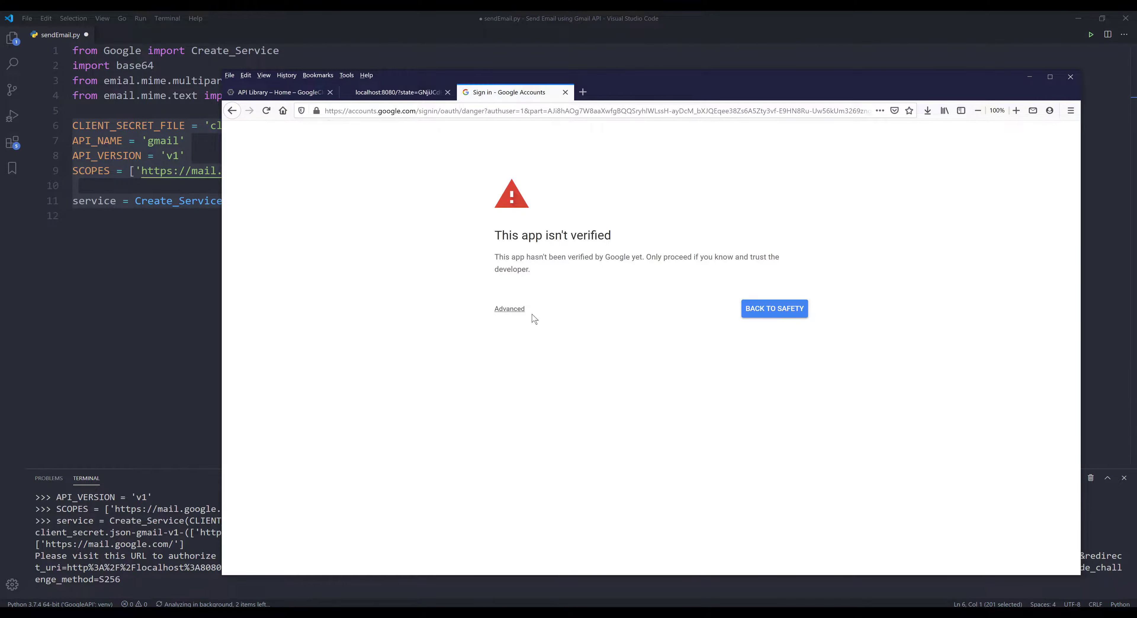
click(510, 308)
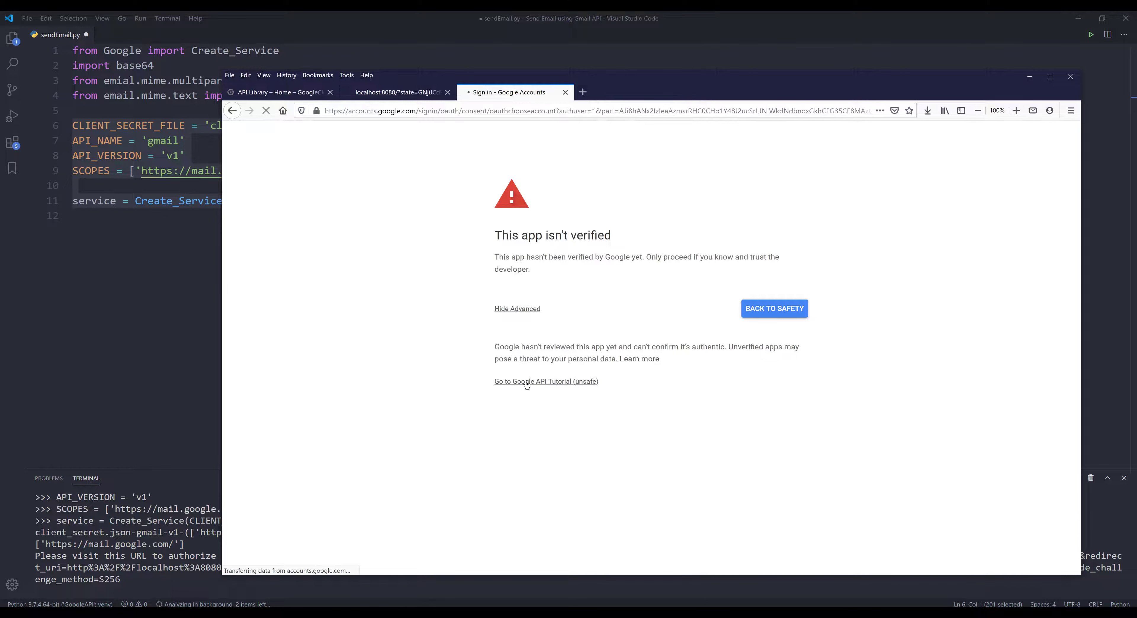
click(546, 381)
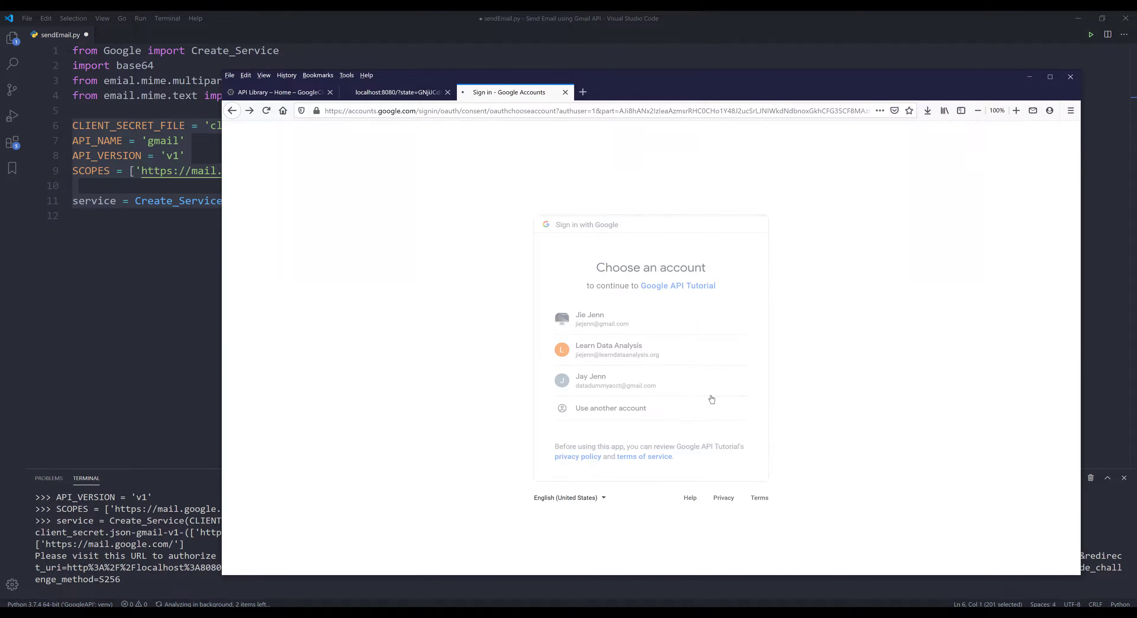
click(608, 350)
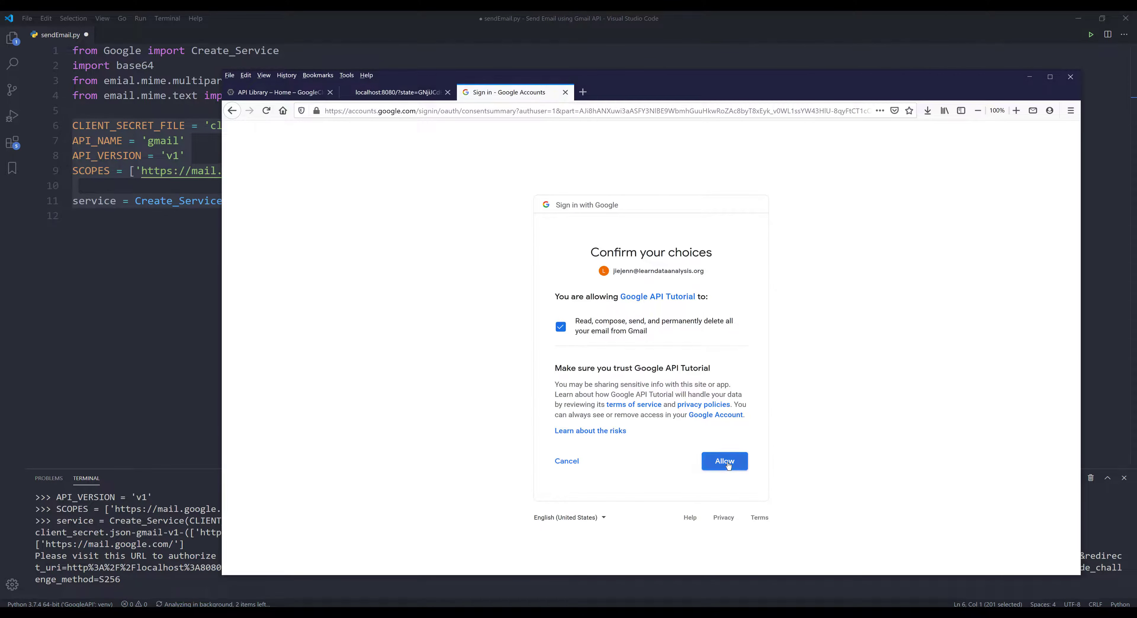
Step: Allow the Gmail access so authentication completes, then close the Firefox window
click(723, 462)
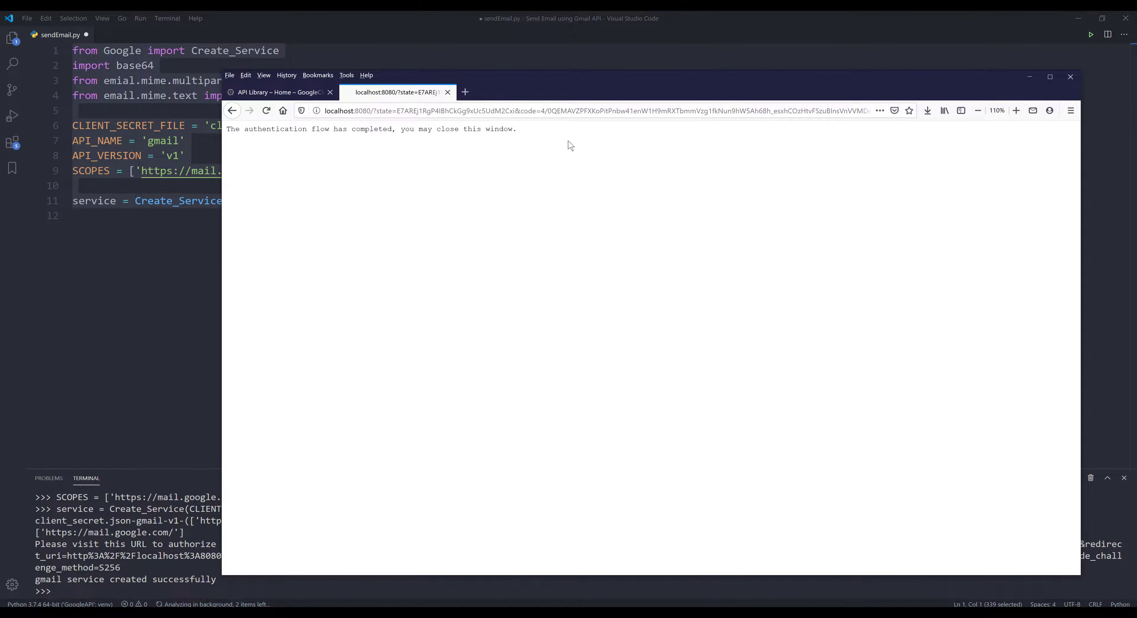
double_click(509, 130)
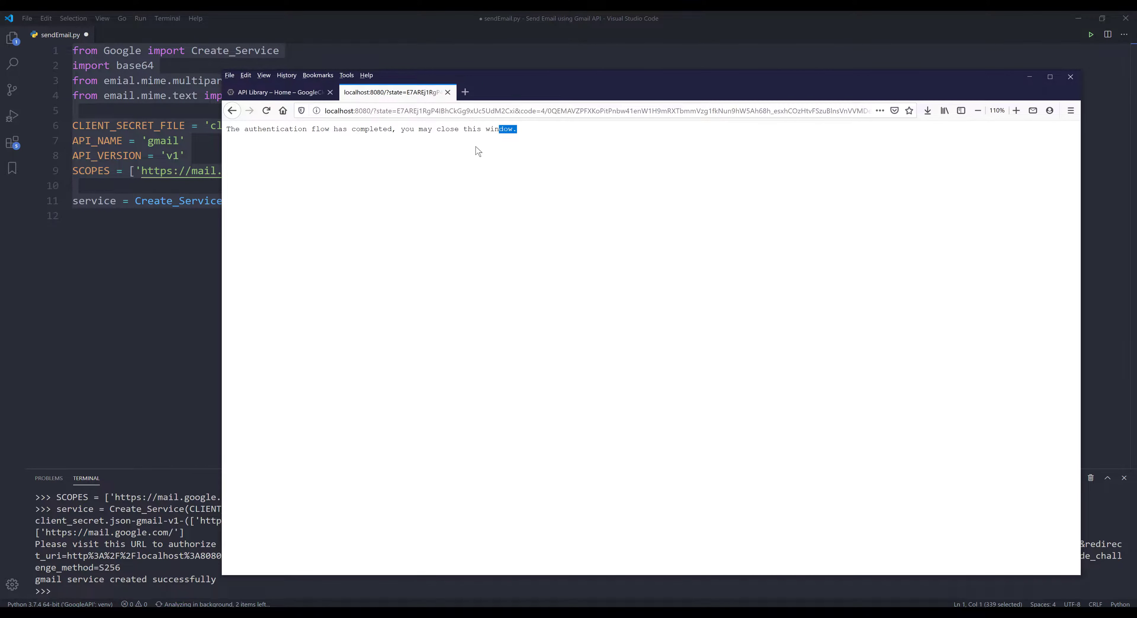
mouse_move(233, 147)
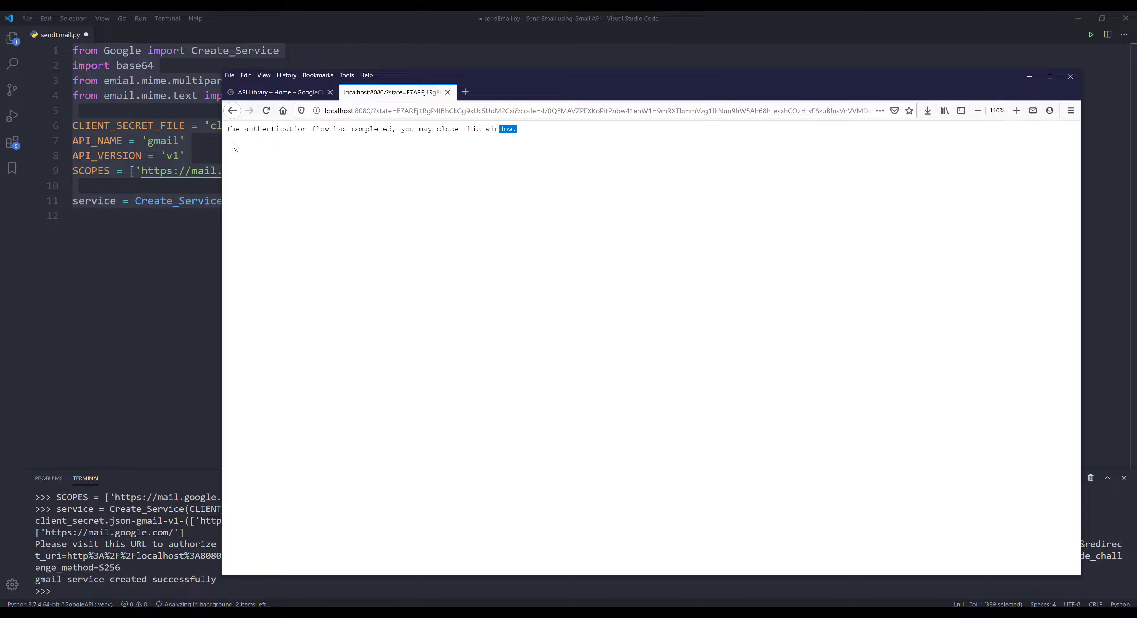
mouse_move(314, 140)
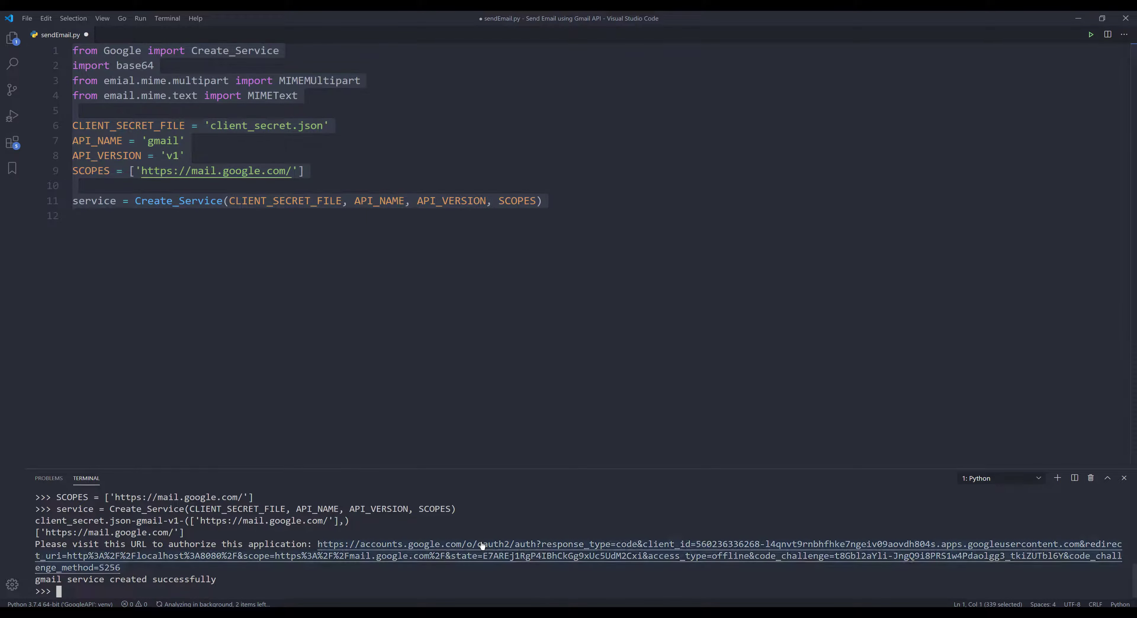
mouse_move(482, 544)
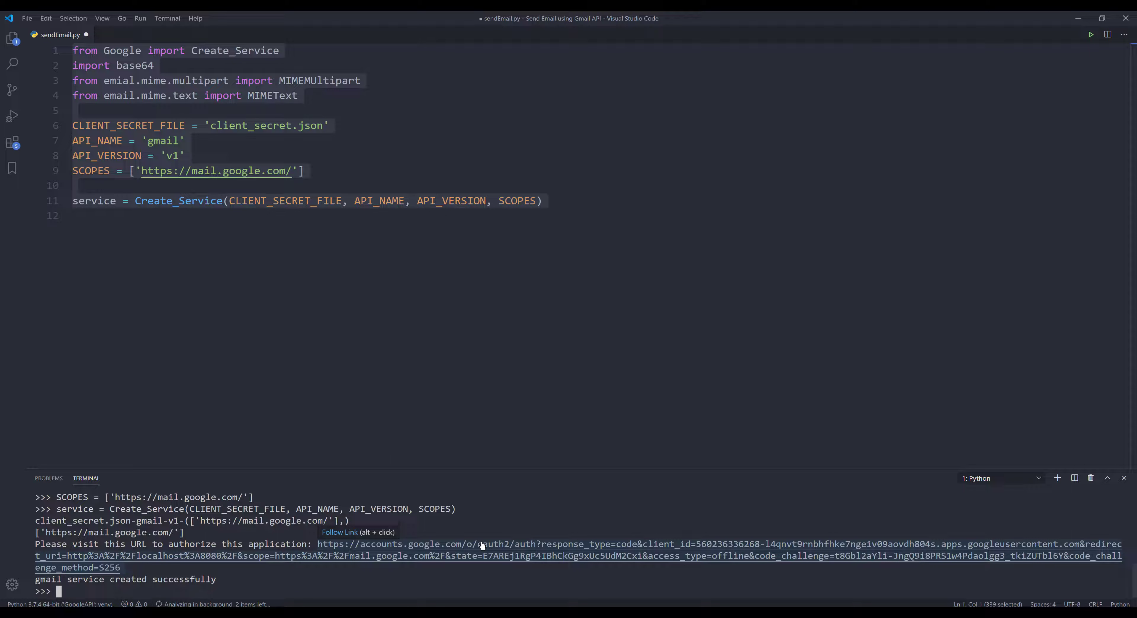
Step: Run dir(service) in the Python terminal to list the service's attributes
text(dir(service)
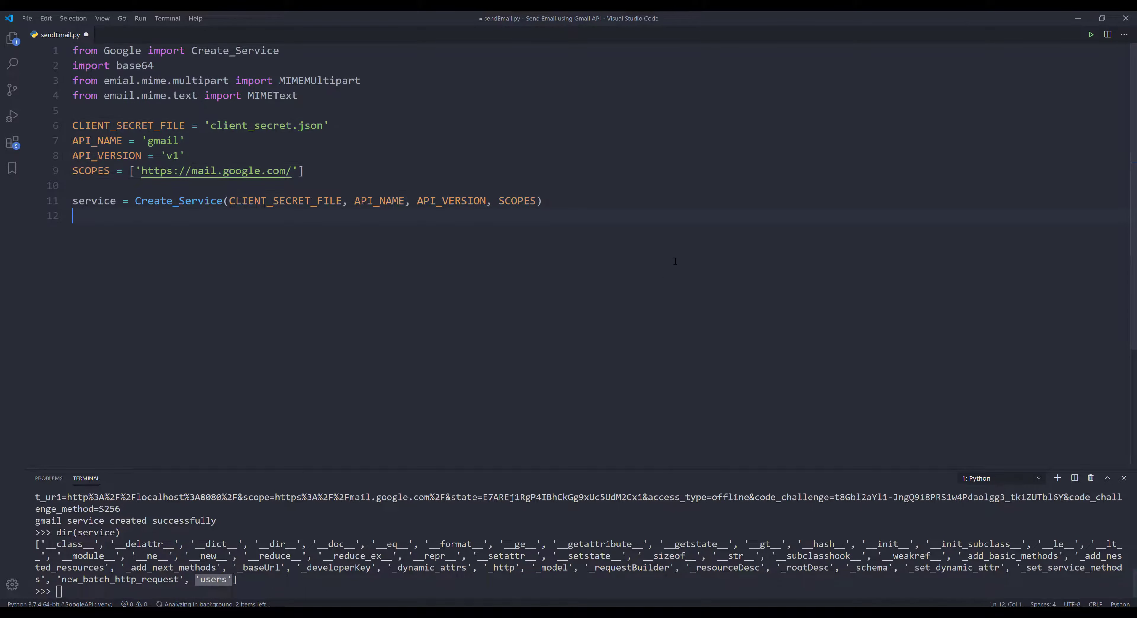
Step: Add emailMsg = 'You won $100,000' below the service line, with a blank line above it
key(Enter)
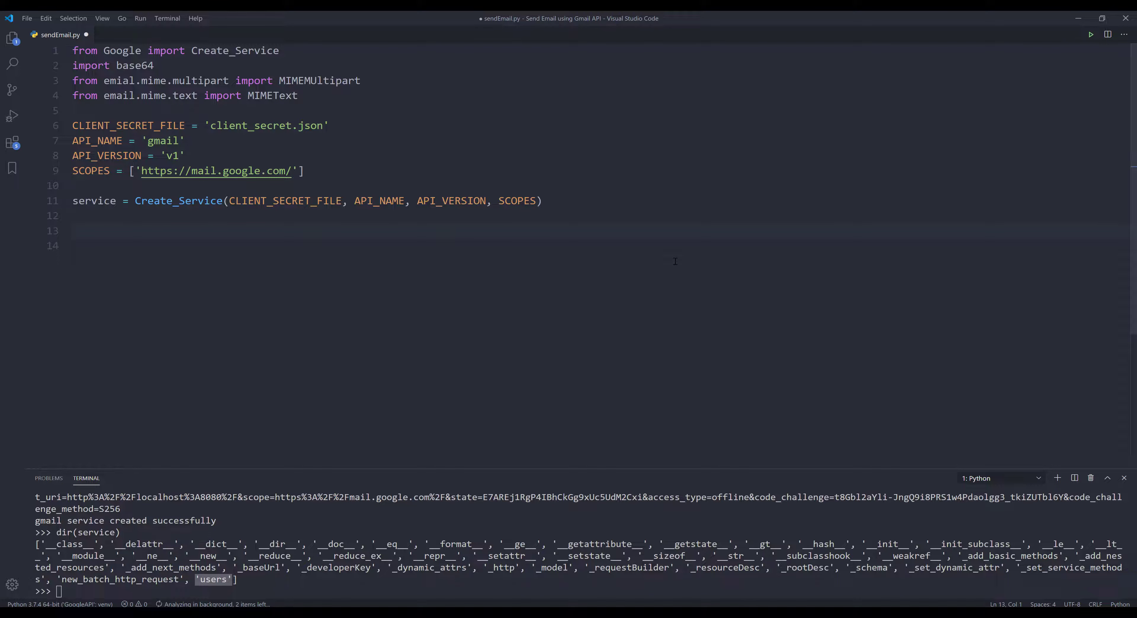
text(msg)
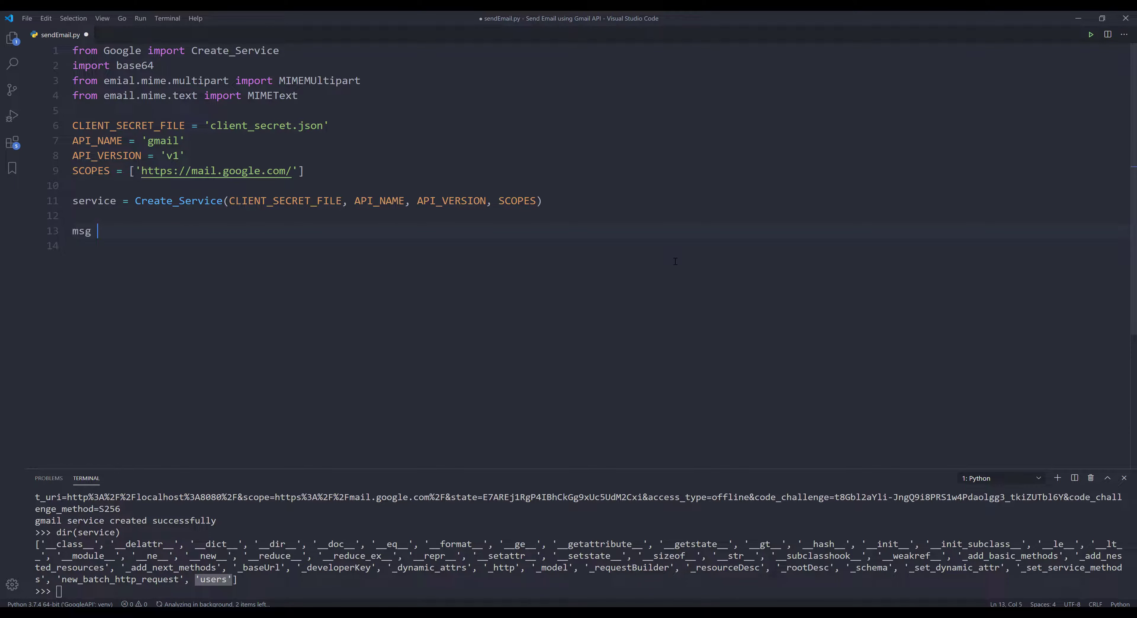
text(= ')
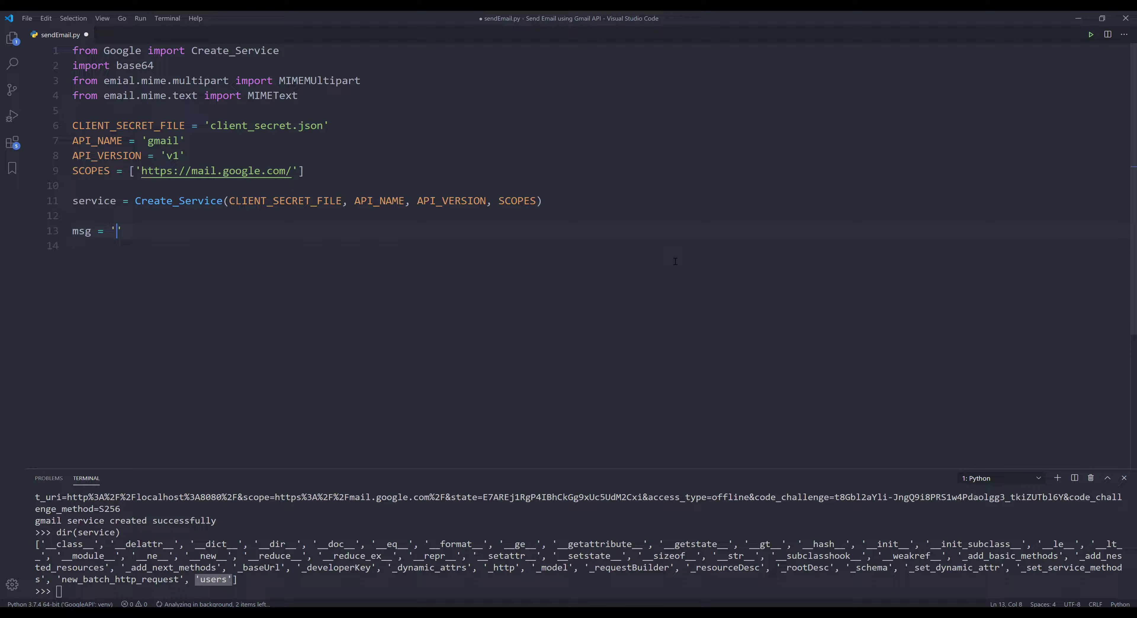
text(emailM)
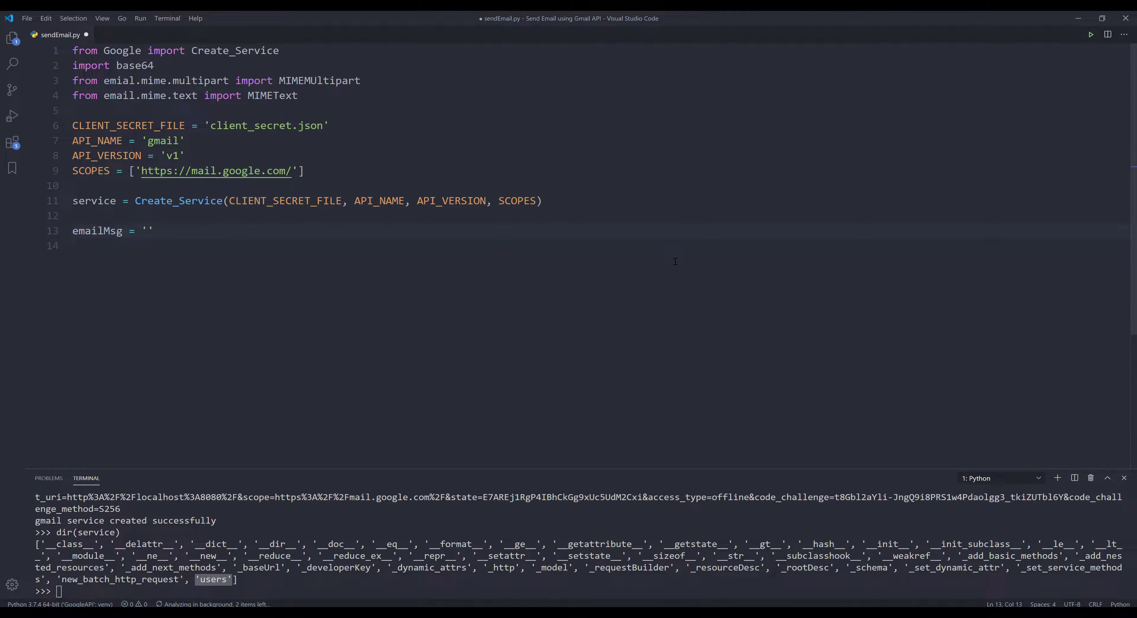
text(You)
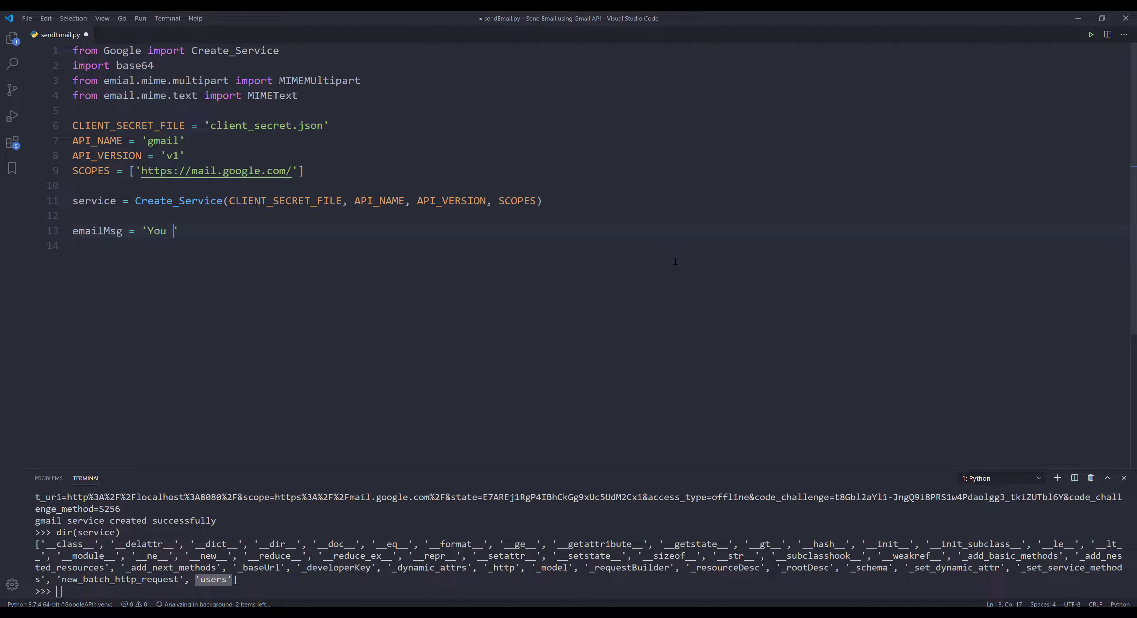
text(won$100)
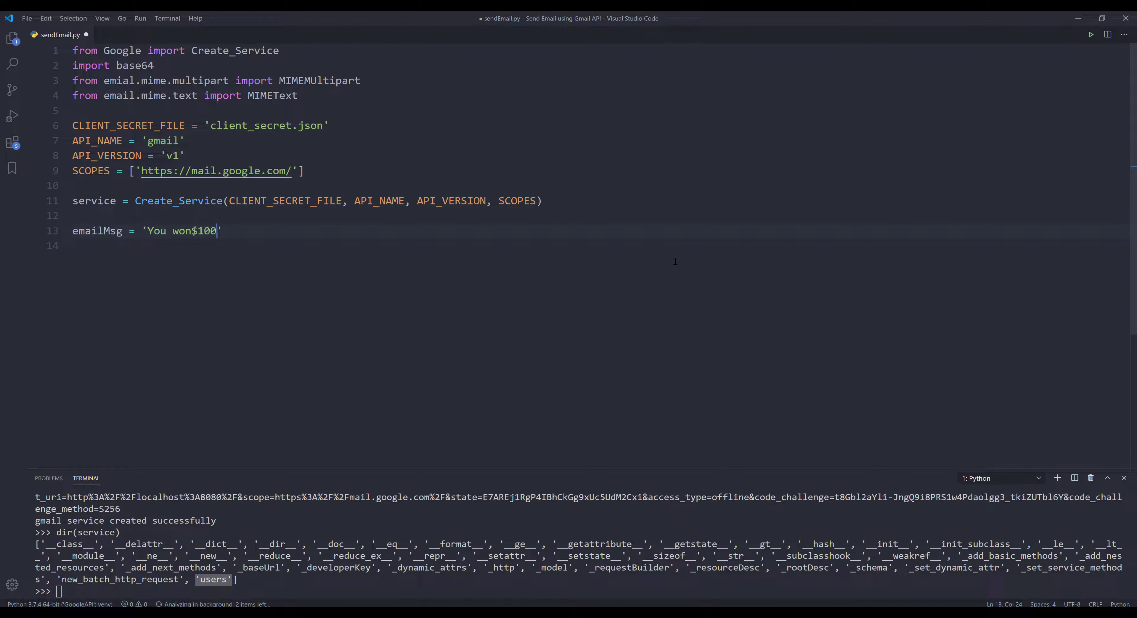
key(BackSpace)
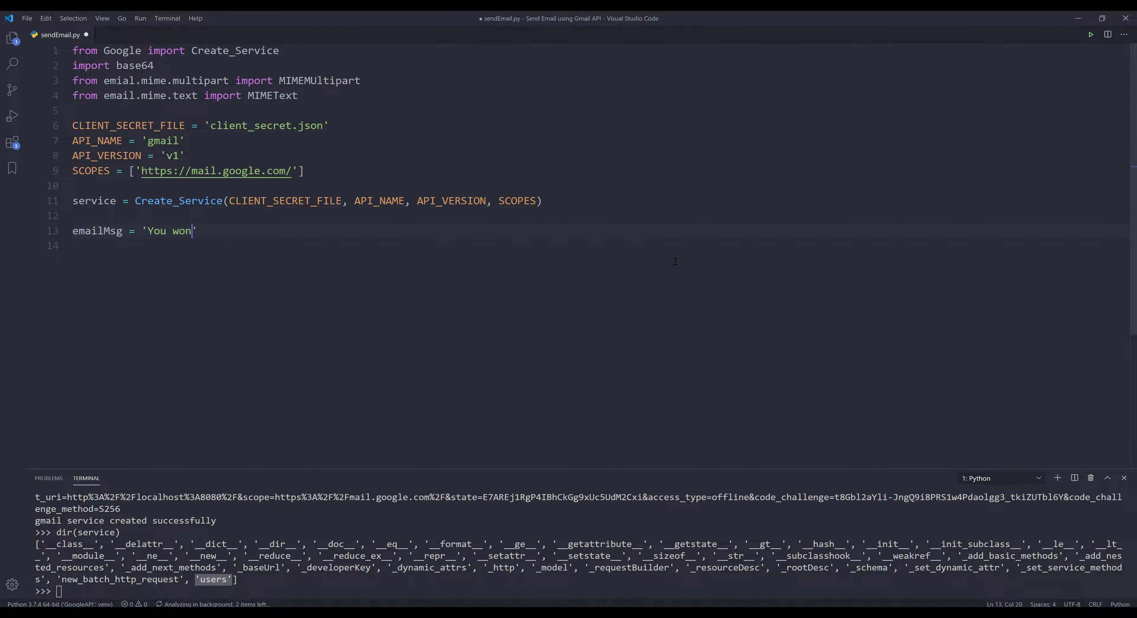
text($100,000)
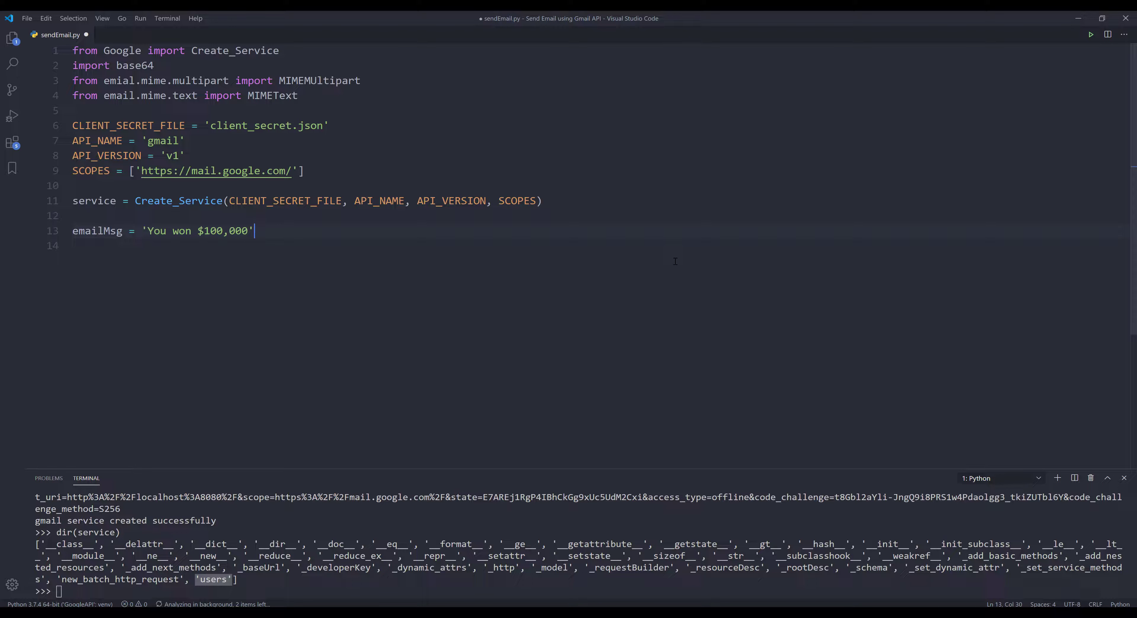
key(Enter)
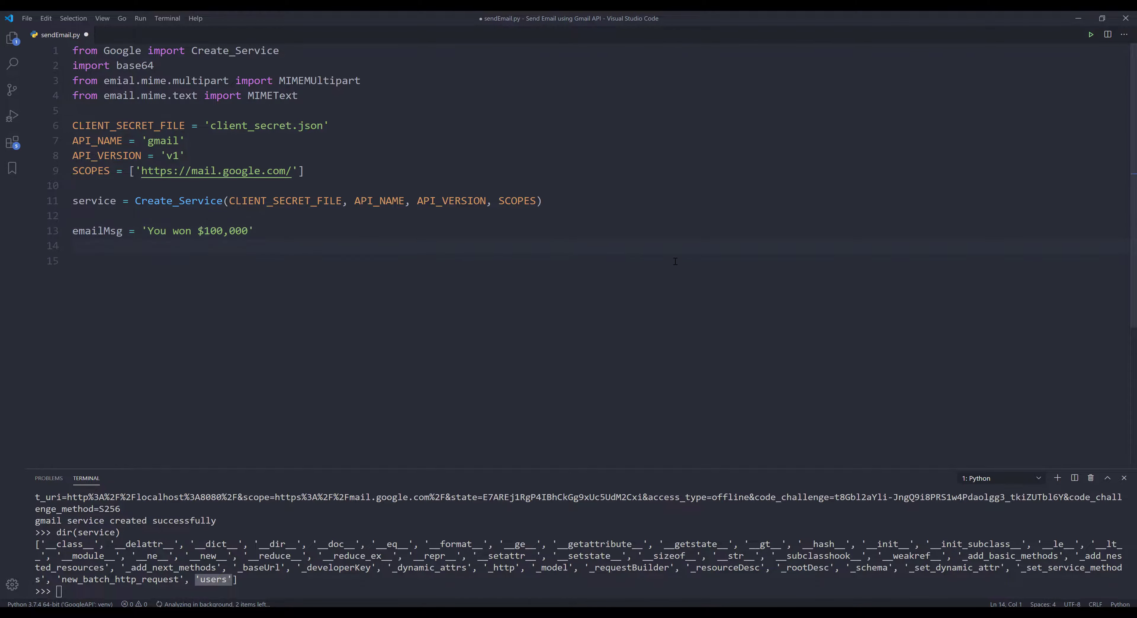
key(Enter)
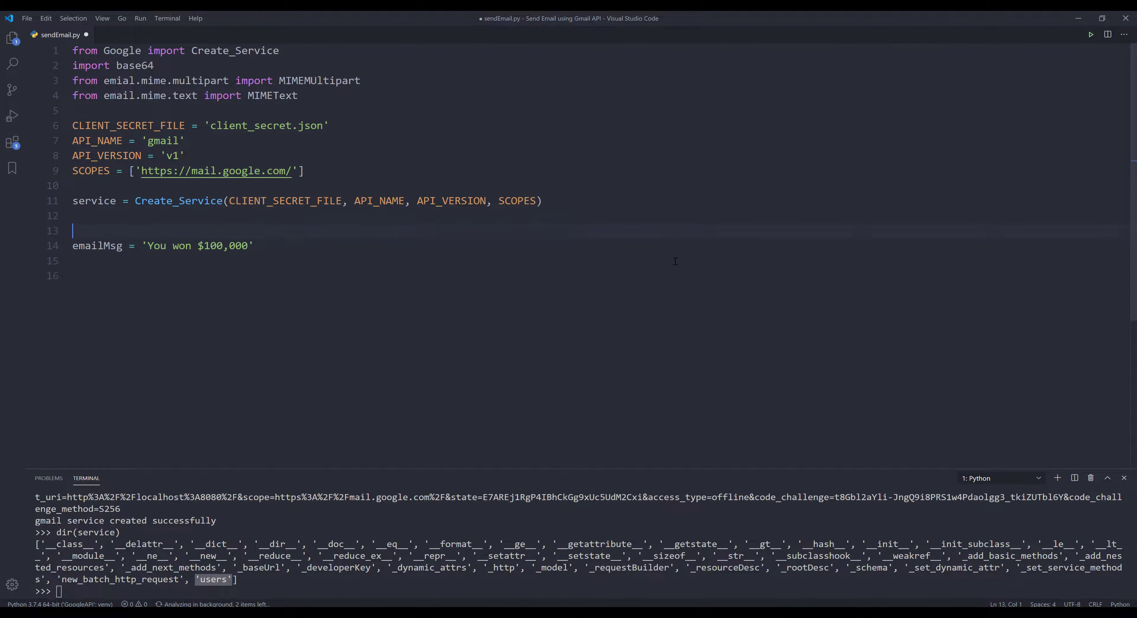
Step: Add mimeMessage = MIMEMUltipart() below the emailMsg line
text(m)
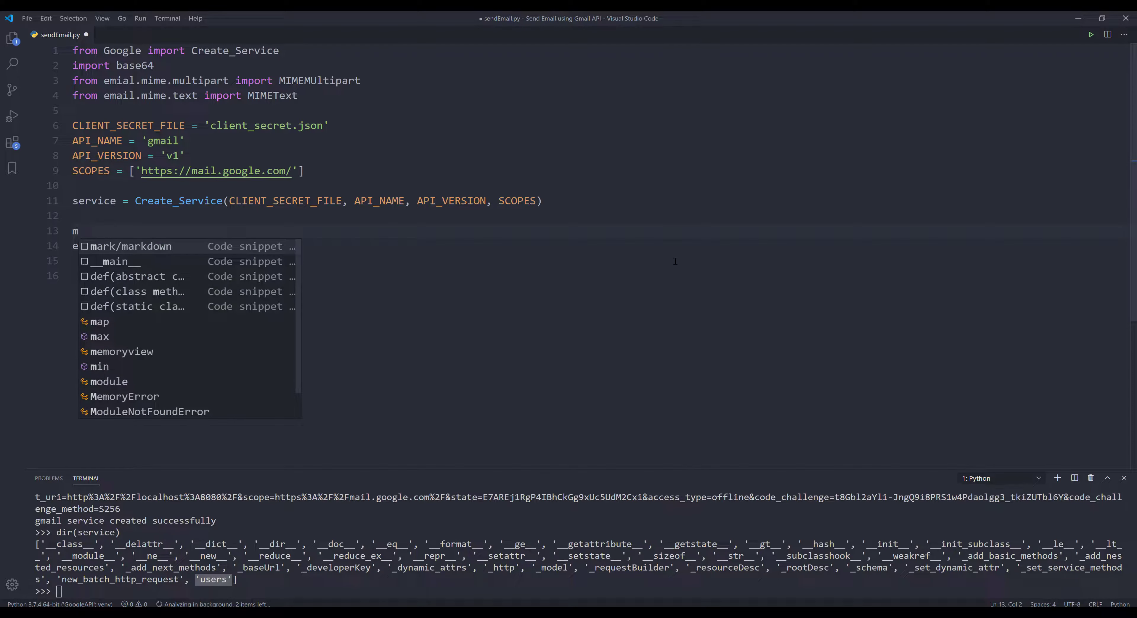
text(ime)
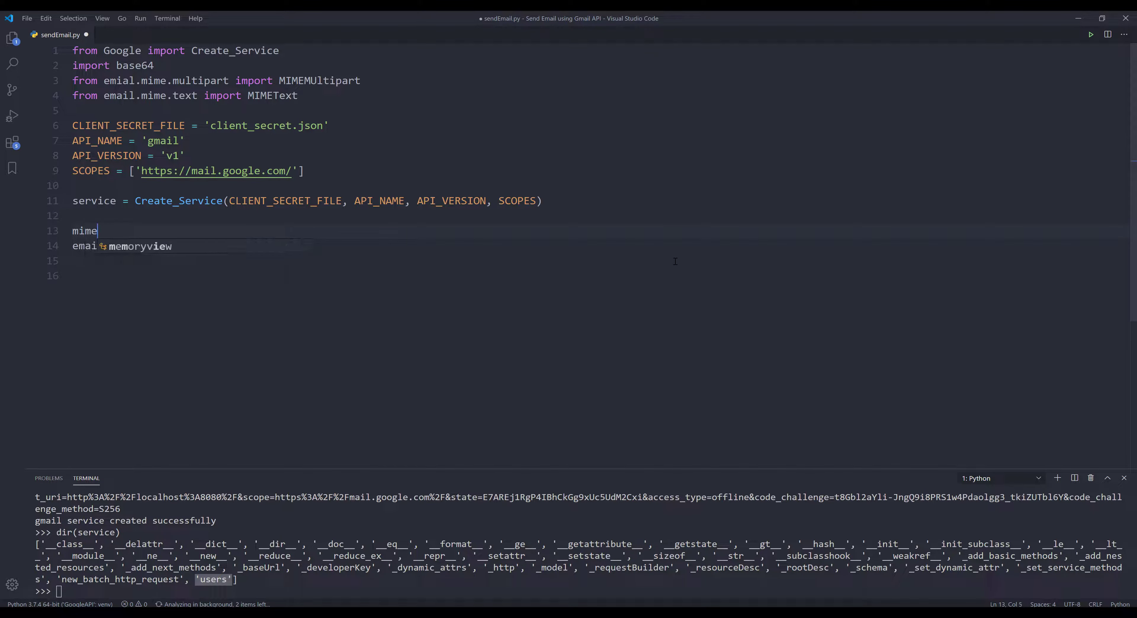
text(Mes)
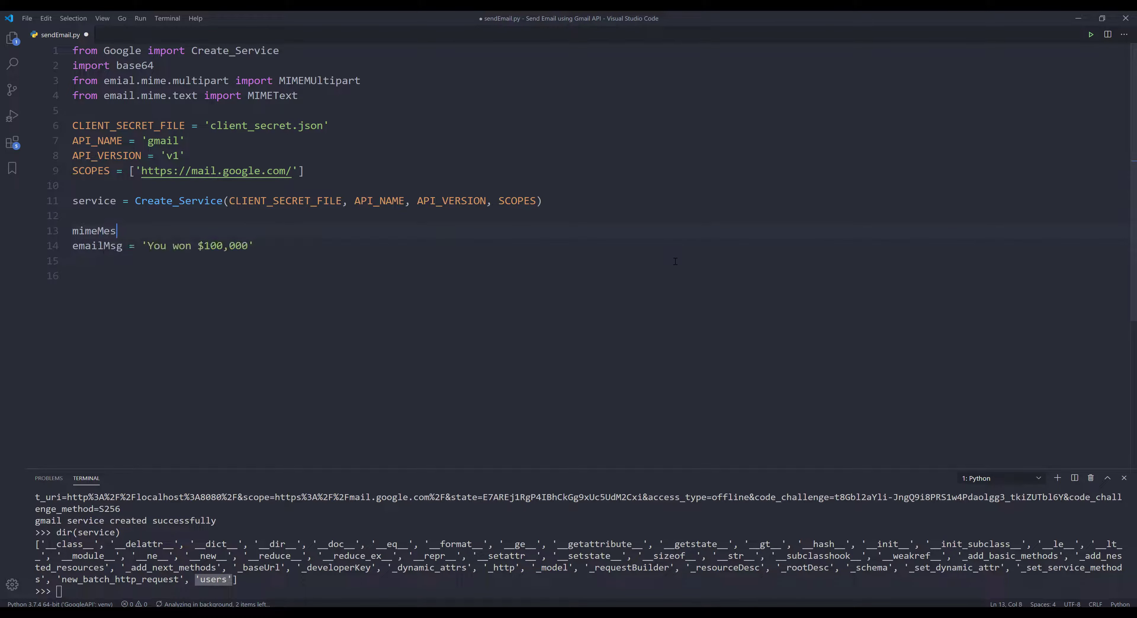
text(sage = MIME)
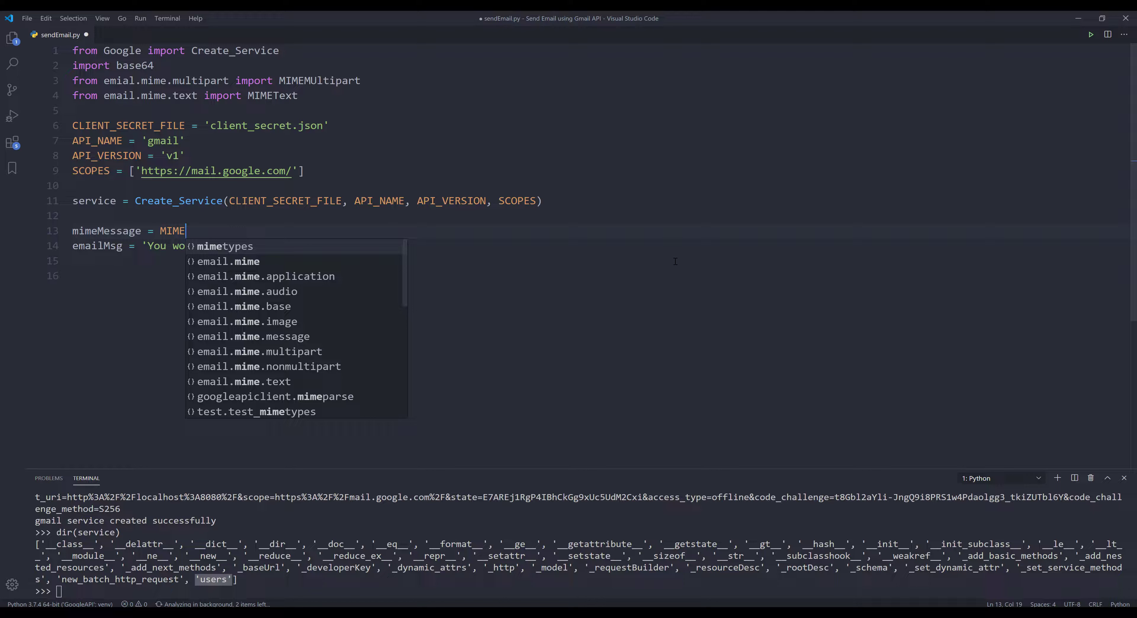
text(MUltipart()
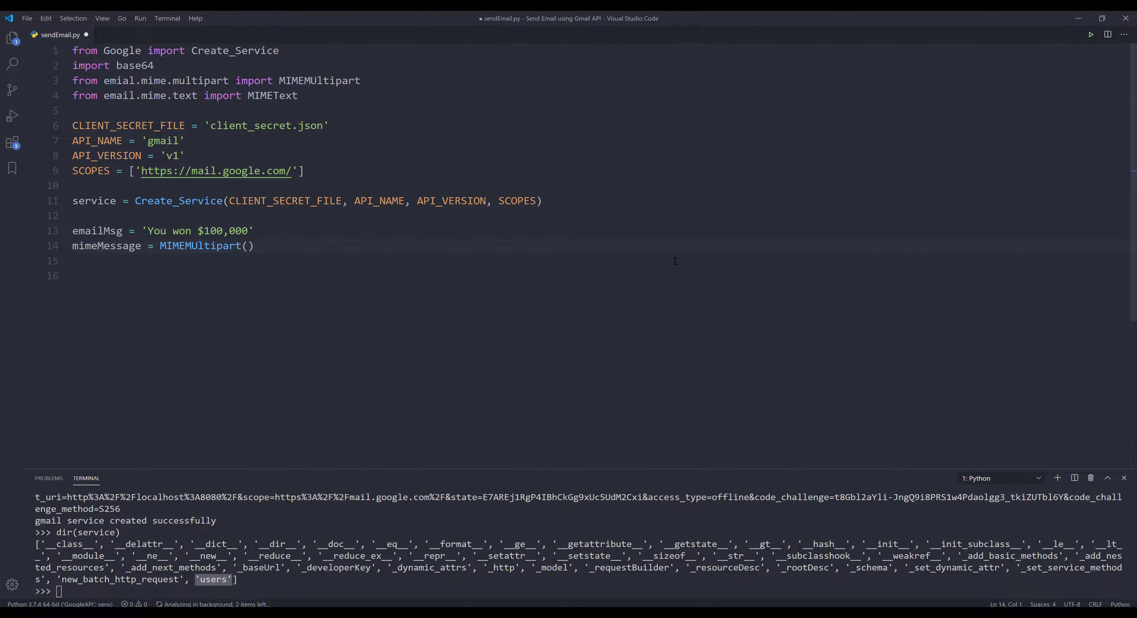
Step: Begin the next mimeMessage item assignment line
text(mi)
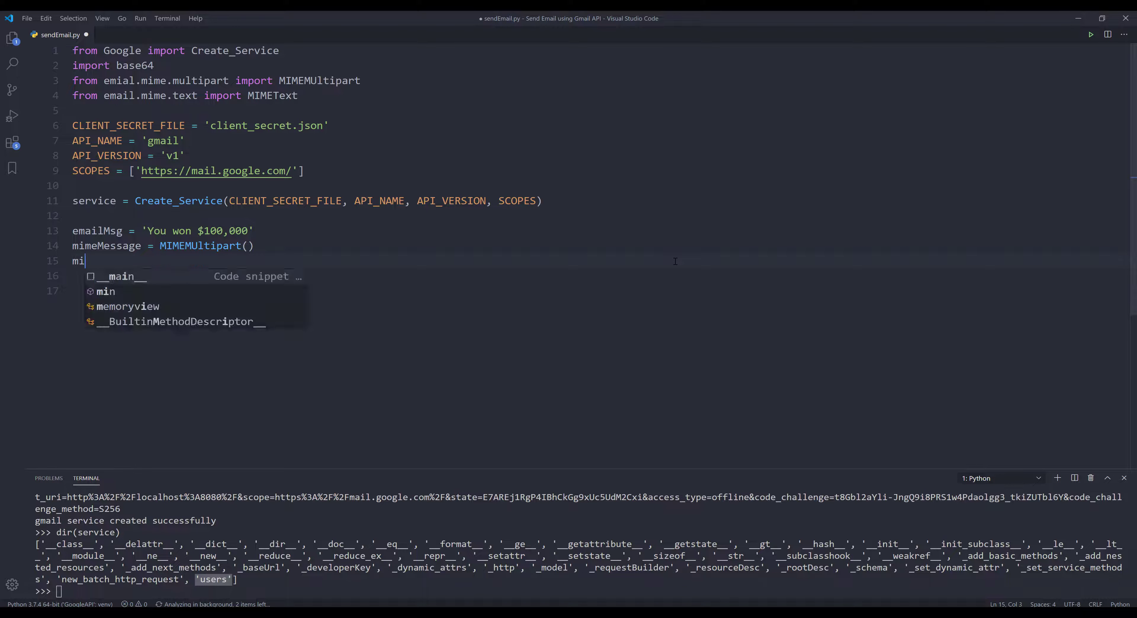
text(me)
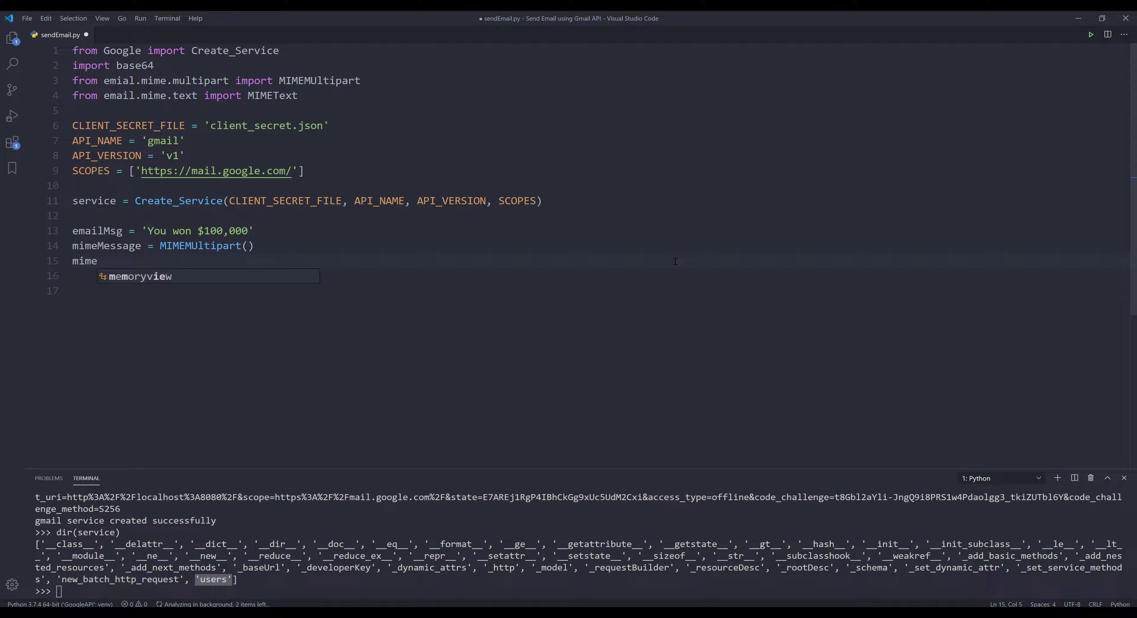
text(Message['t)
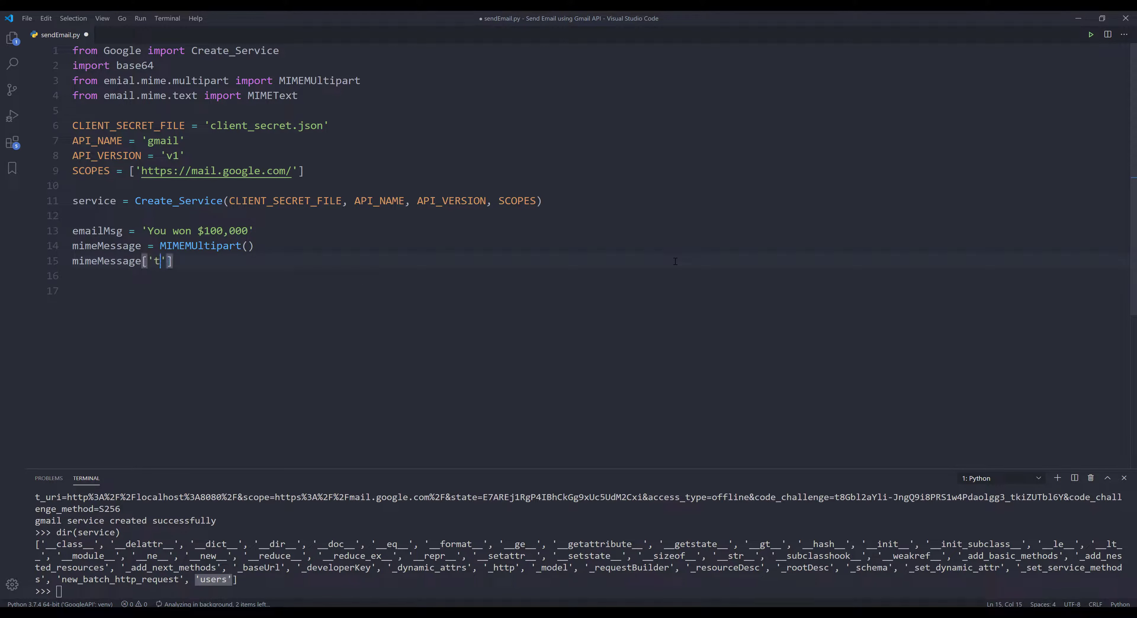
text(o)
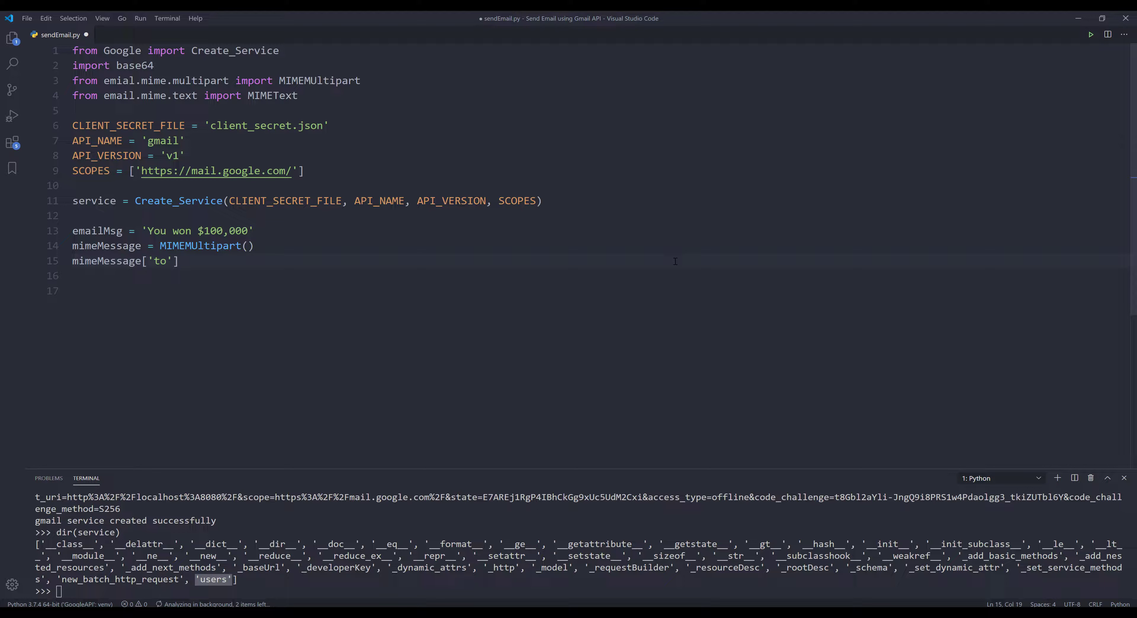
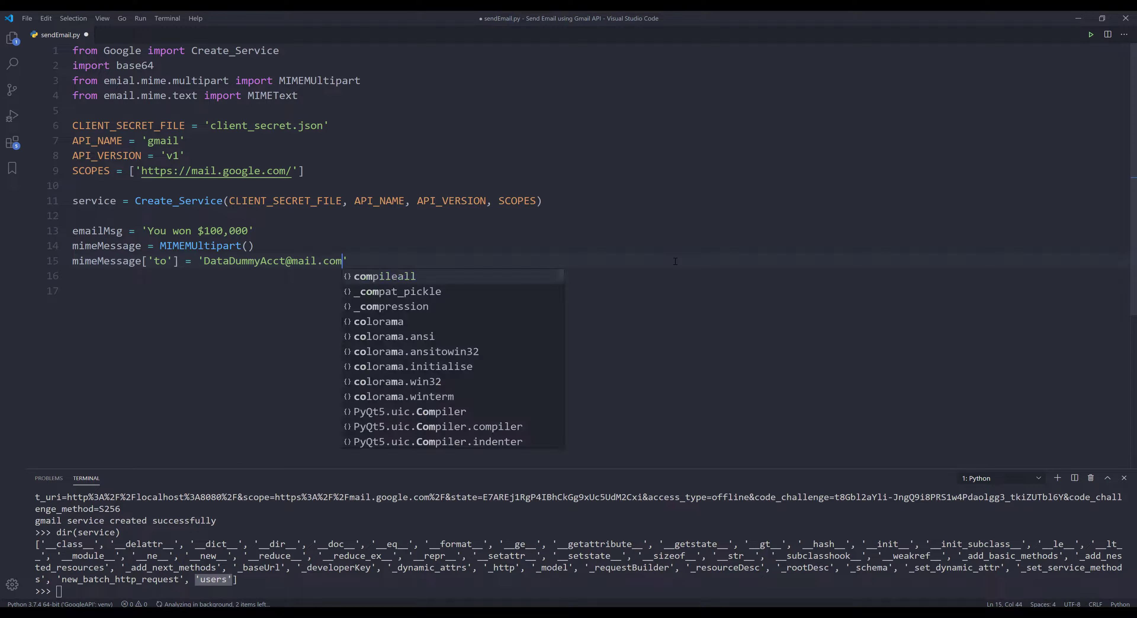
key(Escape)
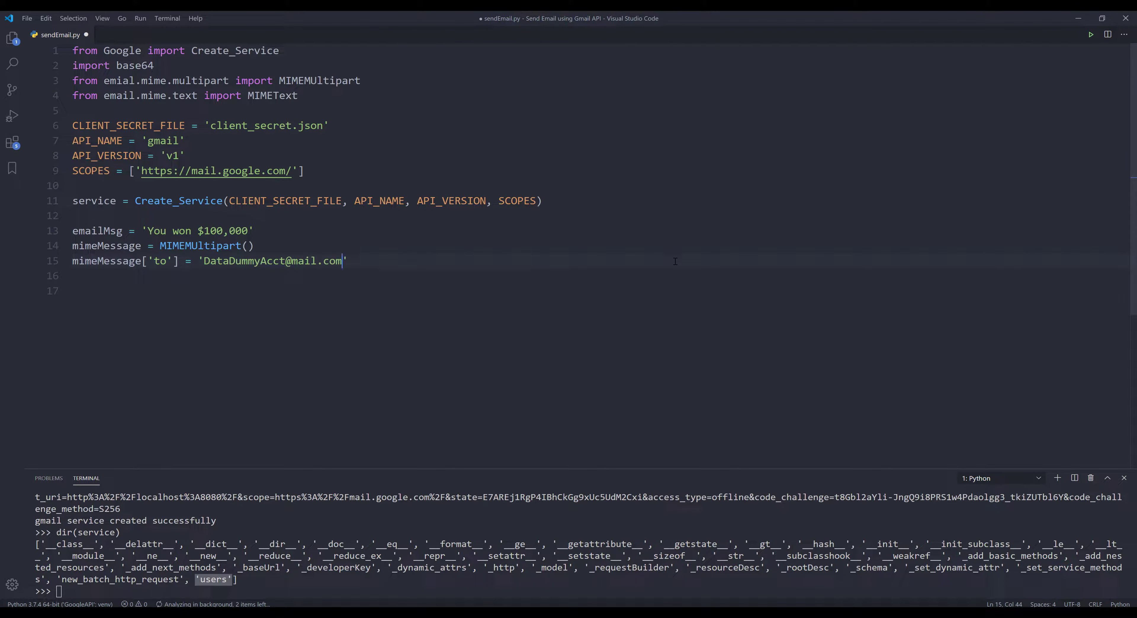
key(enter)
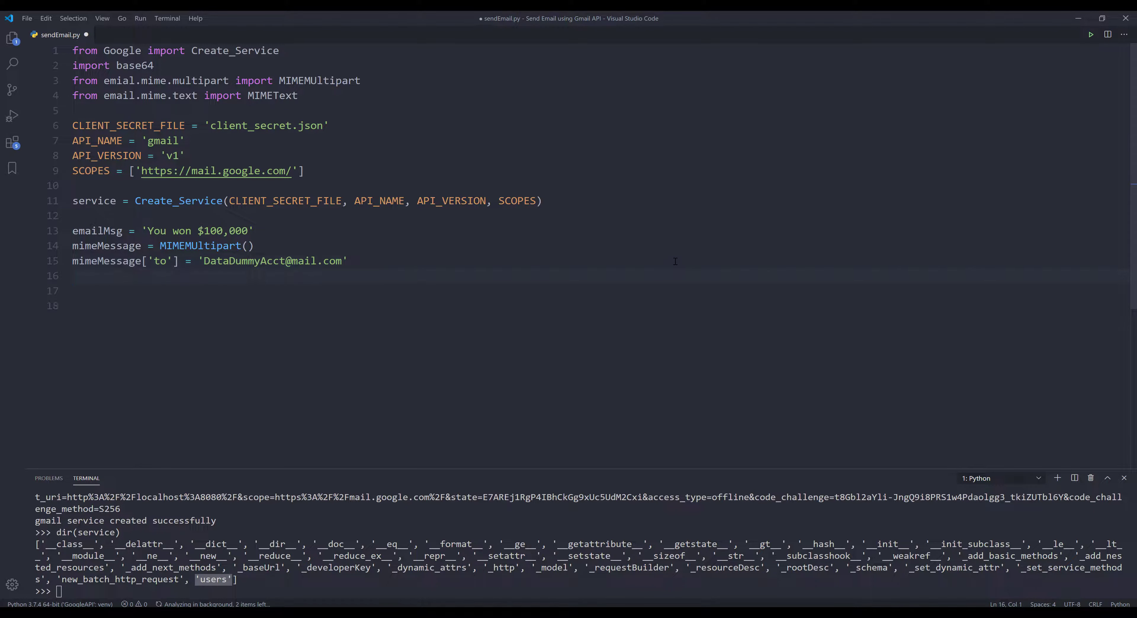
Step: Set mimeMessage['subject'] to 'You won' on line 16
text(mimeMessage['subj)
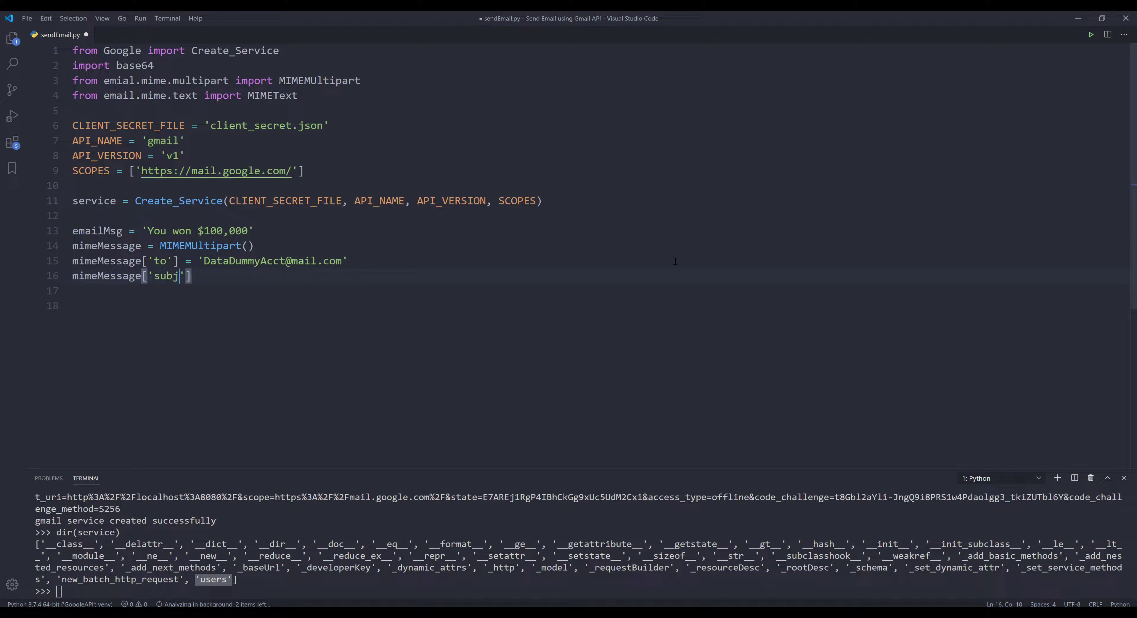
text(ect'] =)
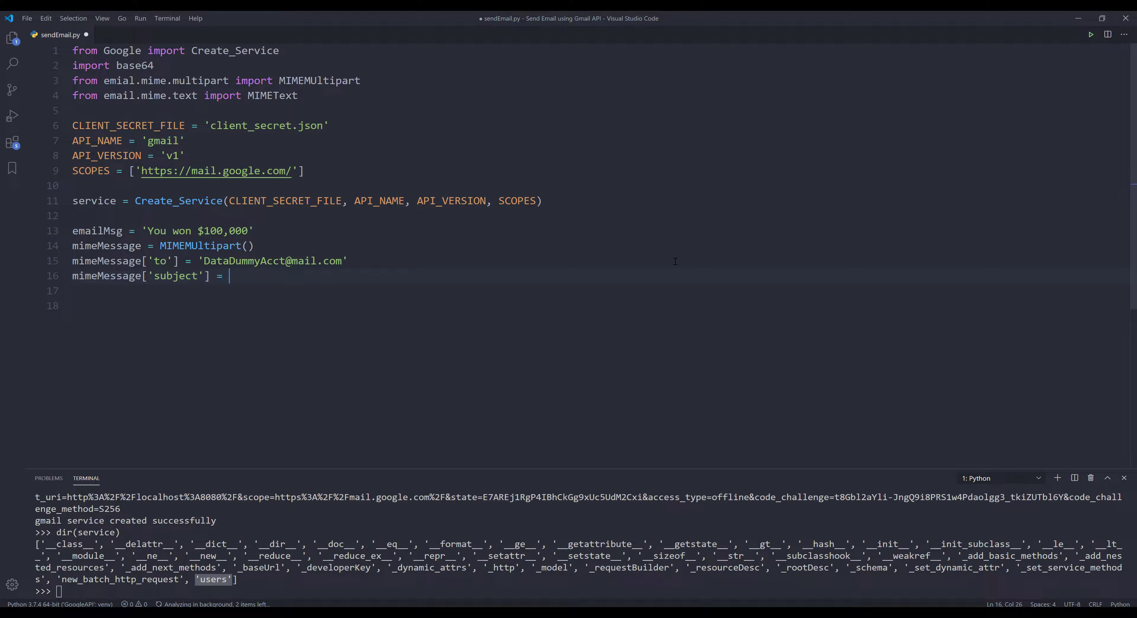
text(')
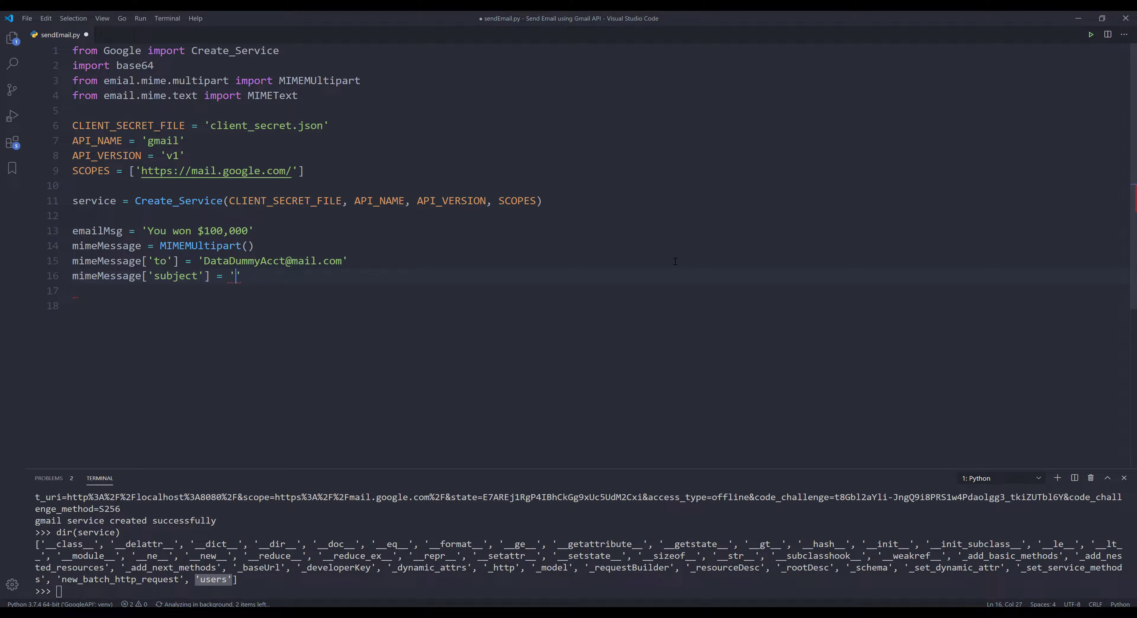
text(You won)
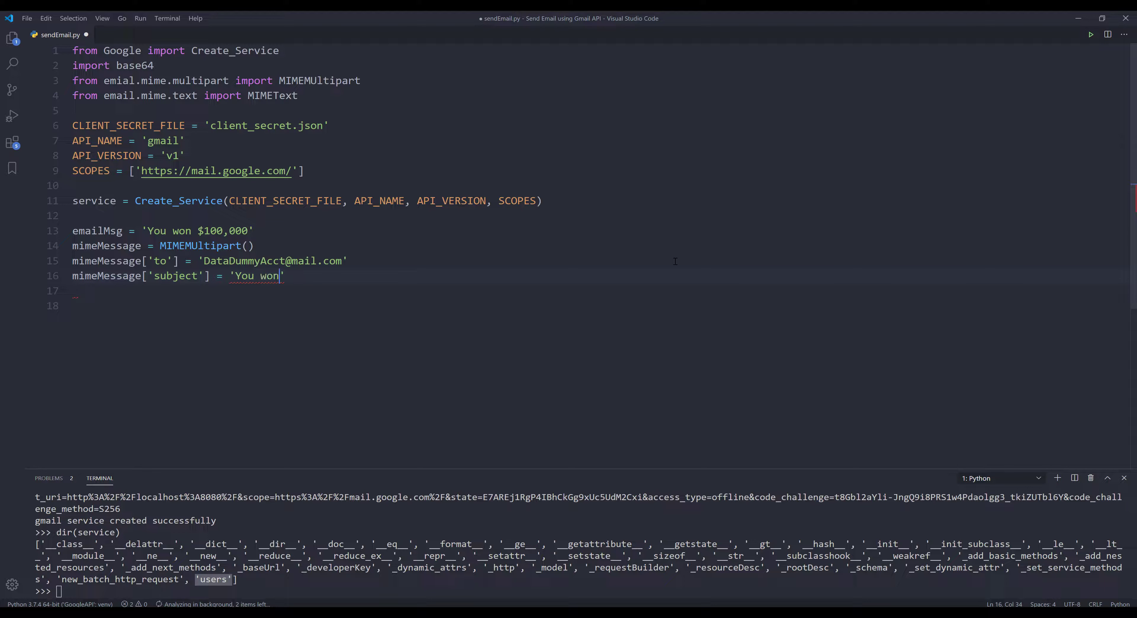
key(enter)
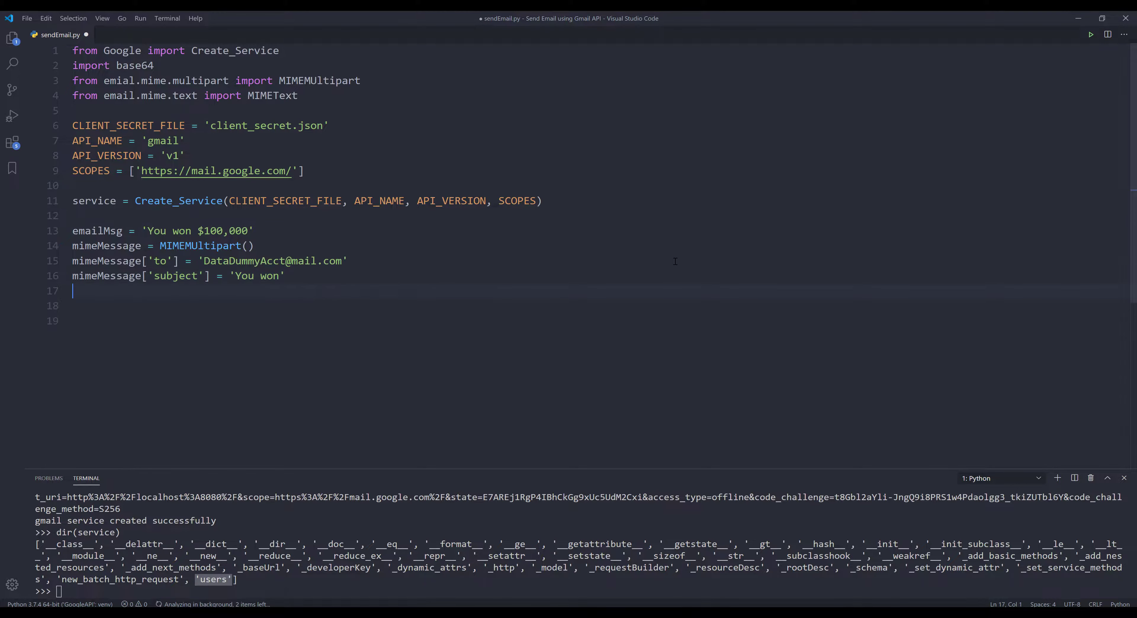
Step: Write mimeMessage.attach(MIMEText(emailMsg, 'plain')) to add the body as a plain-text part
text(mime)
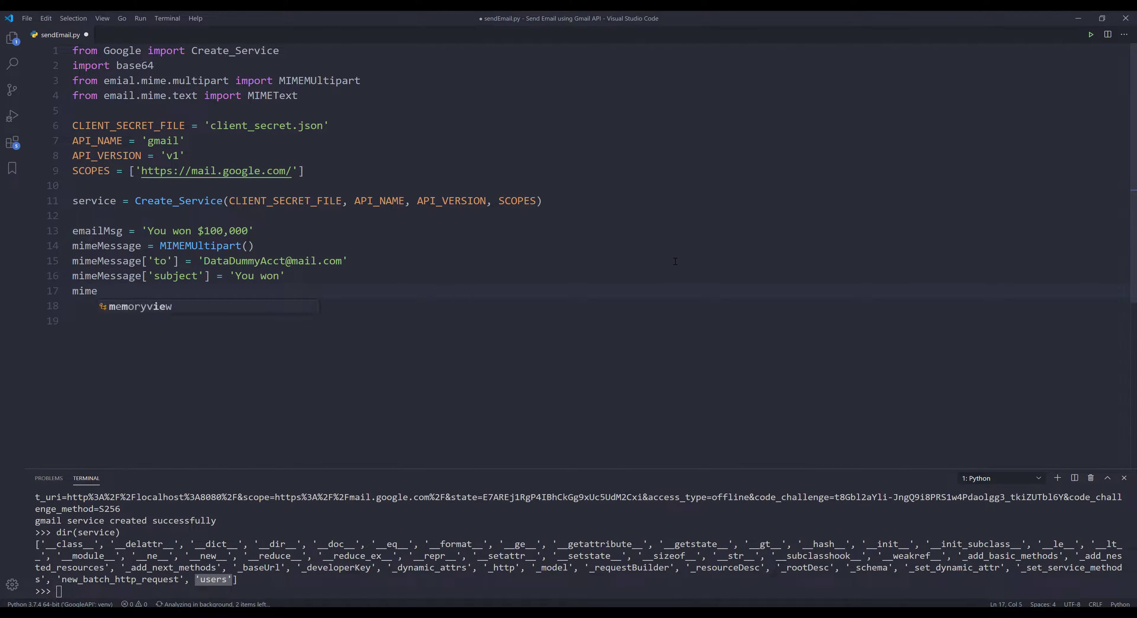
text(message)
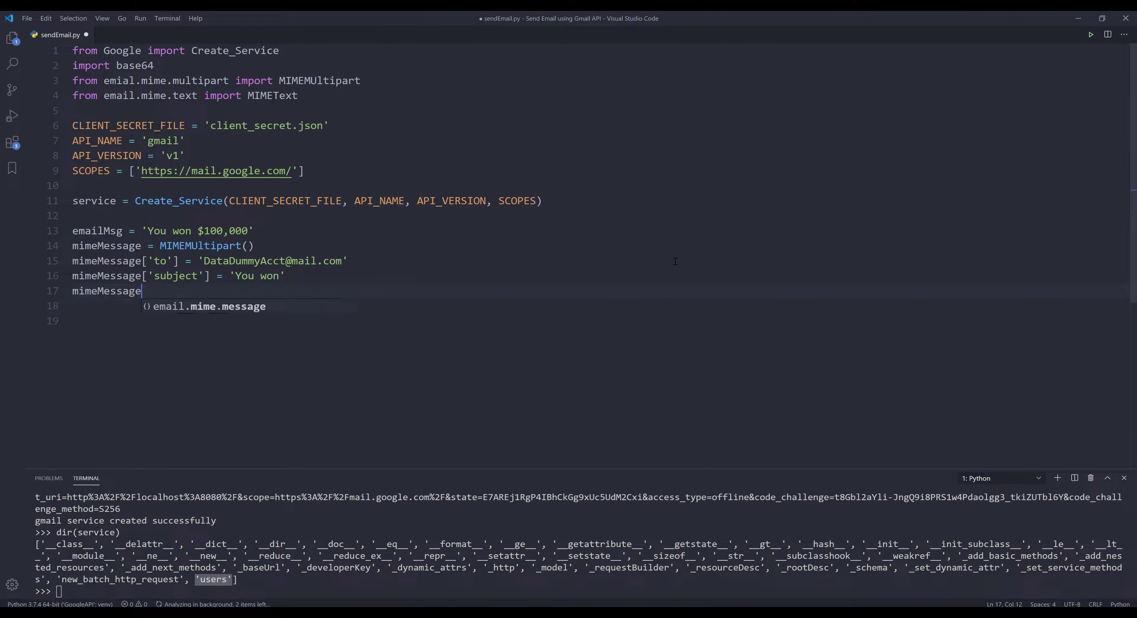
key(Escape)
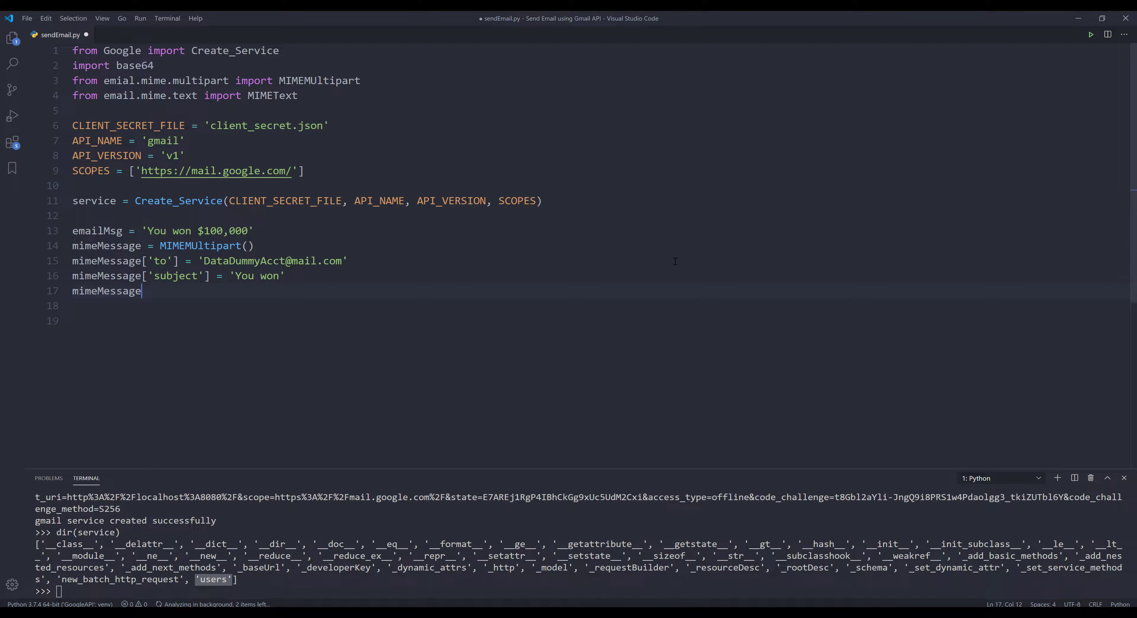
text(.attach()
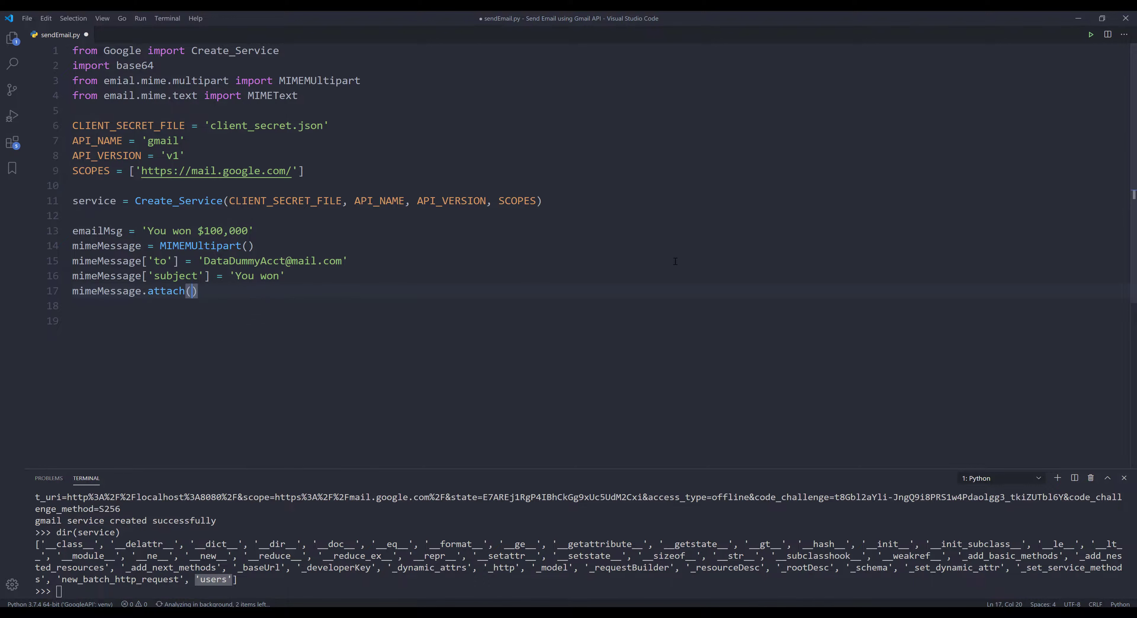
text(MIMEText()
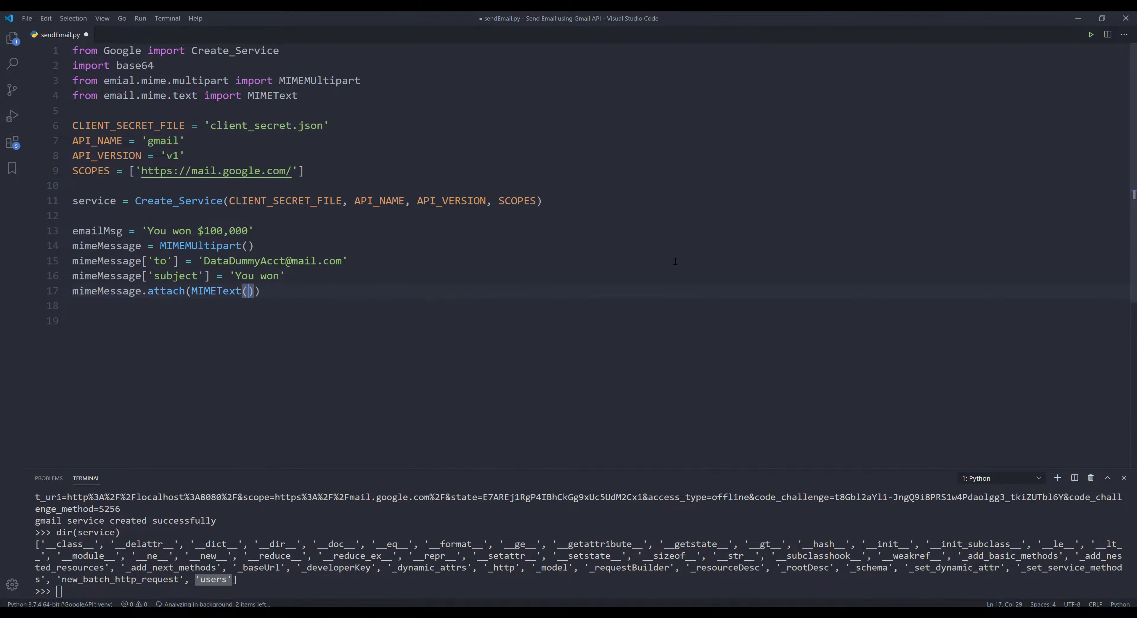
text(m)
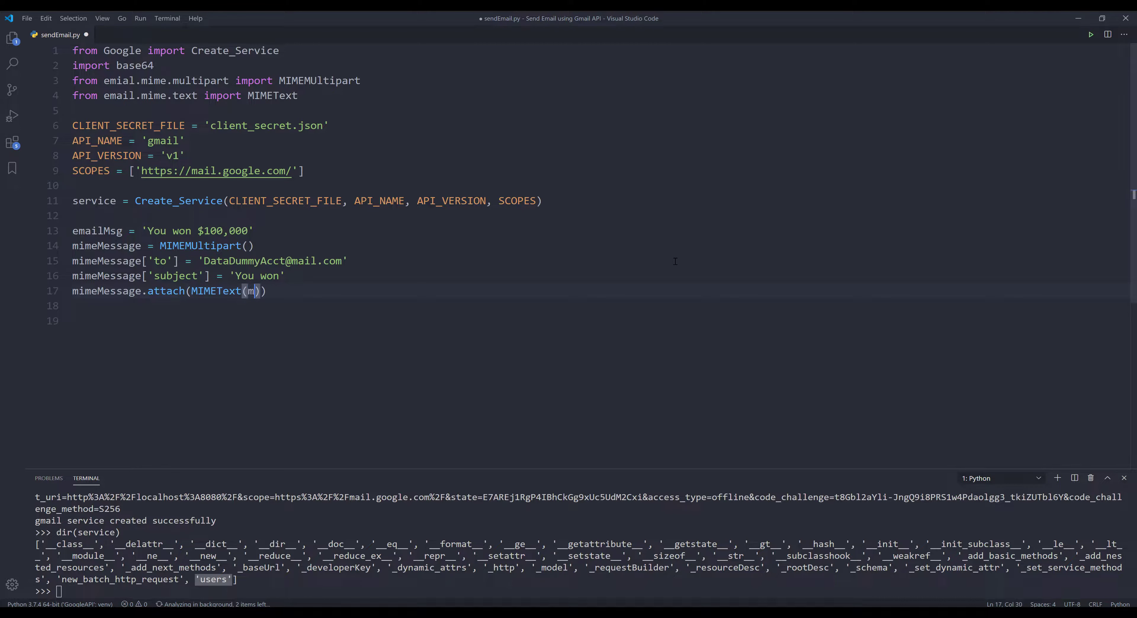
text(email)
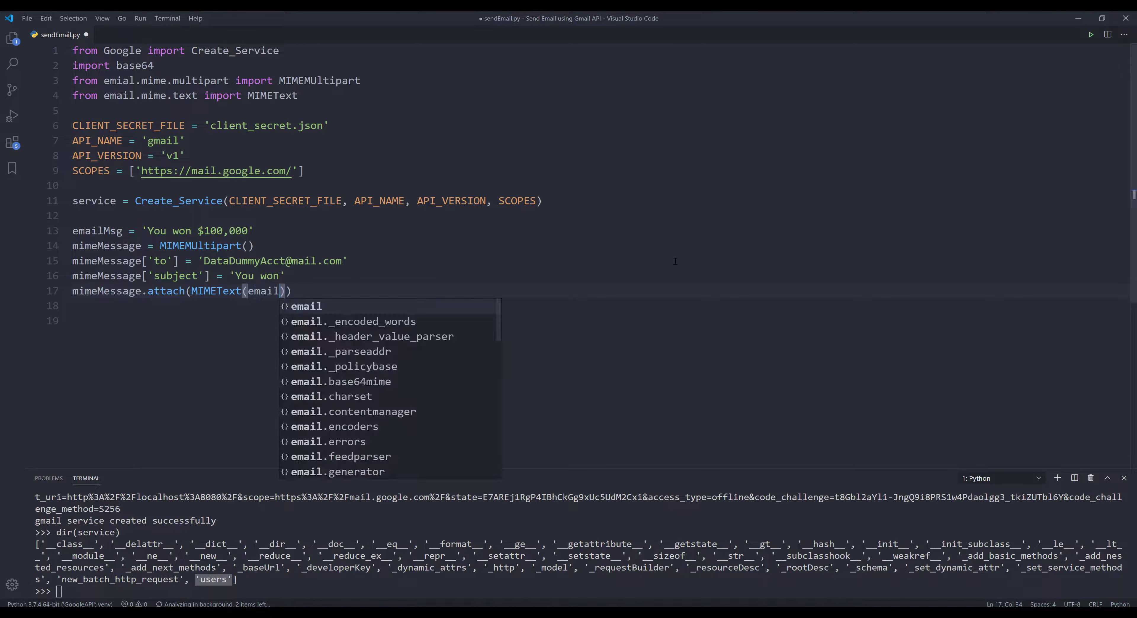
text(M)
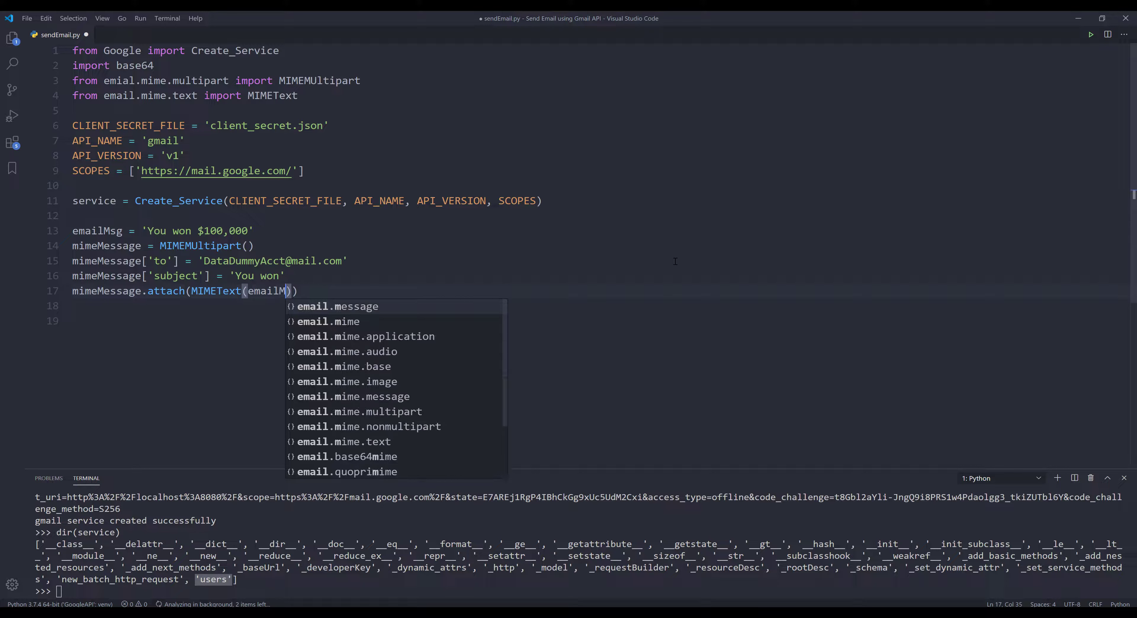
text(sg,)
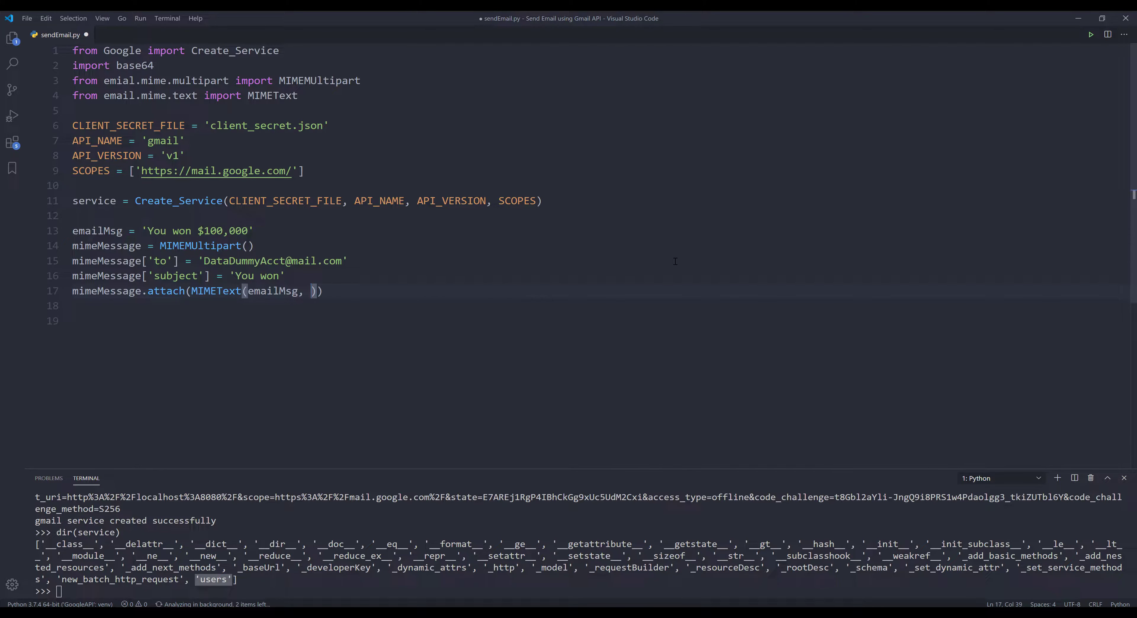
text('')
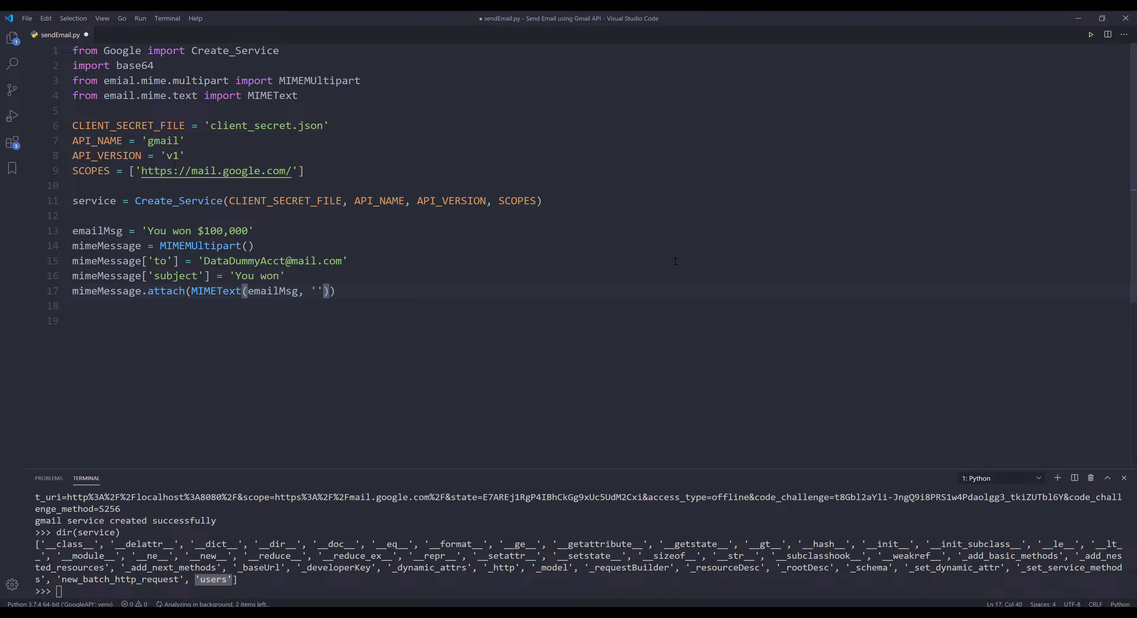
text(plain)
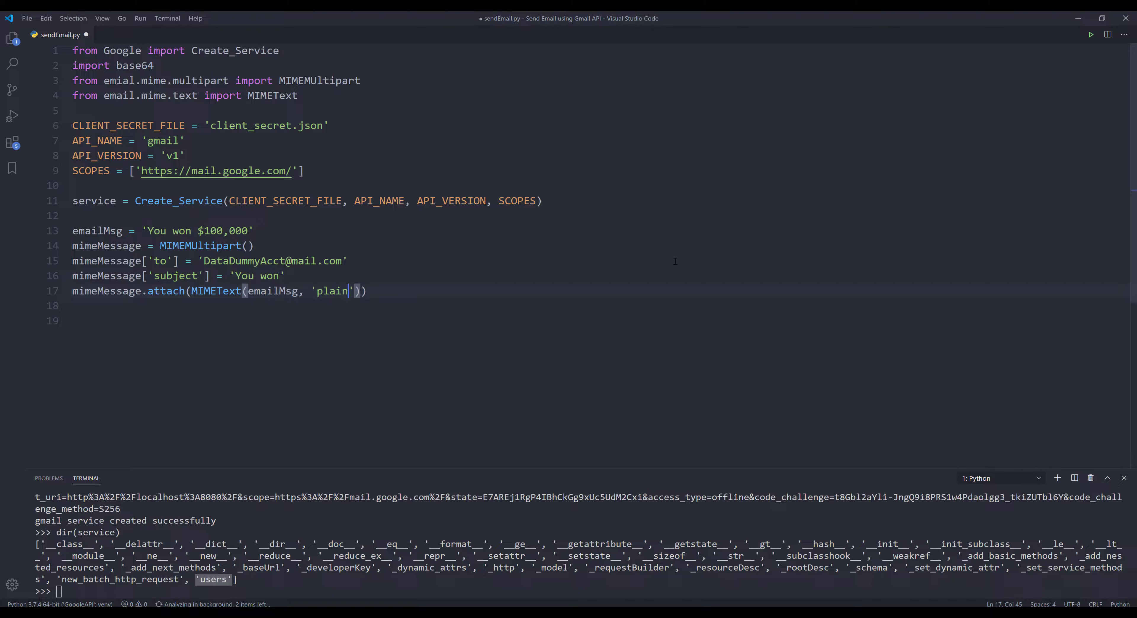
key(Enter)
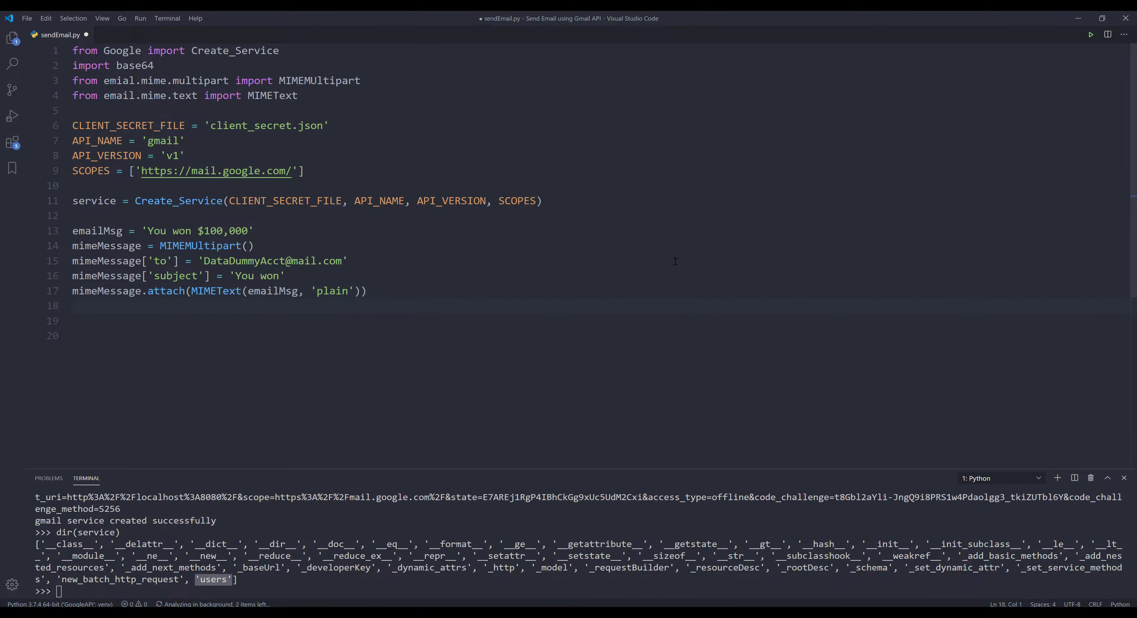
Step: Start raw_string = base64.urlsafe_b64encode() on line 18
text(raw)
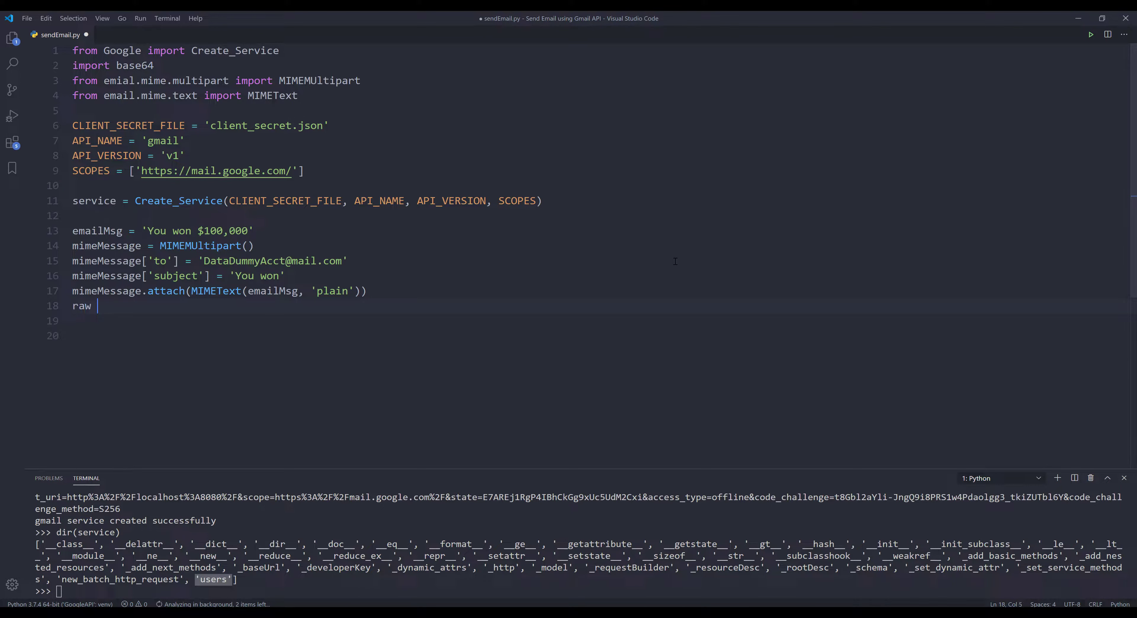
text(_string =)
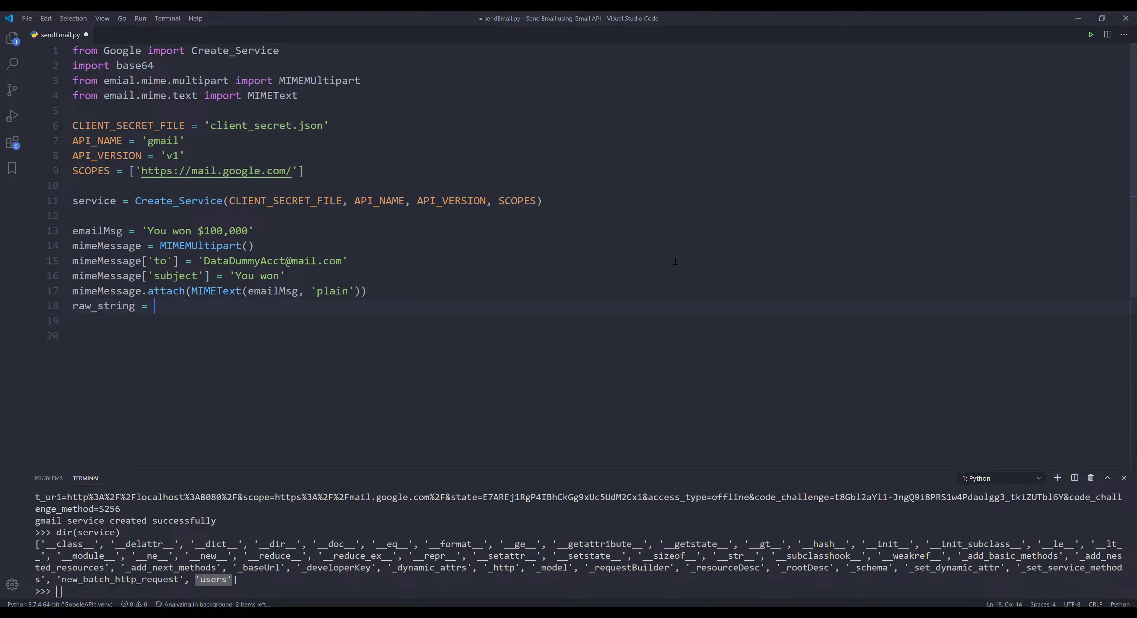
text(base)
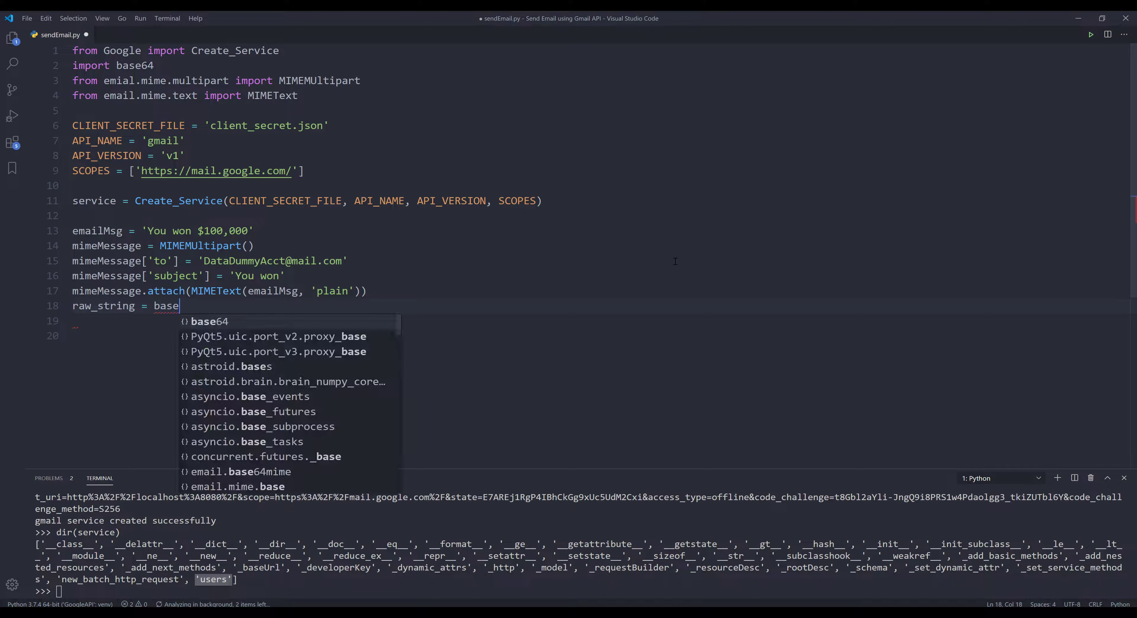
text(64.)
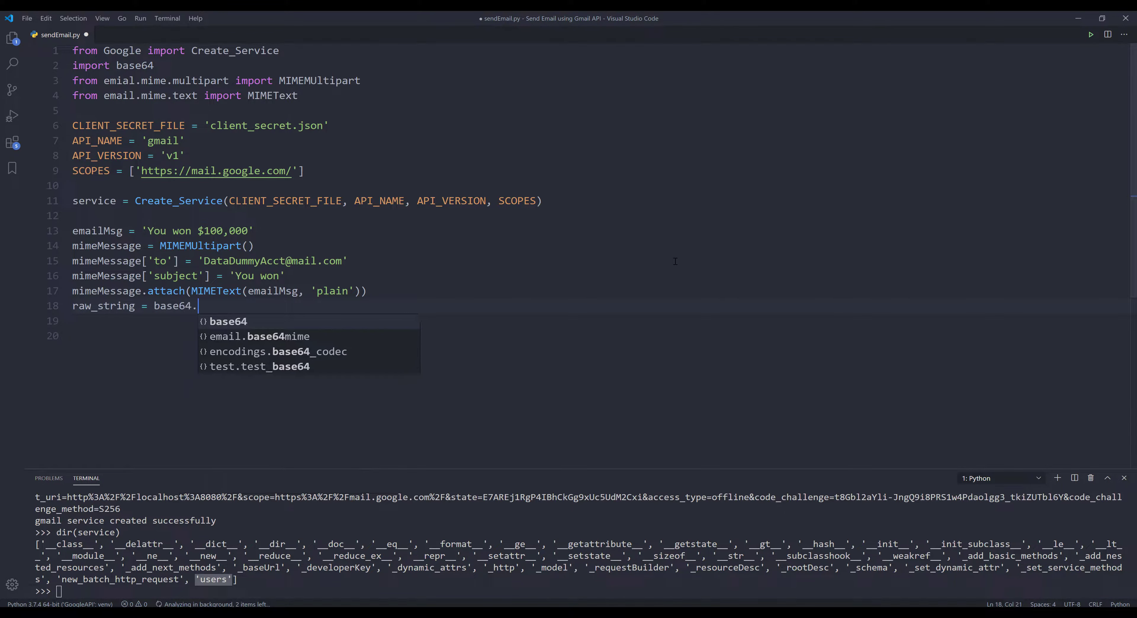
text(rl)
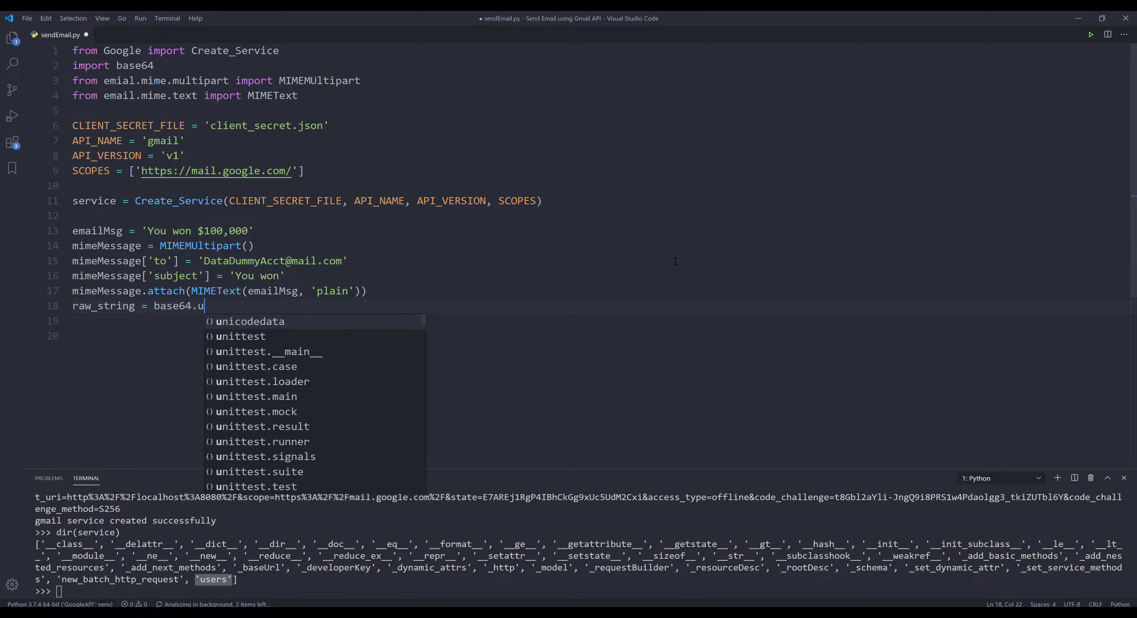
text(rlsafe)
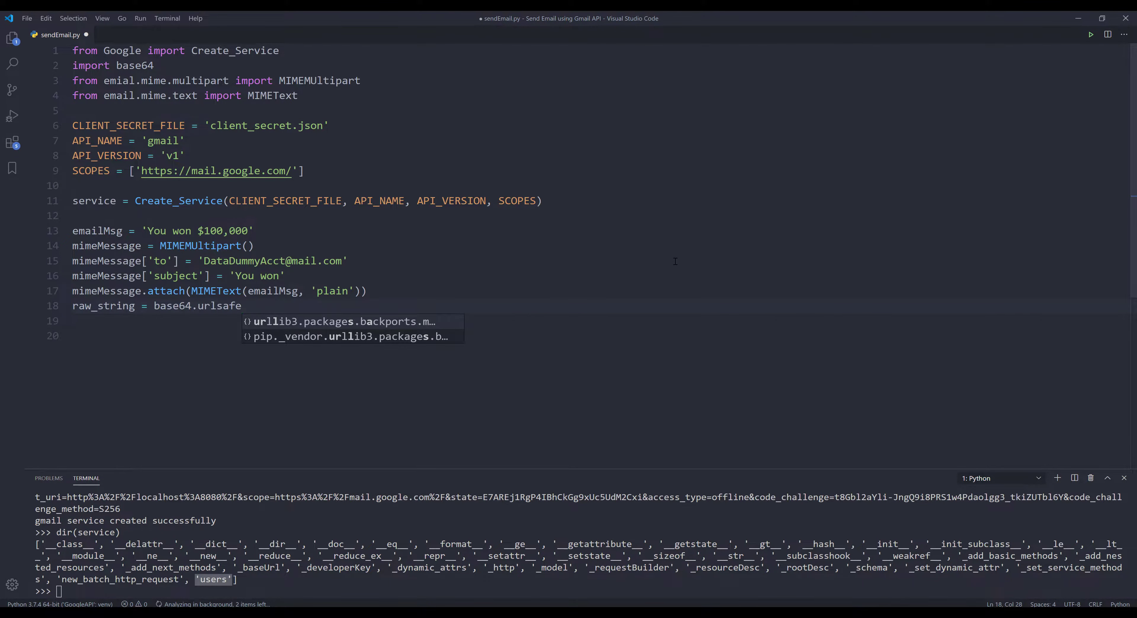
text(_b6)
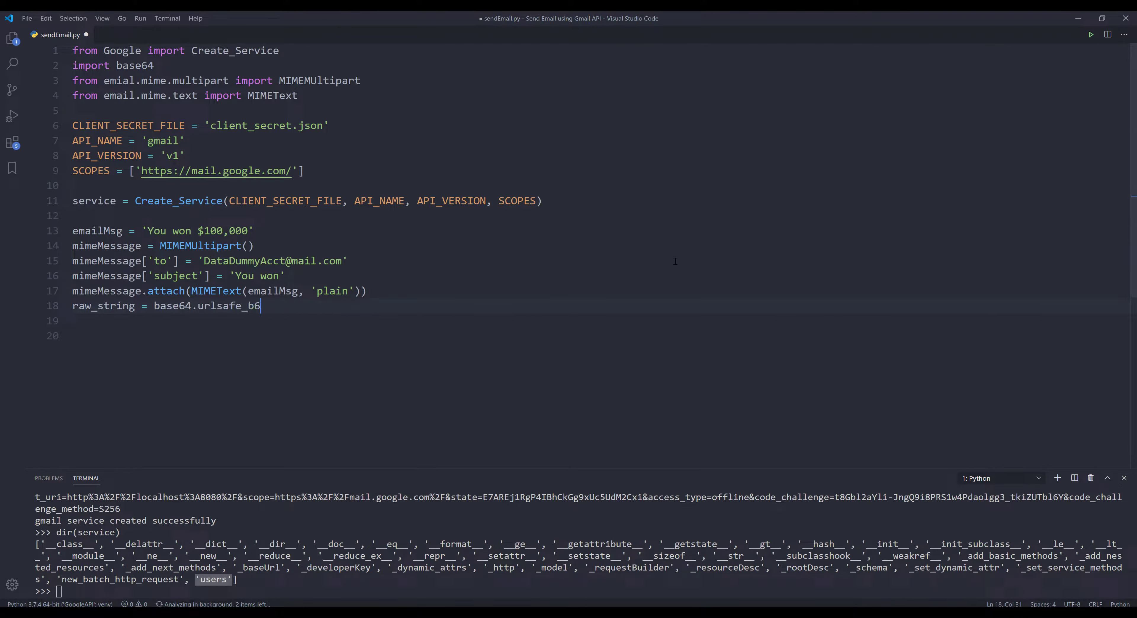
text(4encode())
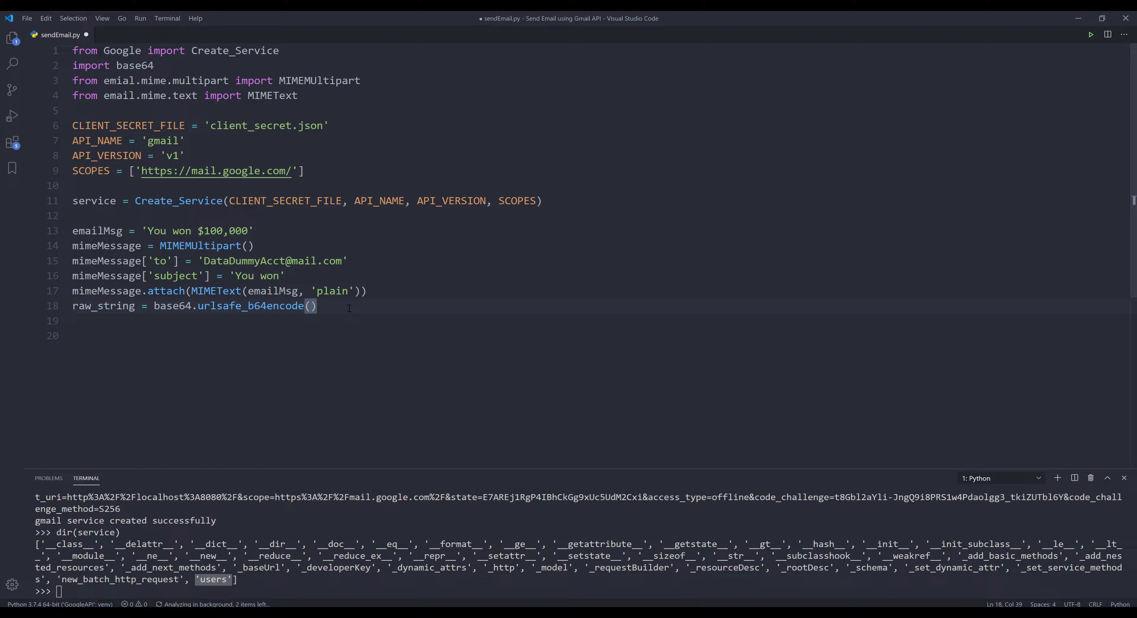
Step: Pass mimeMessage.as_bytes() into the encoder and chain .decode() on the result
text(mimeMessage)
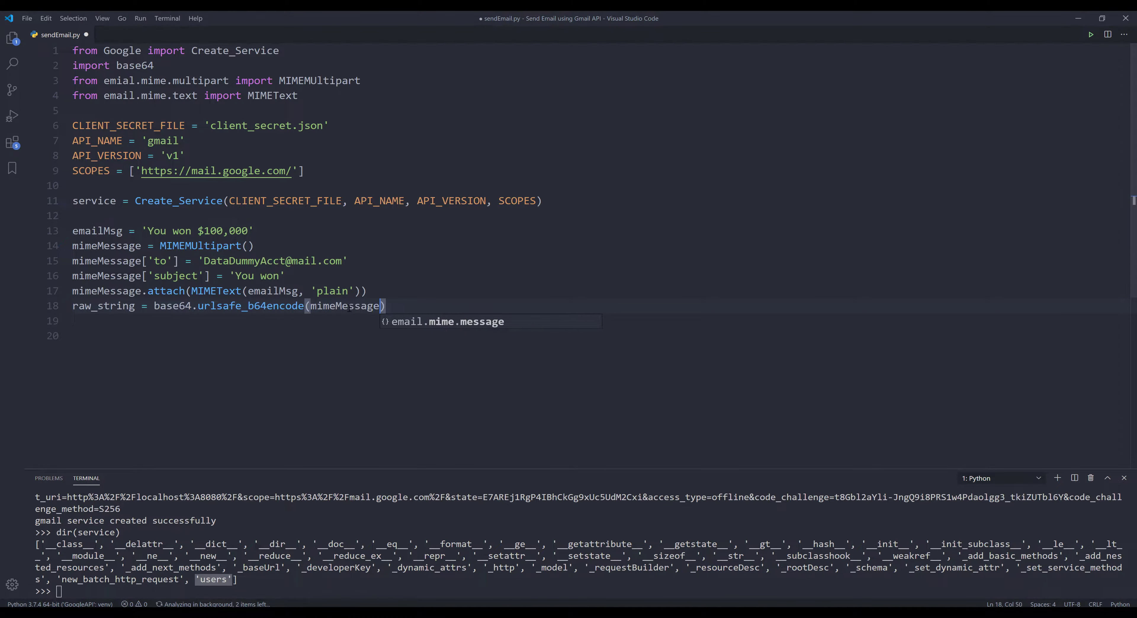
text(.as_bytes)
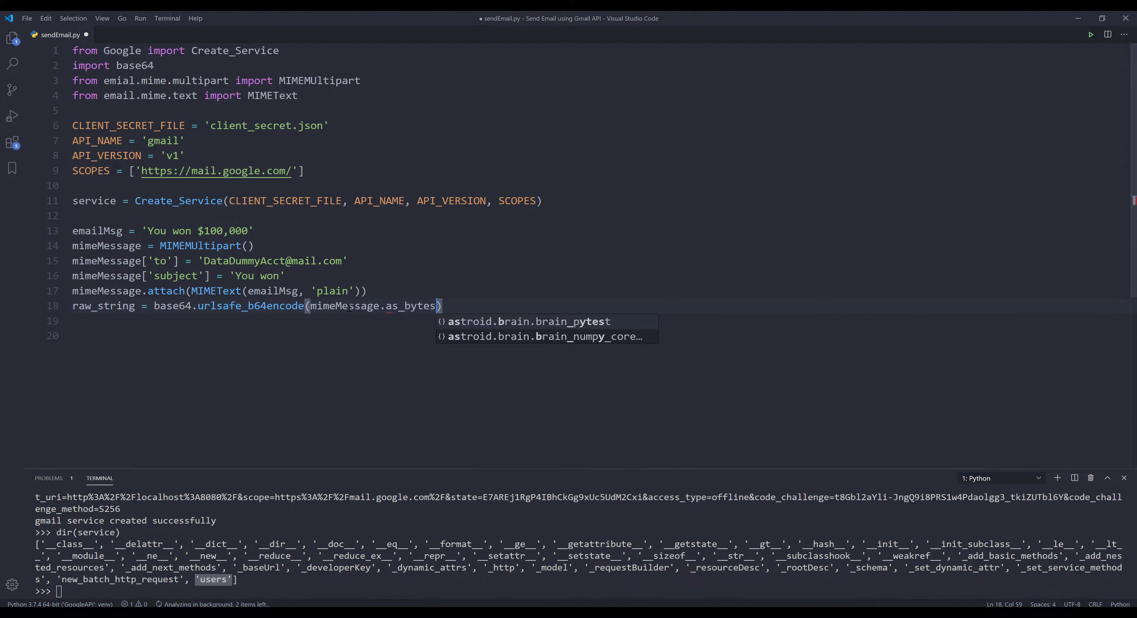
text(())
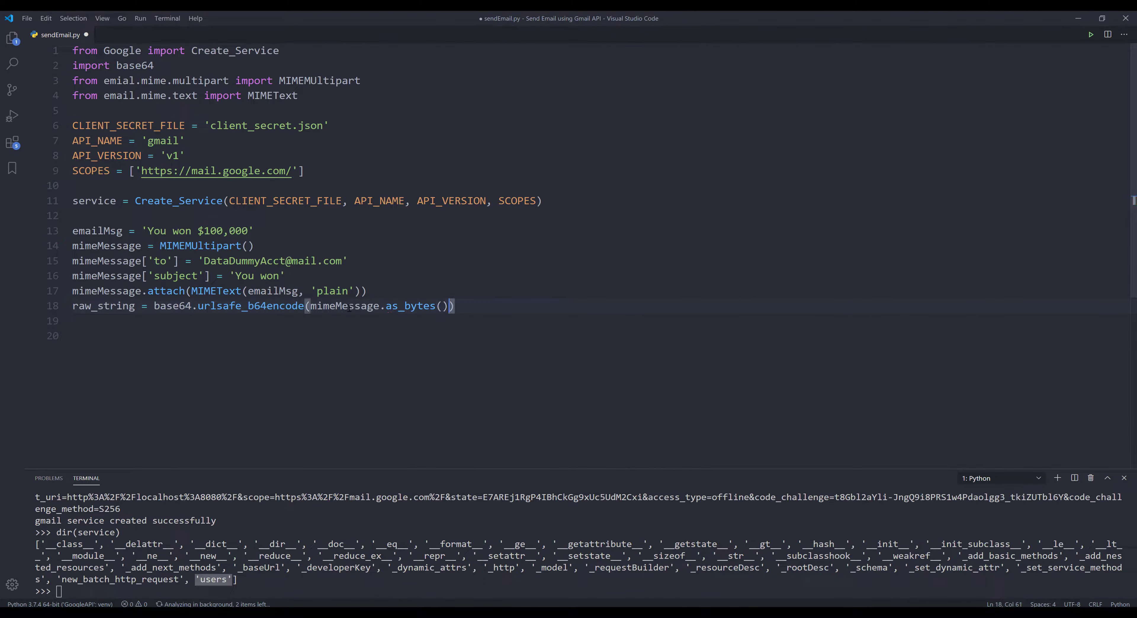
text(.decode())
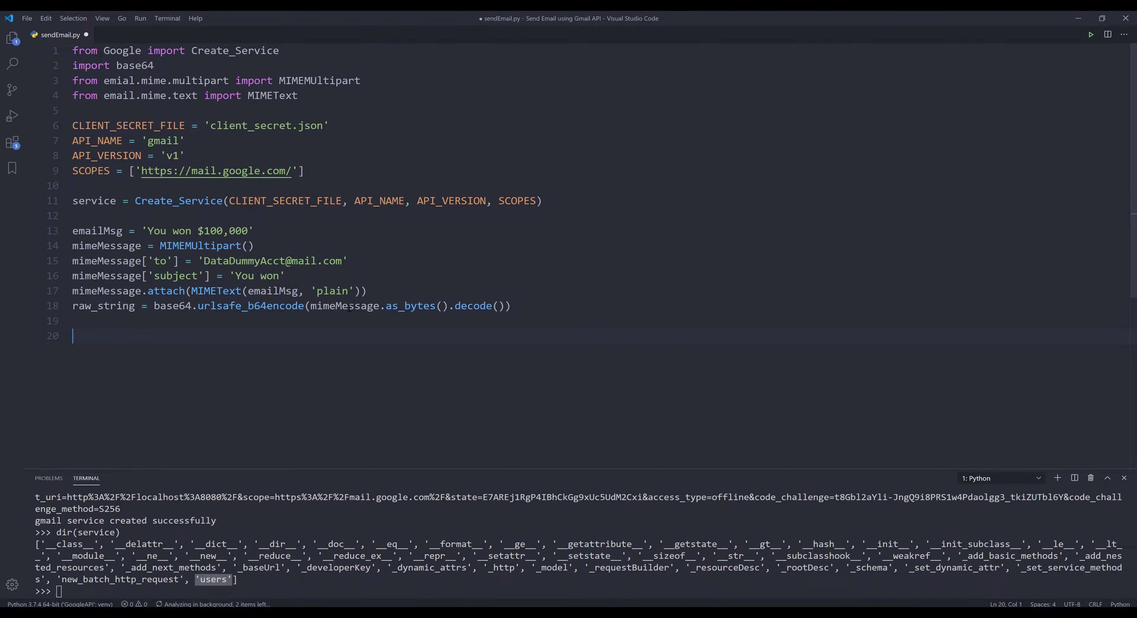
Step: Begin message = service.users().messages().send(userId='me' on line 20
text(message =)
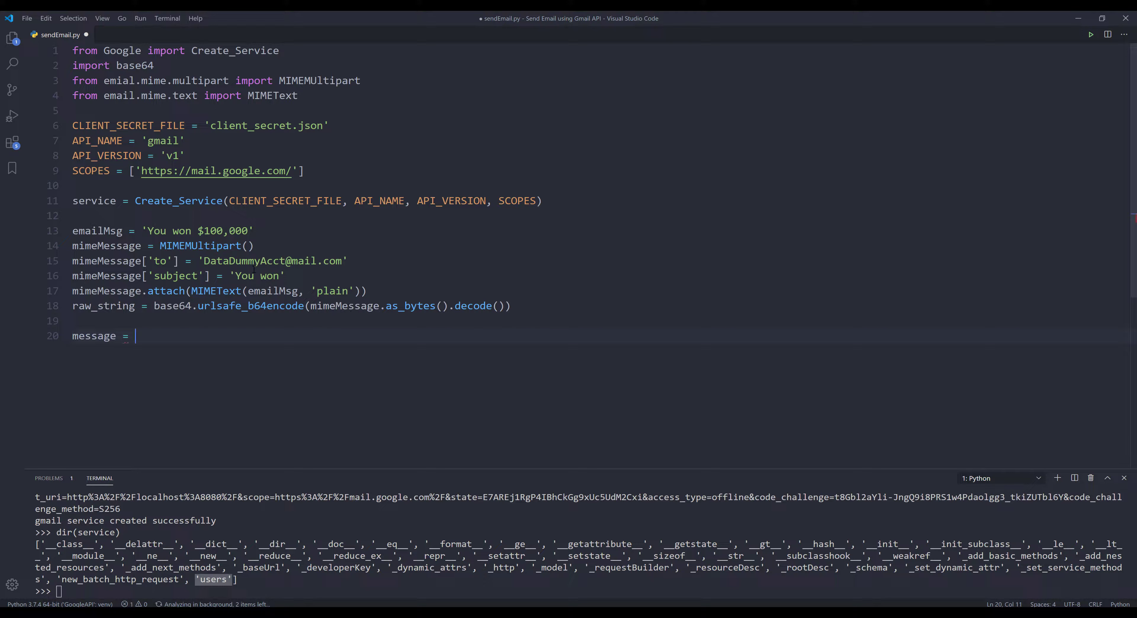
mouse_move(295, 334)
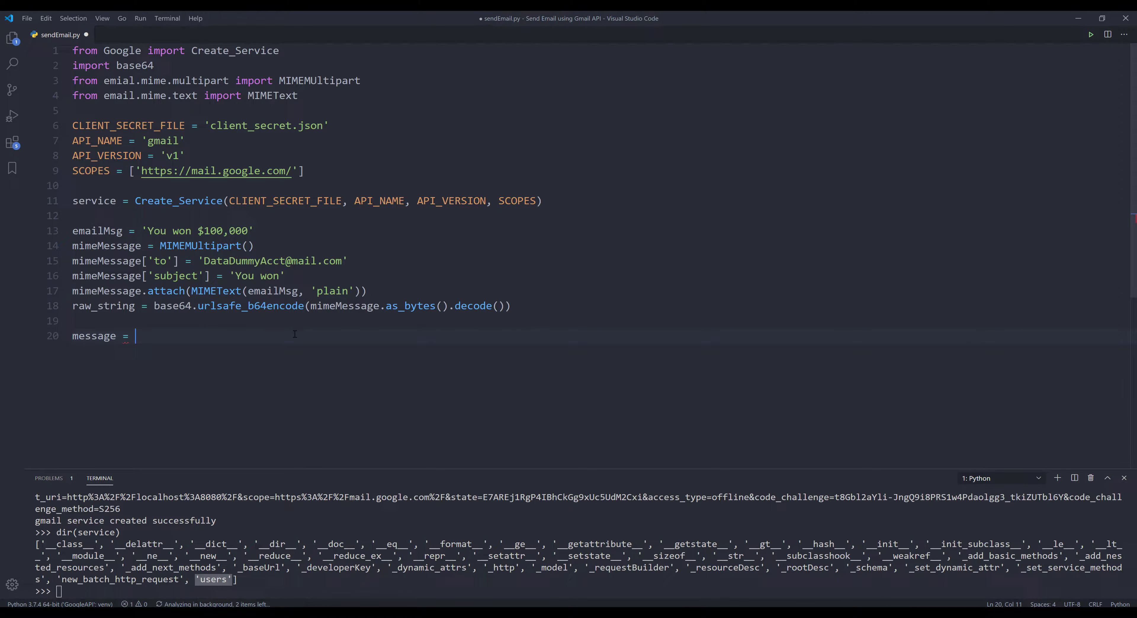
text(service)
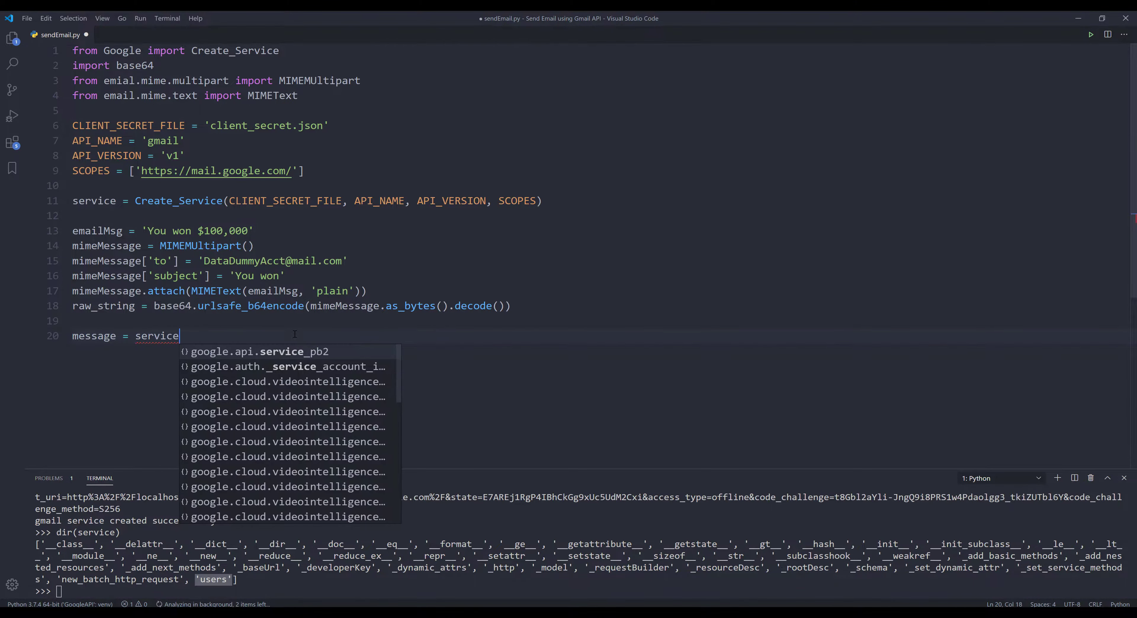
text(.users)
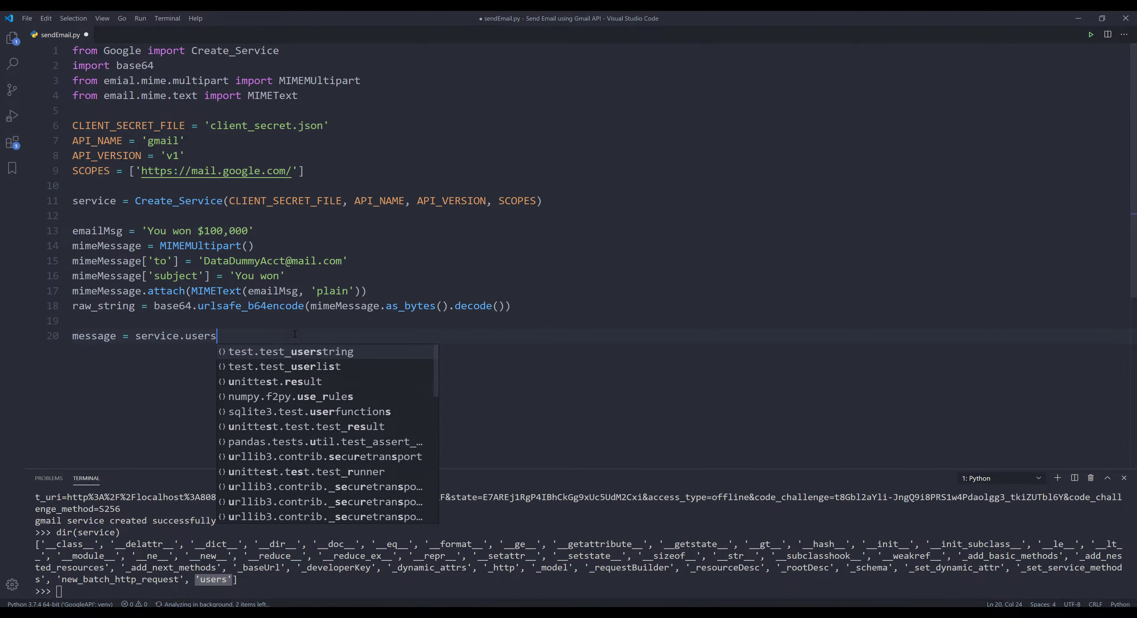
text(().messages()
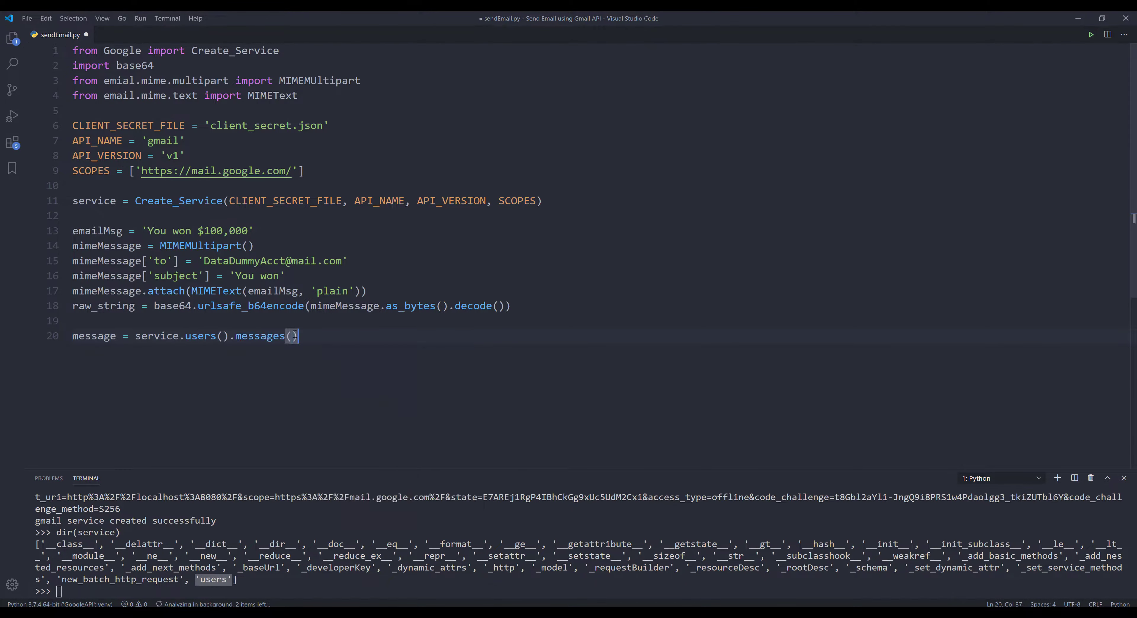
text(.send(userId=')
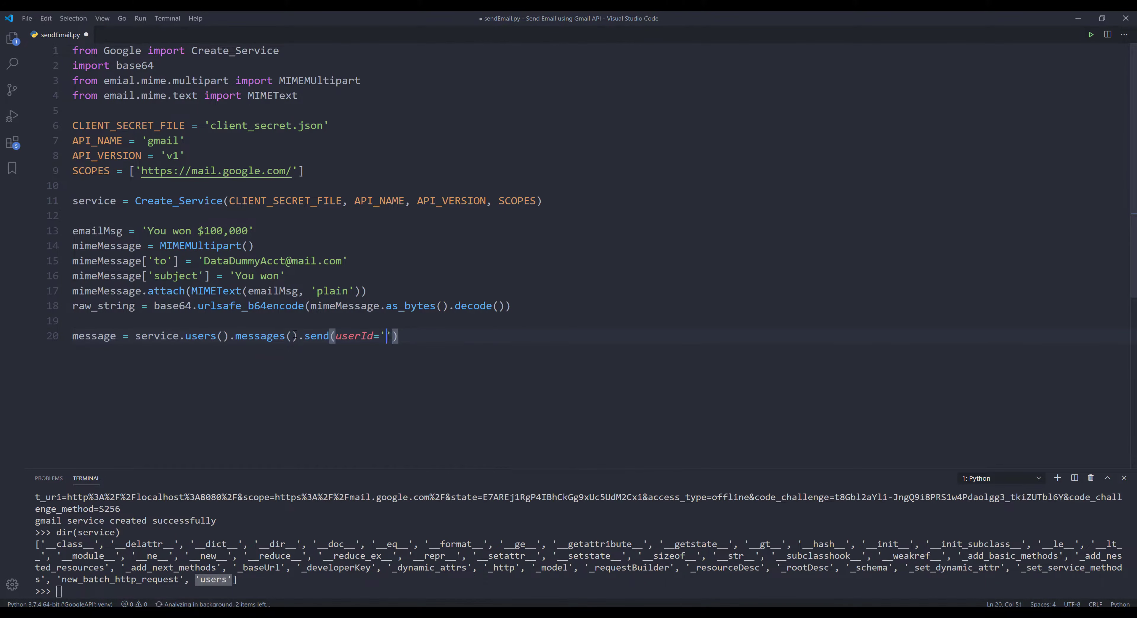
text(me)
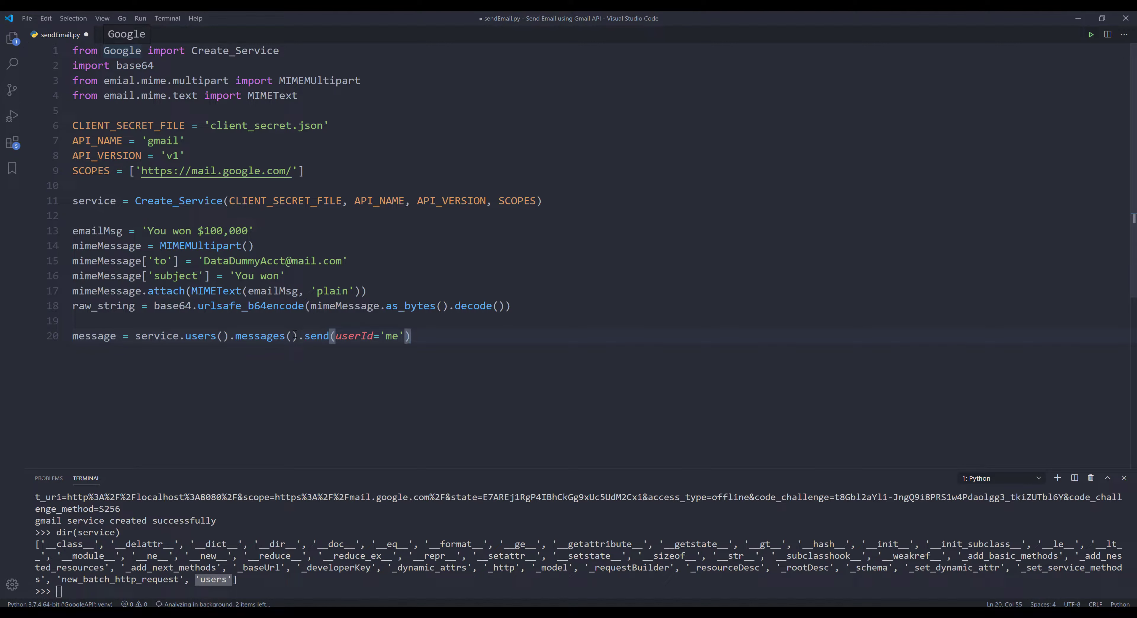
Step: Finish the send with body={'raw': raw_string}).execute() and add print(message) below
text(, b)
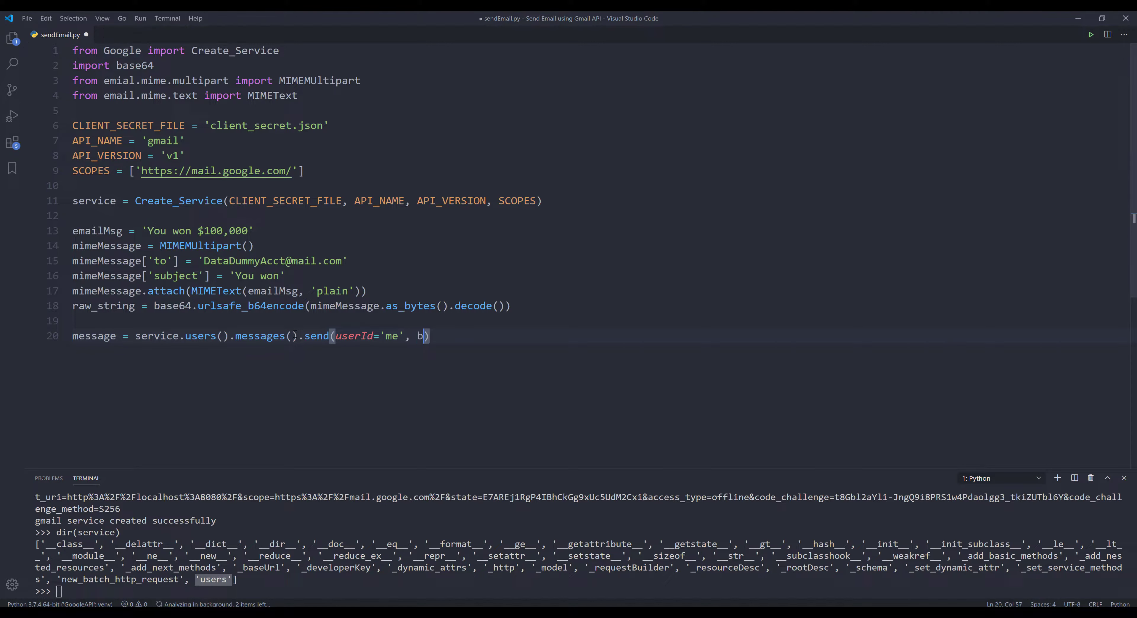
text(ody={'raw':)
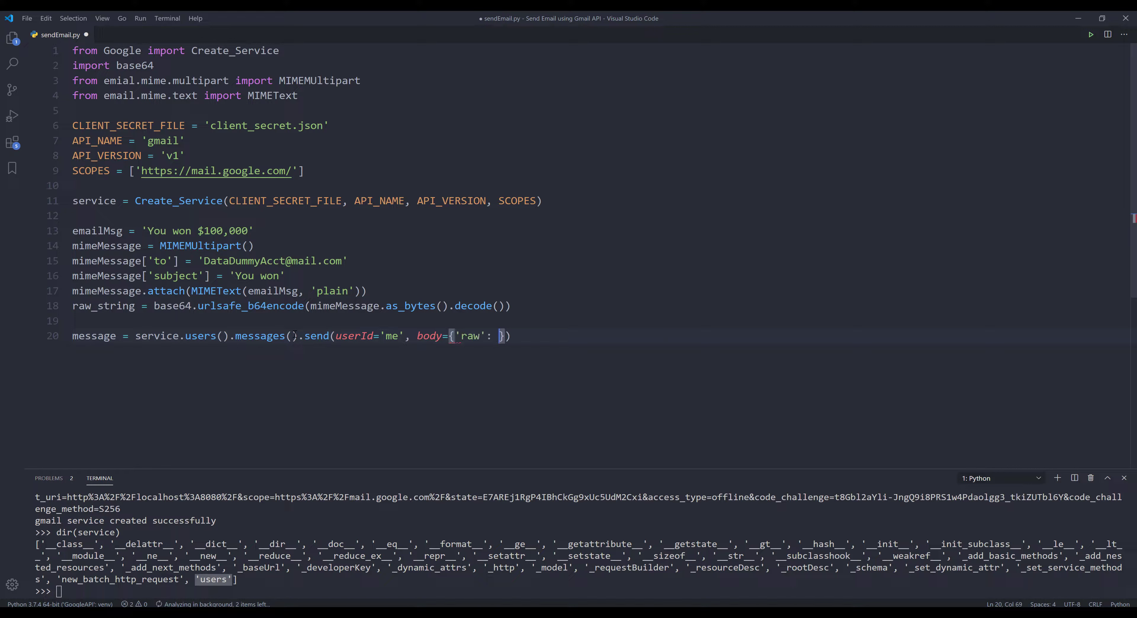
text(raw)
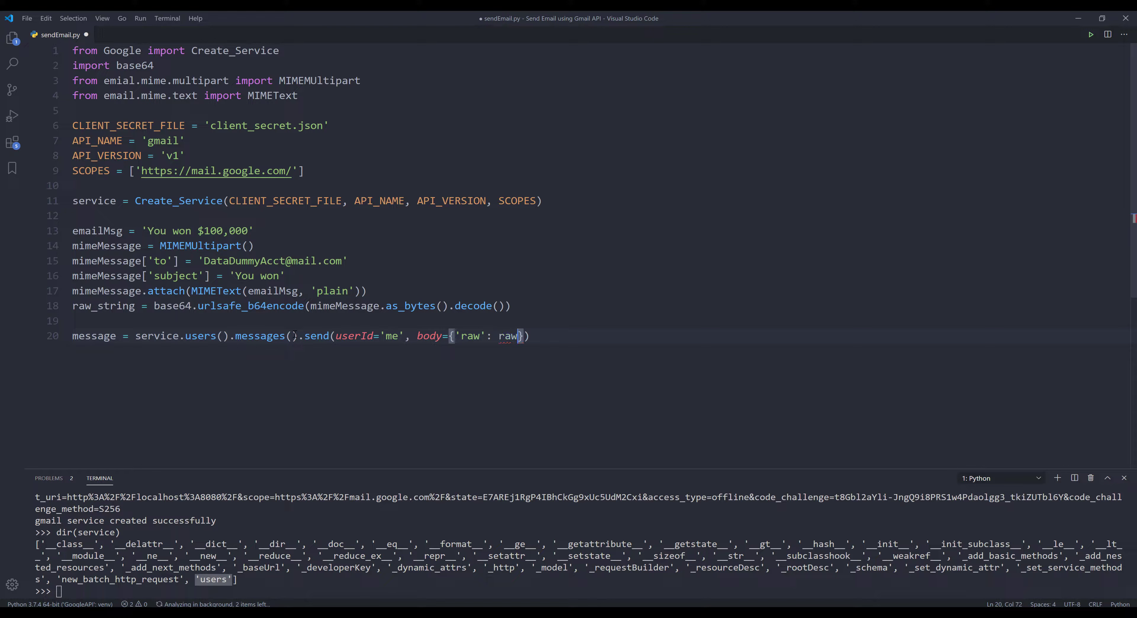
text(_string)
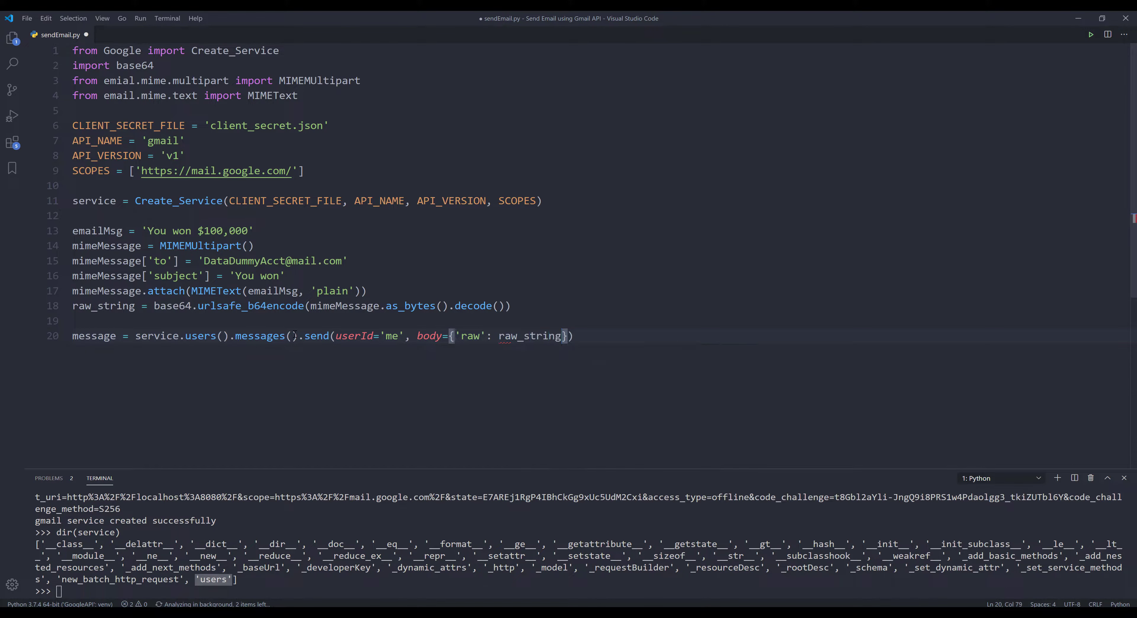
text(.execute)
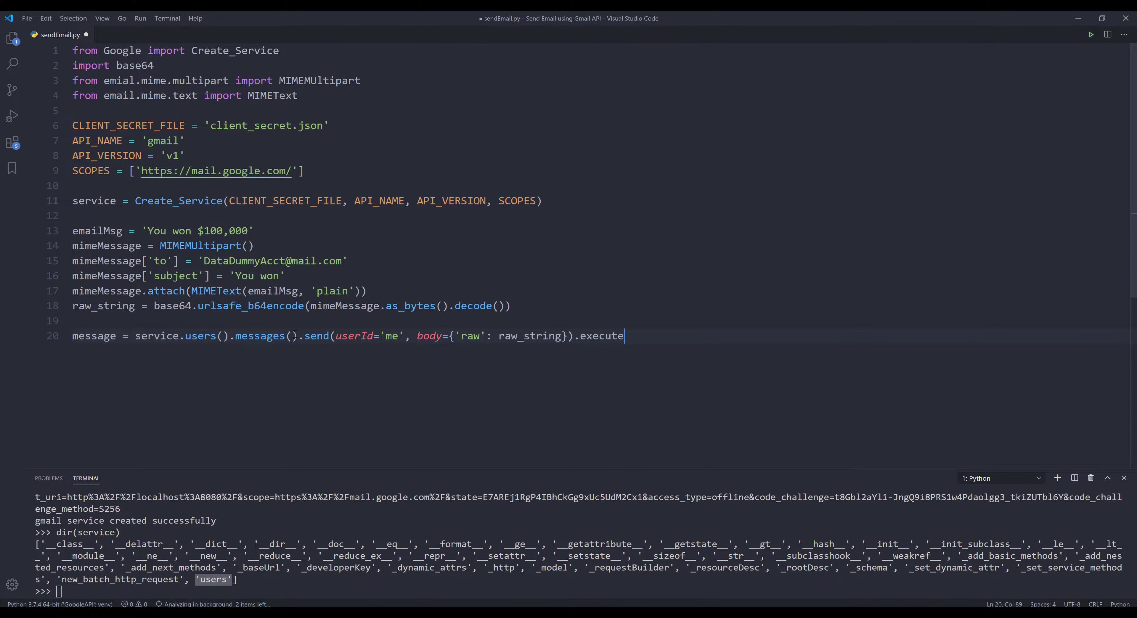
text(())
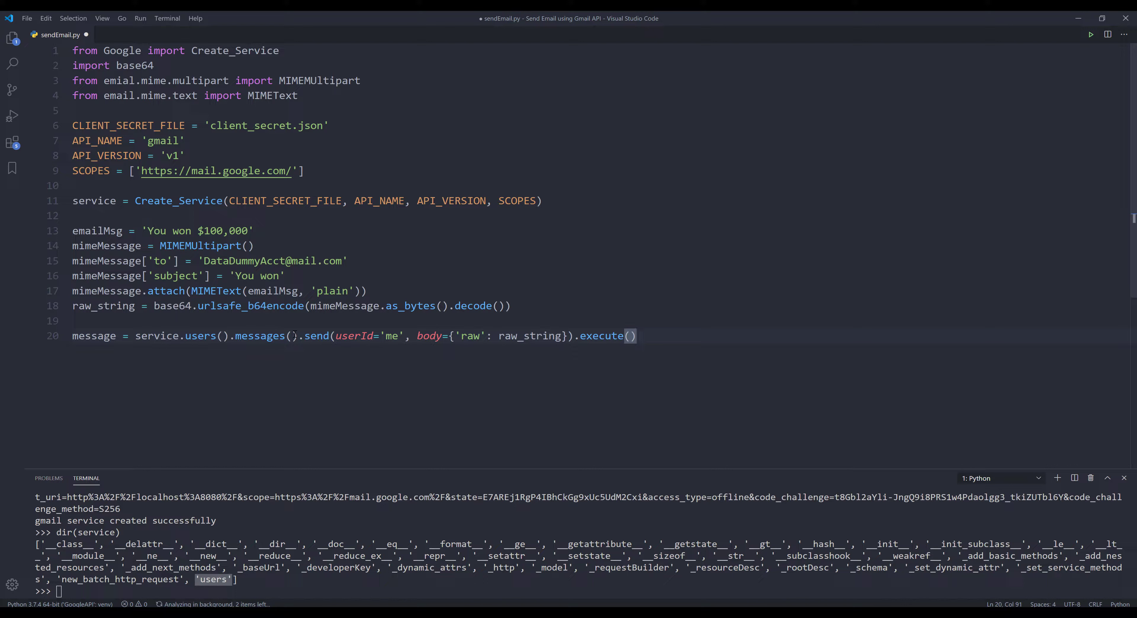
text(print()
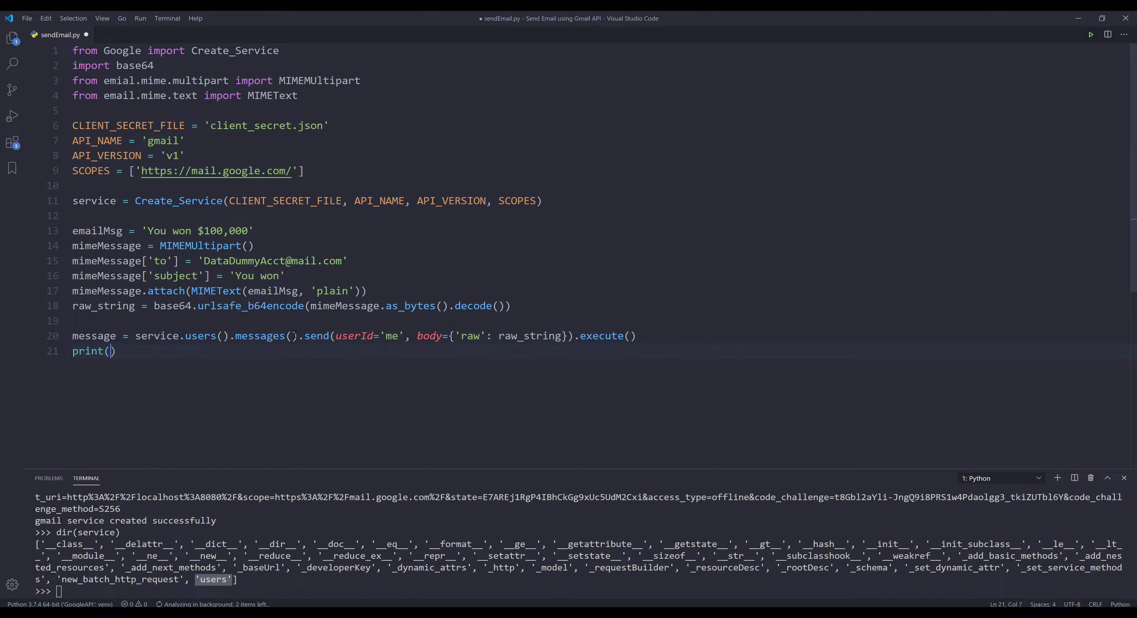
text(message)
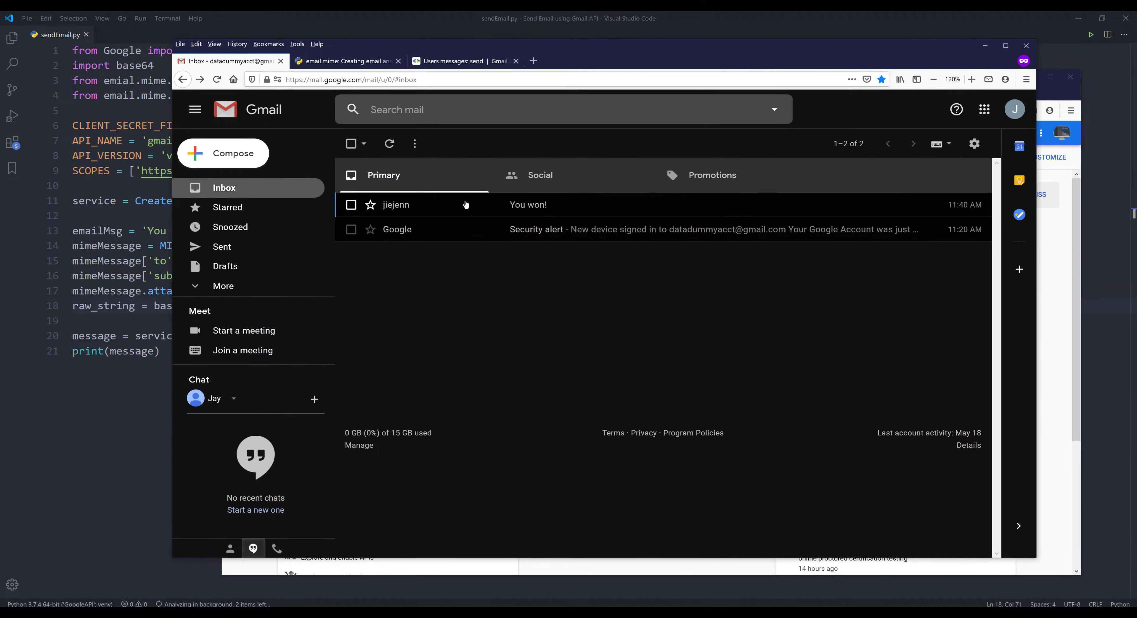
Step: Select the earlier 'You won!' test email in Gmail and delete it
click(351, 204)
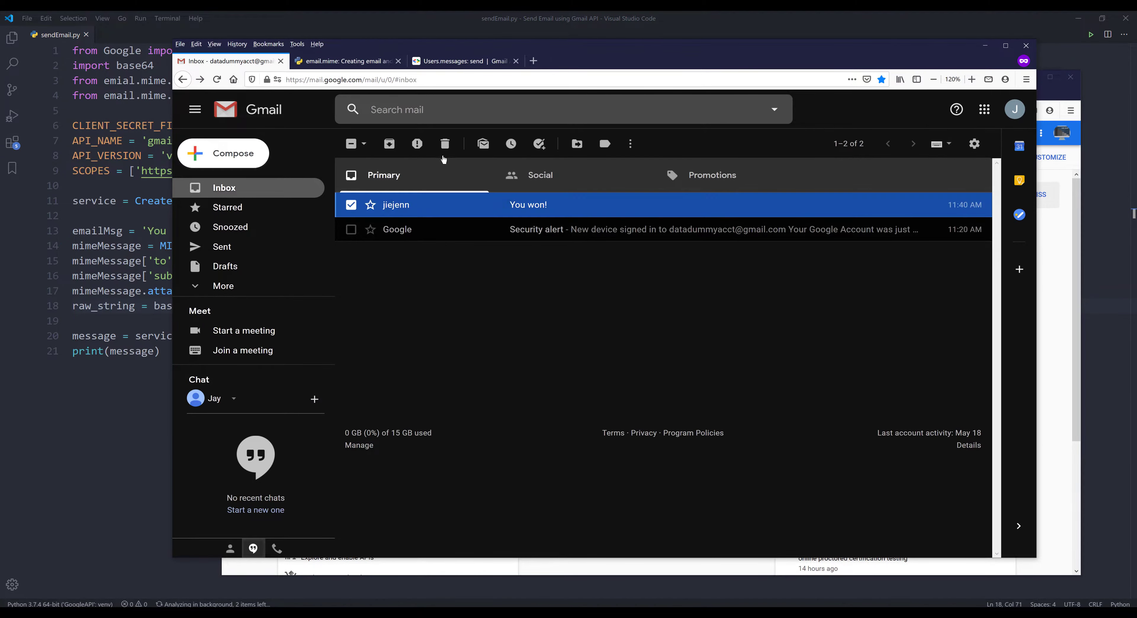
click(444, 143)
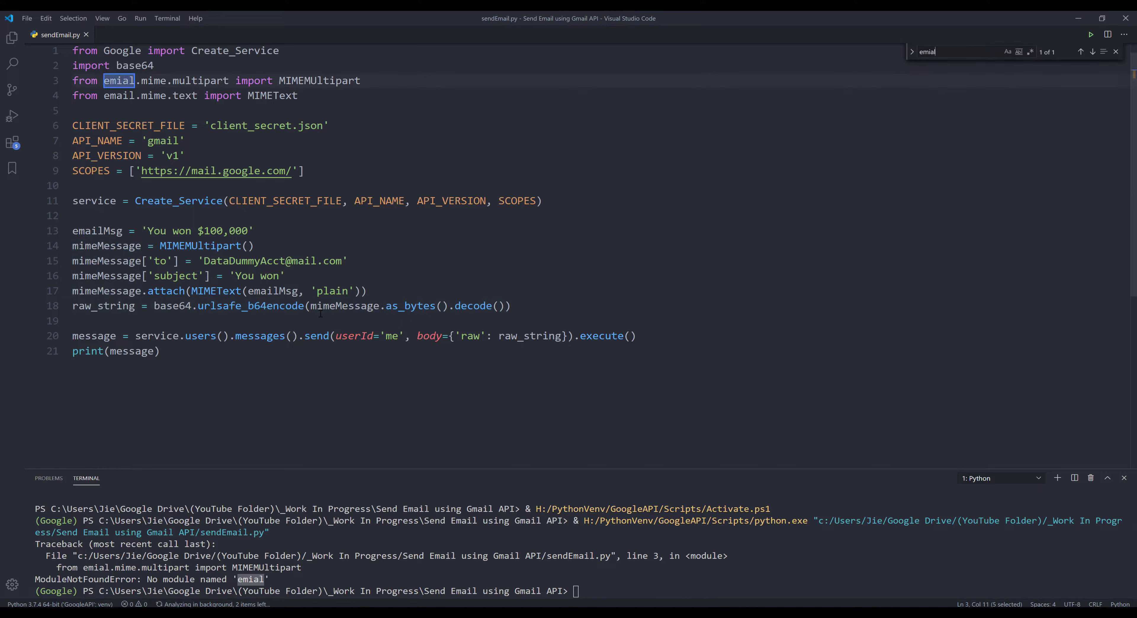
Step: Correct the misspelled 'emial' import on line 3 to email.mime.multipart
click(1080, 52)
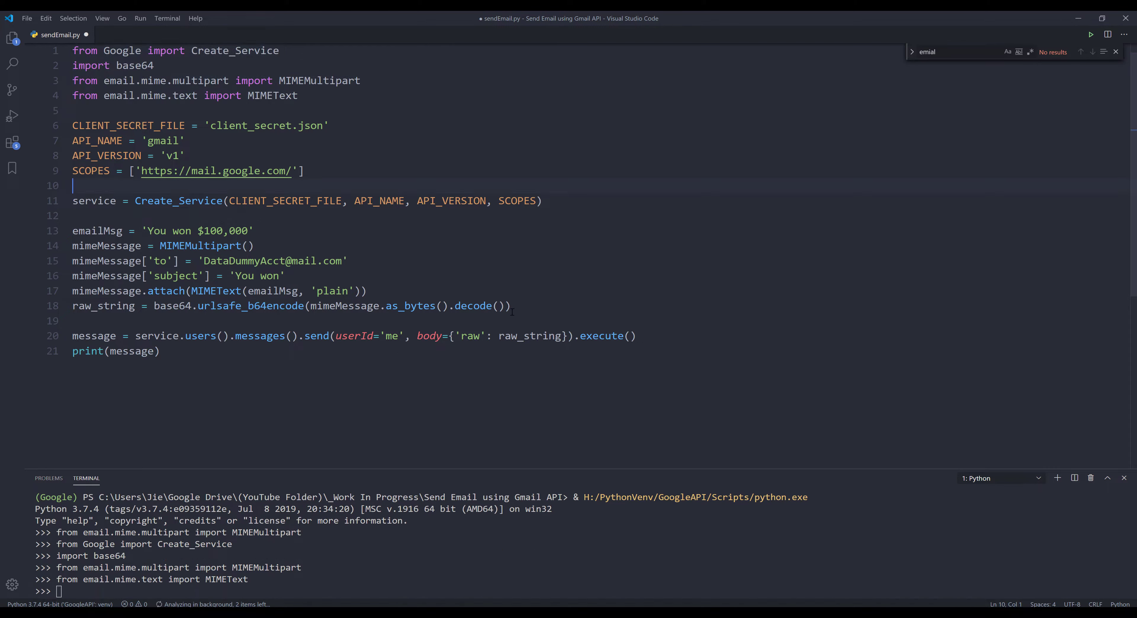
Step: Run lines 6–18, then move the closing parenthesis so .decode() follows urlsafe_b64encode(...)
drag(72, 124, 511, 305)
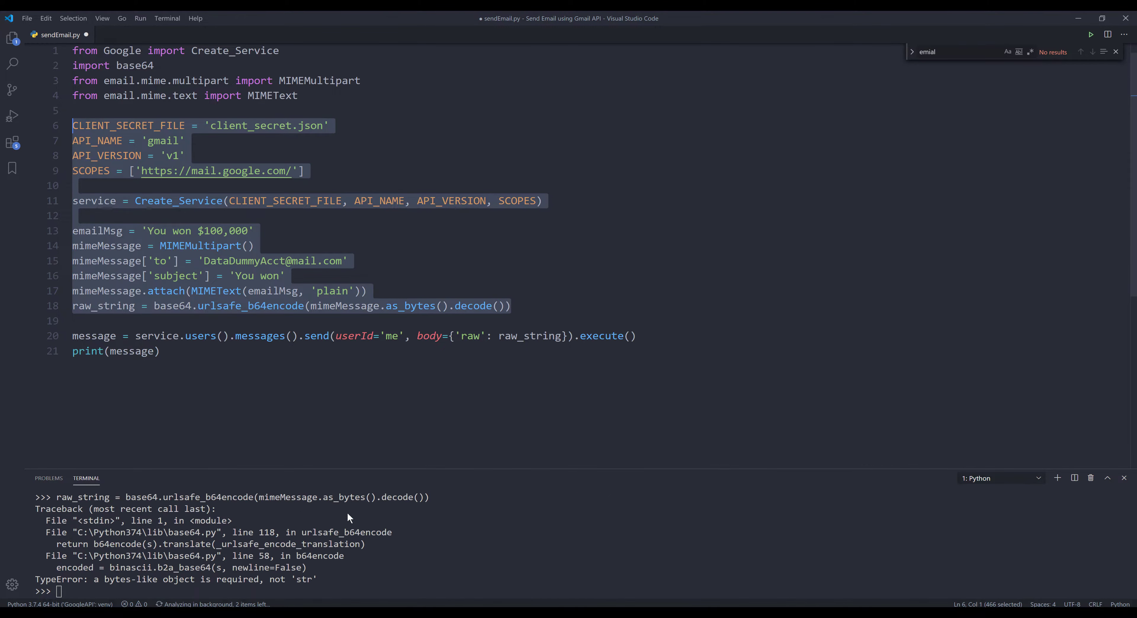
click(509, 305)
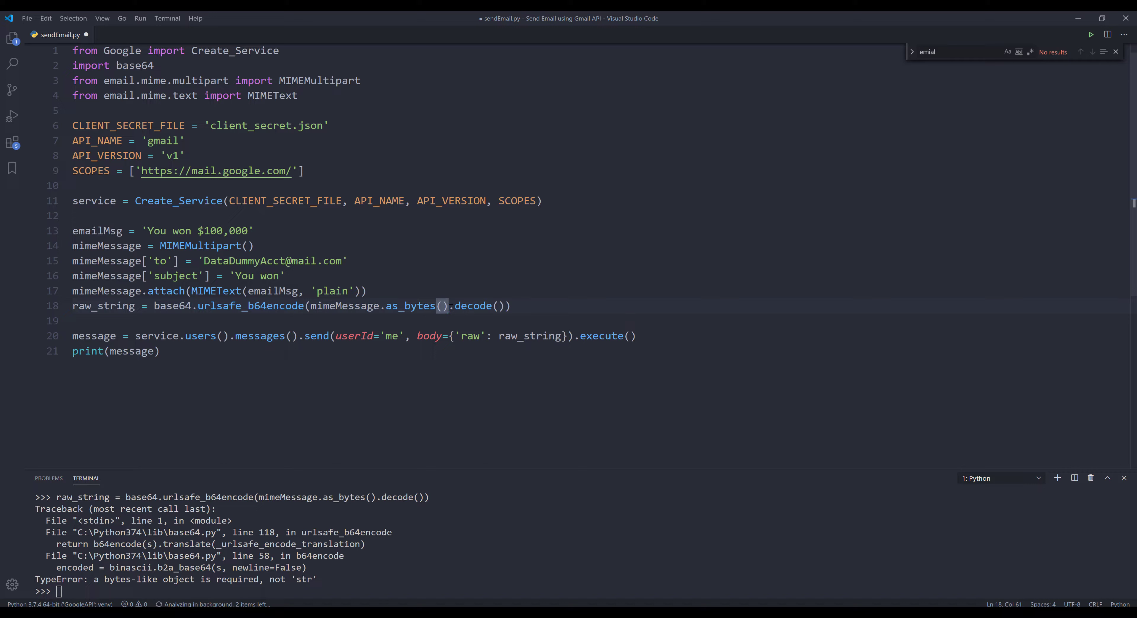
text())
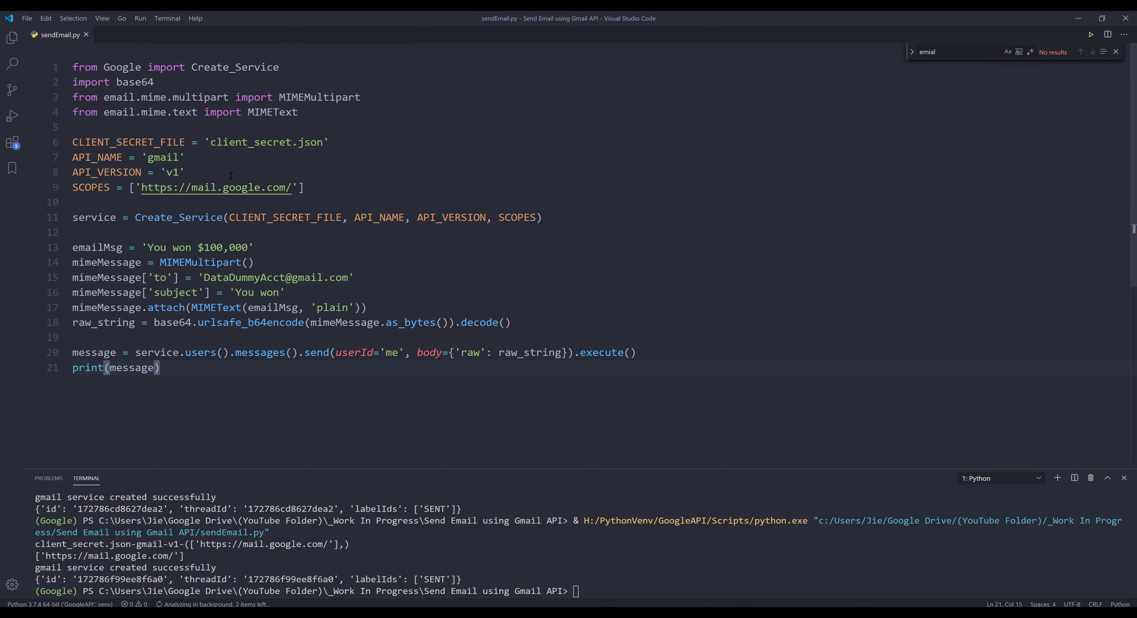
mouse_move(349, 288)
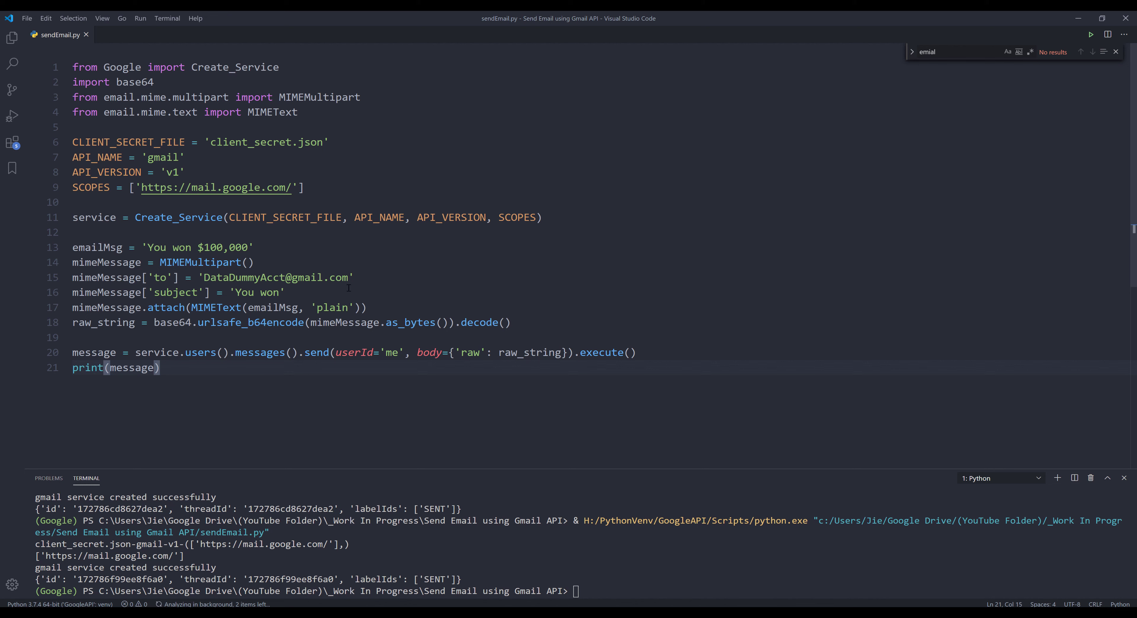